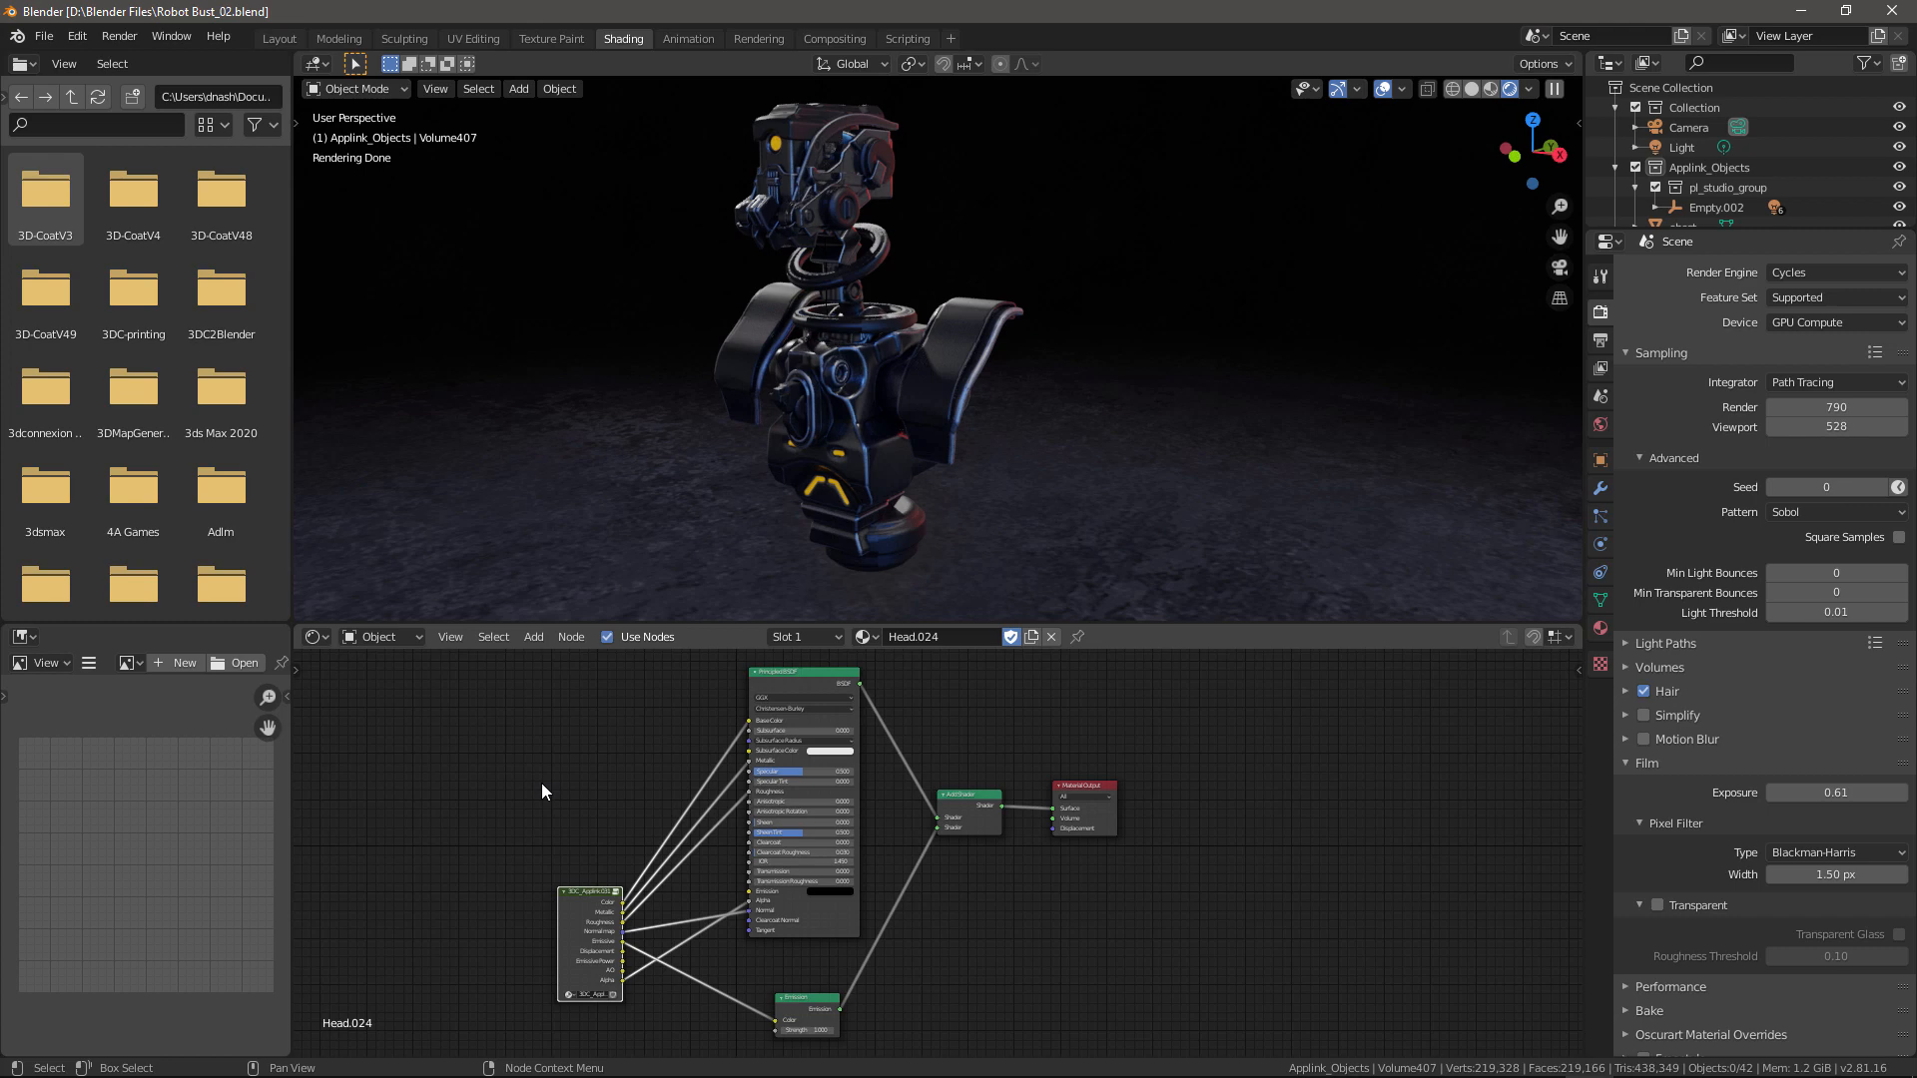
{"action": "mouse_move", "coordinate": [600, 844]}
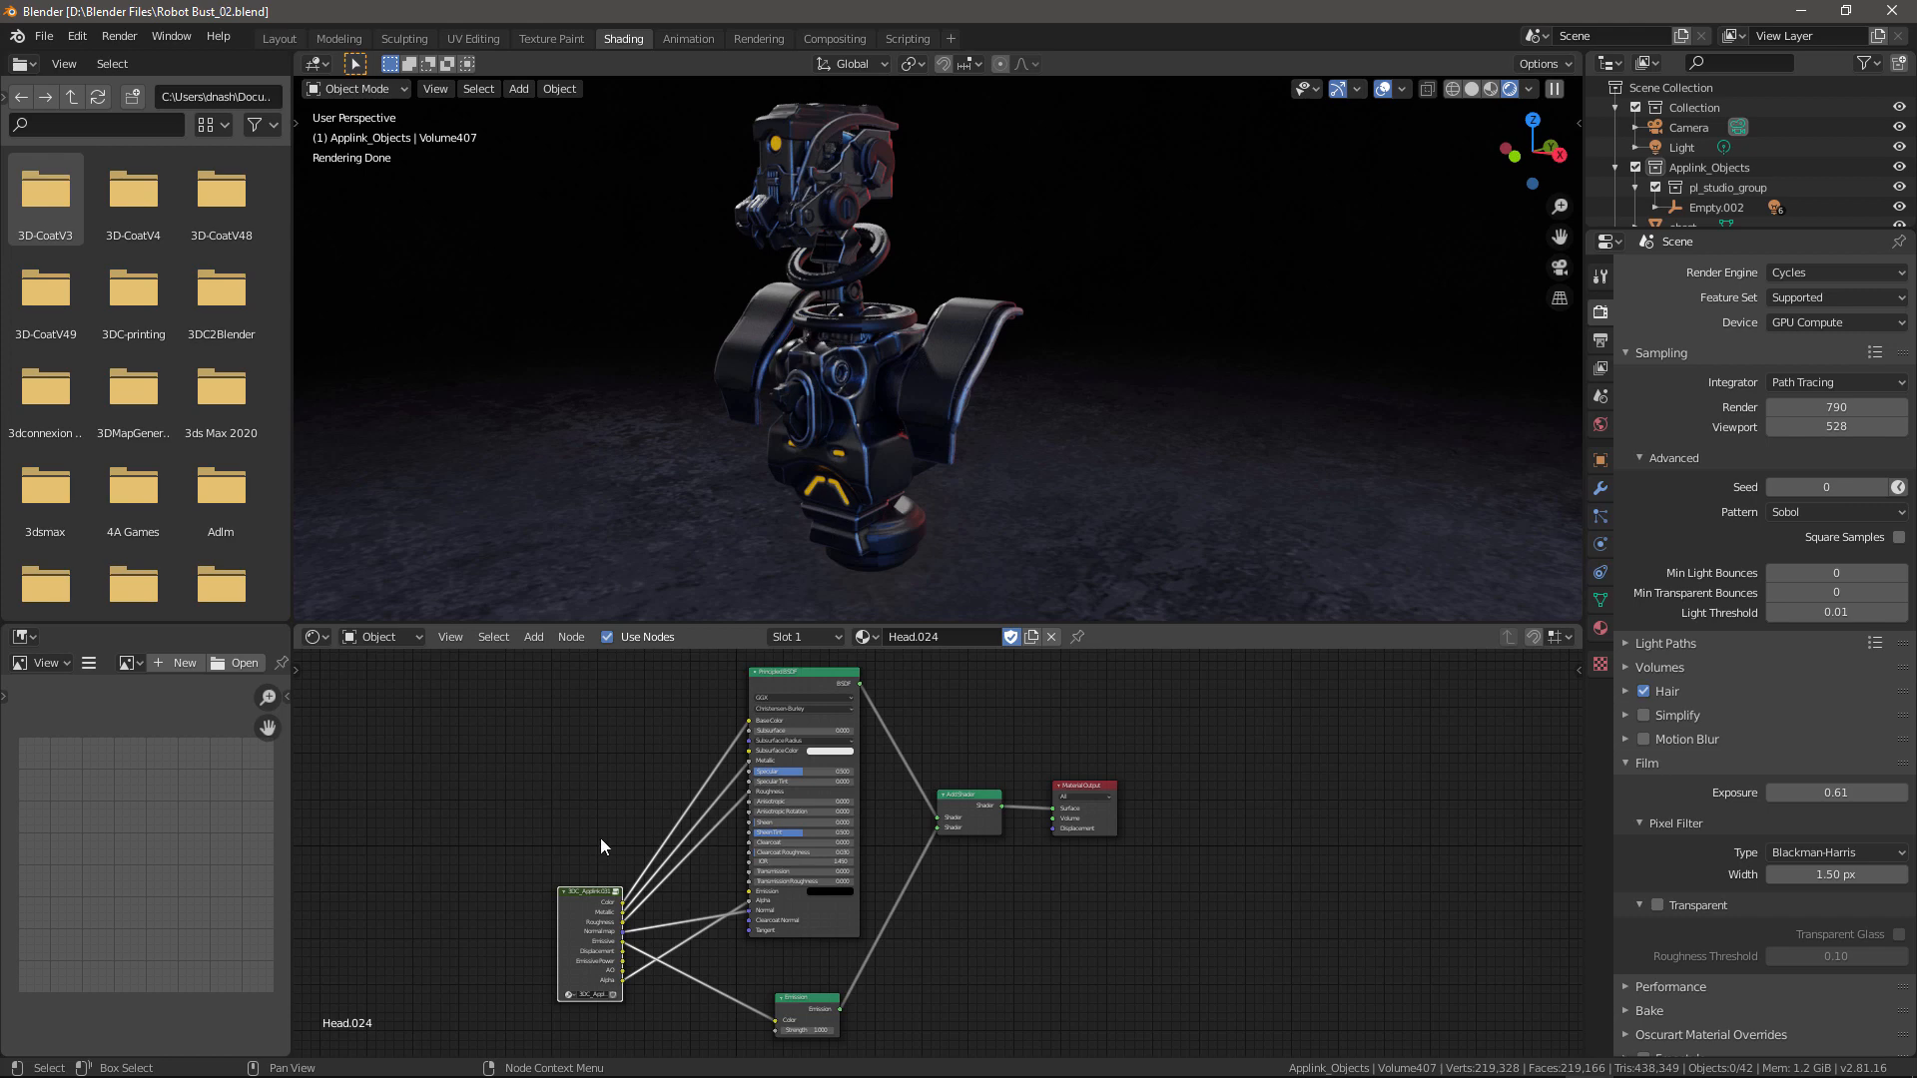
{"action": "mouse_move", "coordinate": [540, 847]}
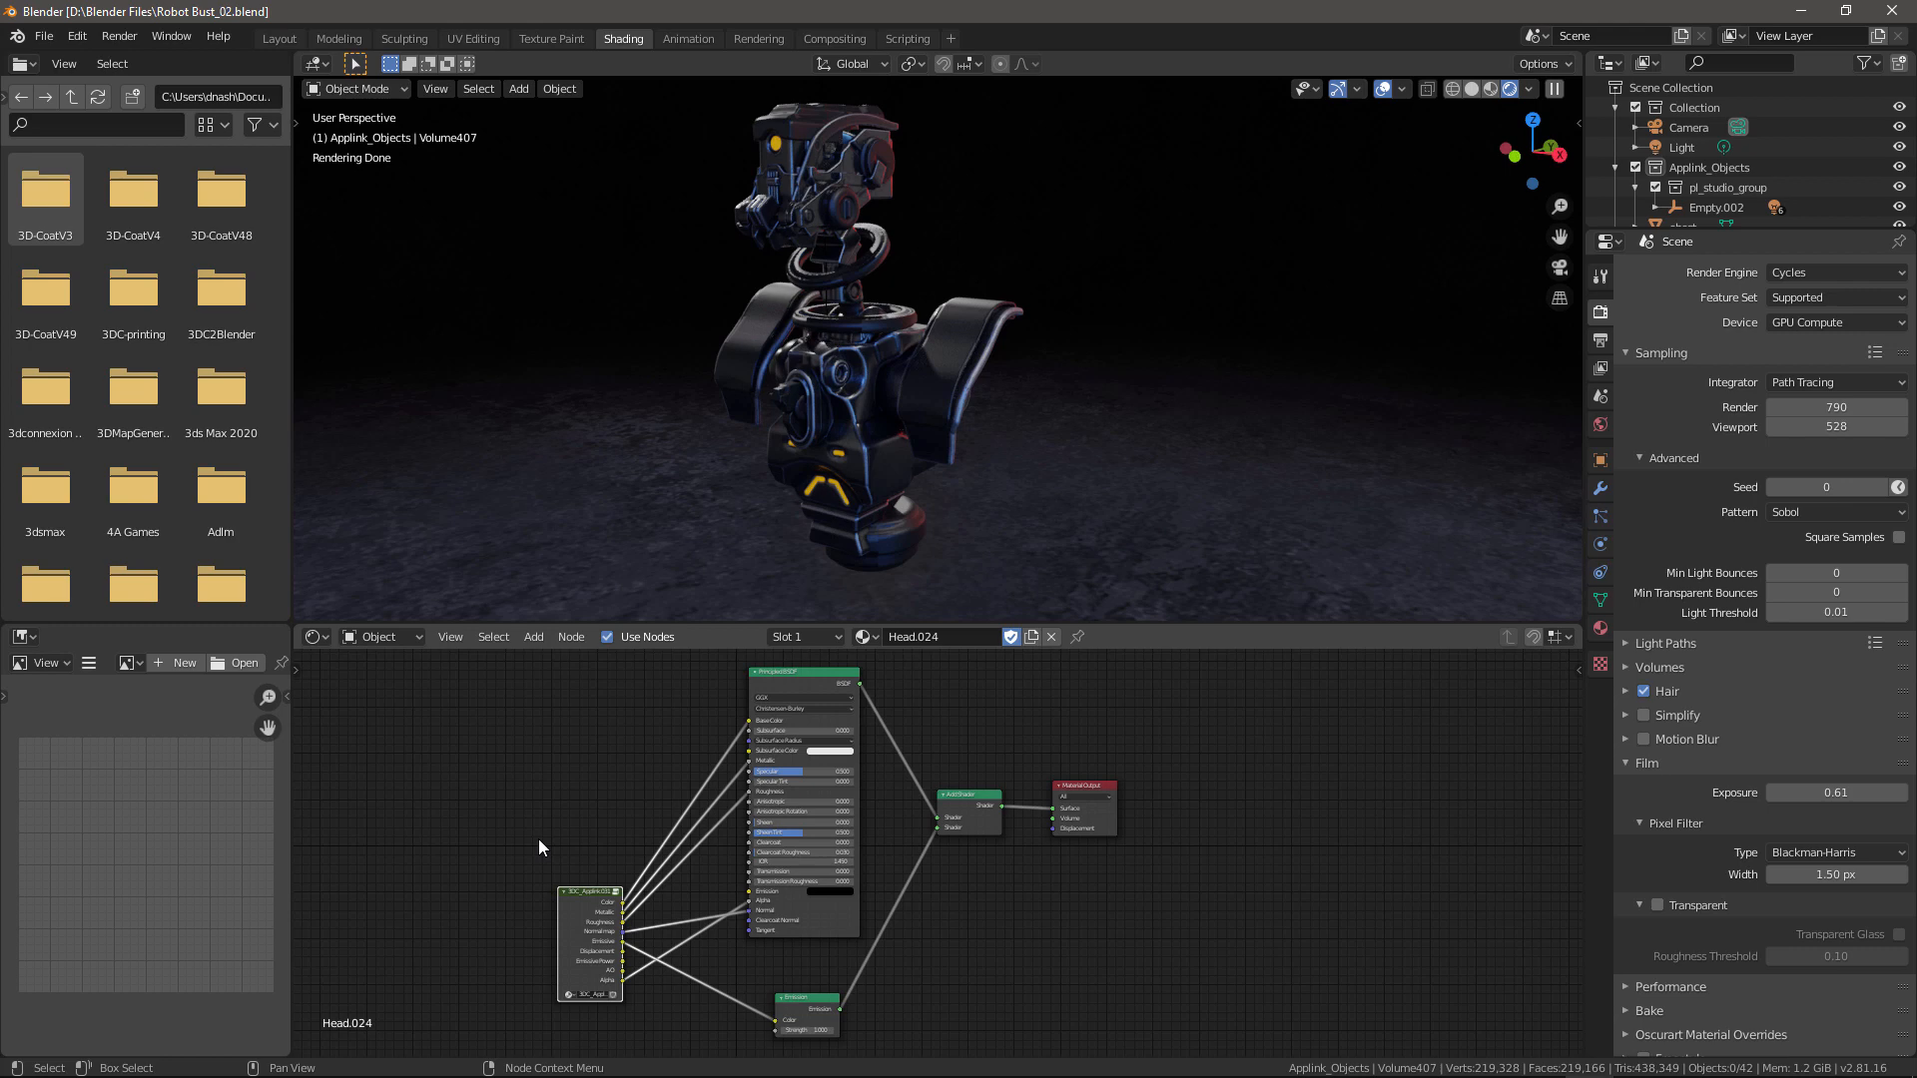
Step: Export the bust to Blender from 3D-Coat, saving over the Robot_Bust_01 file
{"action": "left_click", "coordinate": [43, 36]}
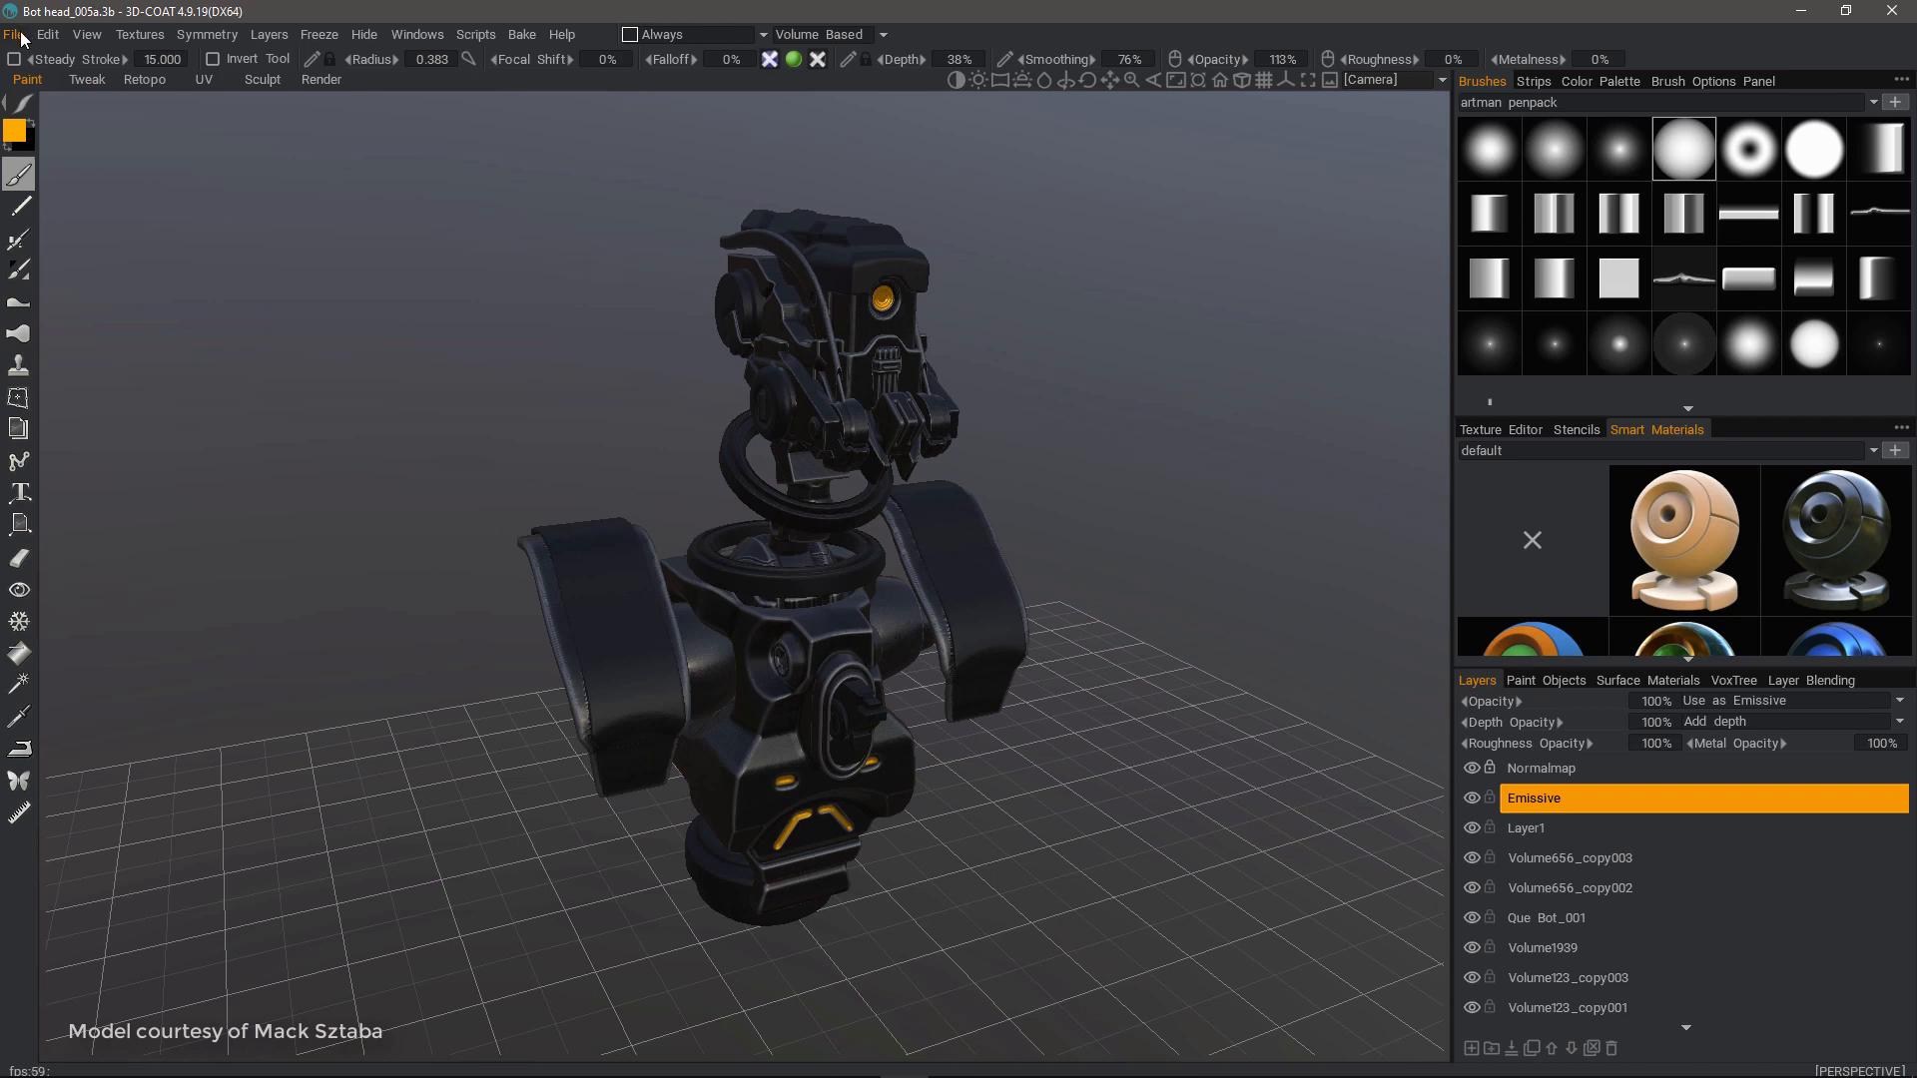
{"action": "left_click", "coordinate": [13, 33]}
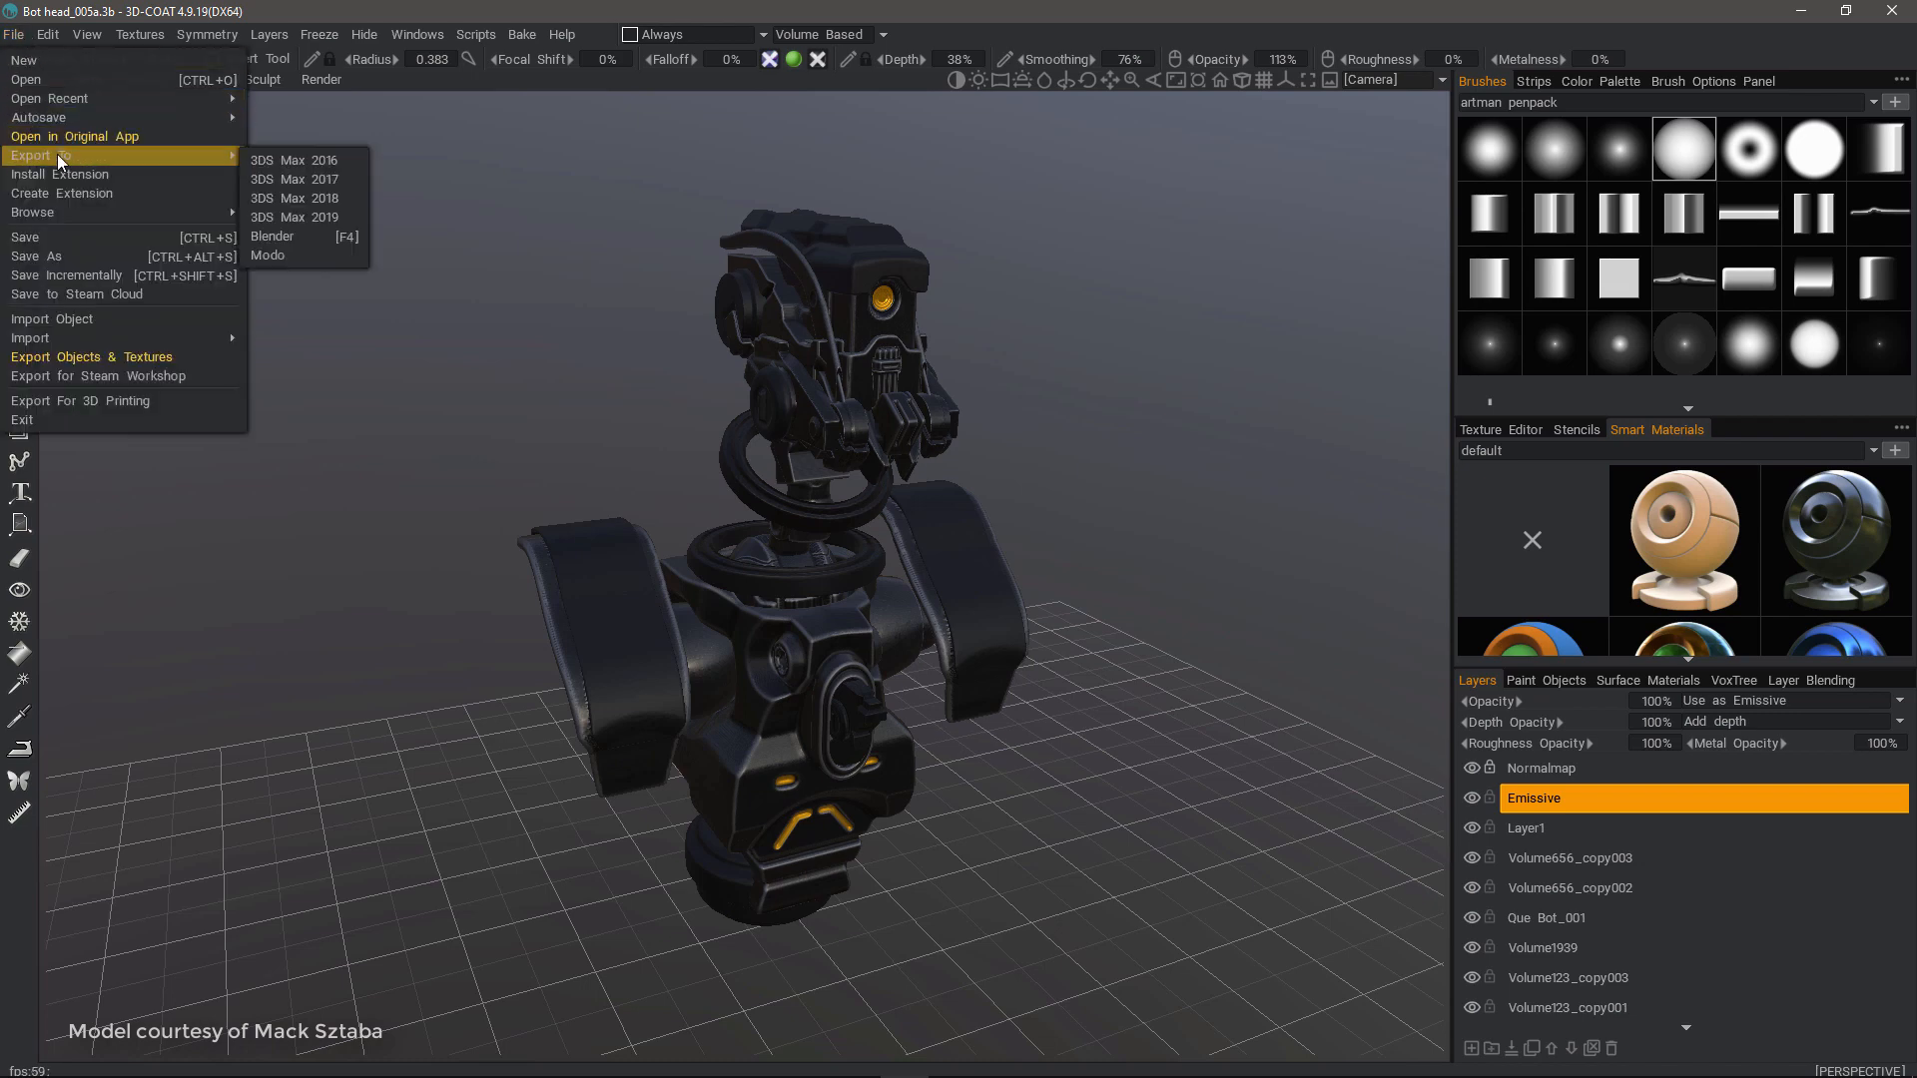
{"action": "mouse_move", "coordinate": [291, 236]}
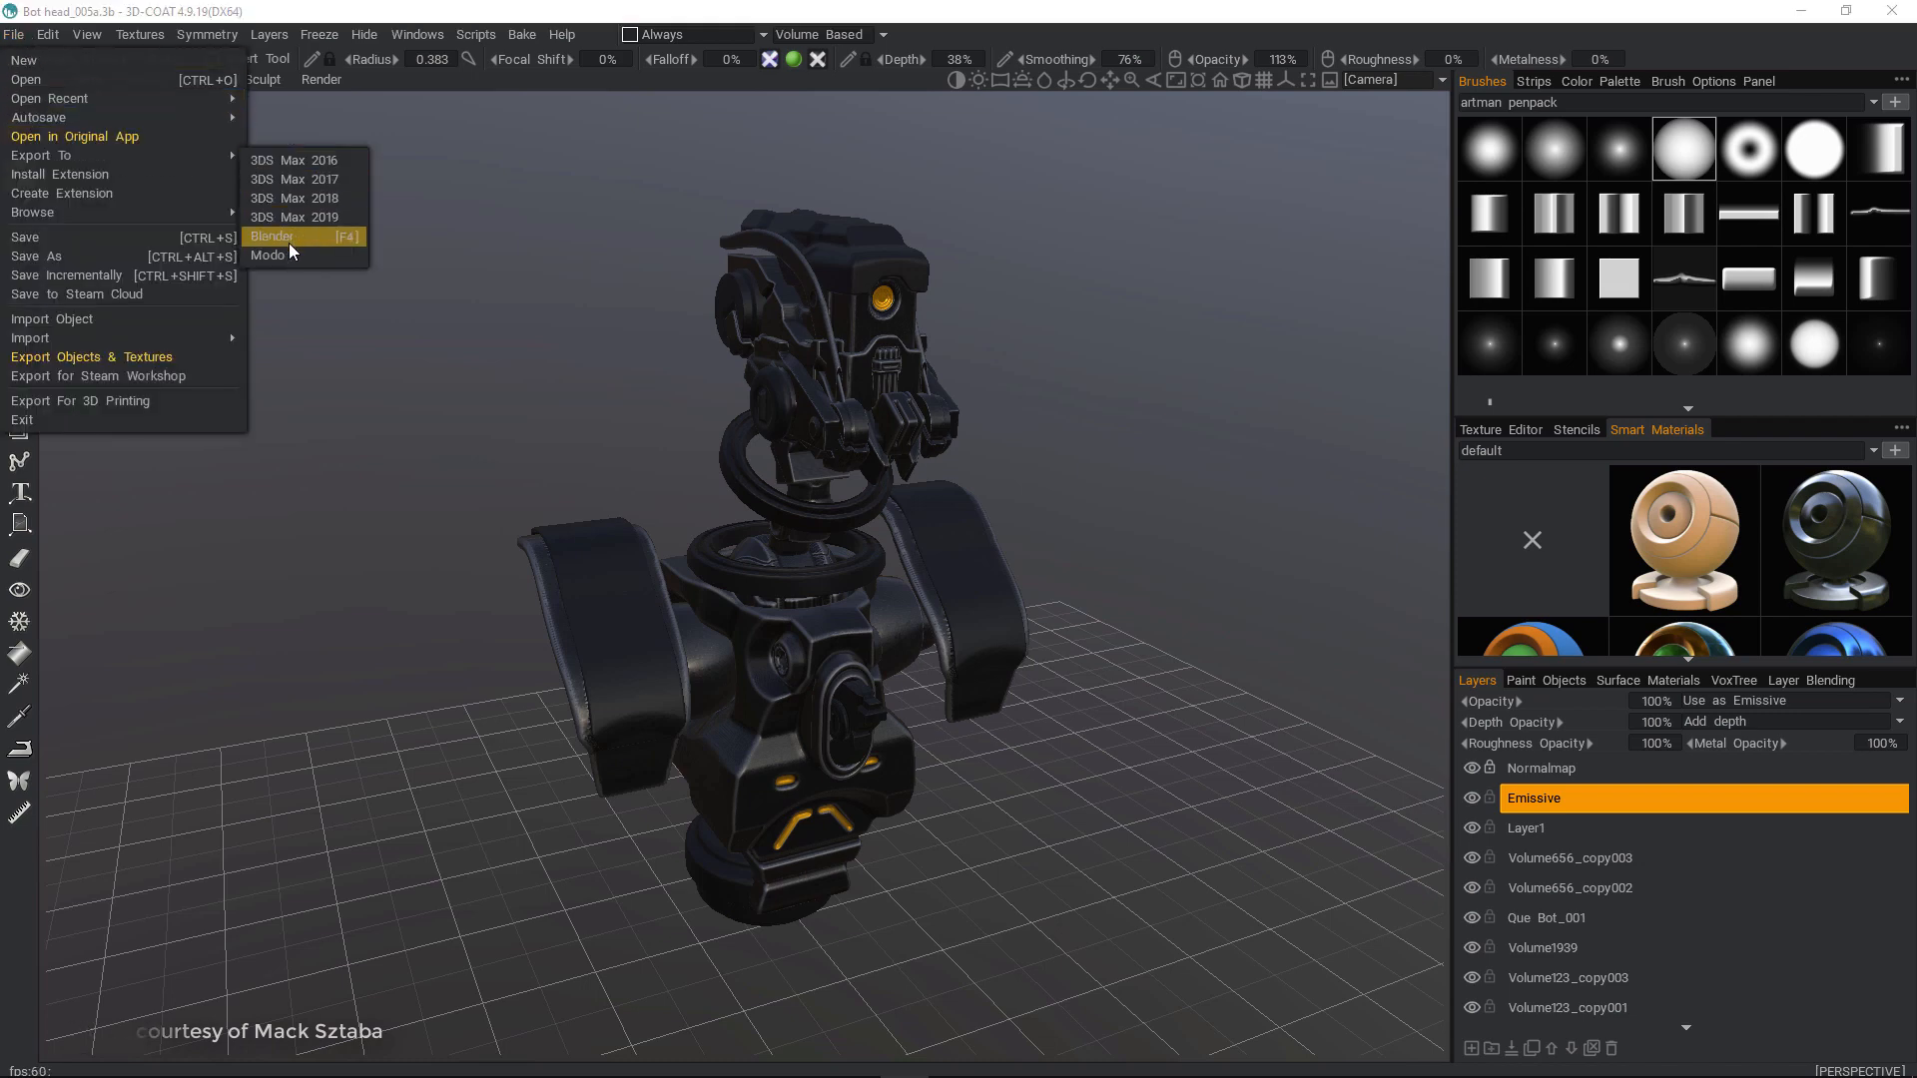
{"action": "left_click", "coordinate": [272, 235]}
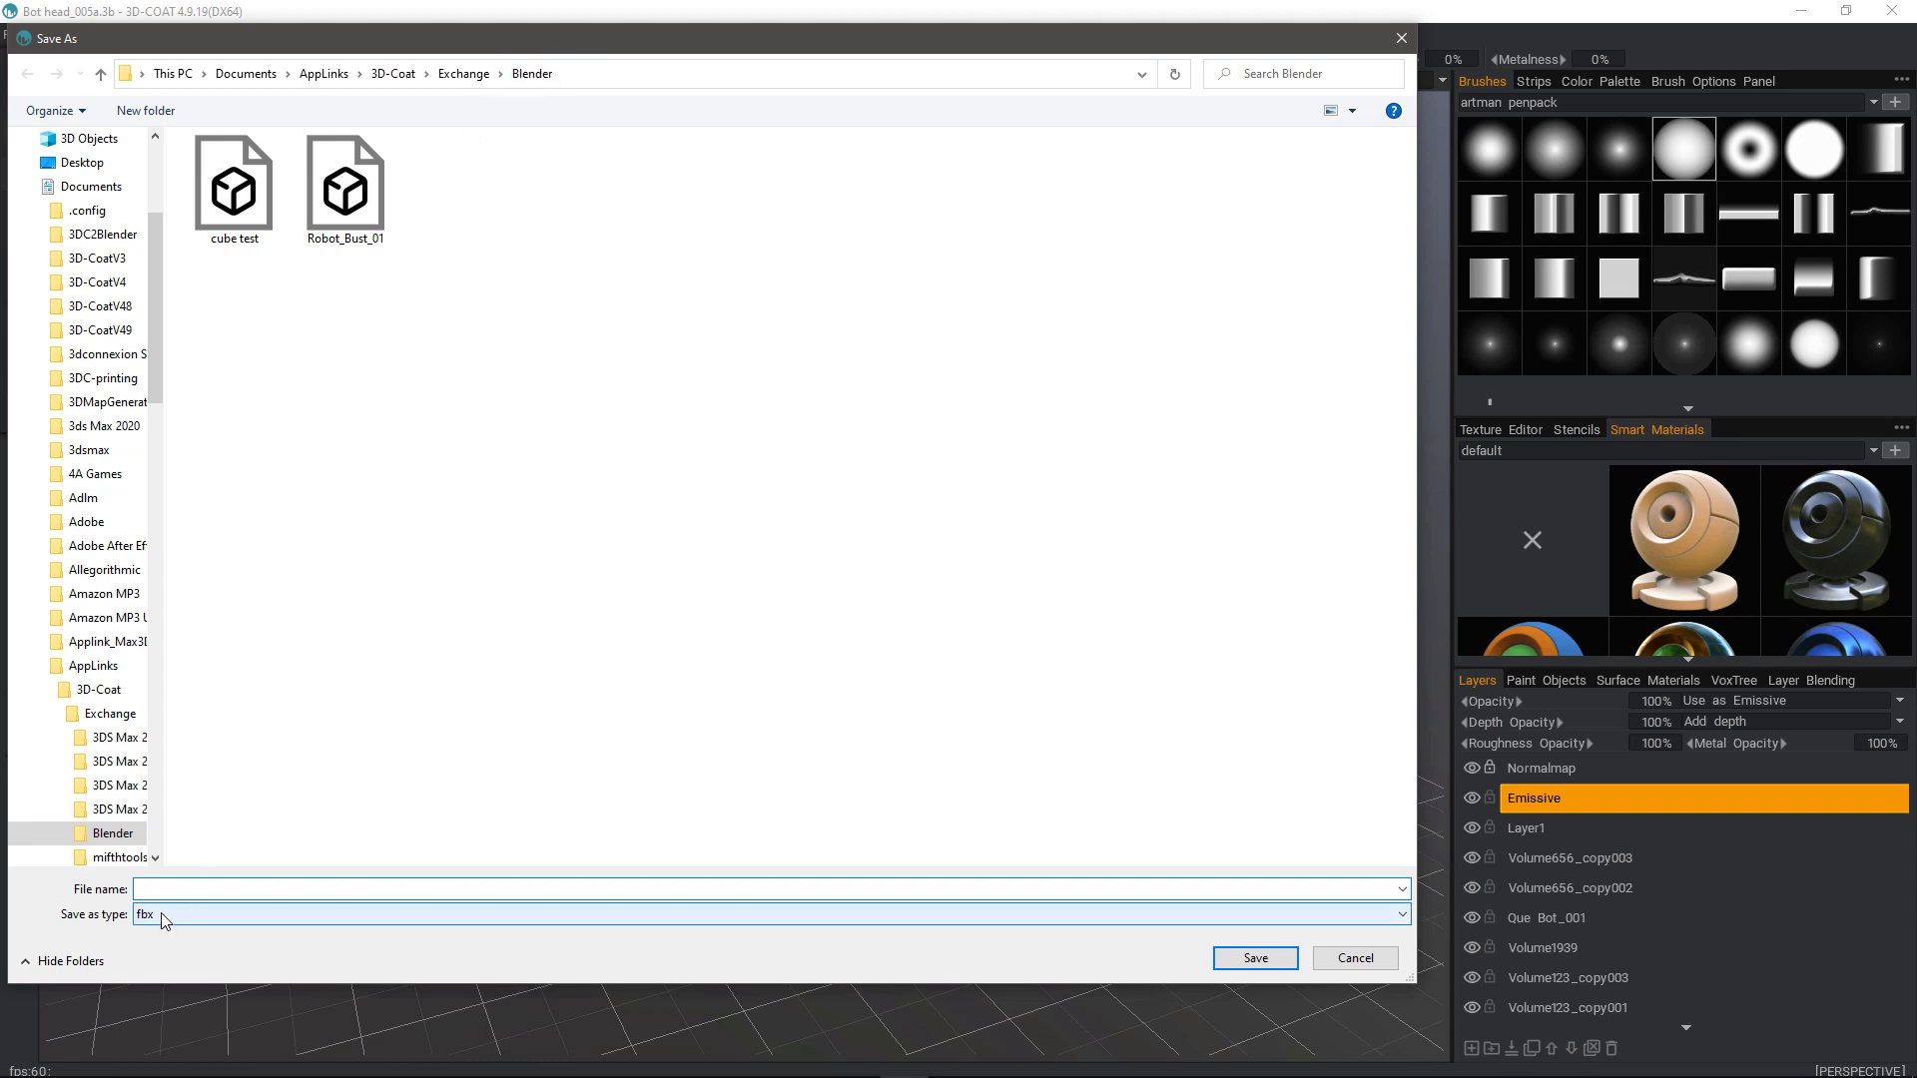
{"action": "left_click", "coordinate": [489, 887]}
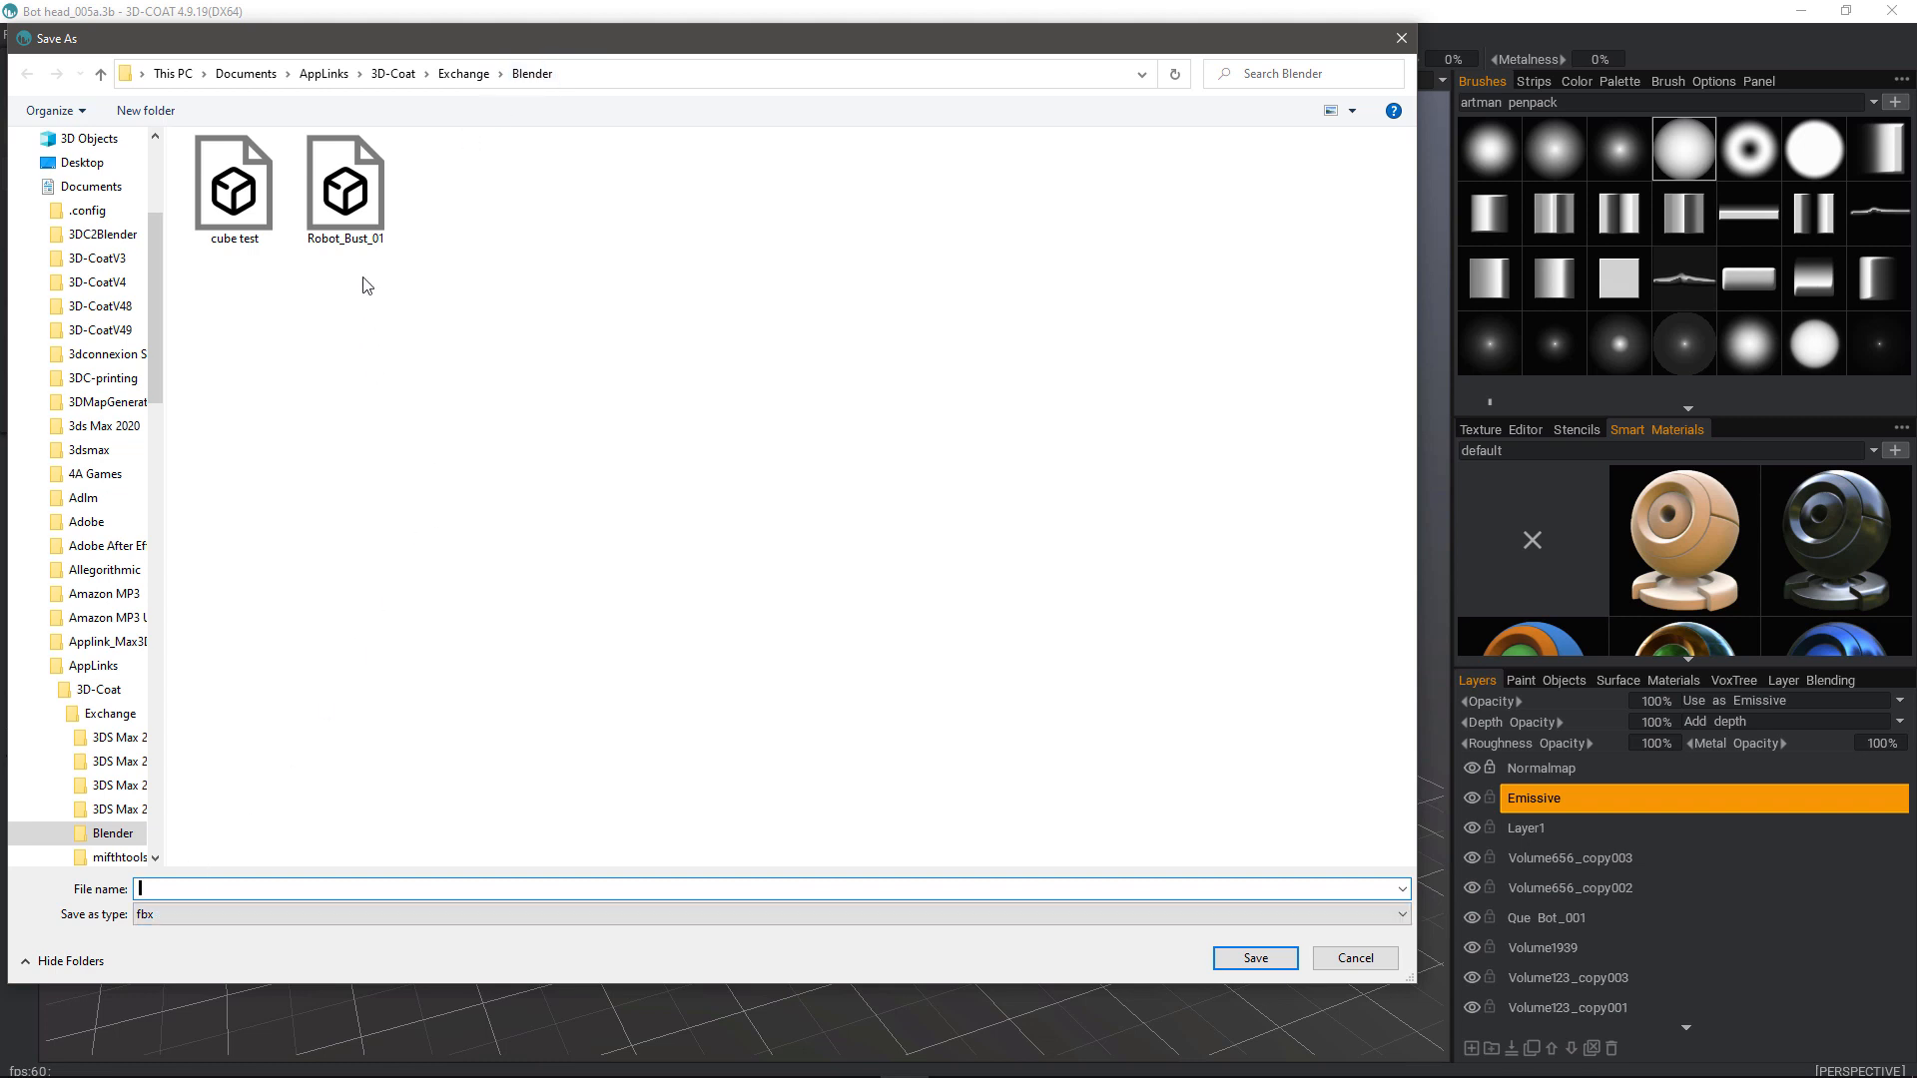
{"action": "left_click", "coordinate": [1253, 957]}
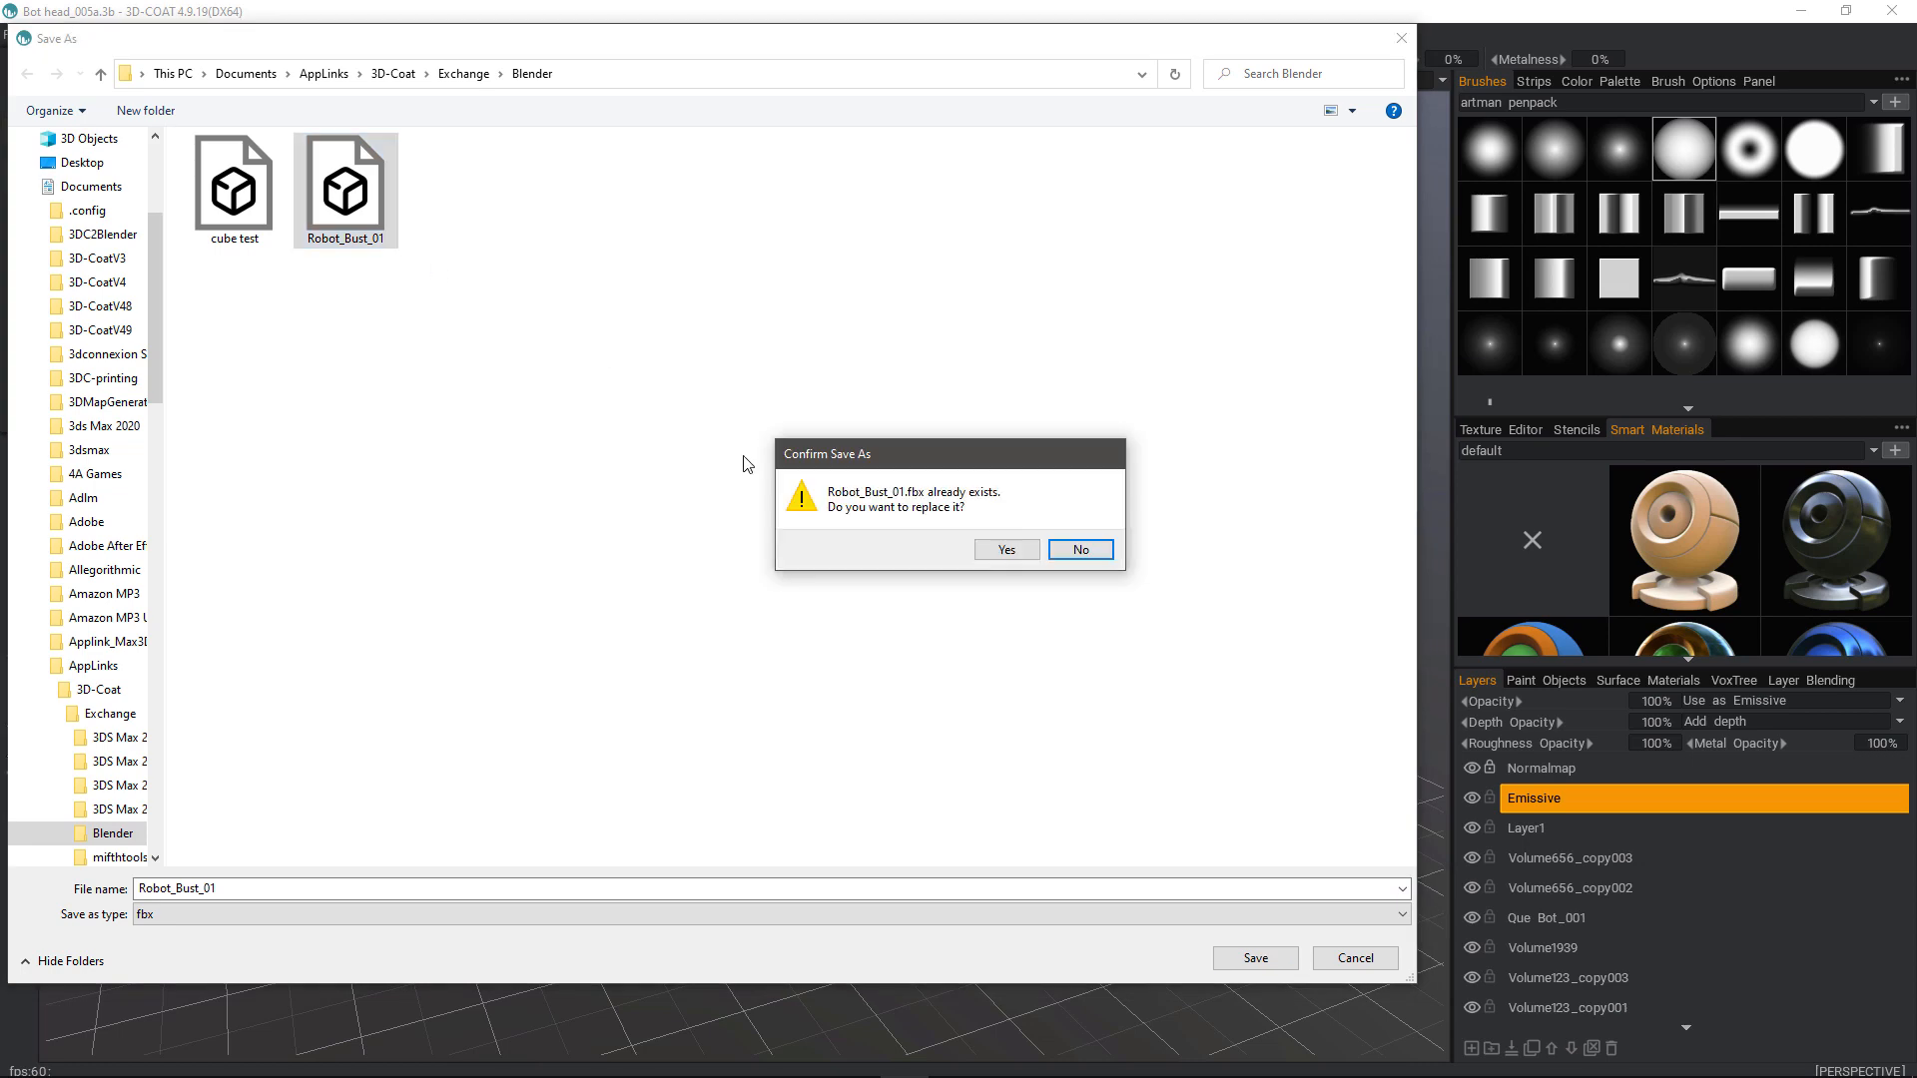
Step: Replace Robot_Bust_01 and export with the Blender Cycles preset, PNG textures and low-poly mesh
{"action": "left_click", "coordinate": [1005, 549]}
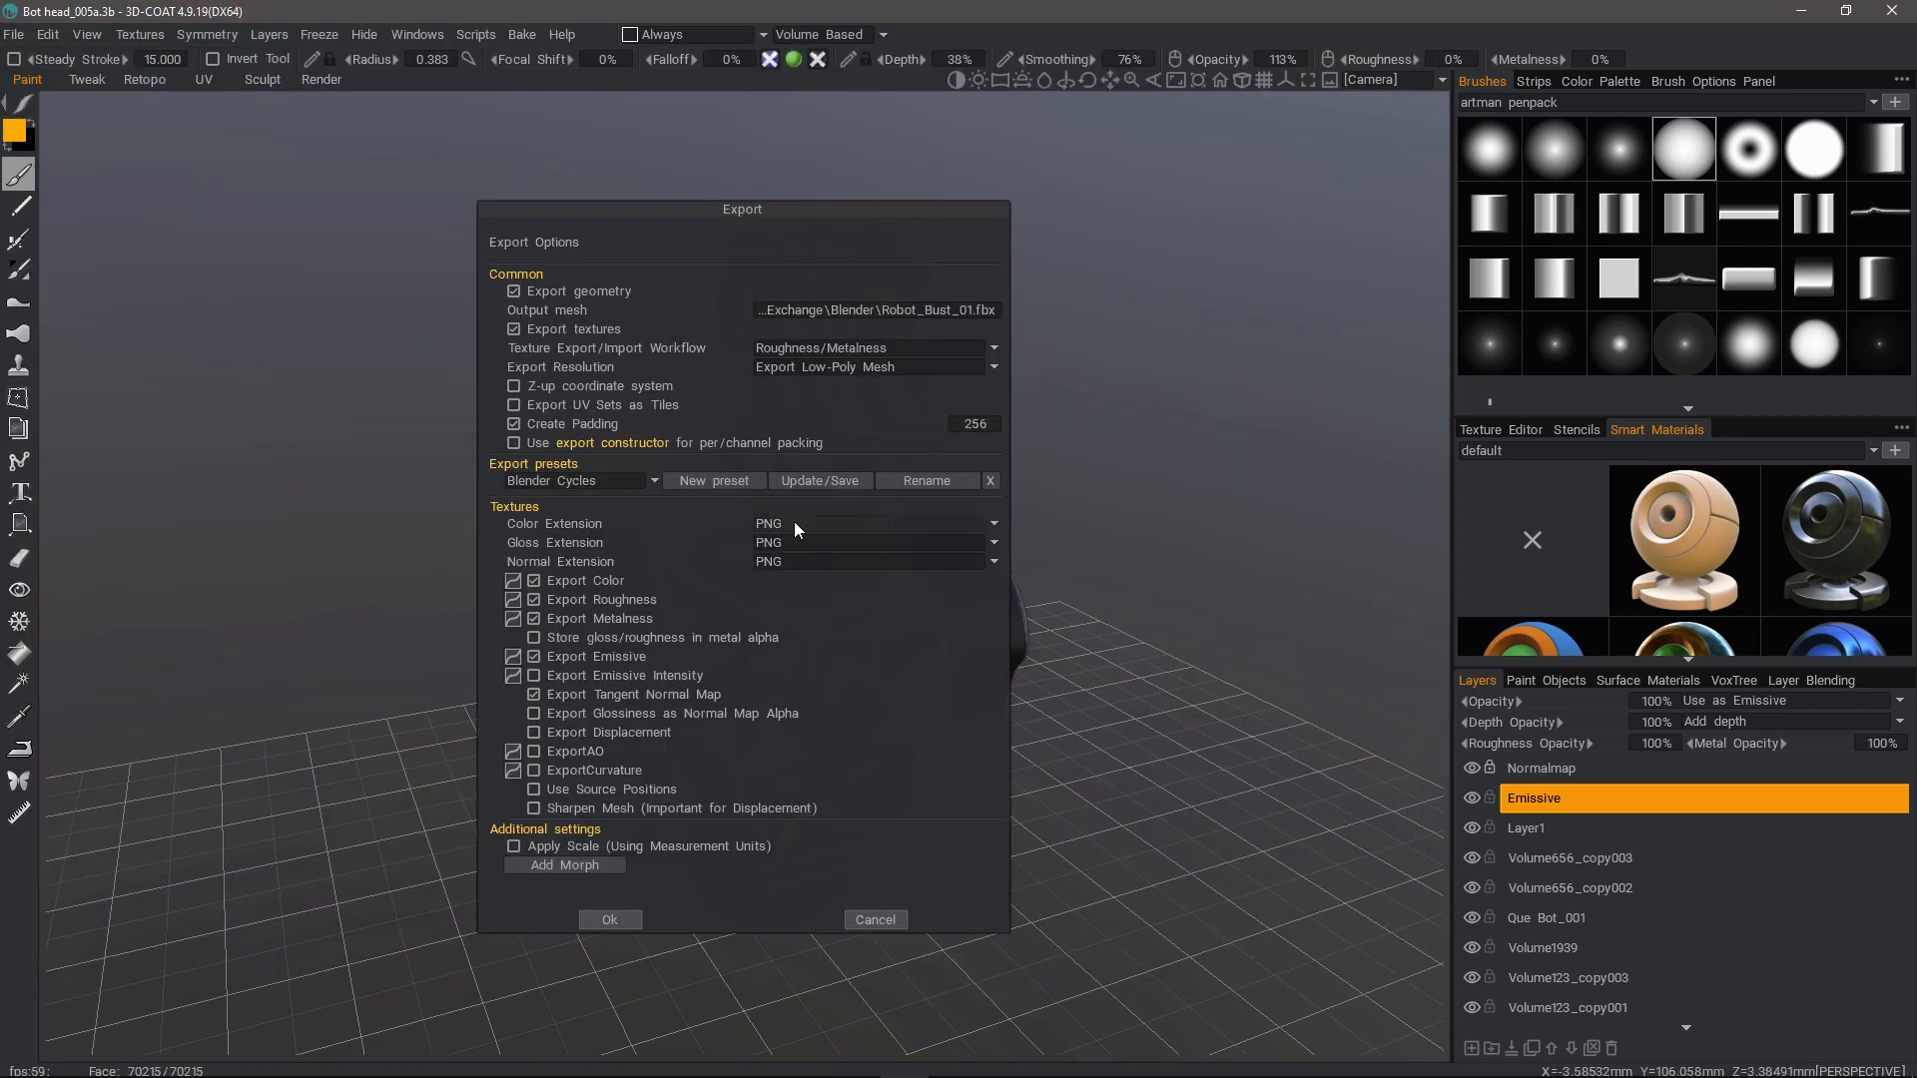
{"action": "left_click", "coordinate": [990, 523]}
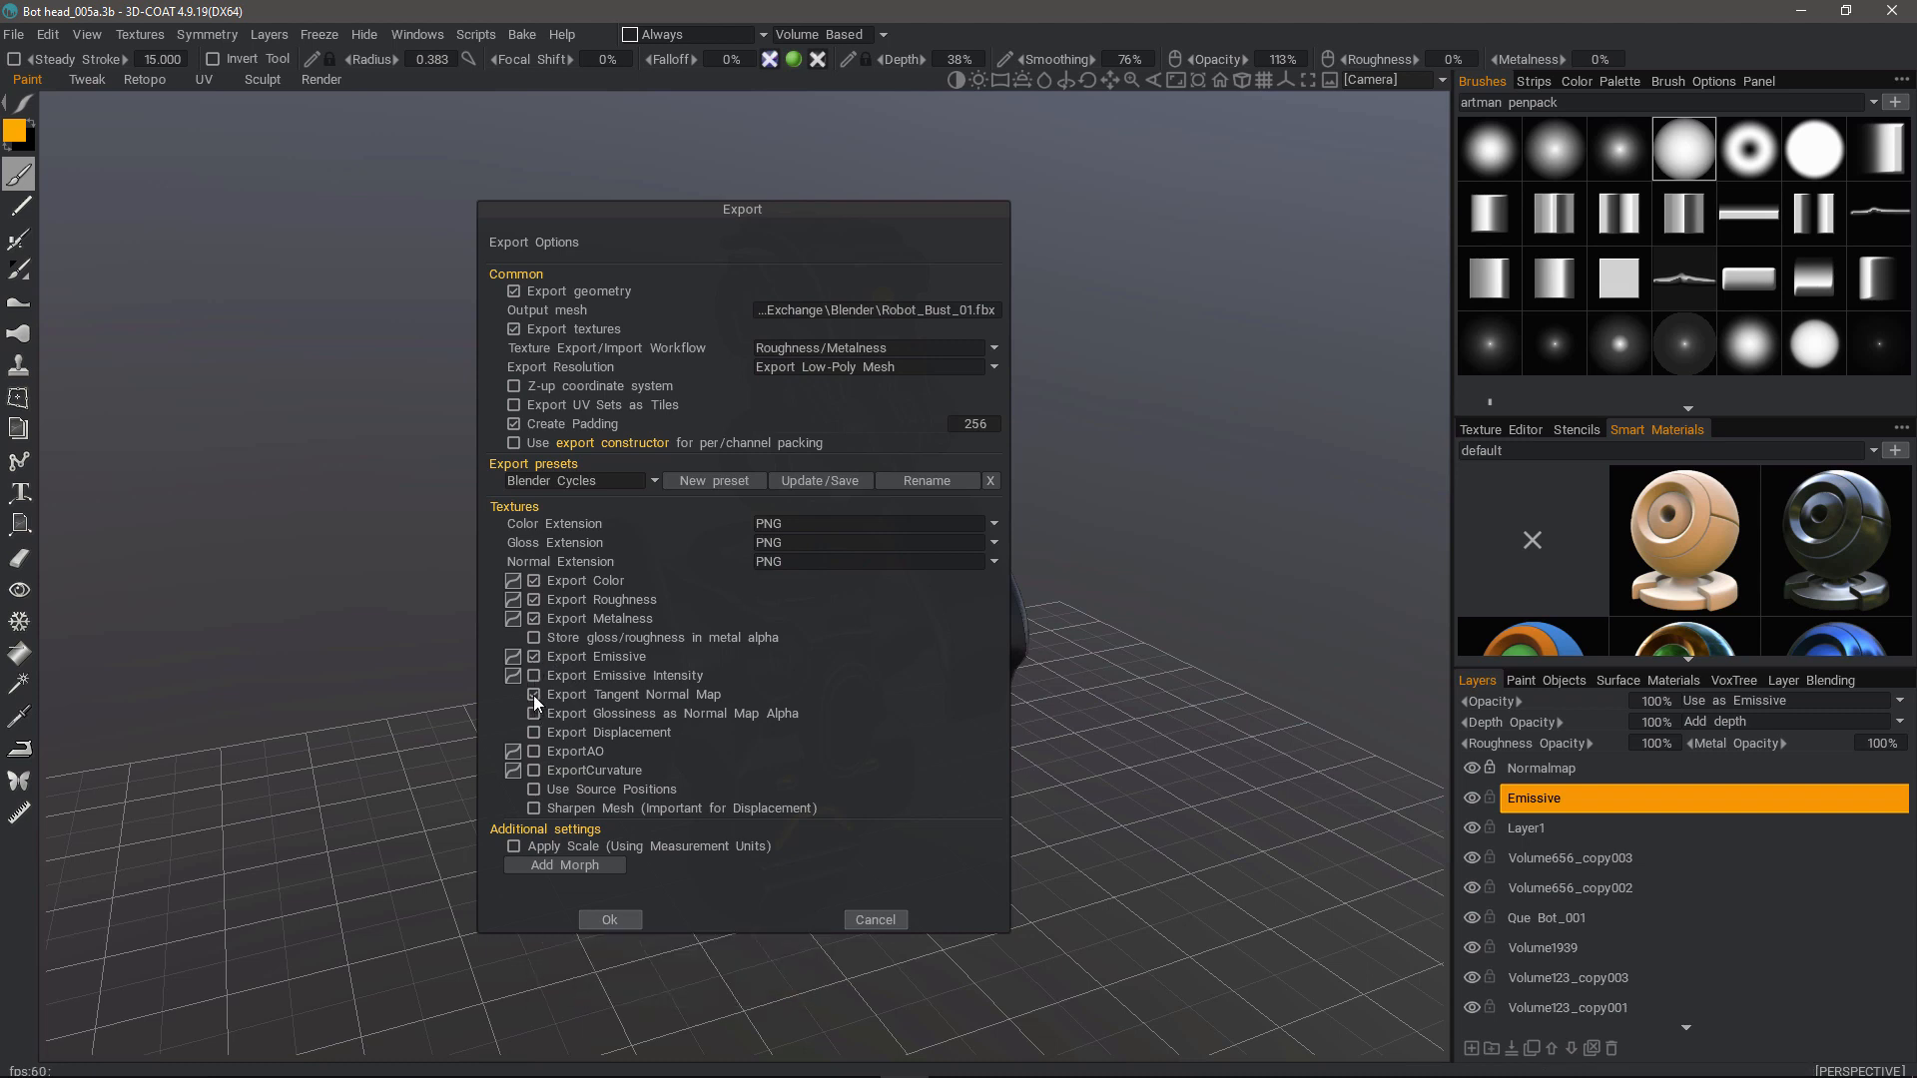
{"action": "left_click", "coordinate": [872, 367]}
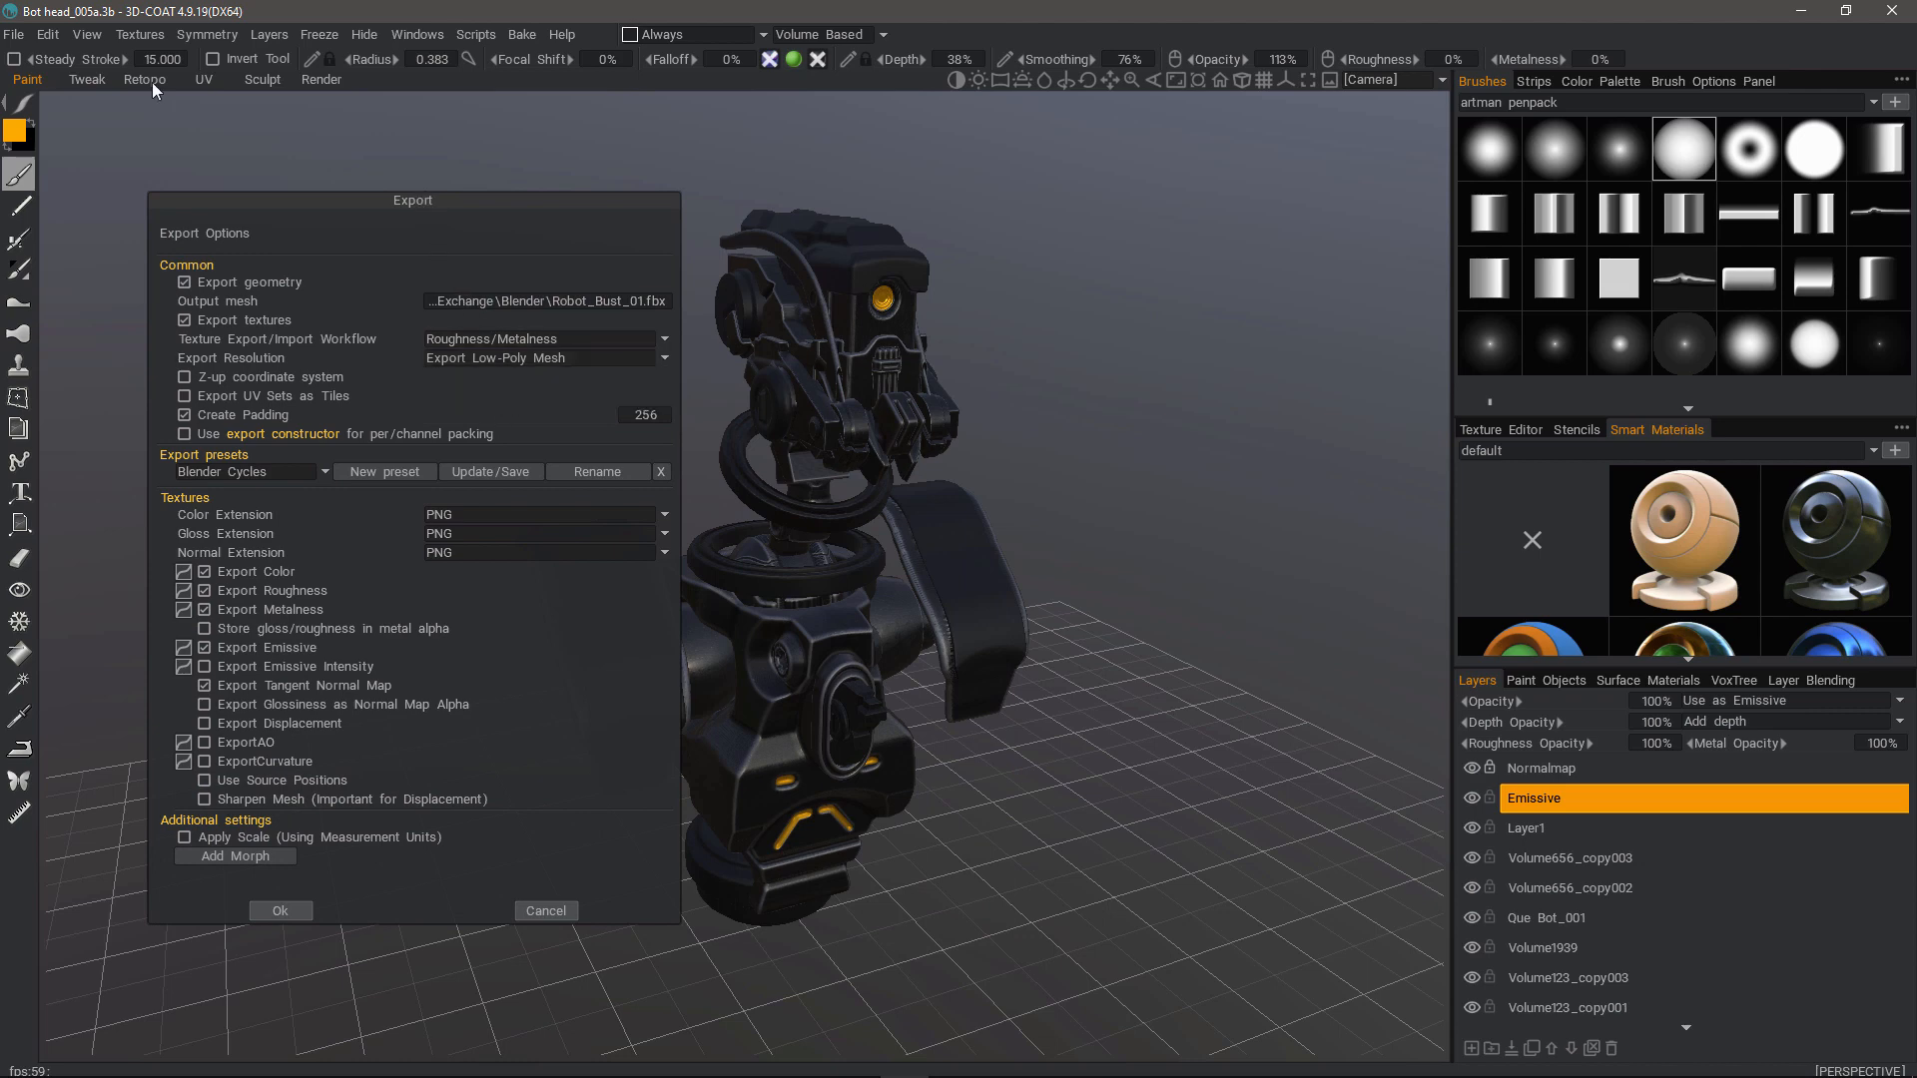
{"action": "mouse_move", "coordinate": [150, 88]}
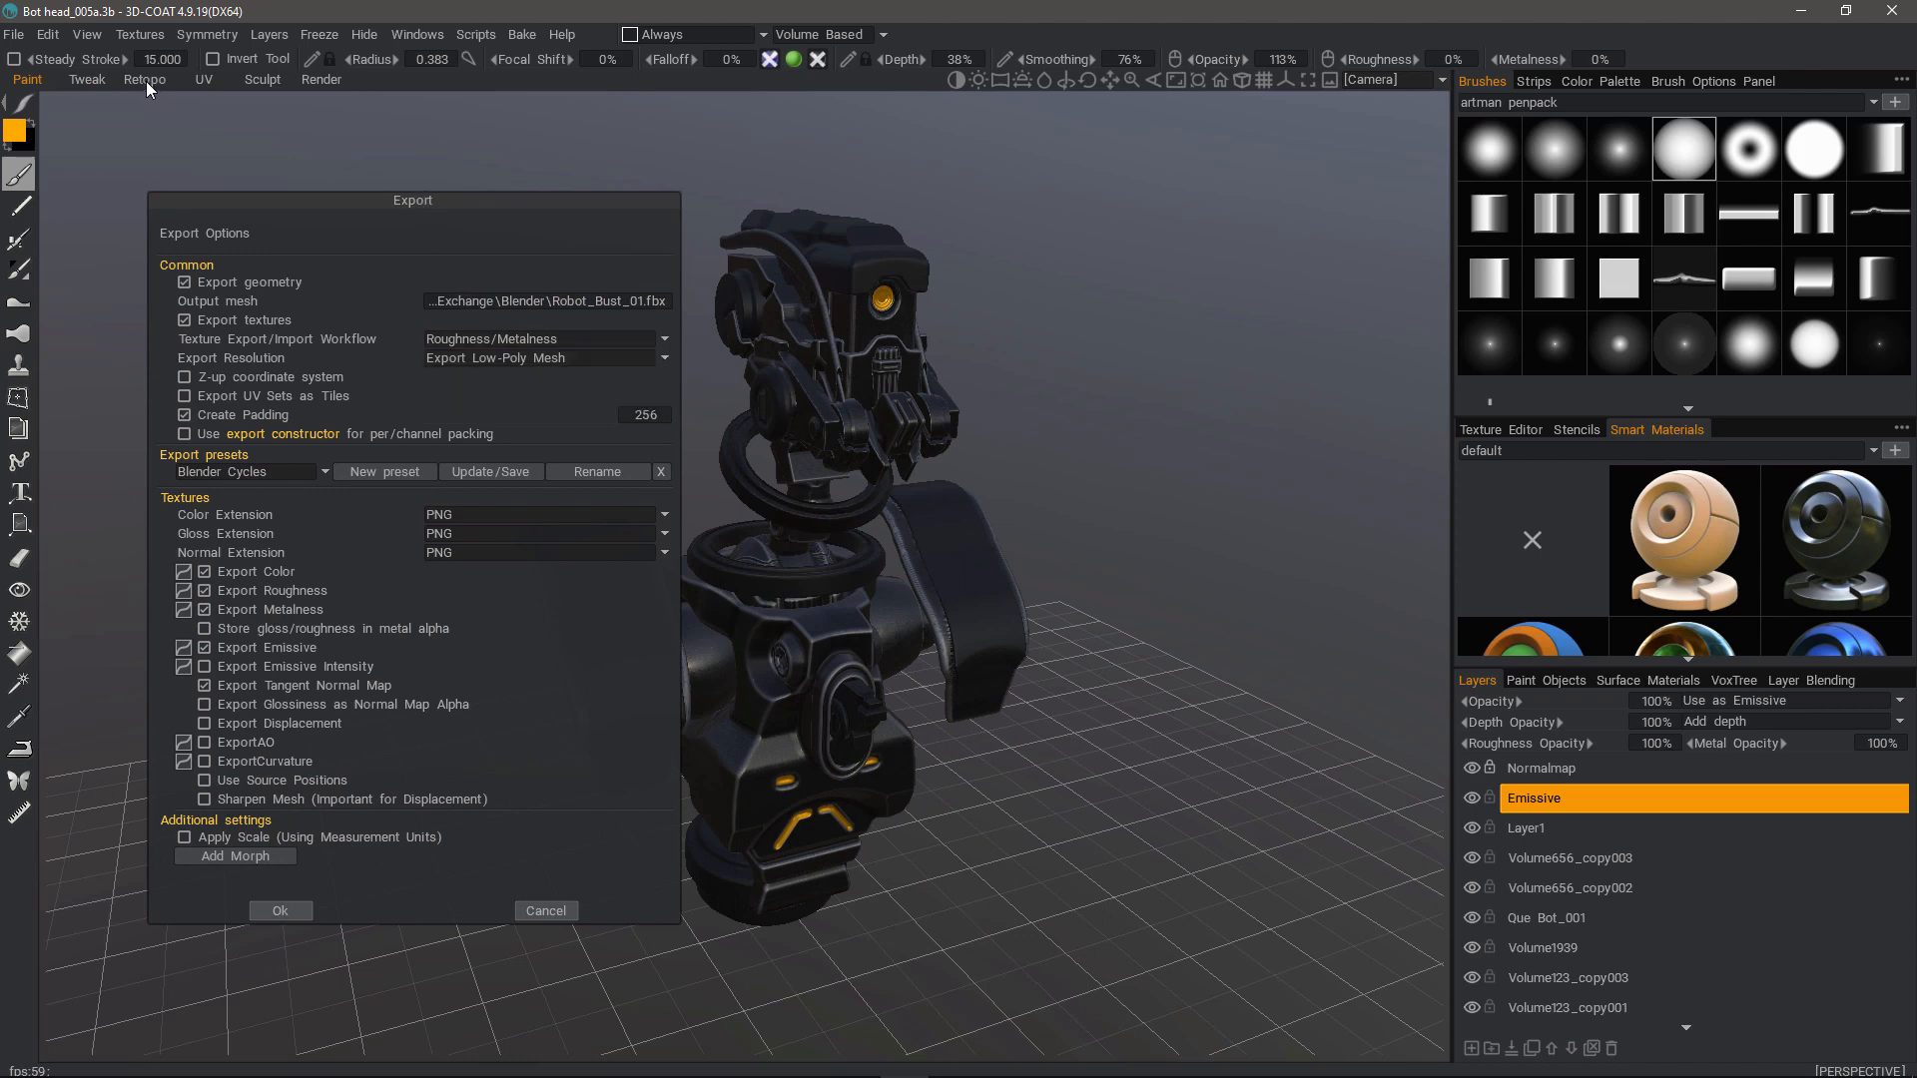
{"action": "left_click", "coordinate": [544, 358]}
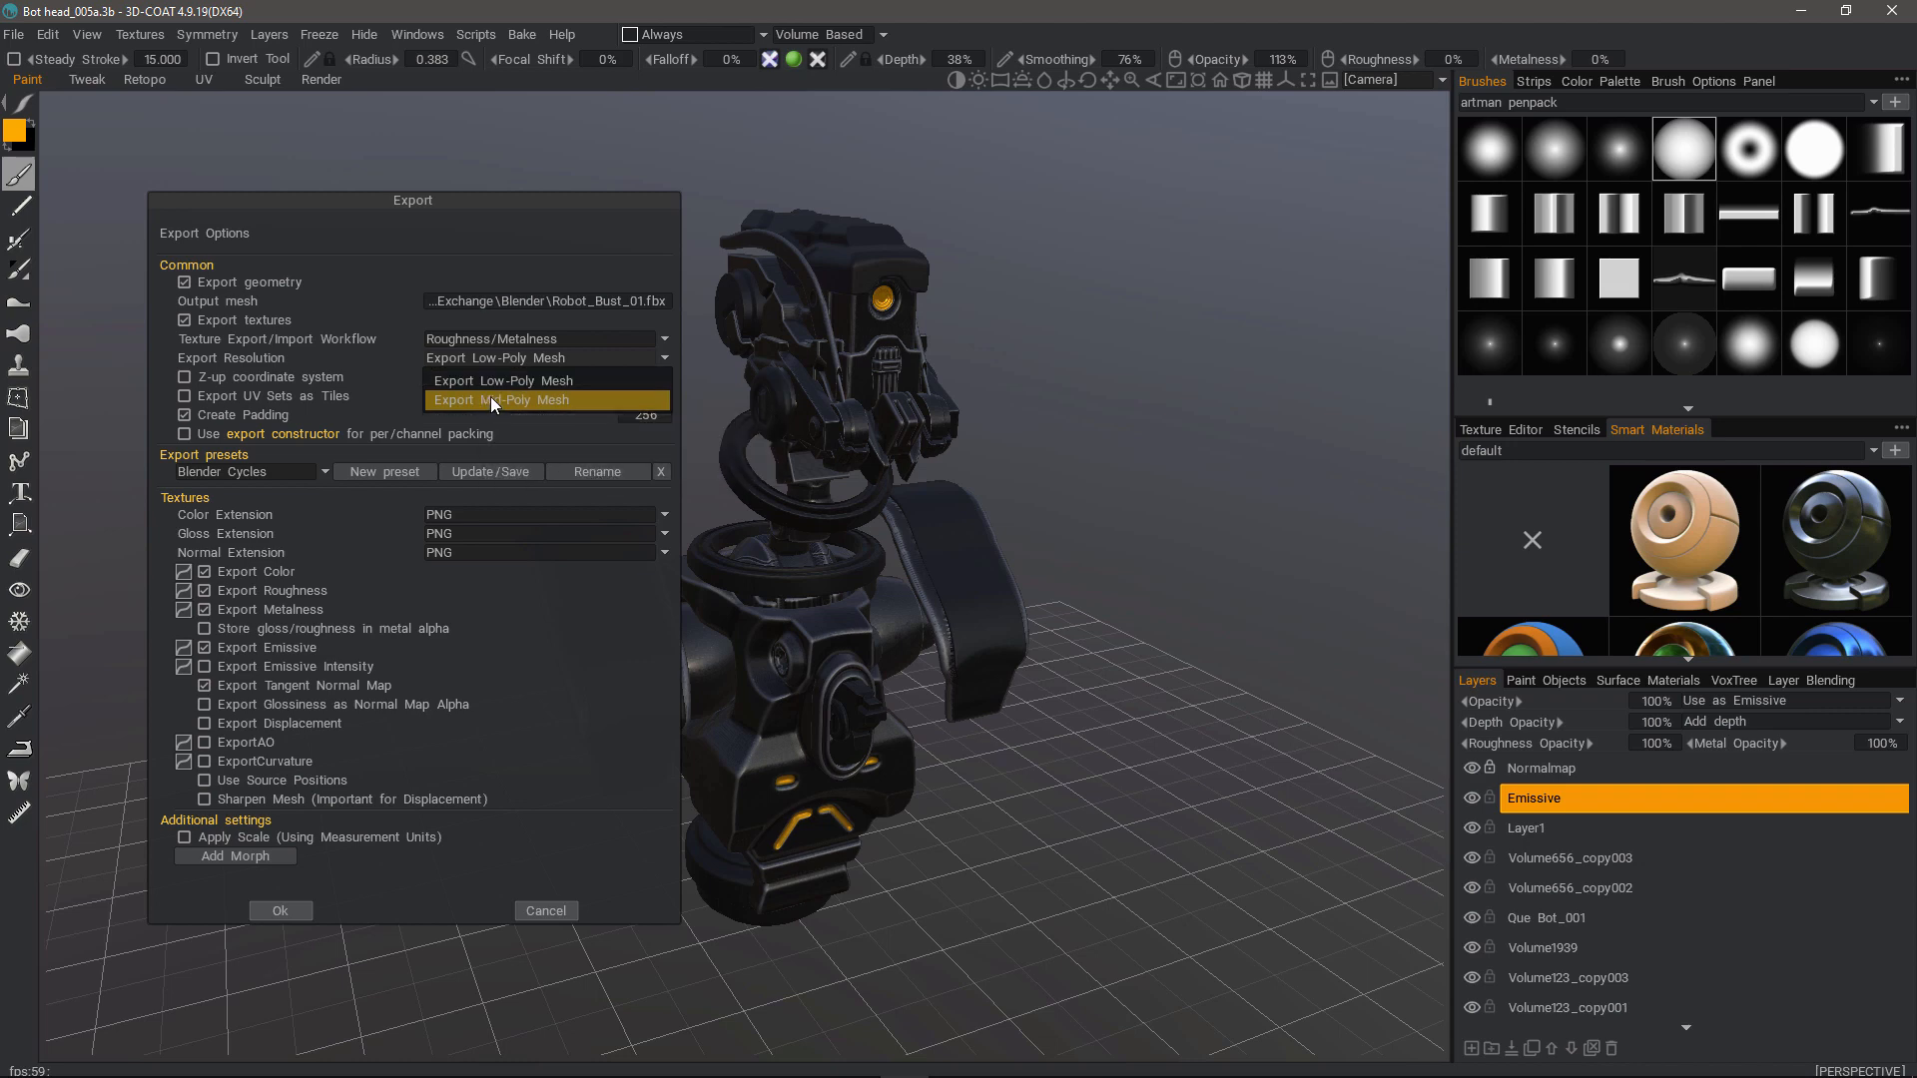
{"action": "mouse_move", "coordinate": [513, 380]}
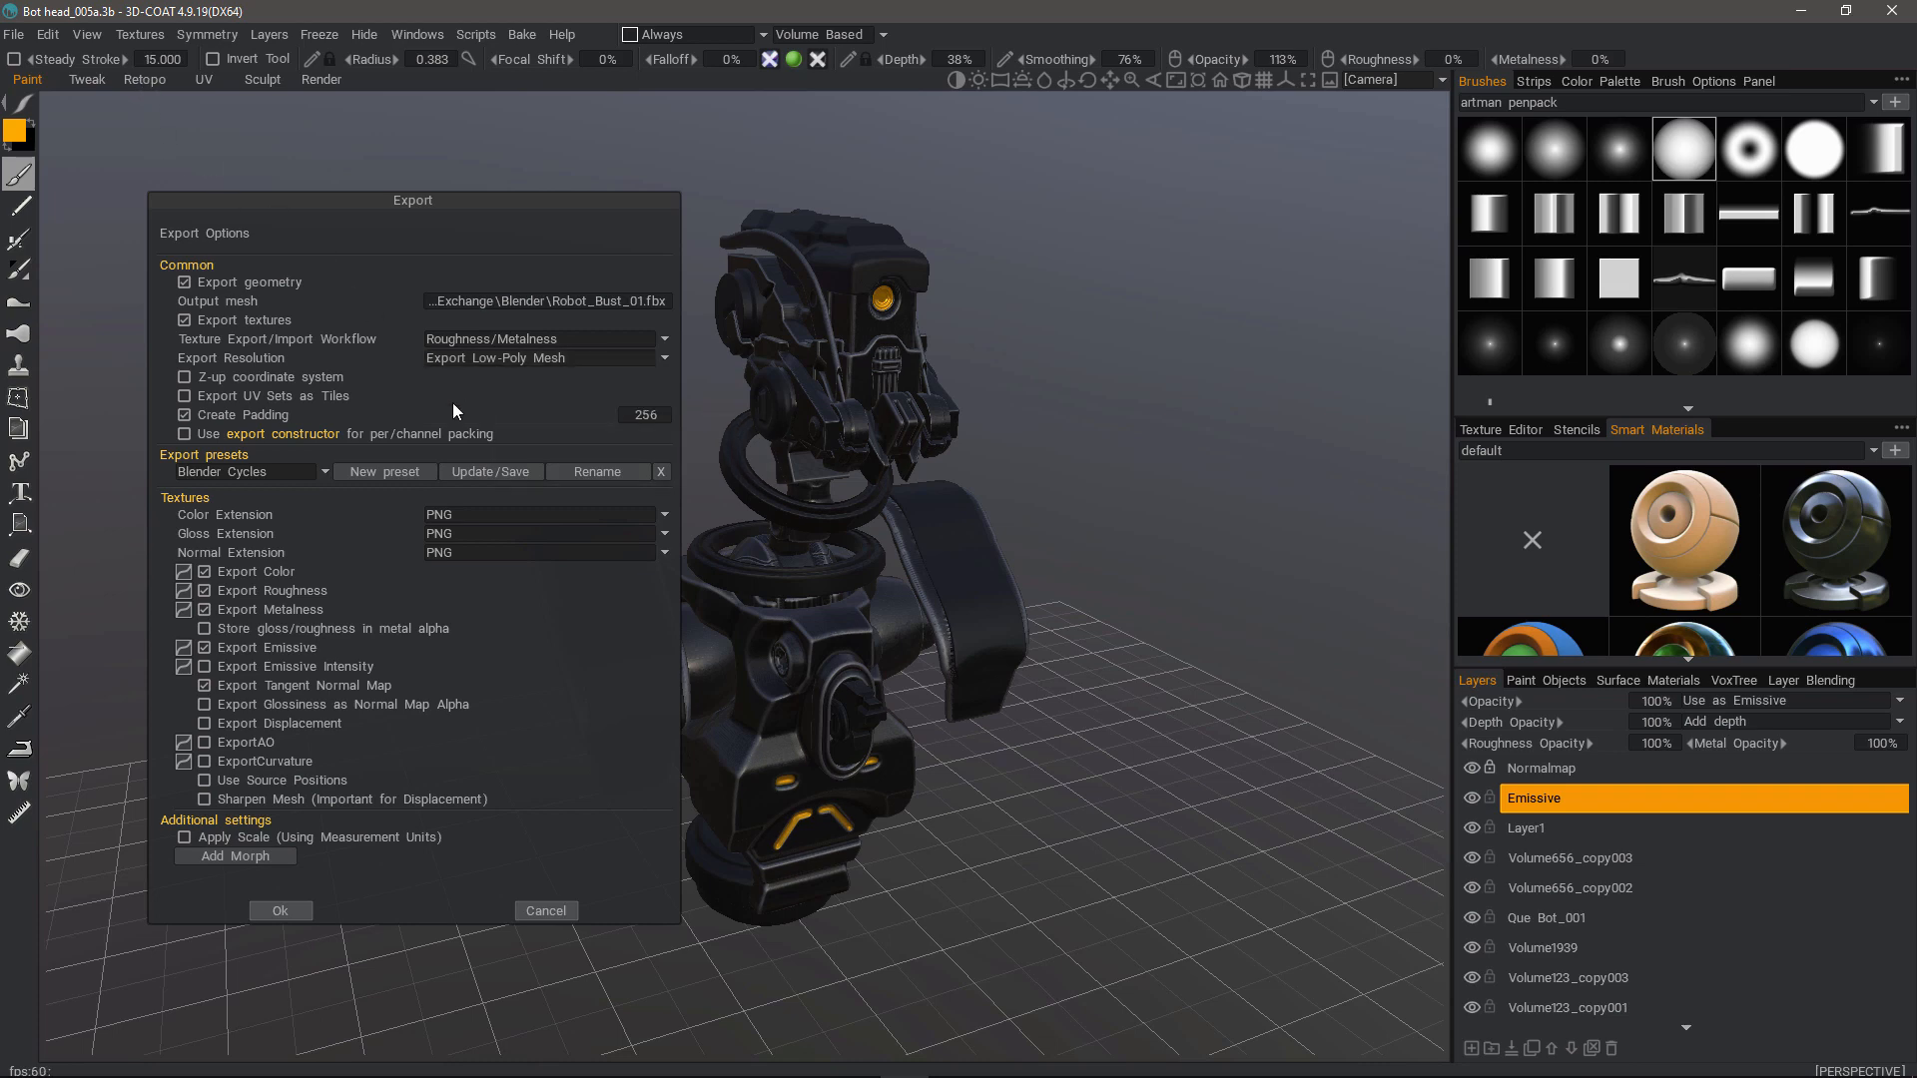
{"action": "left_click", "coordinate": [280, 910]}
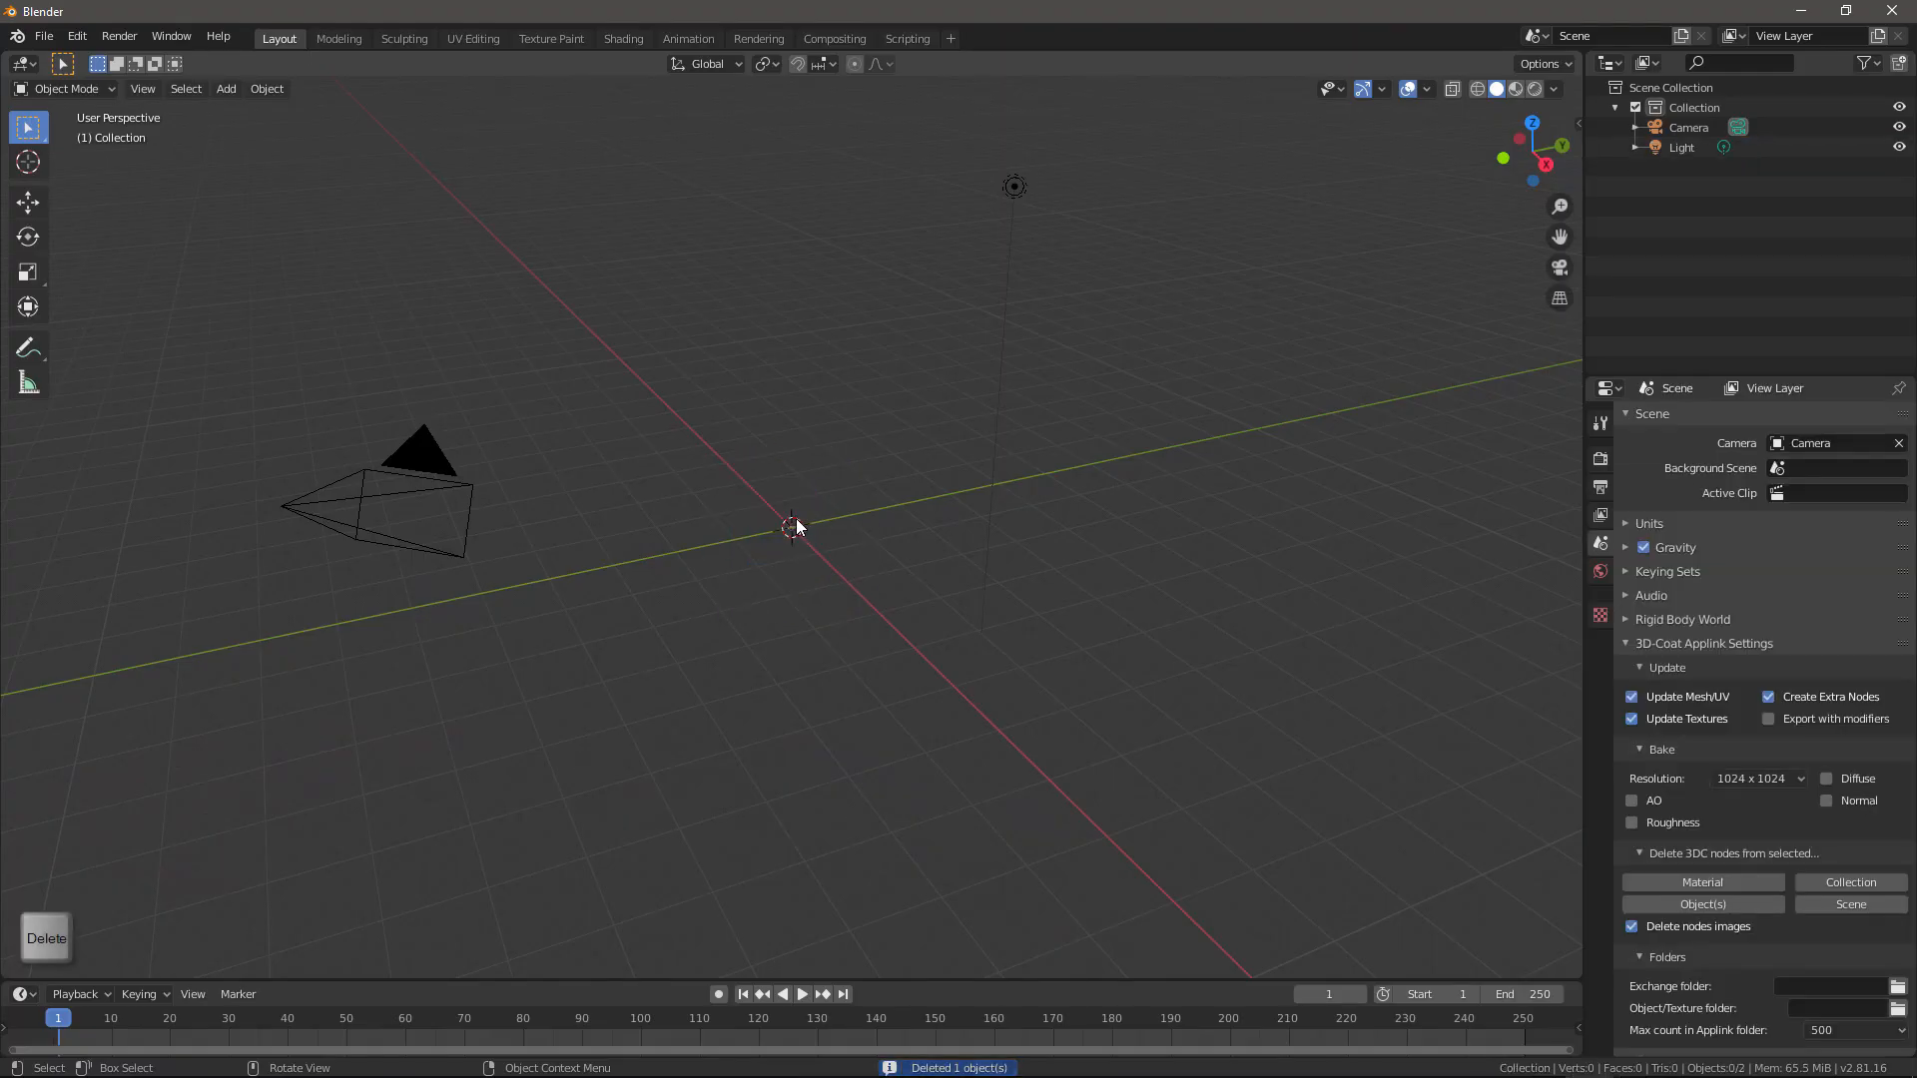
{"action": "mouse_move", "coordinate": [1198, 359]}
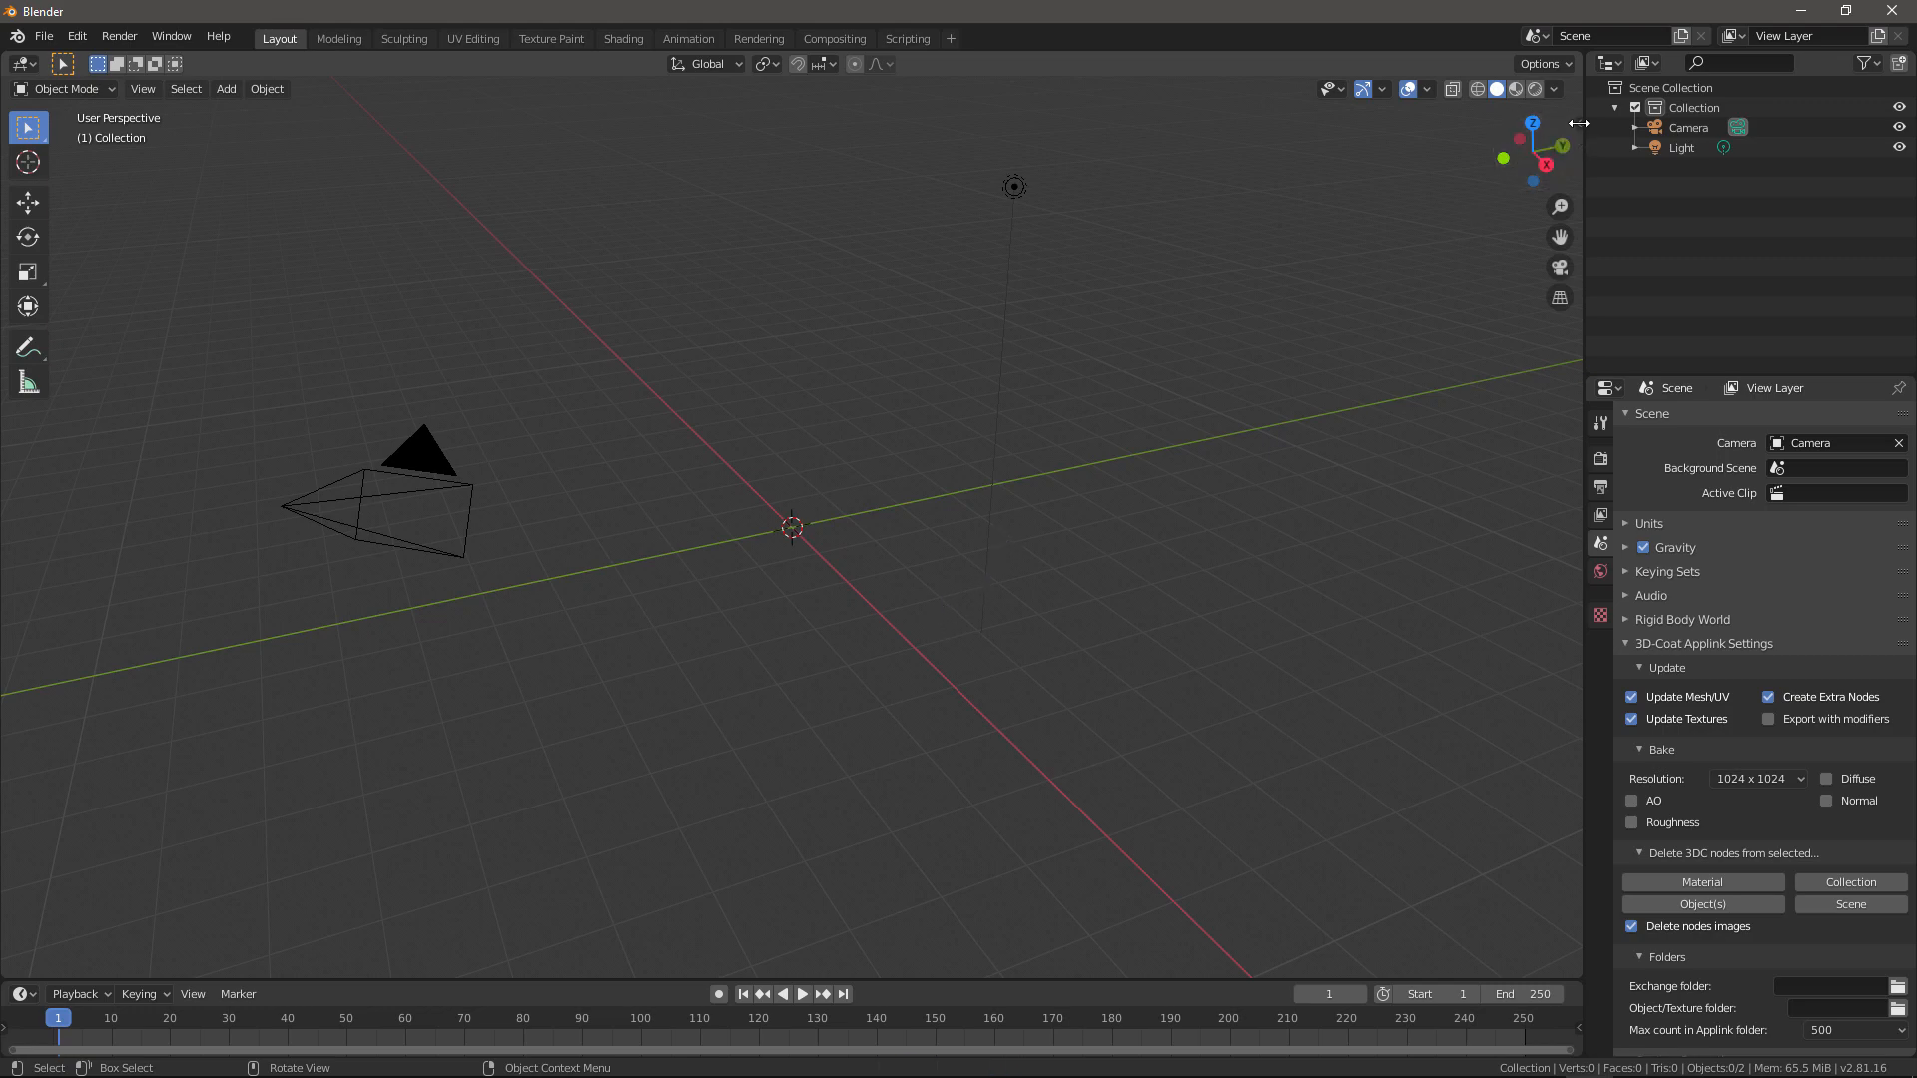
Step: Open the viewport sidebar in a scene holding only the camera and light
{"action": "left_click", "coordinate": [1571, 121]}
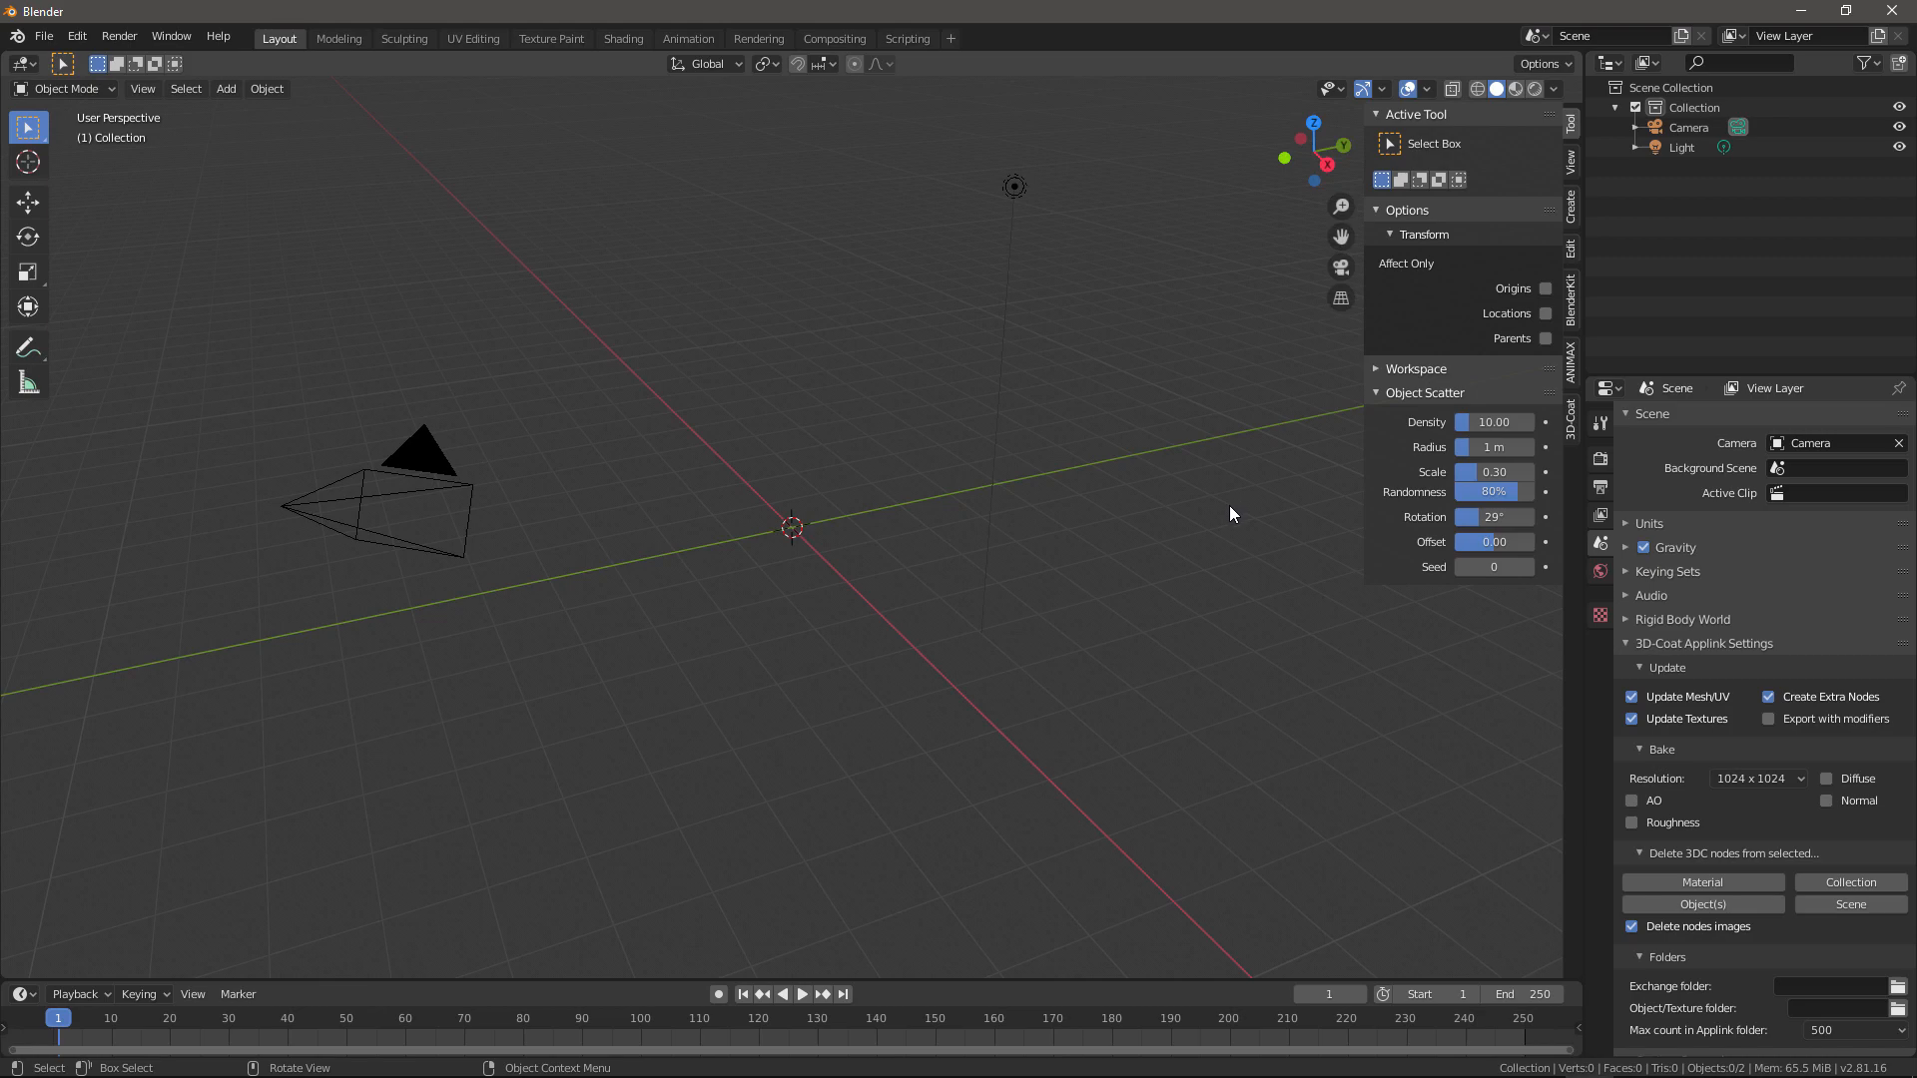
{"action": "mouse_move", "coordinate": [1226, 512]}
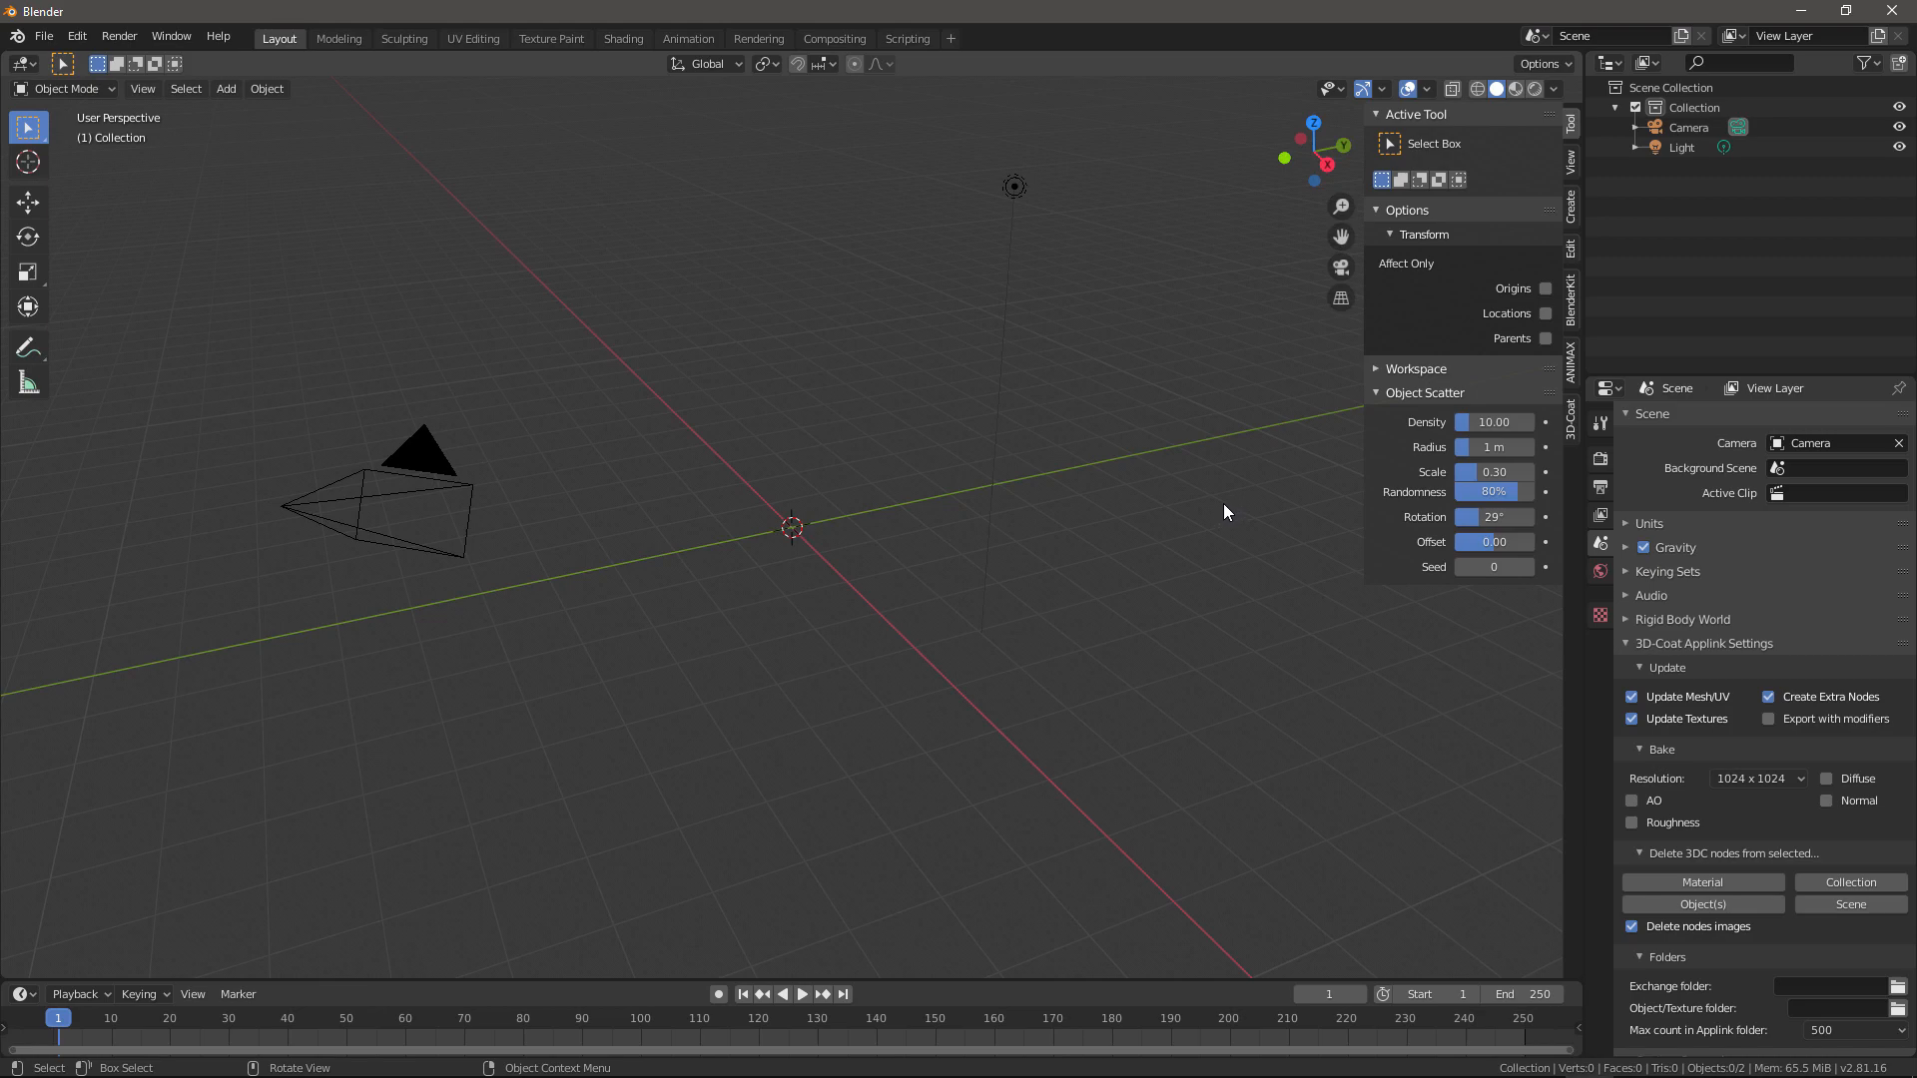
{"action": "mouse_move", "coordinate": [1575, 430]}
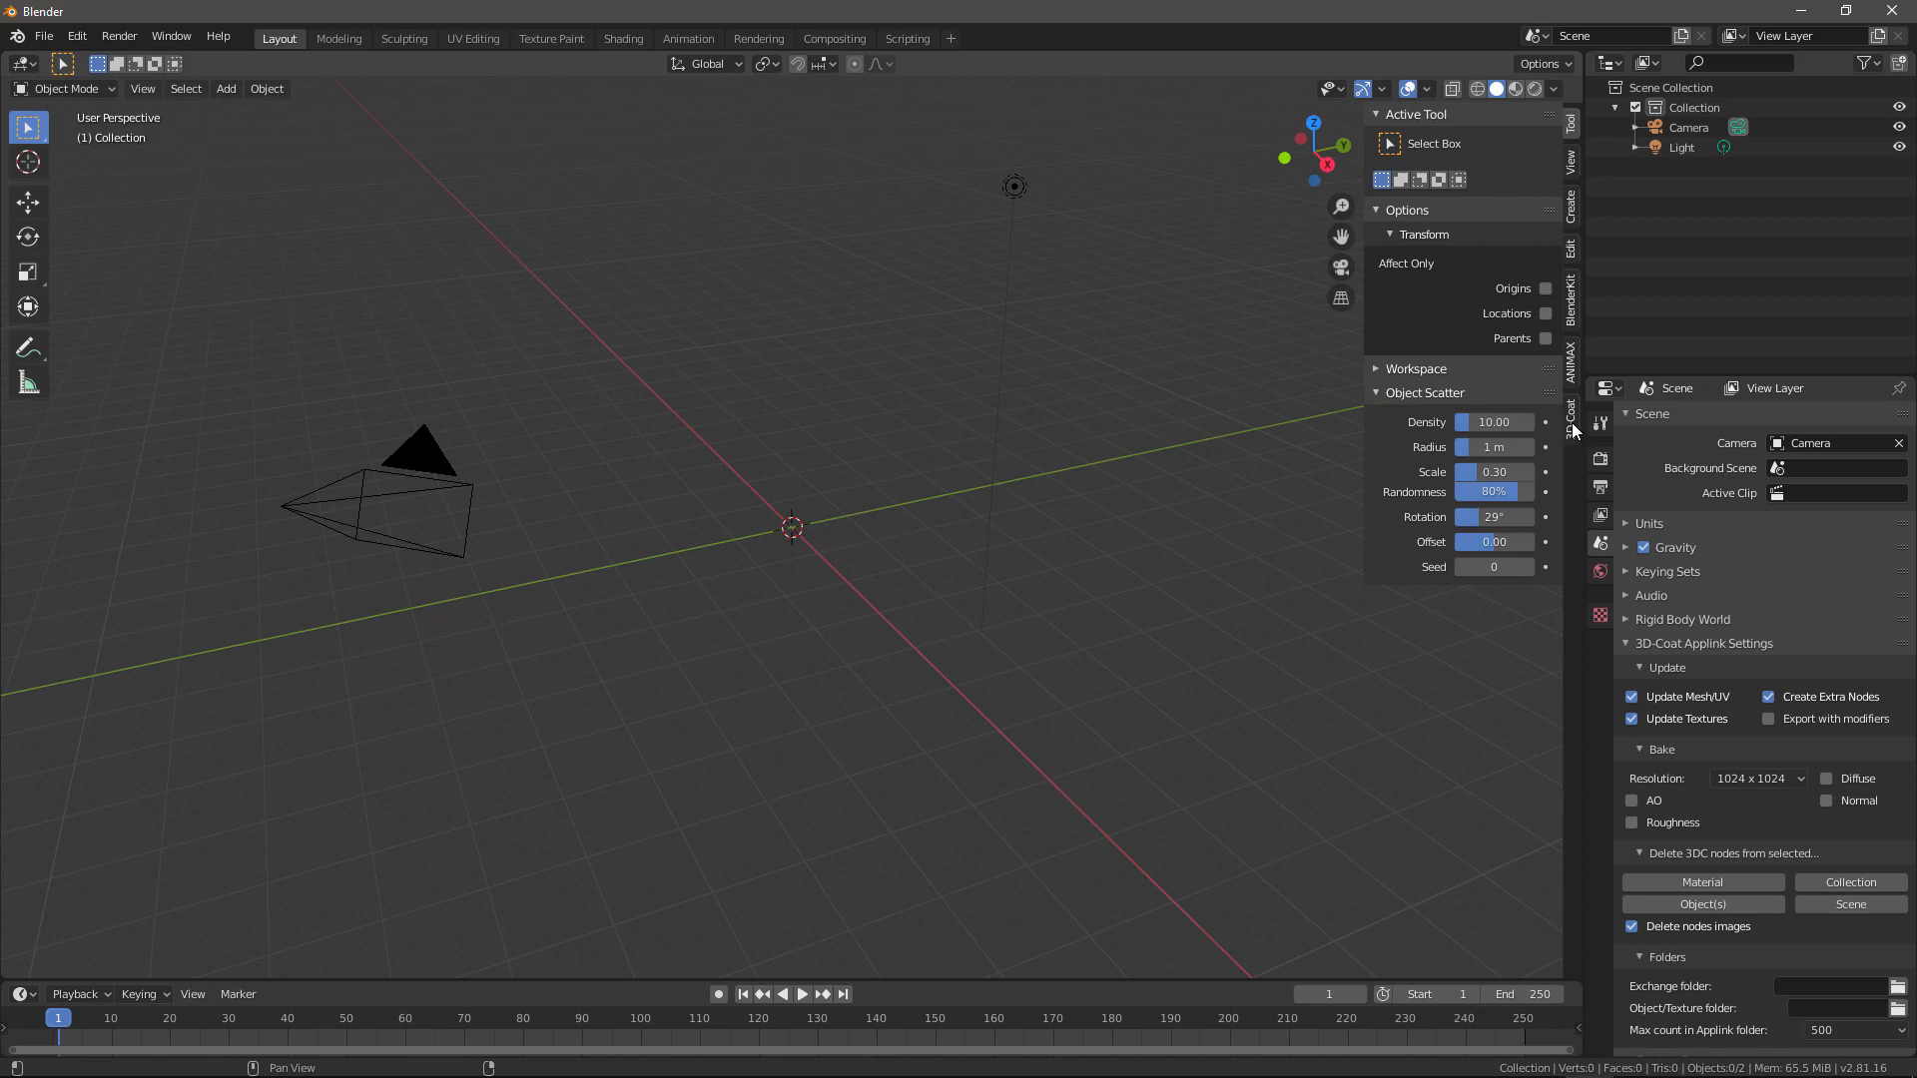
Step: Show the 3D-Coat Applink tab with Send and GetBack, then open the Edit menu
{"action": "left_click", "coordinate": [1572, 403]}
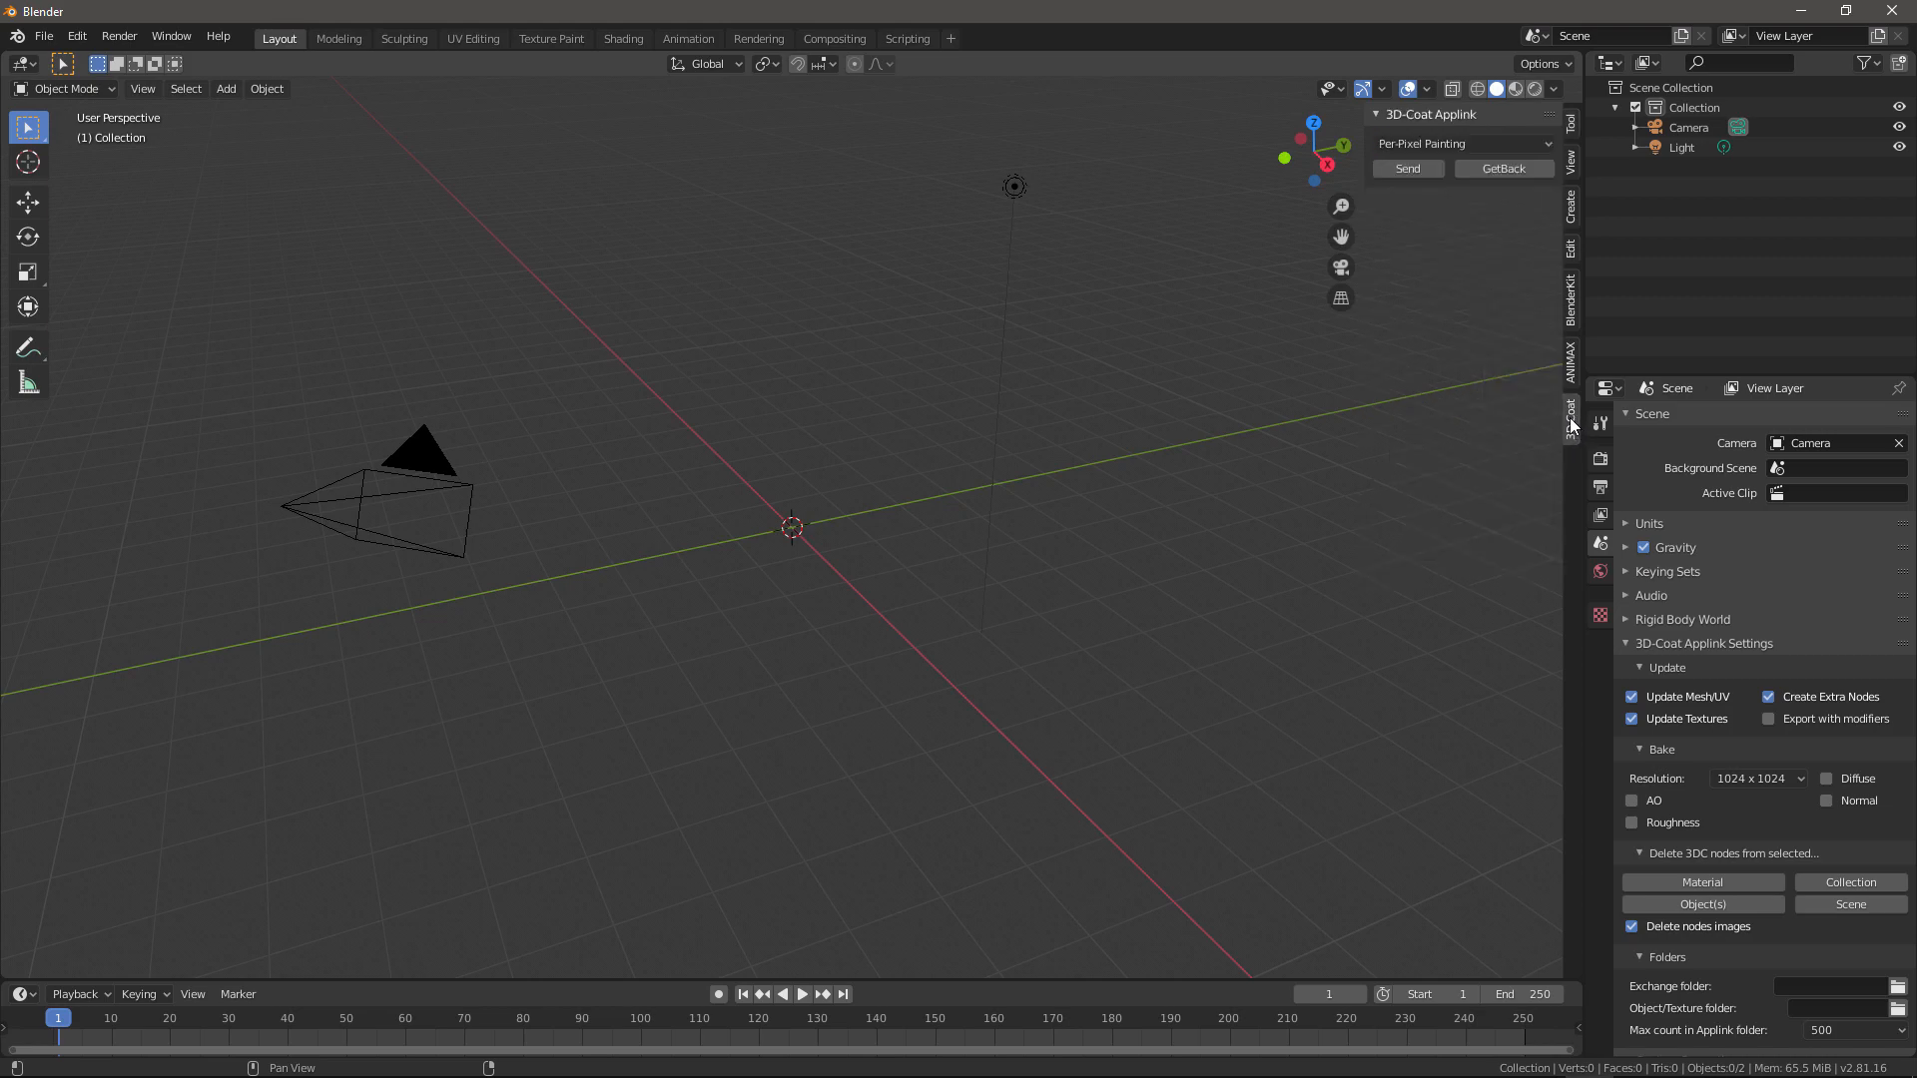
{"action": "mouse_move", "coordinate": [1570, 422]}
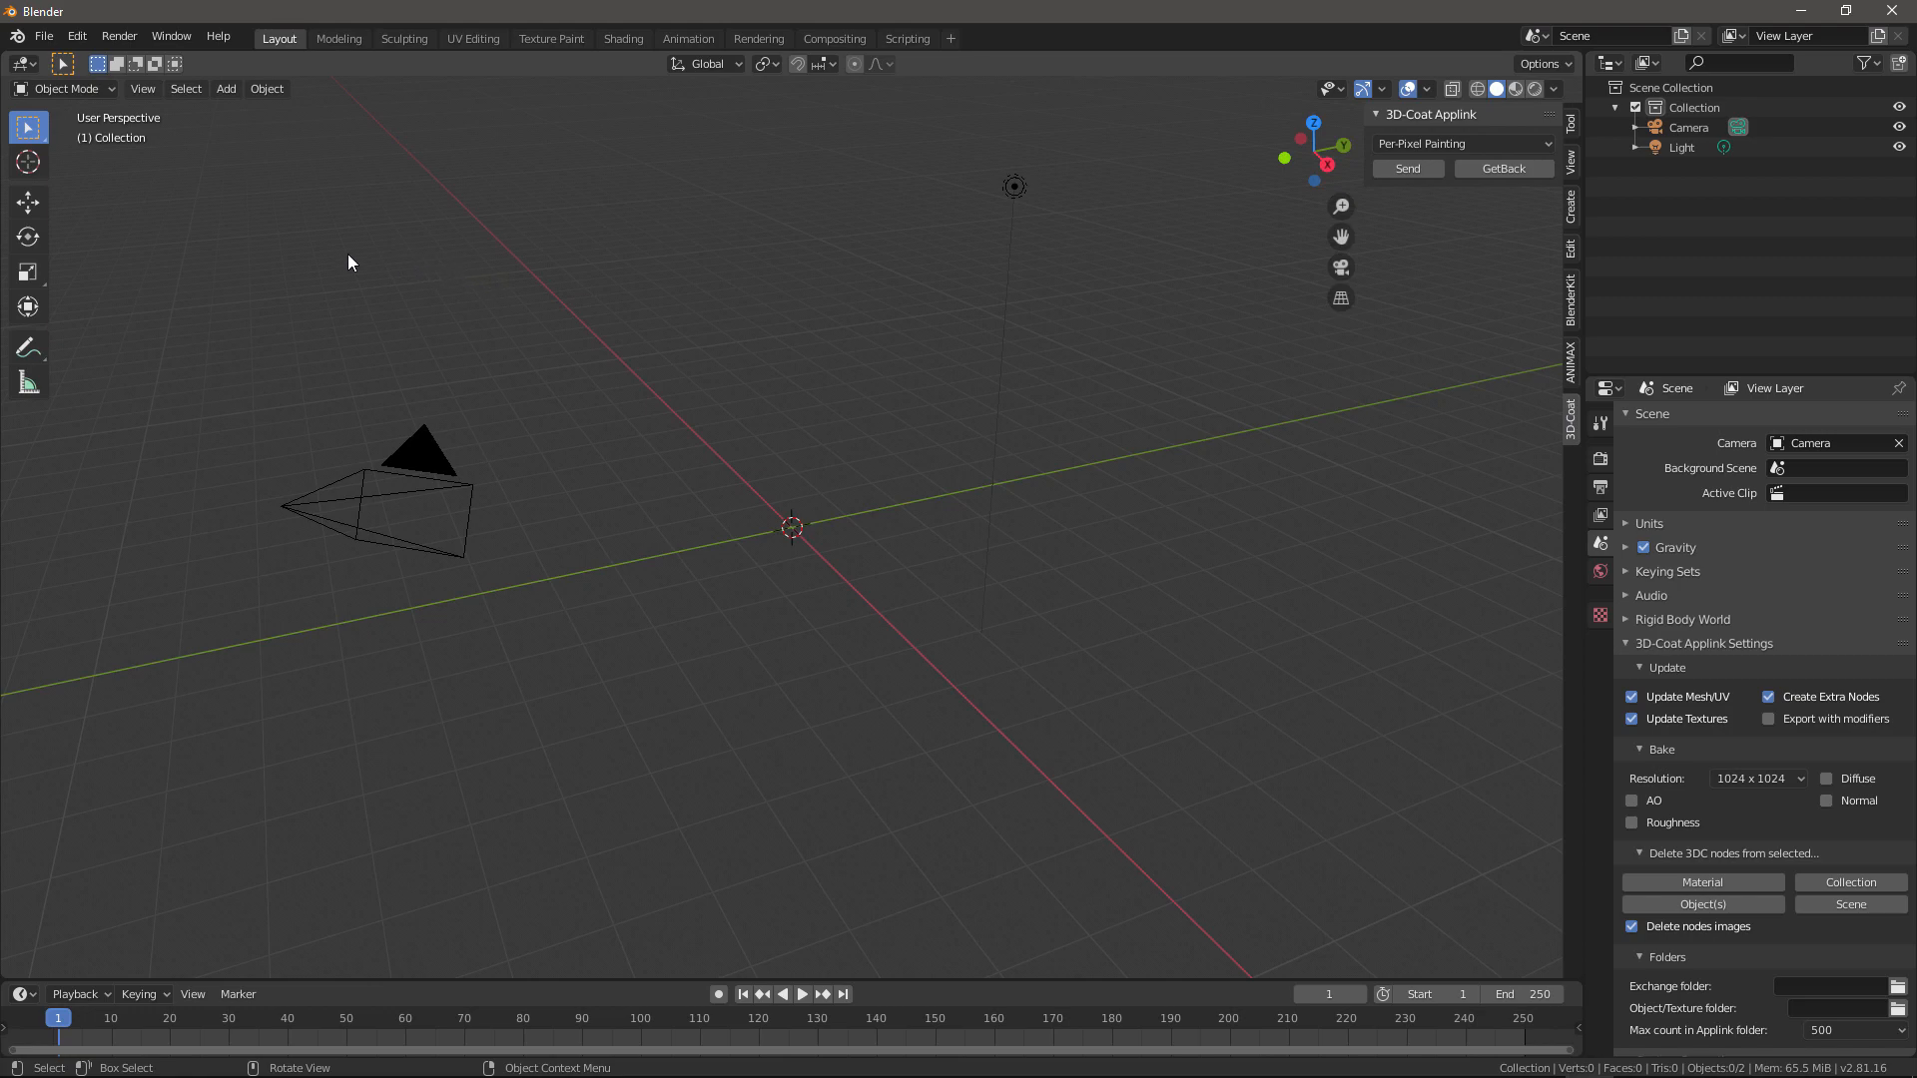
{"action": "mouse_move", "coordinate": [54, 29]}
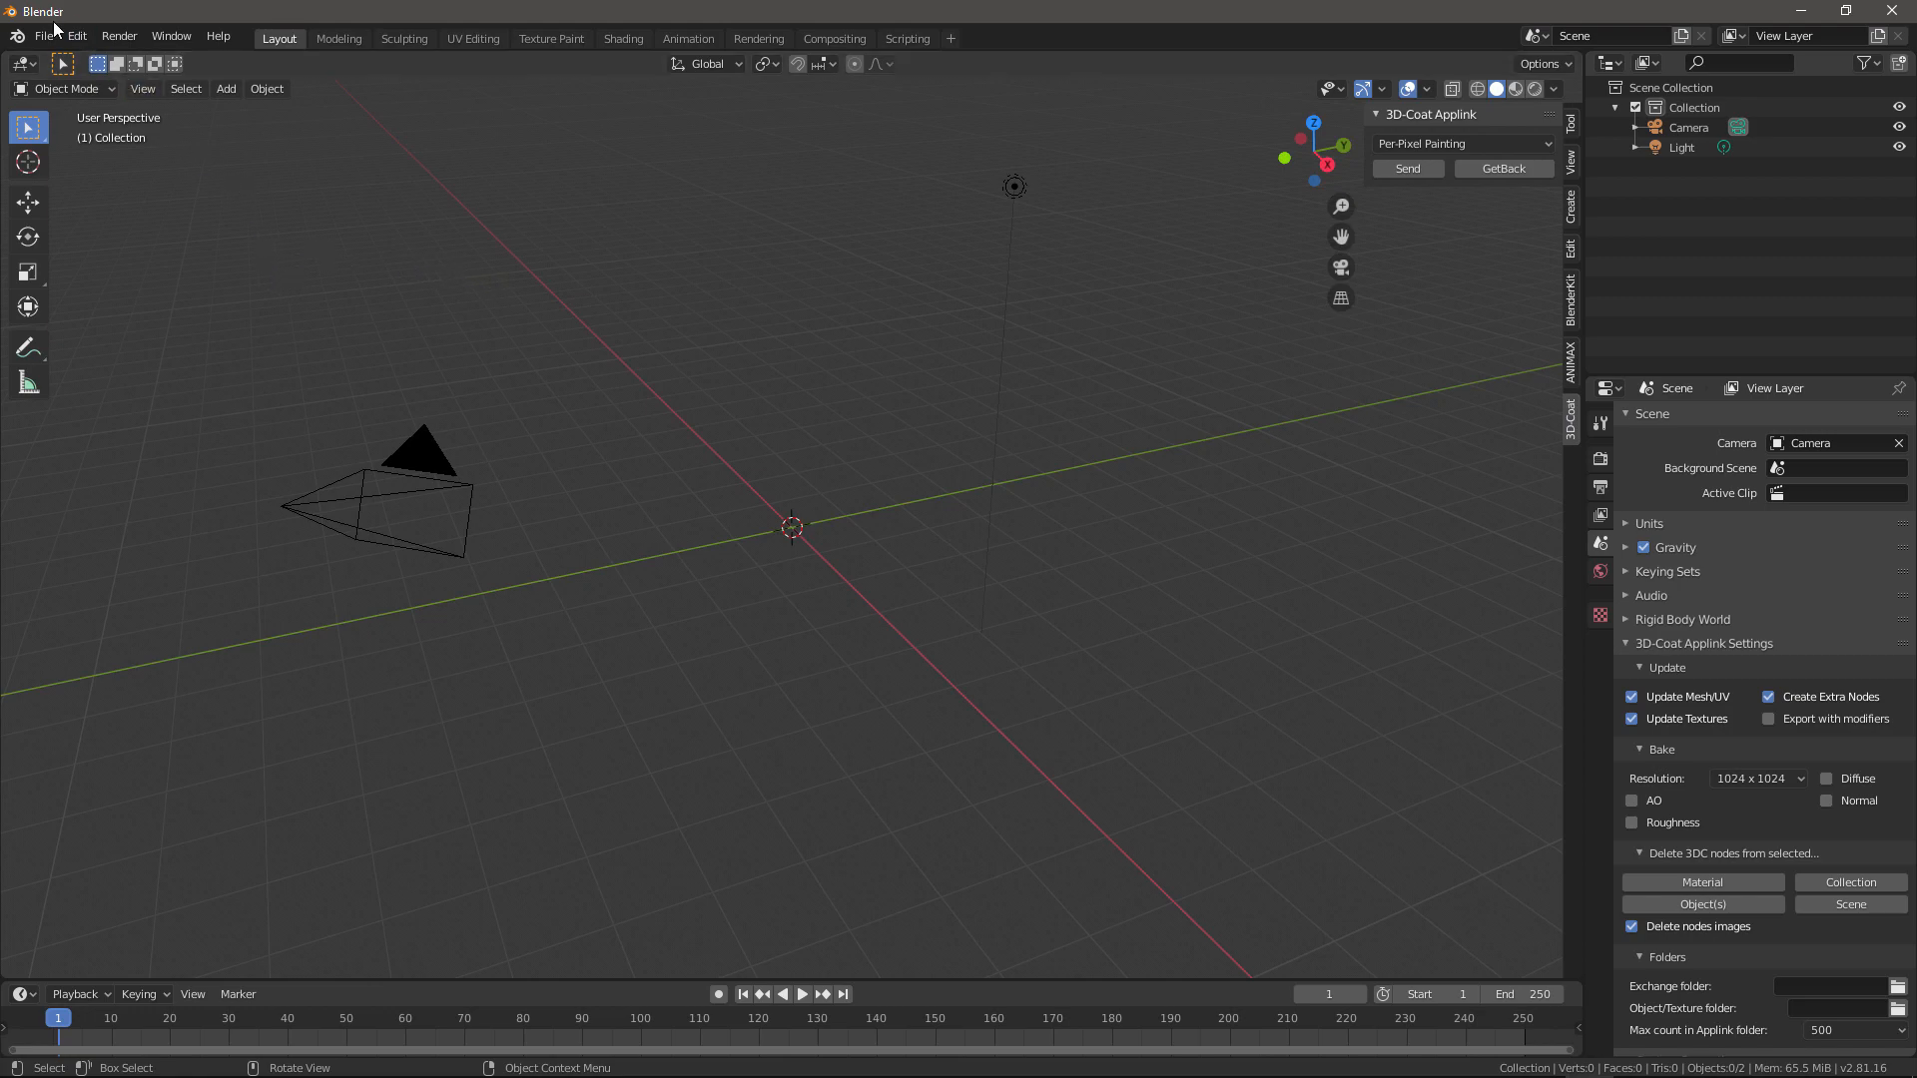
{"action": "left_click", "coordinate": [76, 36]}
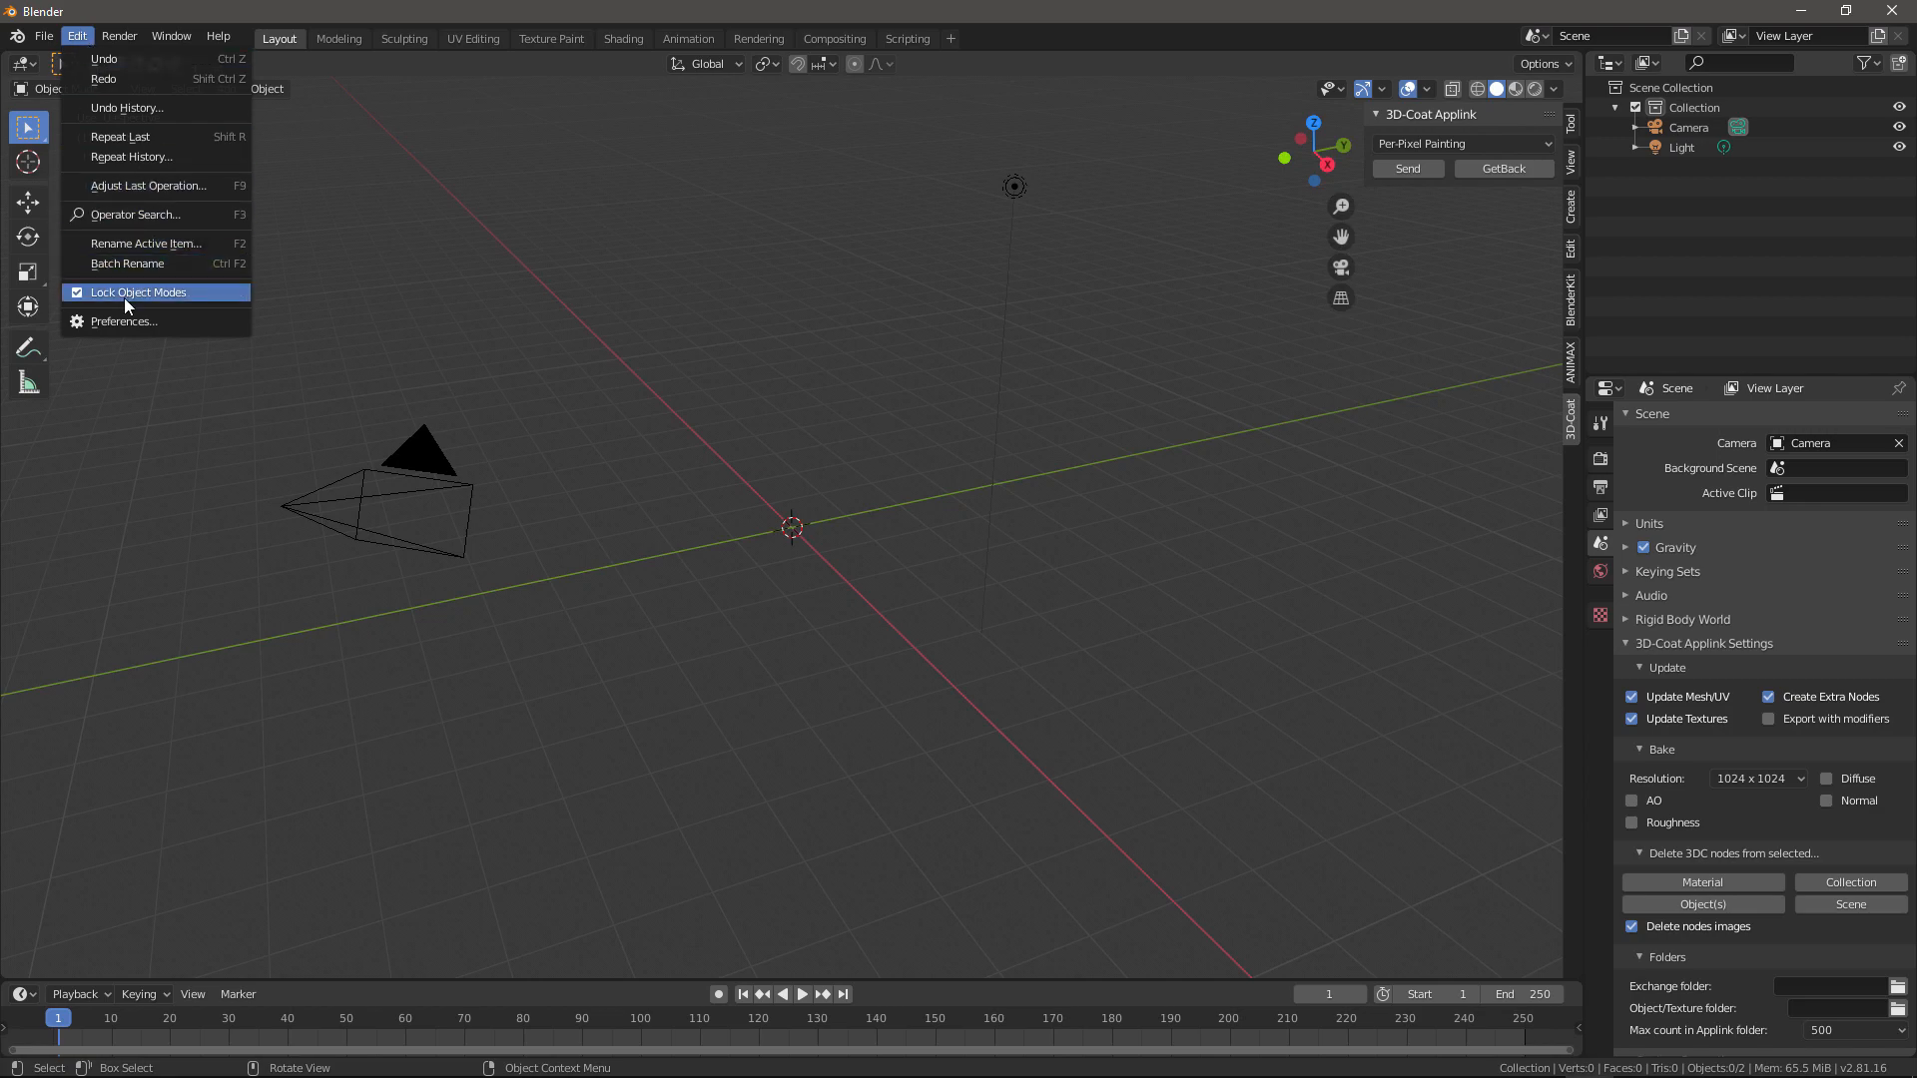
{"action": "mouse_move", "coordinate": [104, 59]}
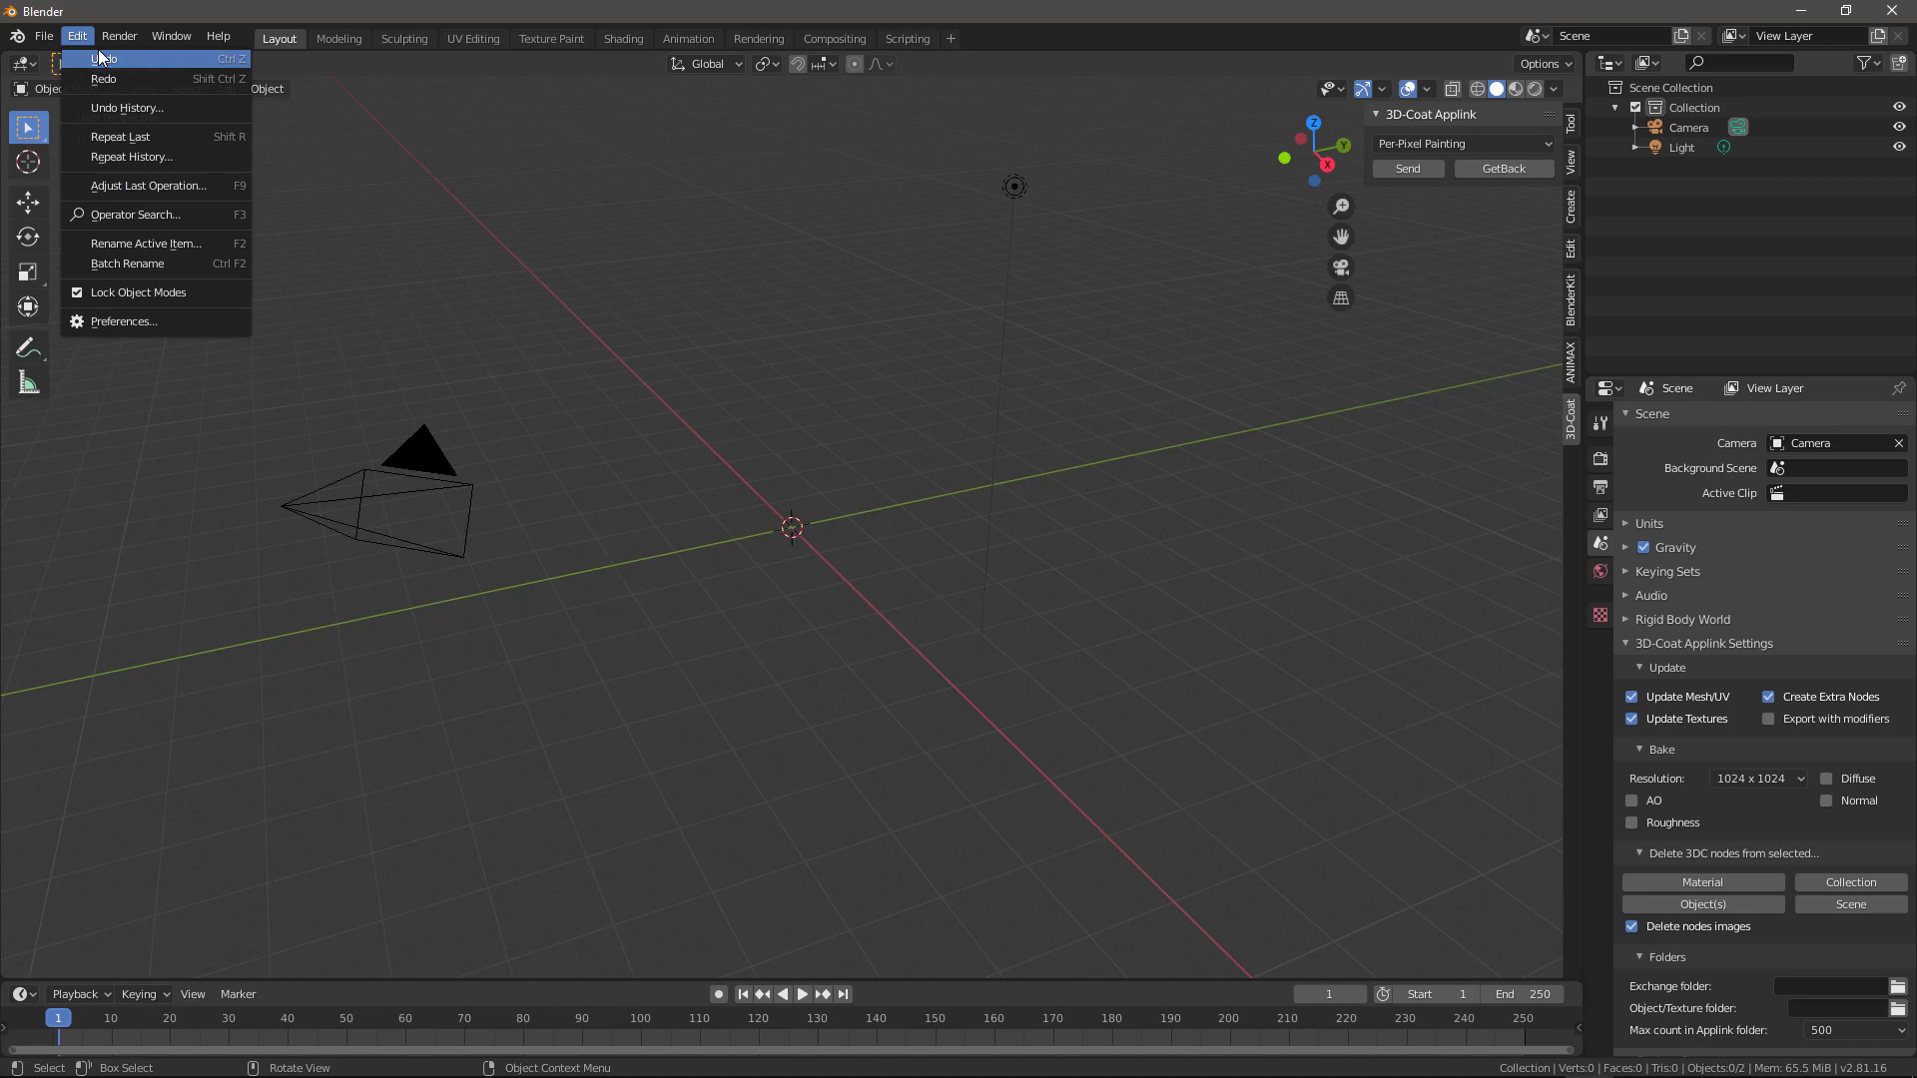
Step: Verify Import-Export: 3D-Coat Applink is ticked in Preferences Add-ons, then close Preferences
{"action": "left_click", "coordinate": [124, 321]}
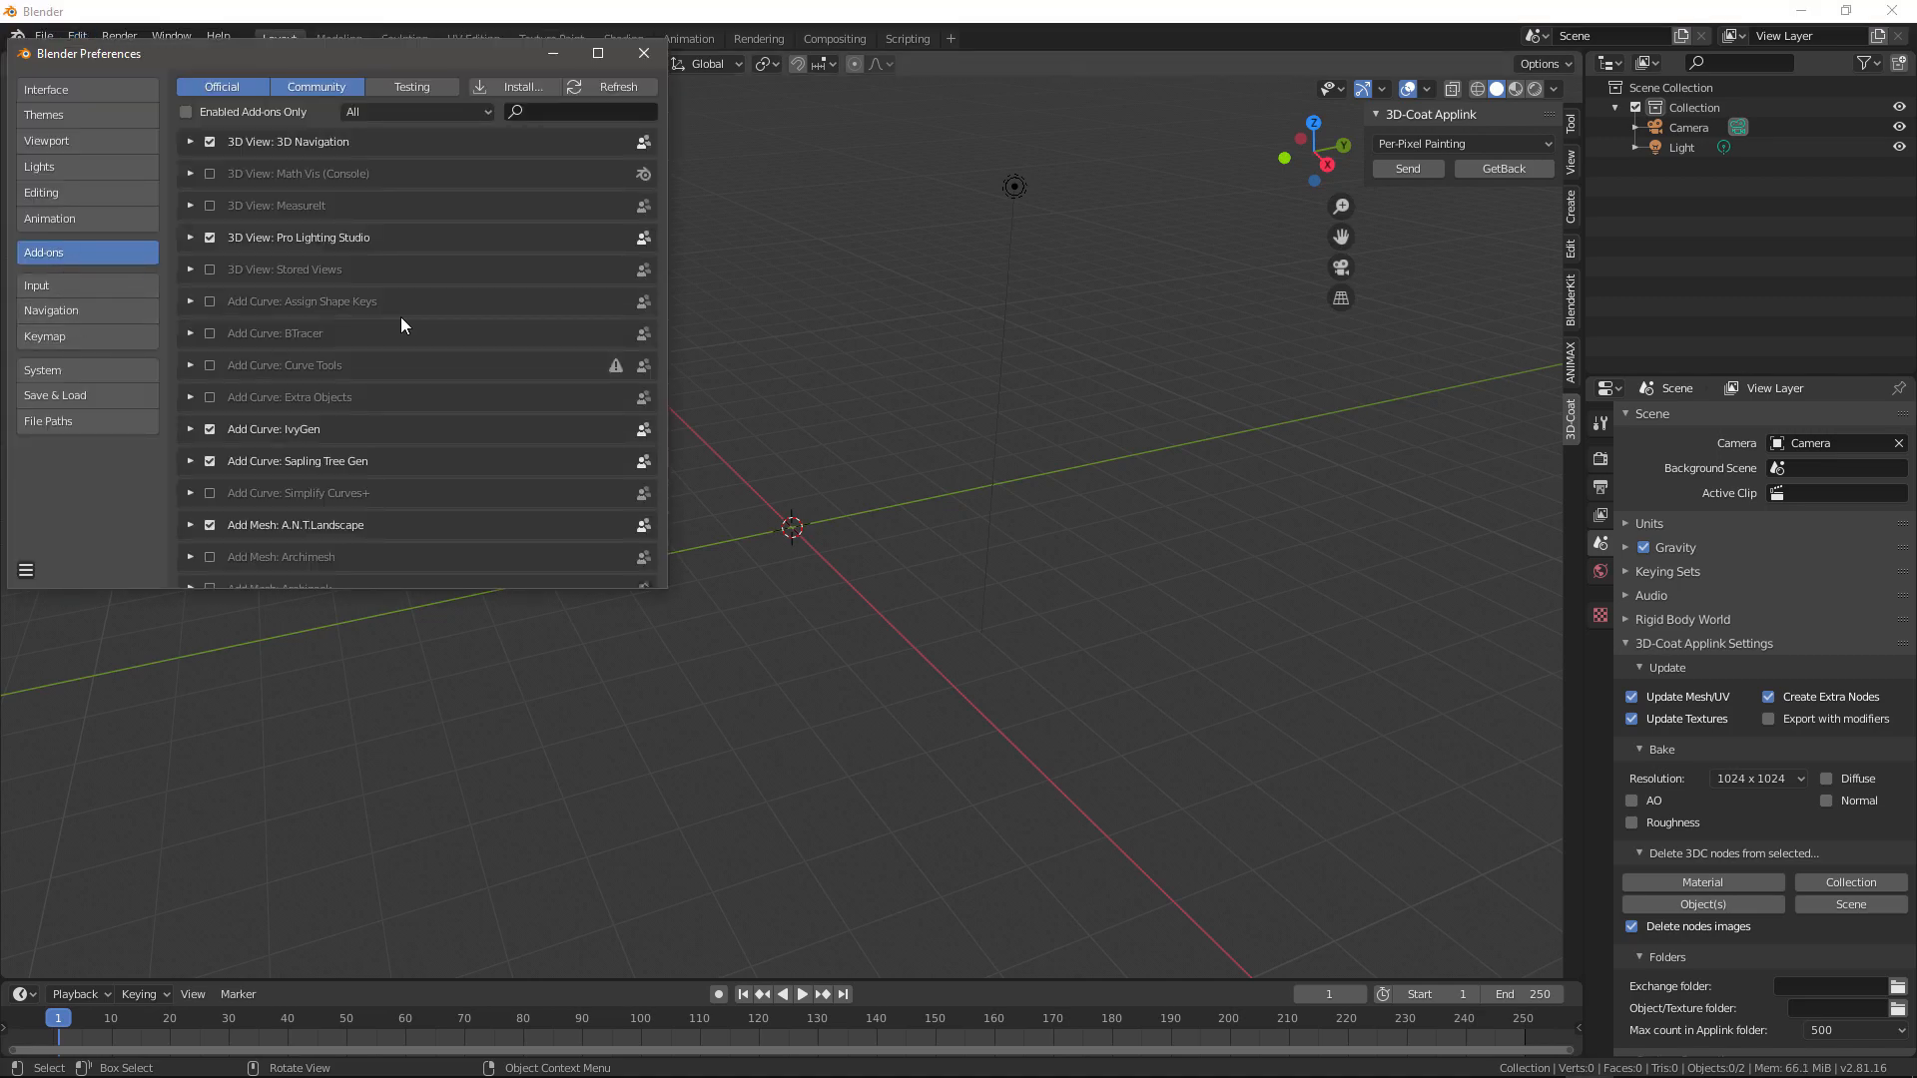
{"action": "scroll", "scroll_direction": "down", "scroll_amount": 3}
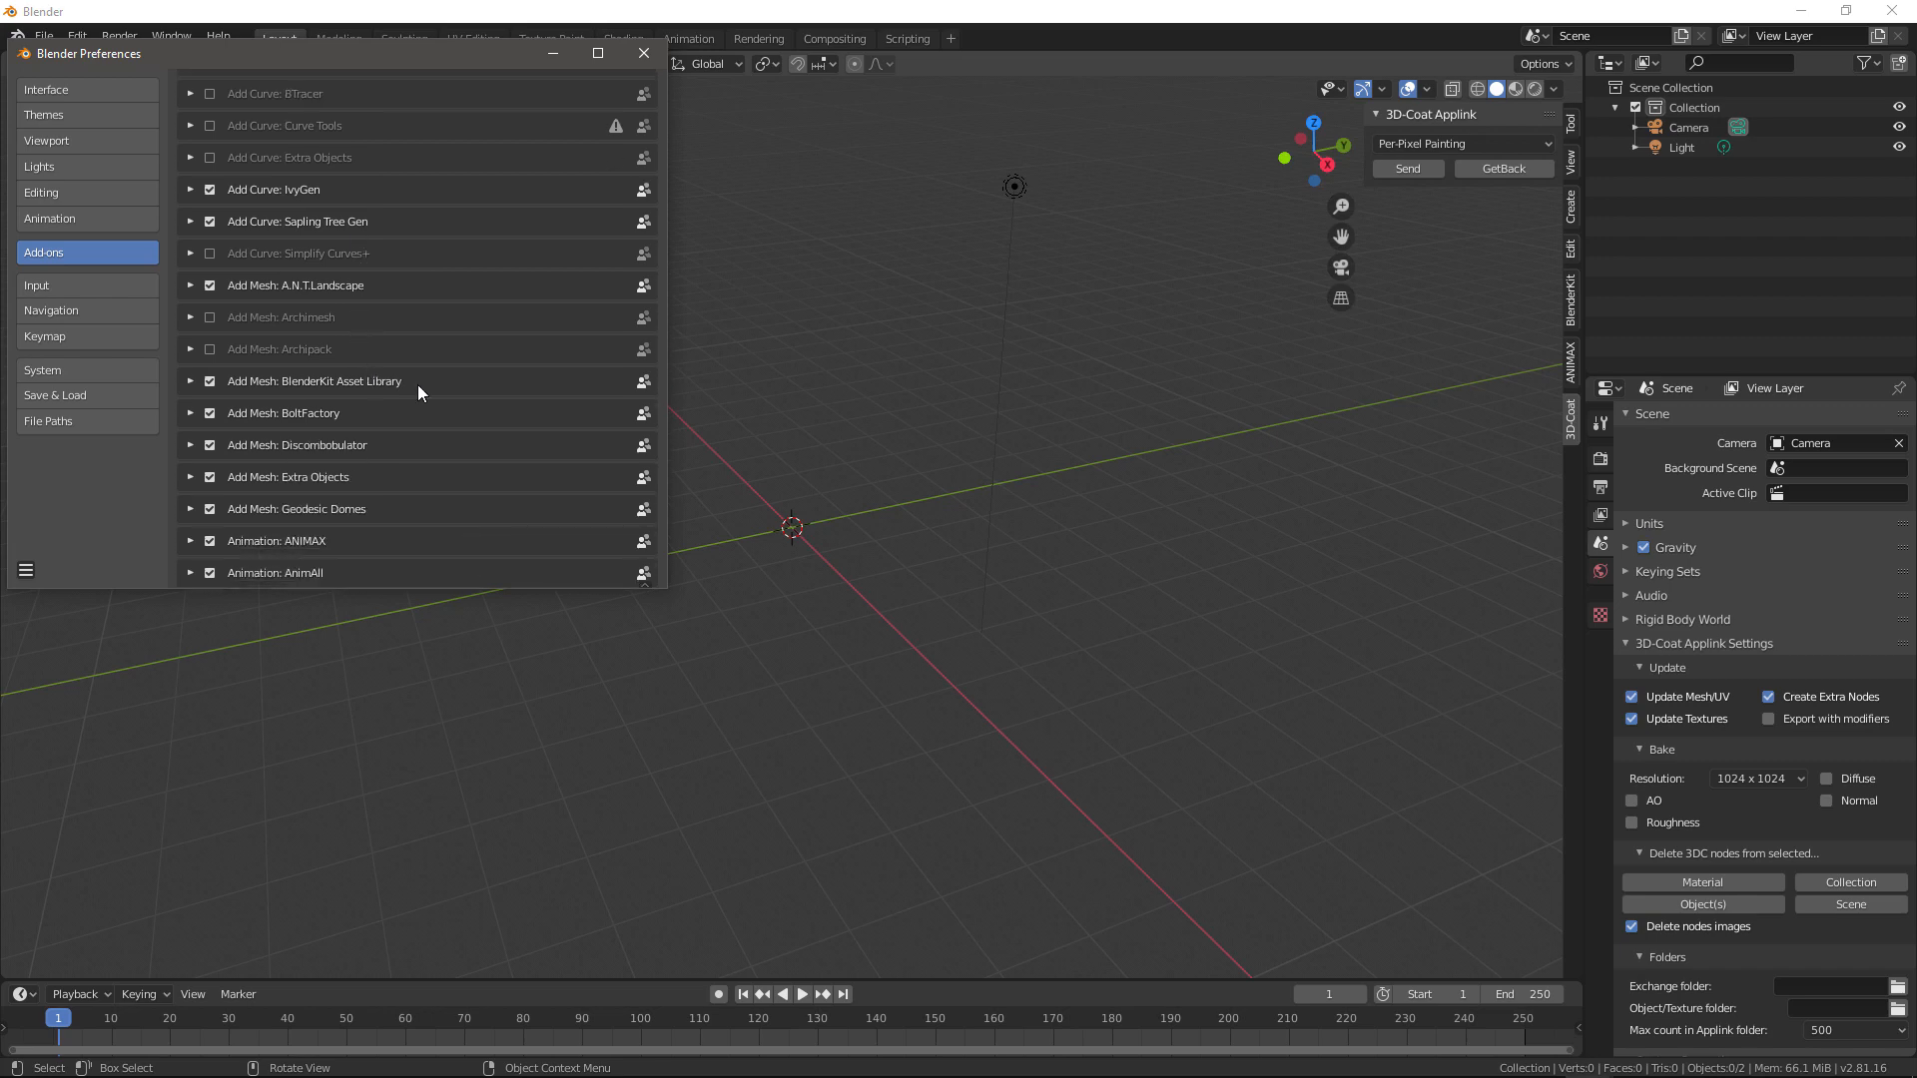
{"action": "scroll", "scroll_direction": "down", "scroll_amount": 3}
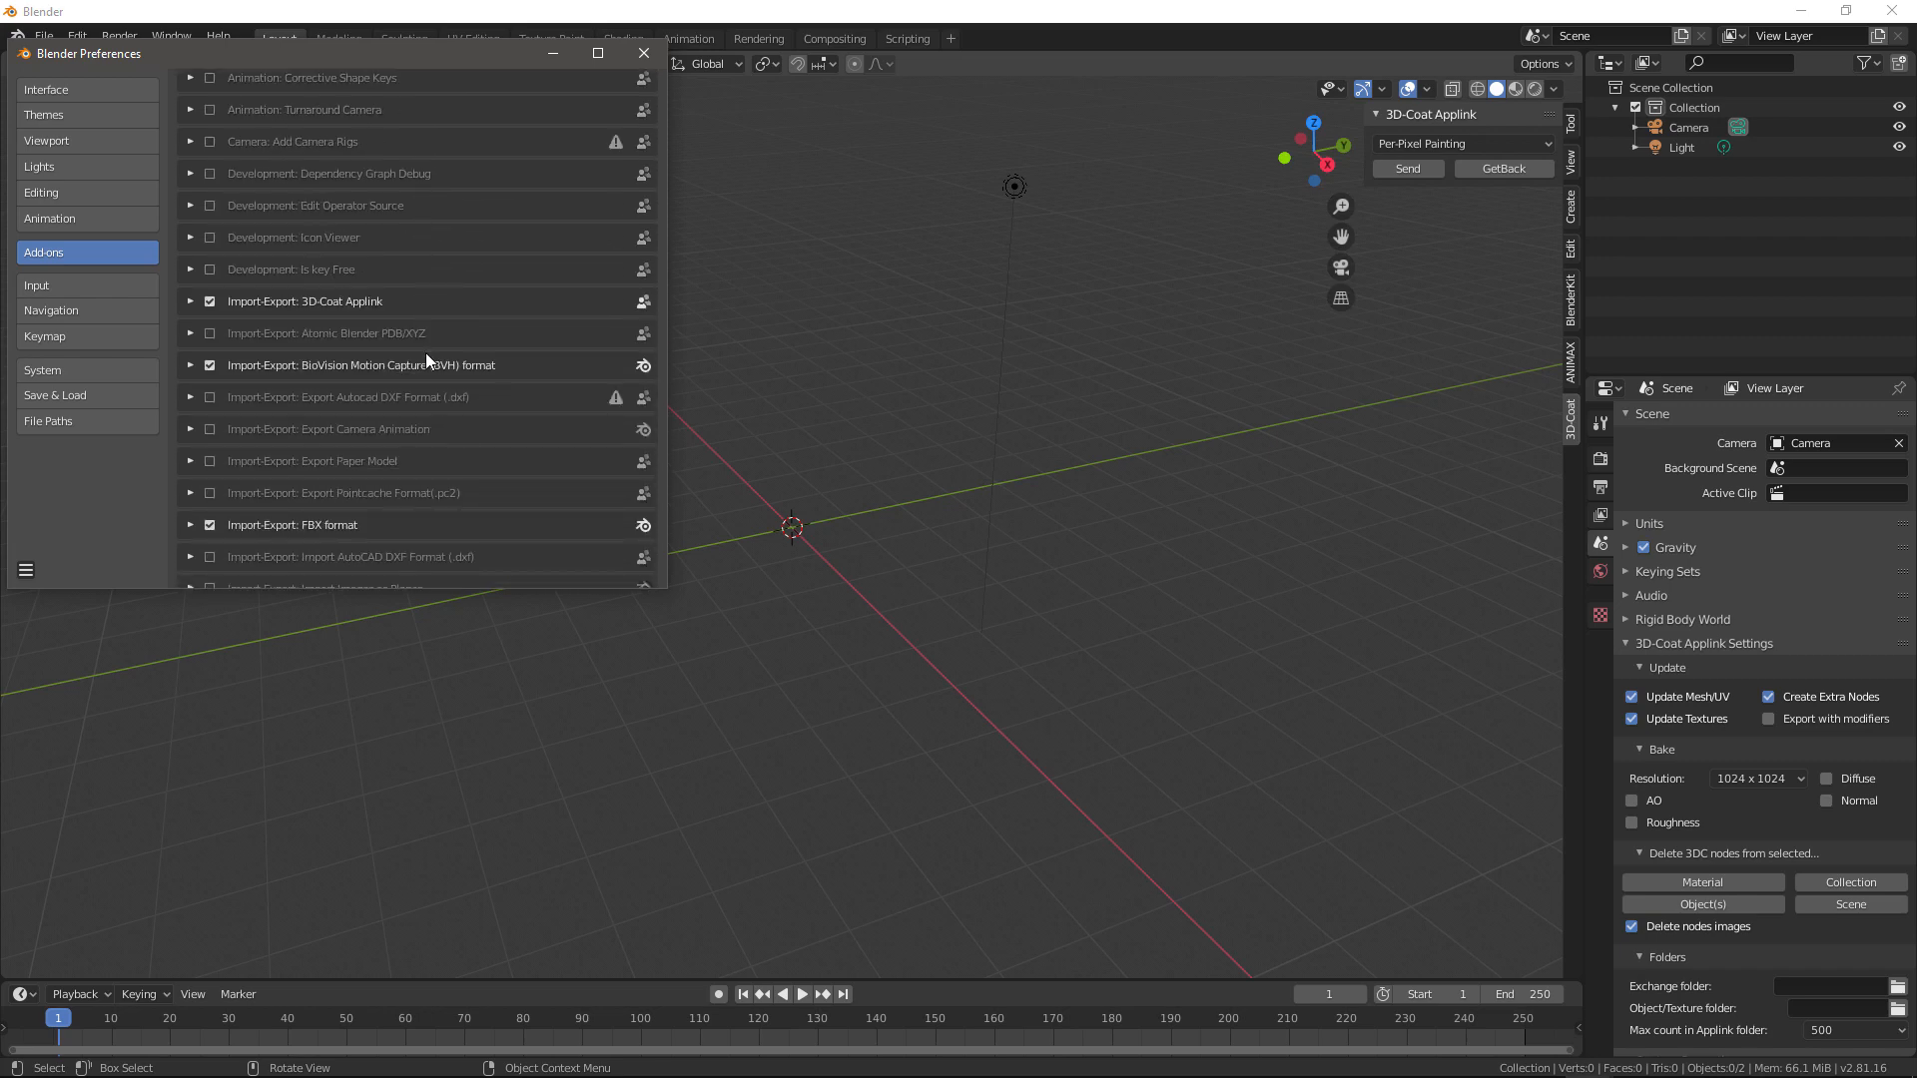
{"action": "mouse_move", "coordinate": [320, 305]}
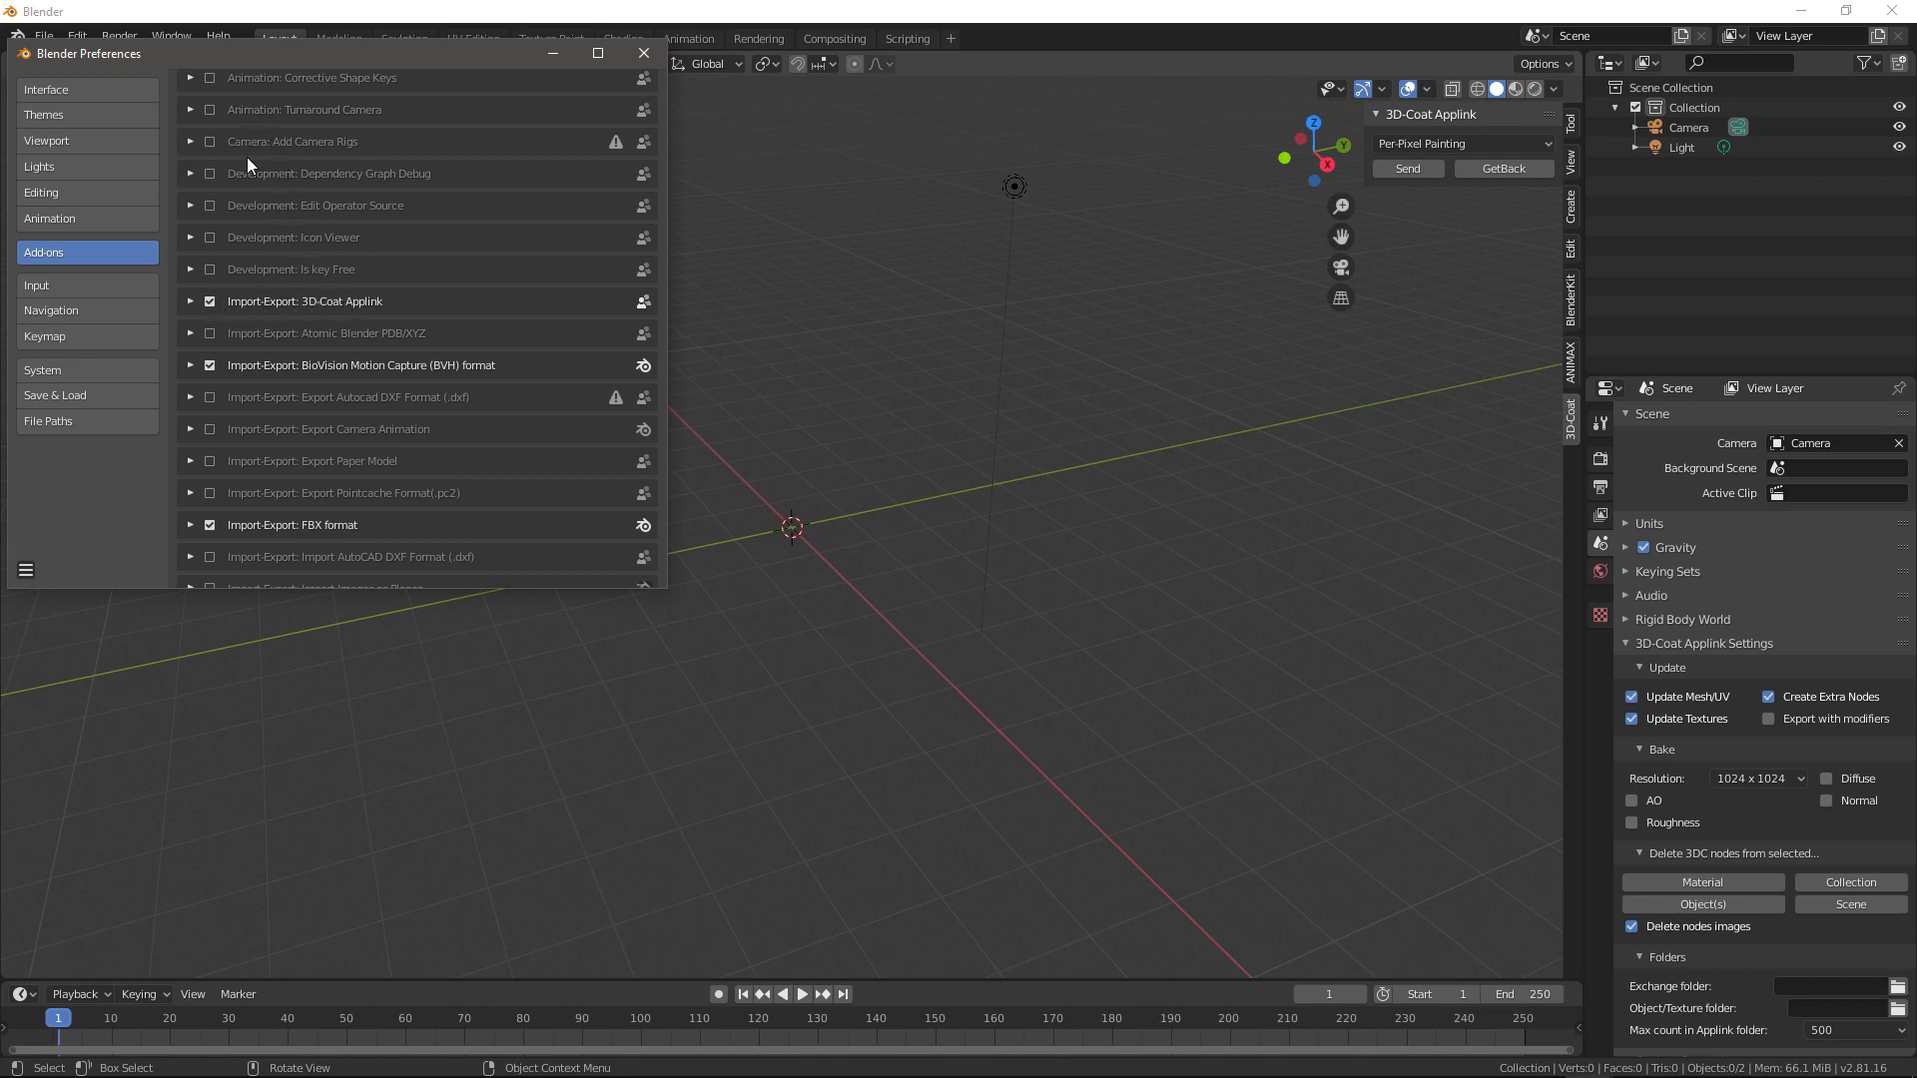
{"action": "mouse_move", "coordinate": [261, 309]}
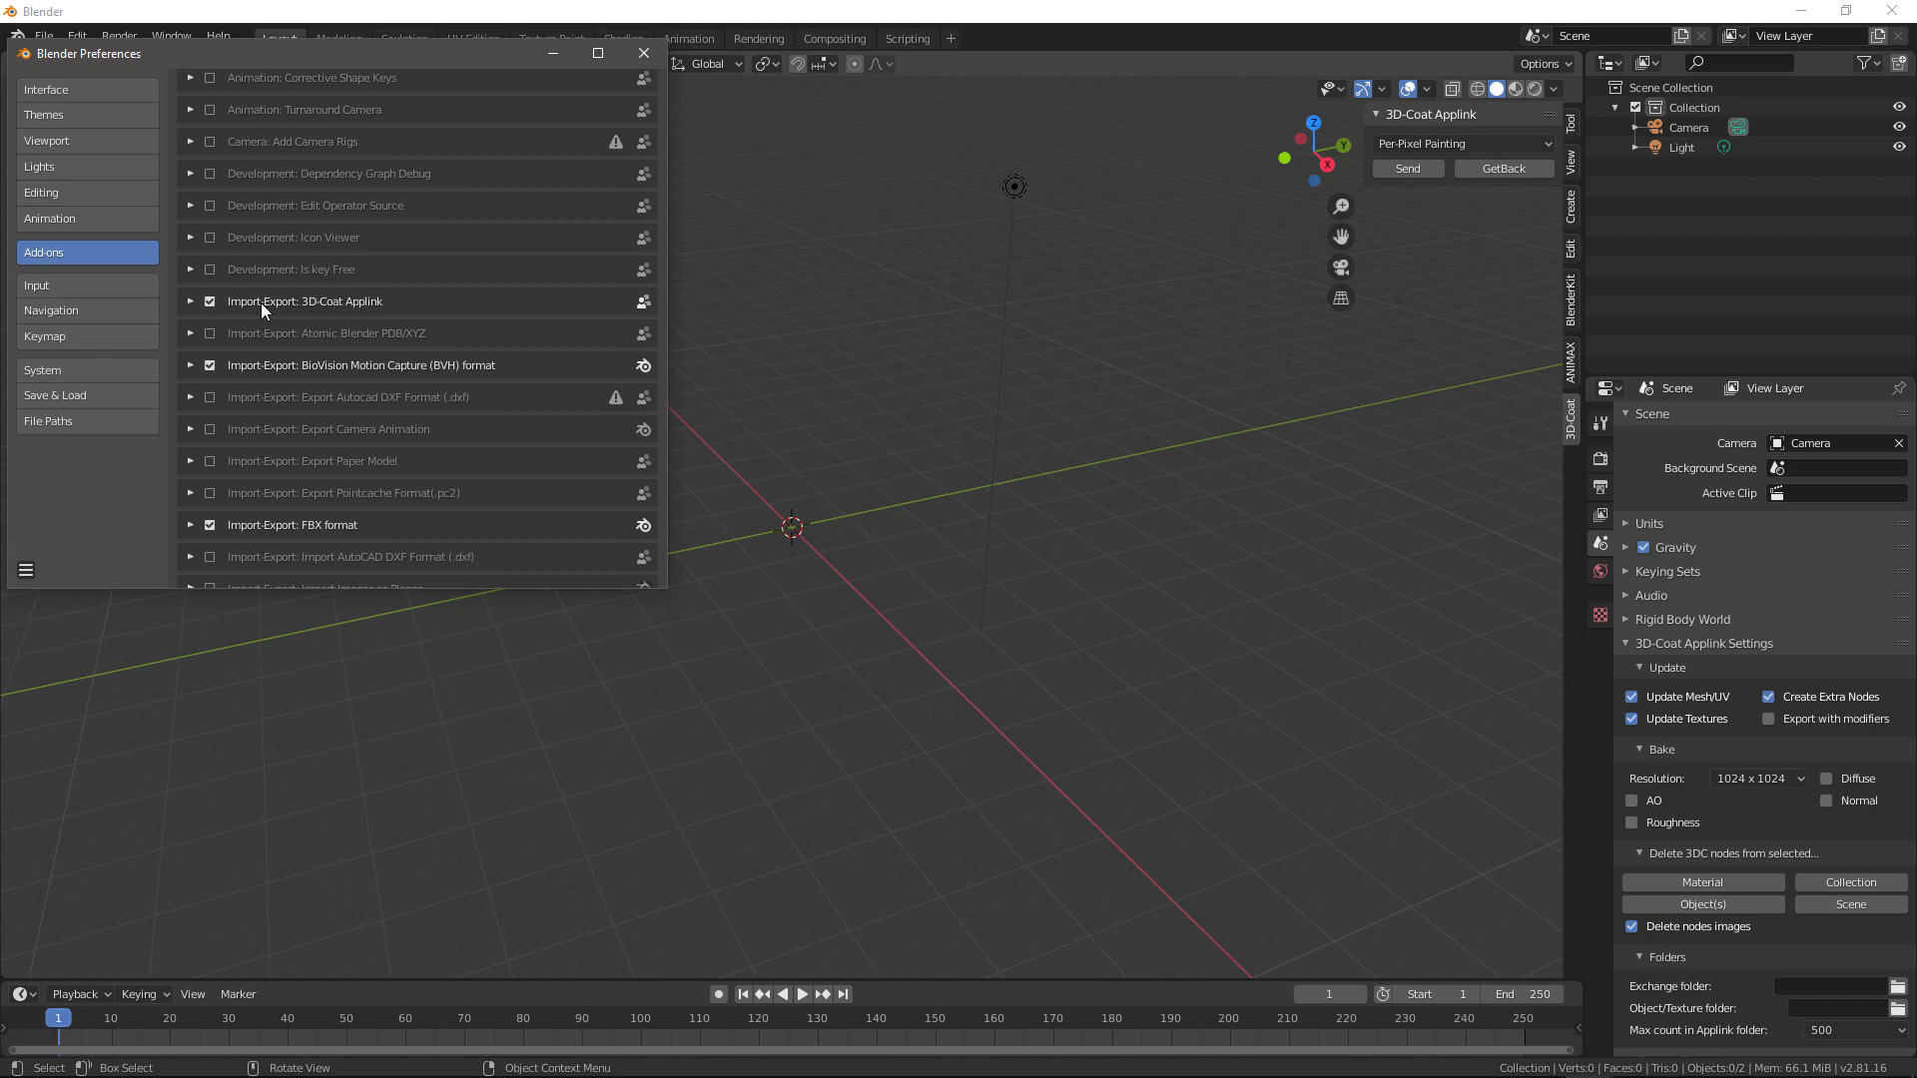
{"action": "mouse_move", "coordinate": [209, 301]}
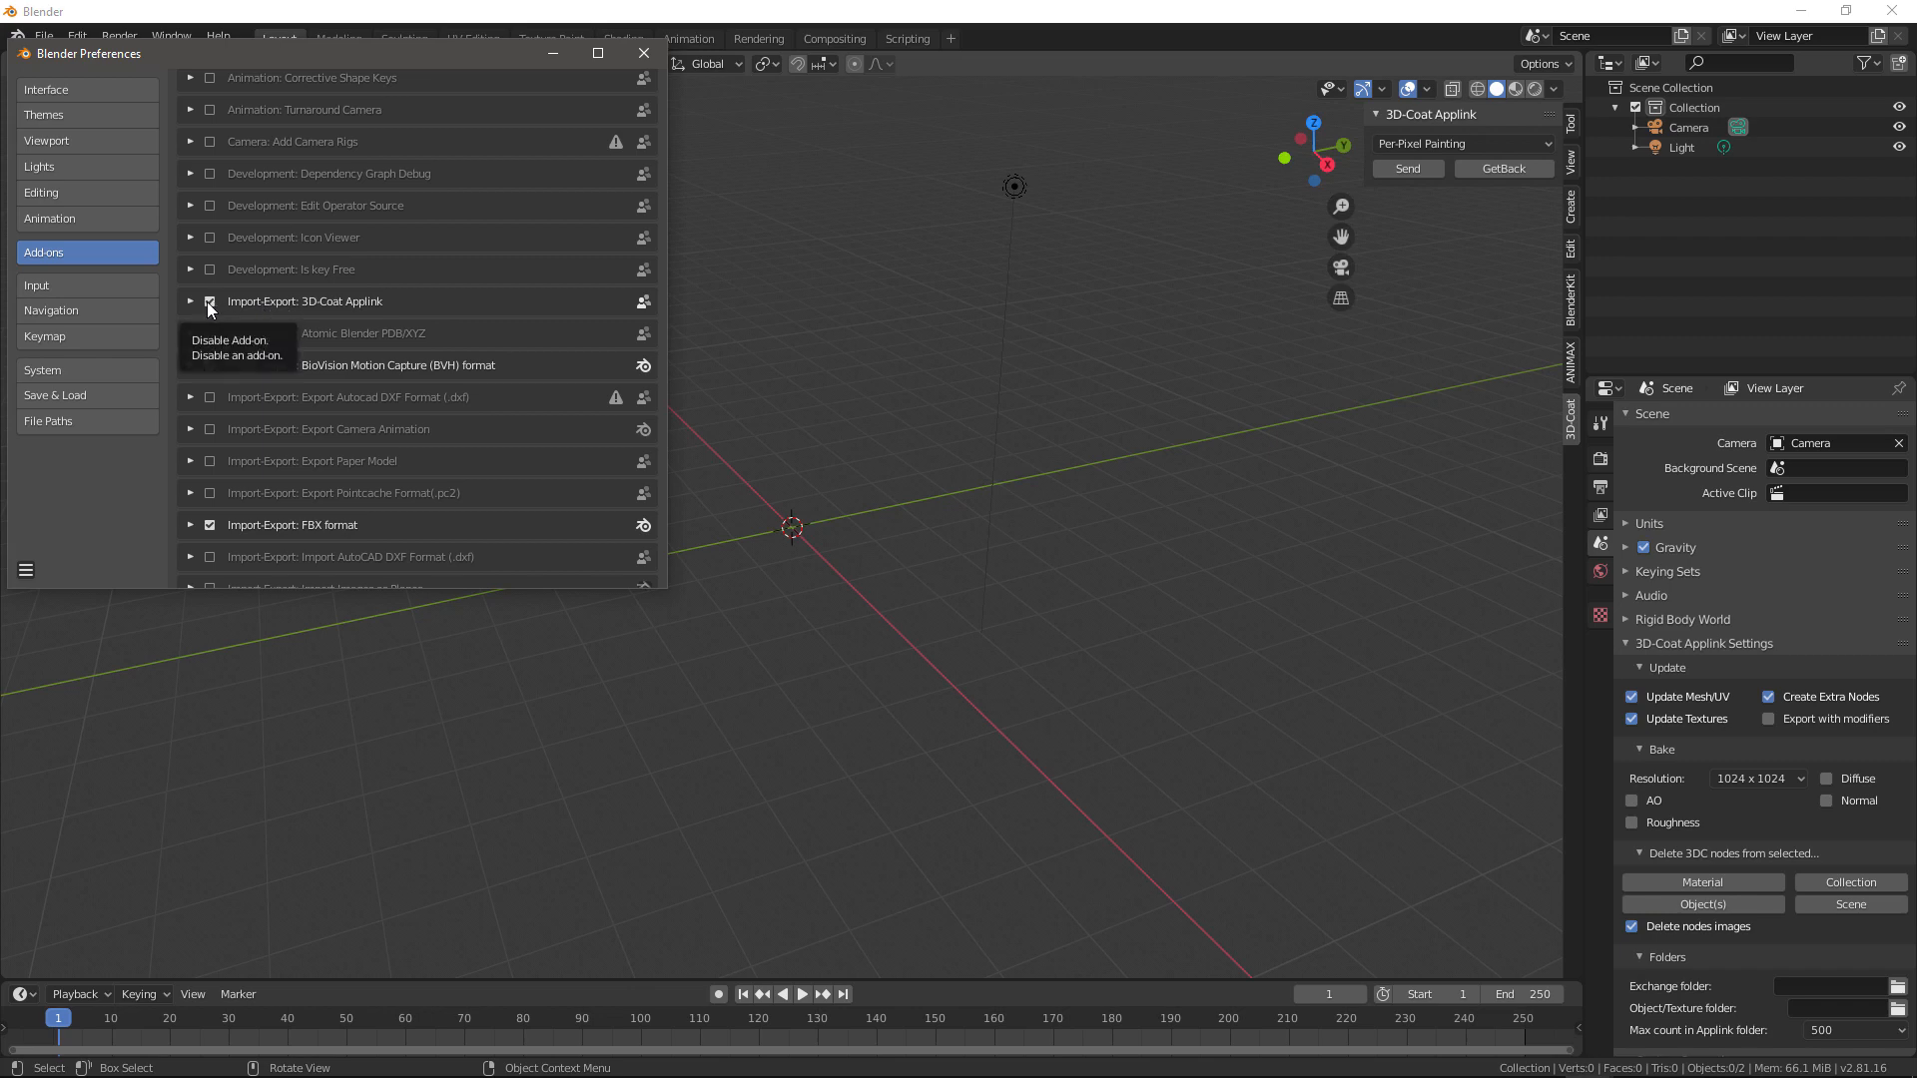
{"action": "left_click", "coordinate": [26, 571]}
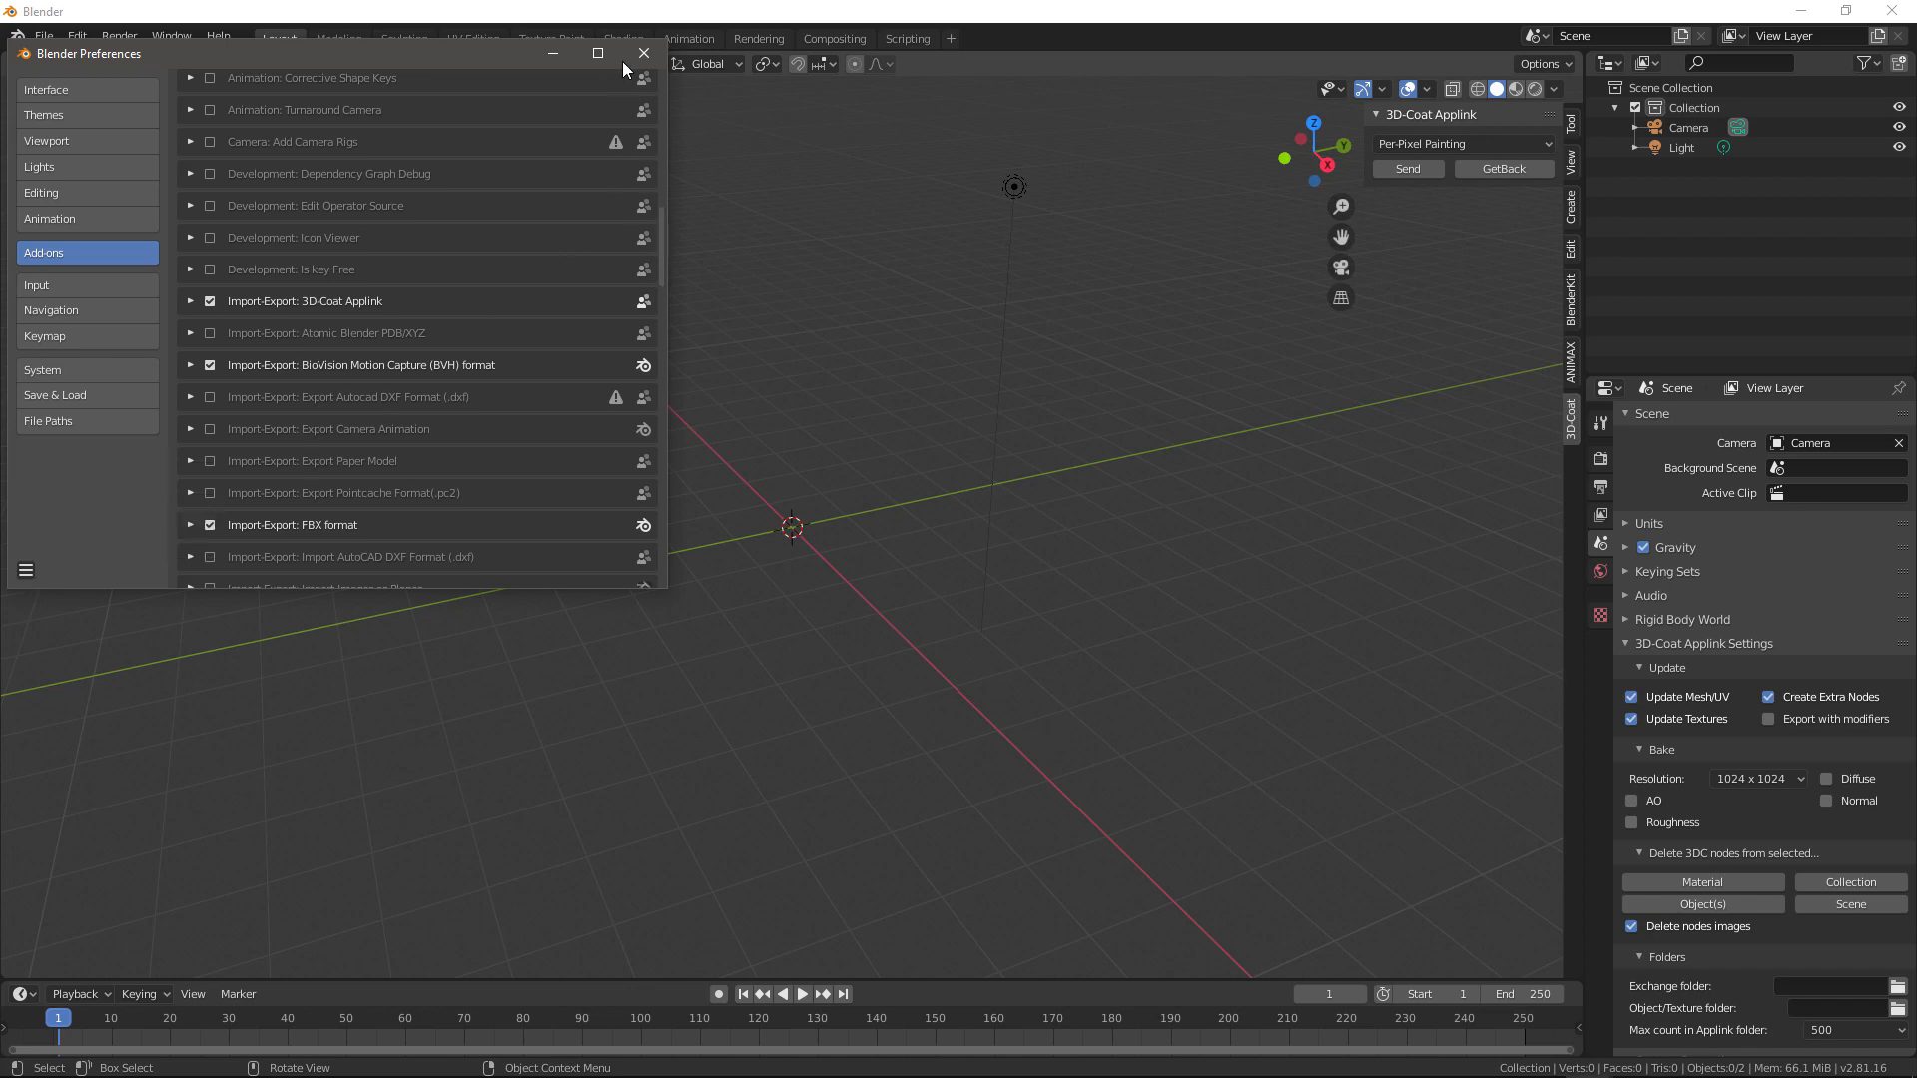
{"action": "left_click", "coordinate": [643, 54]}
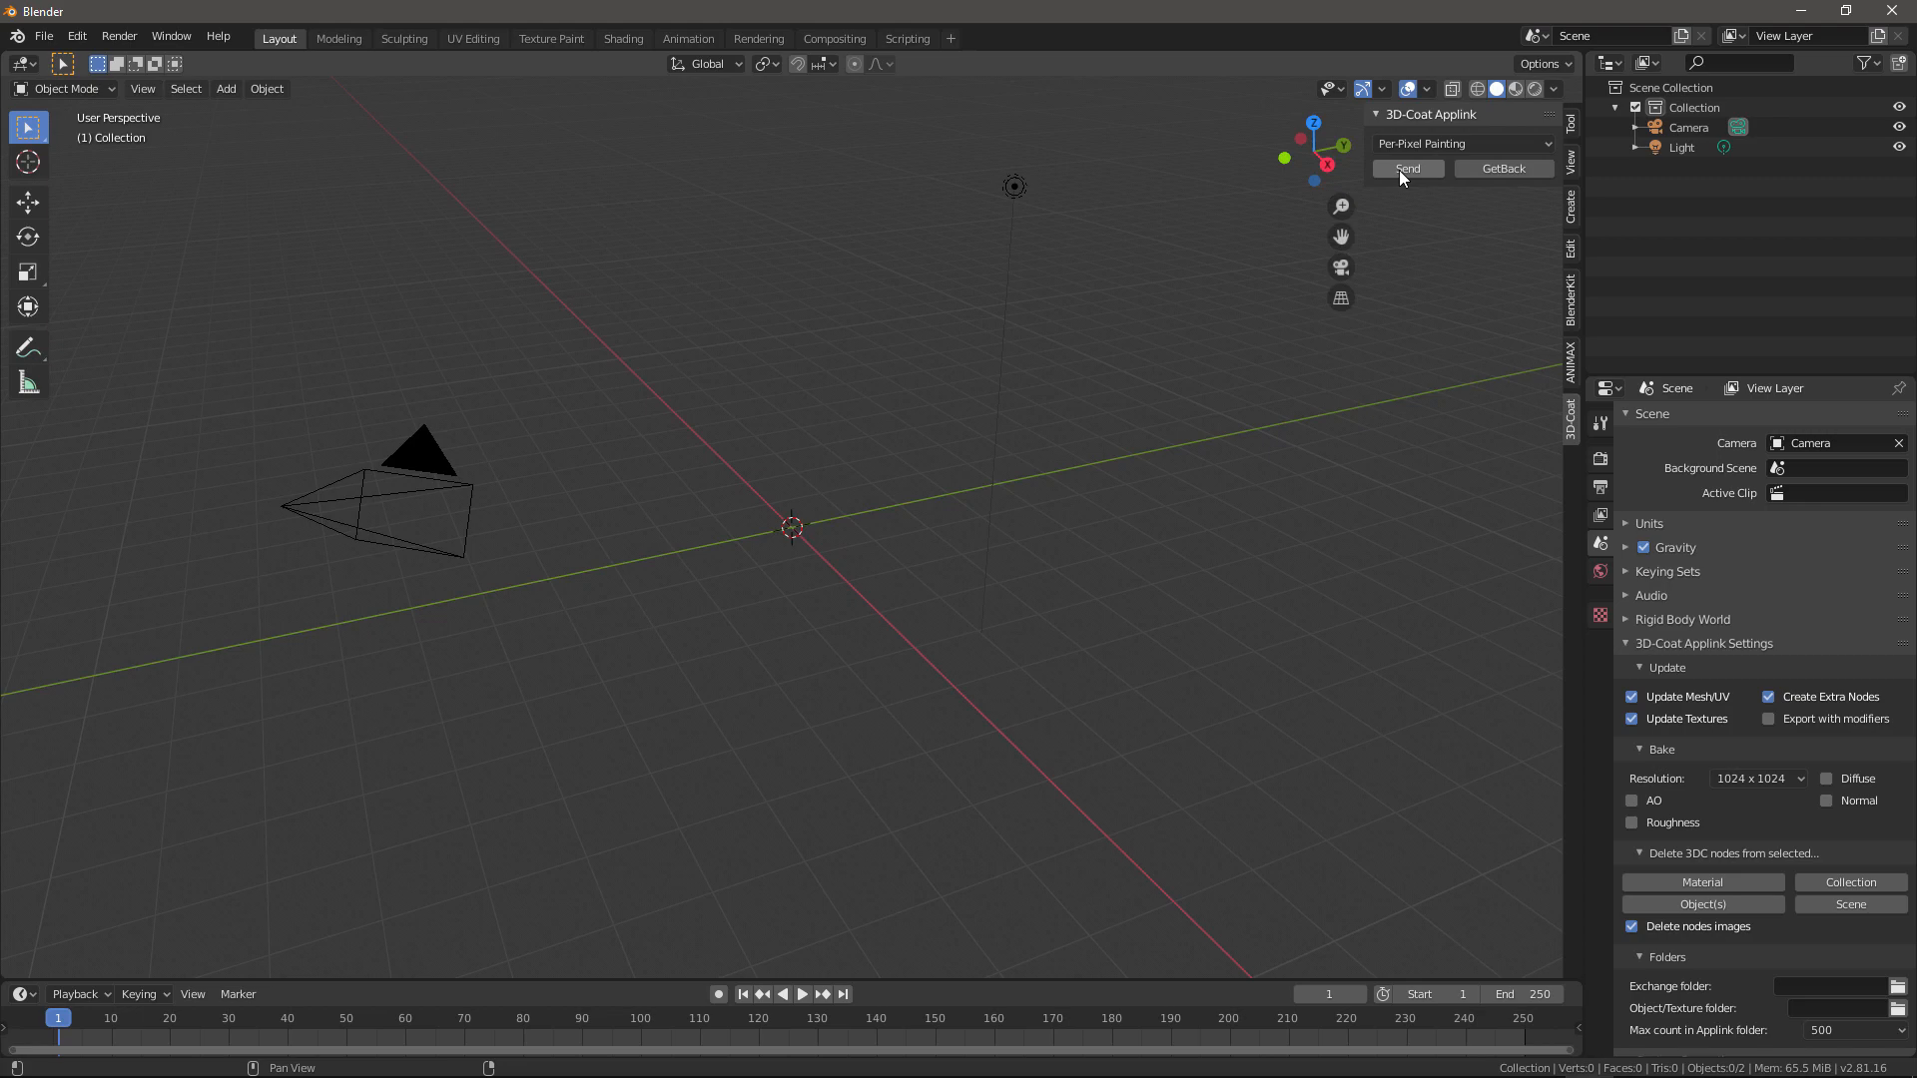
{"action": "left_click", "coordinate": [1460, 143]}
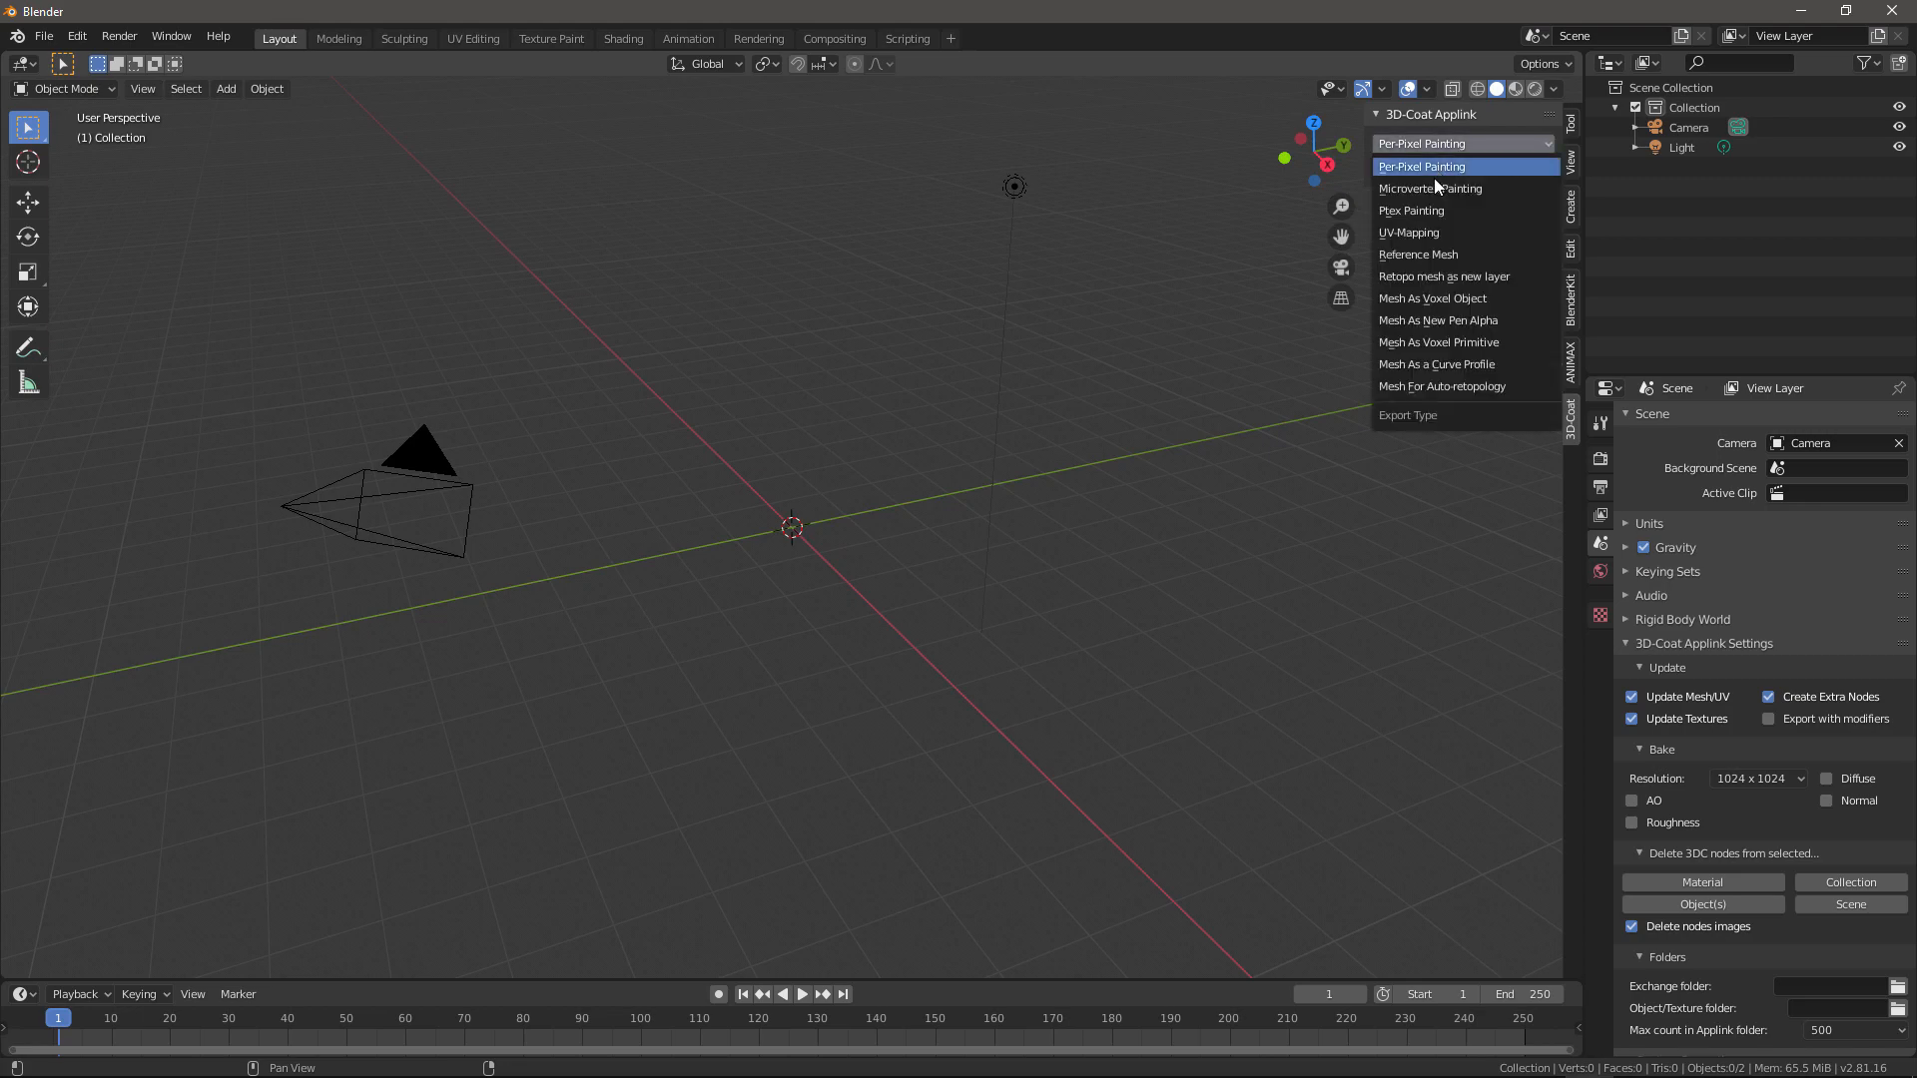
{"action": "mouse_move", "coordinate": [1418, 255]}
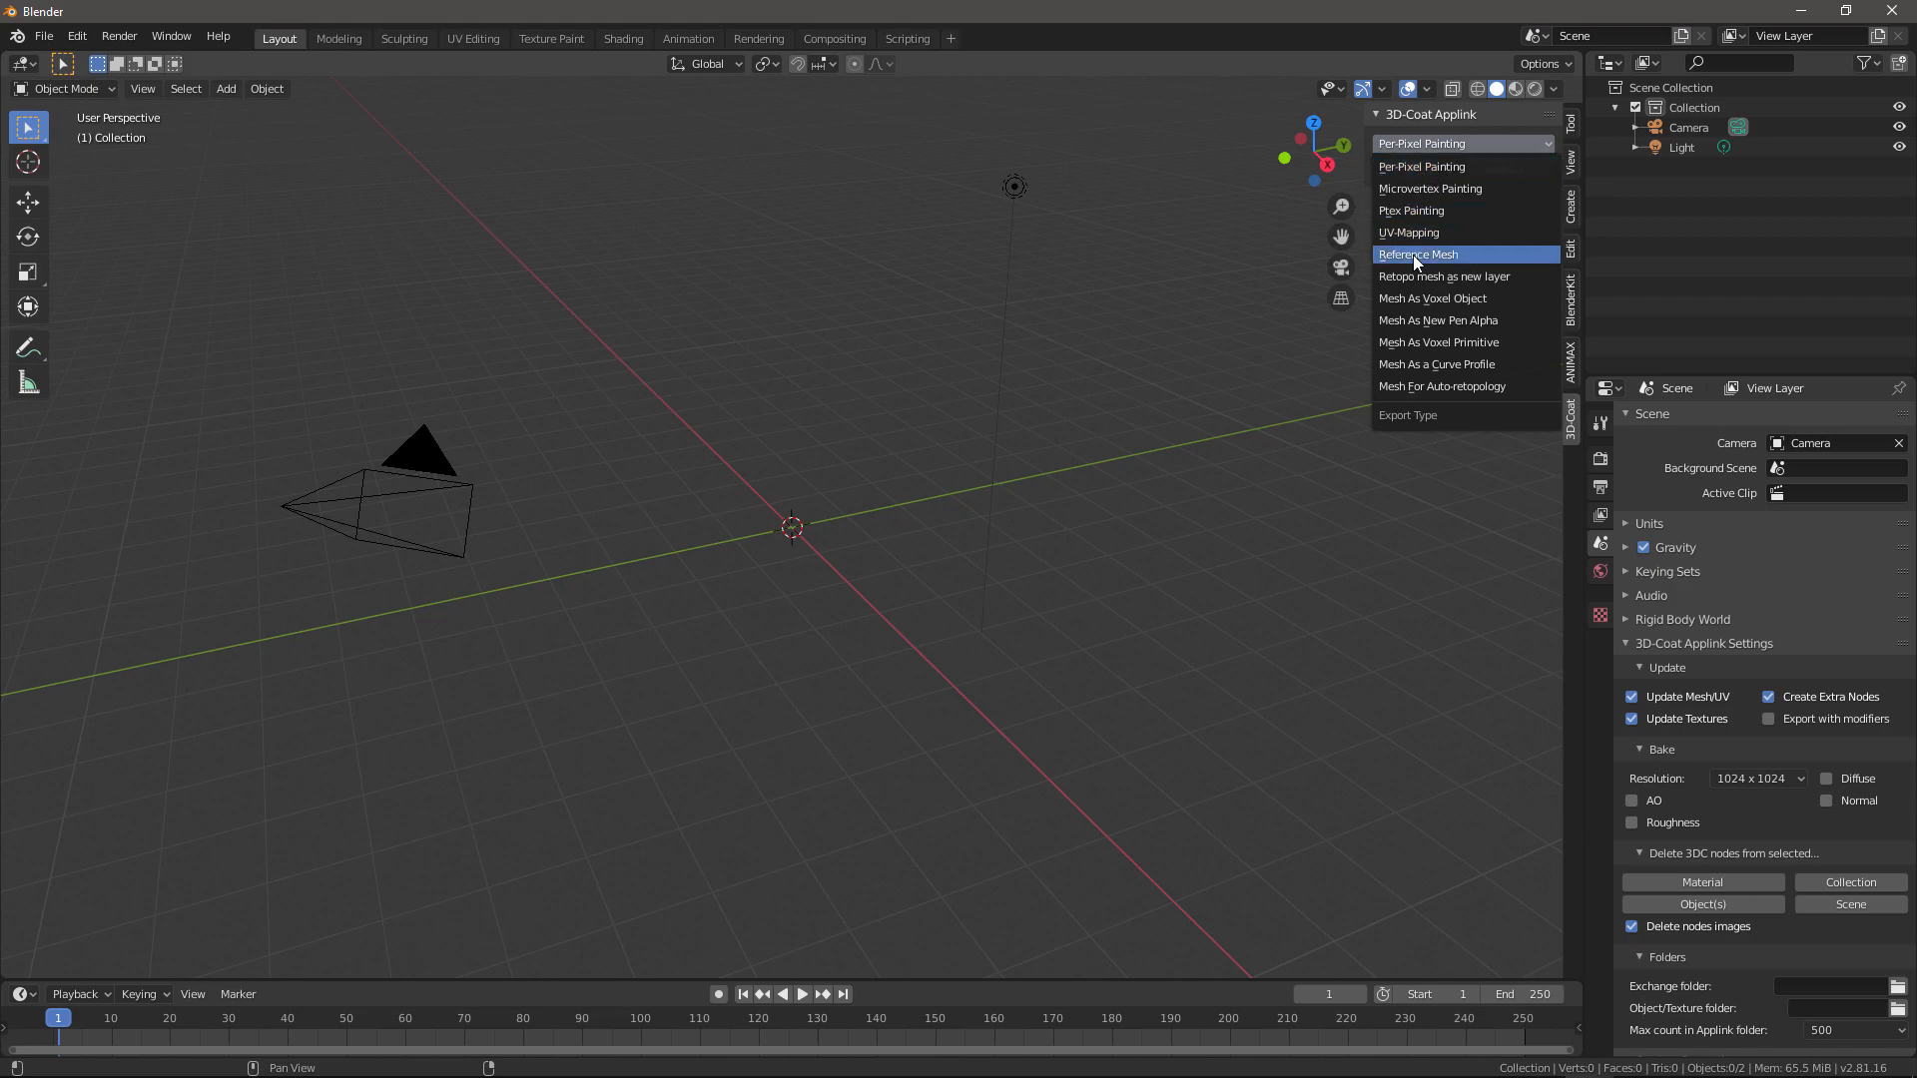
{"action": "mouse_move", "coordinate": [1421, 167]}
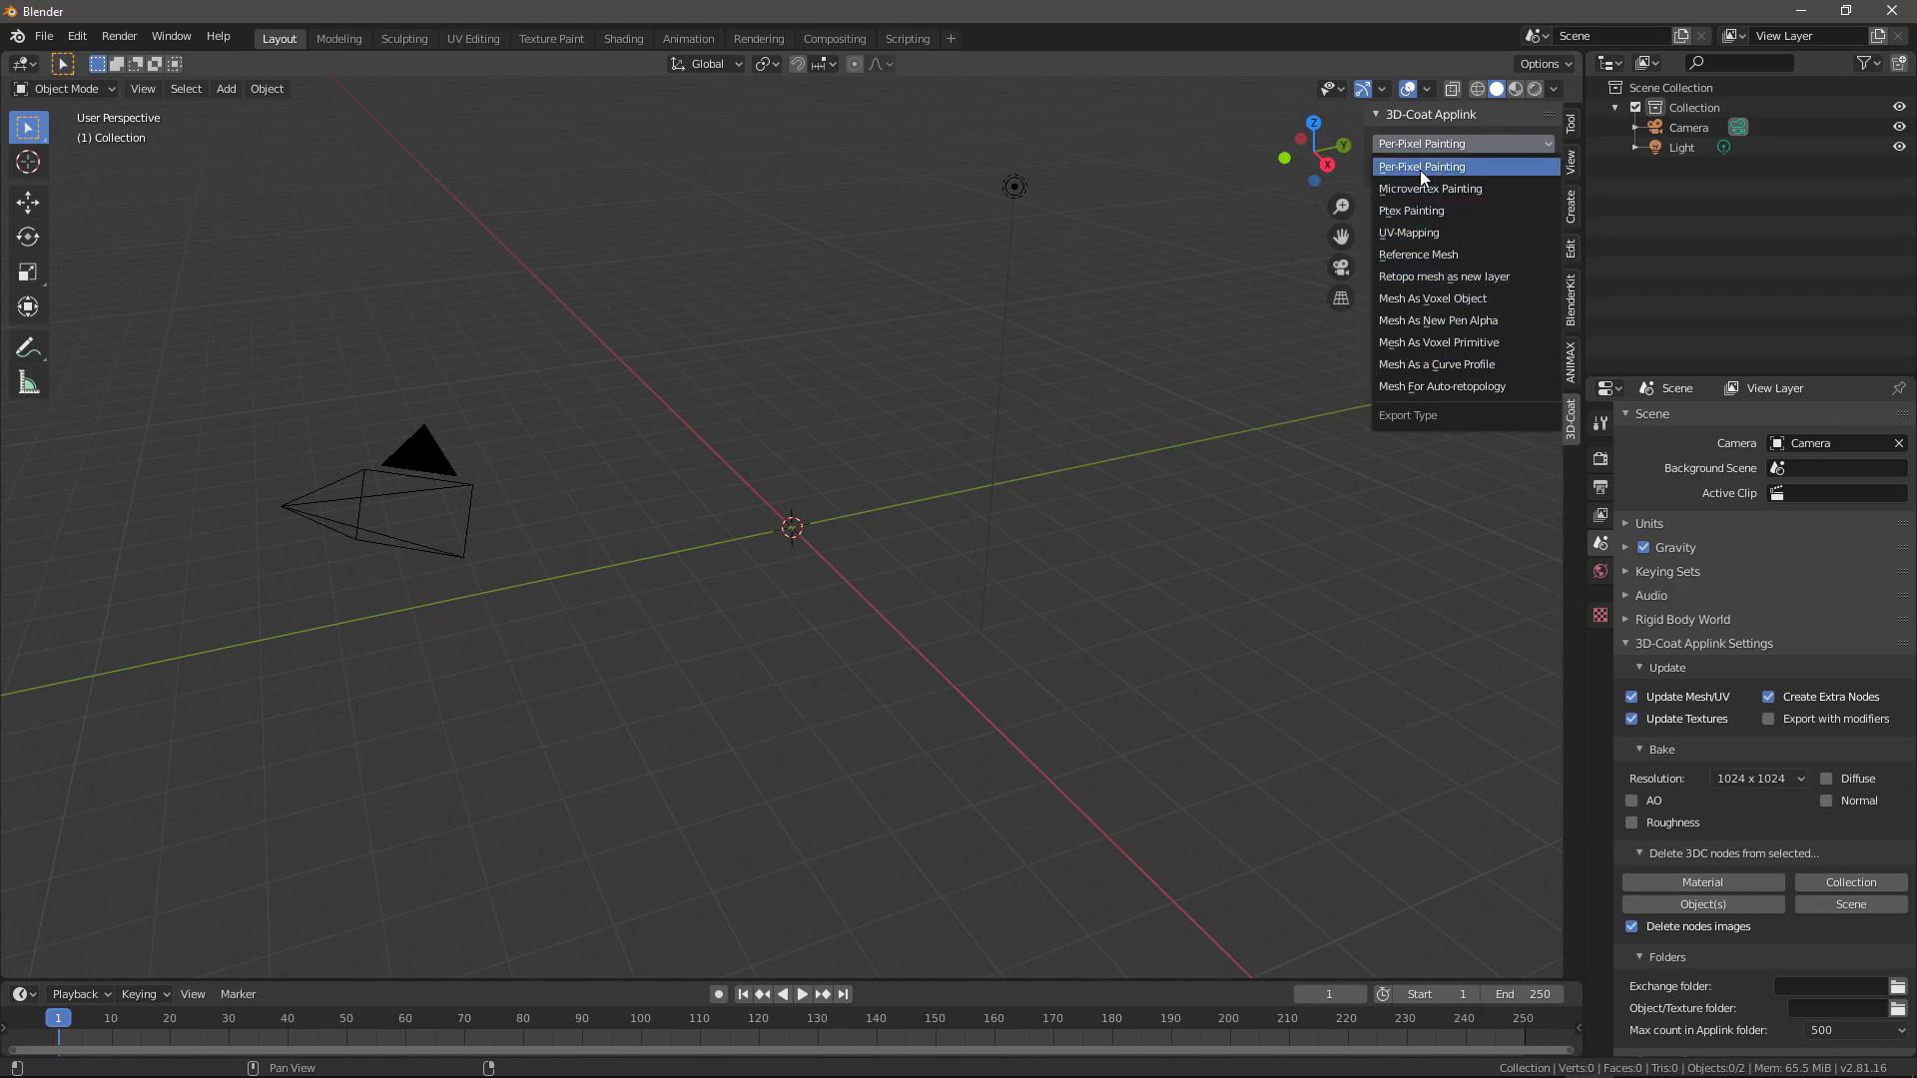
{"action": "mouse_move", "coordinate": [1489, 119]}
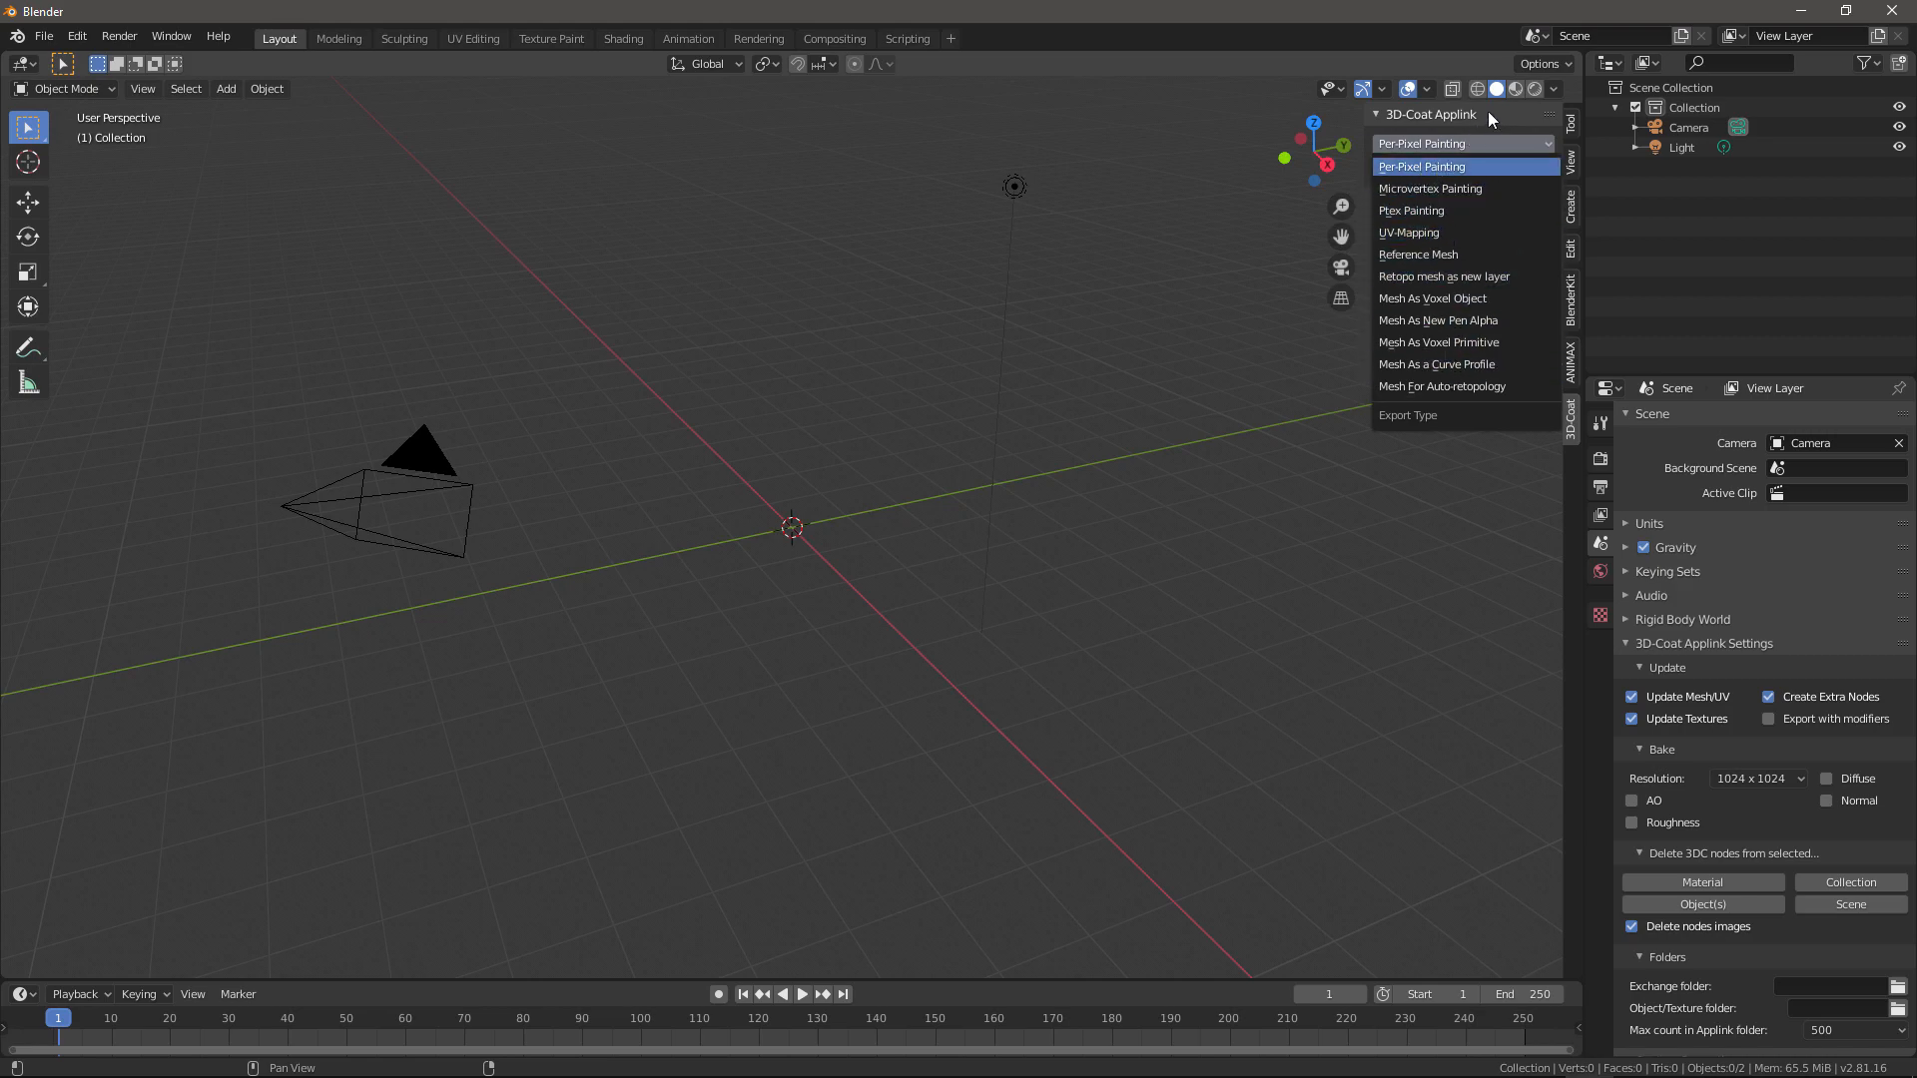
{"action": "left_click", "coordinate": [1422, 167]}
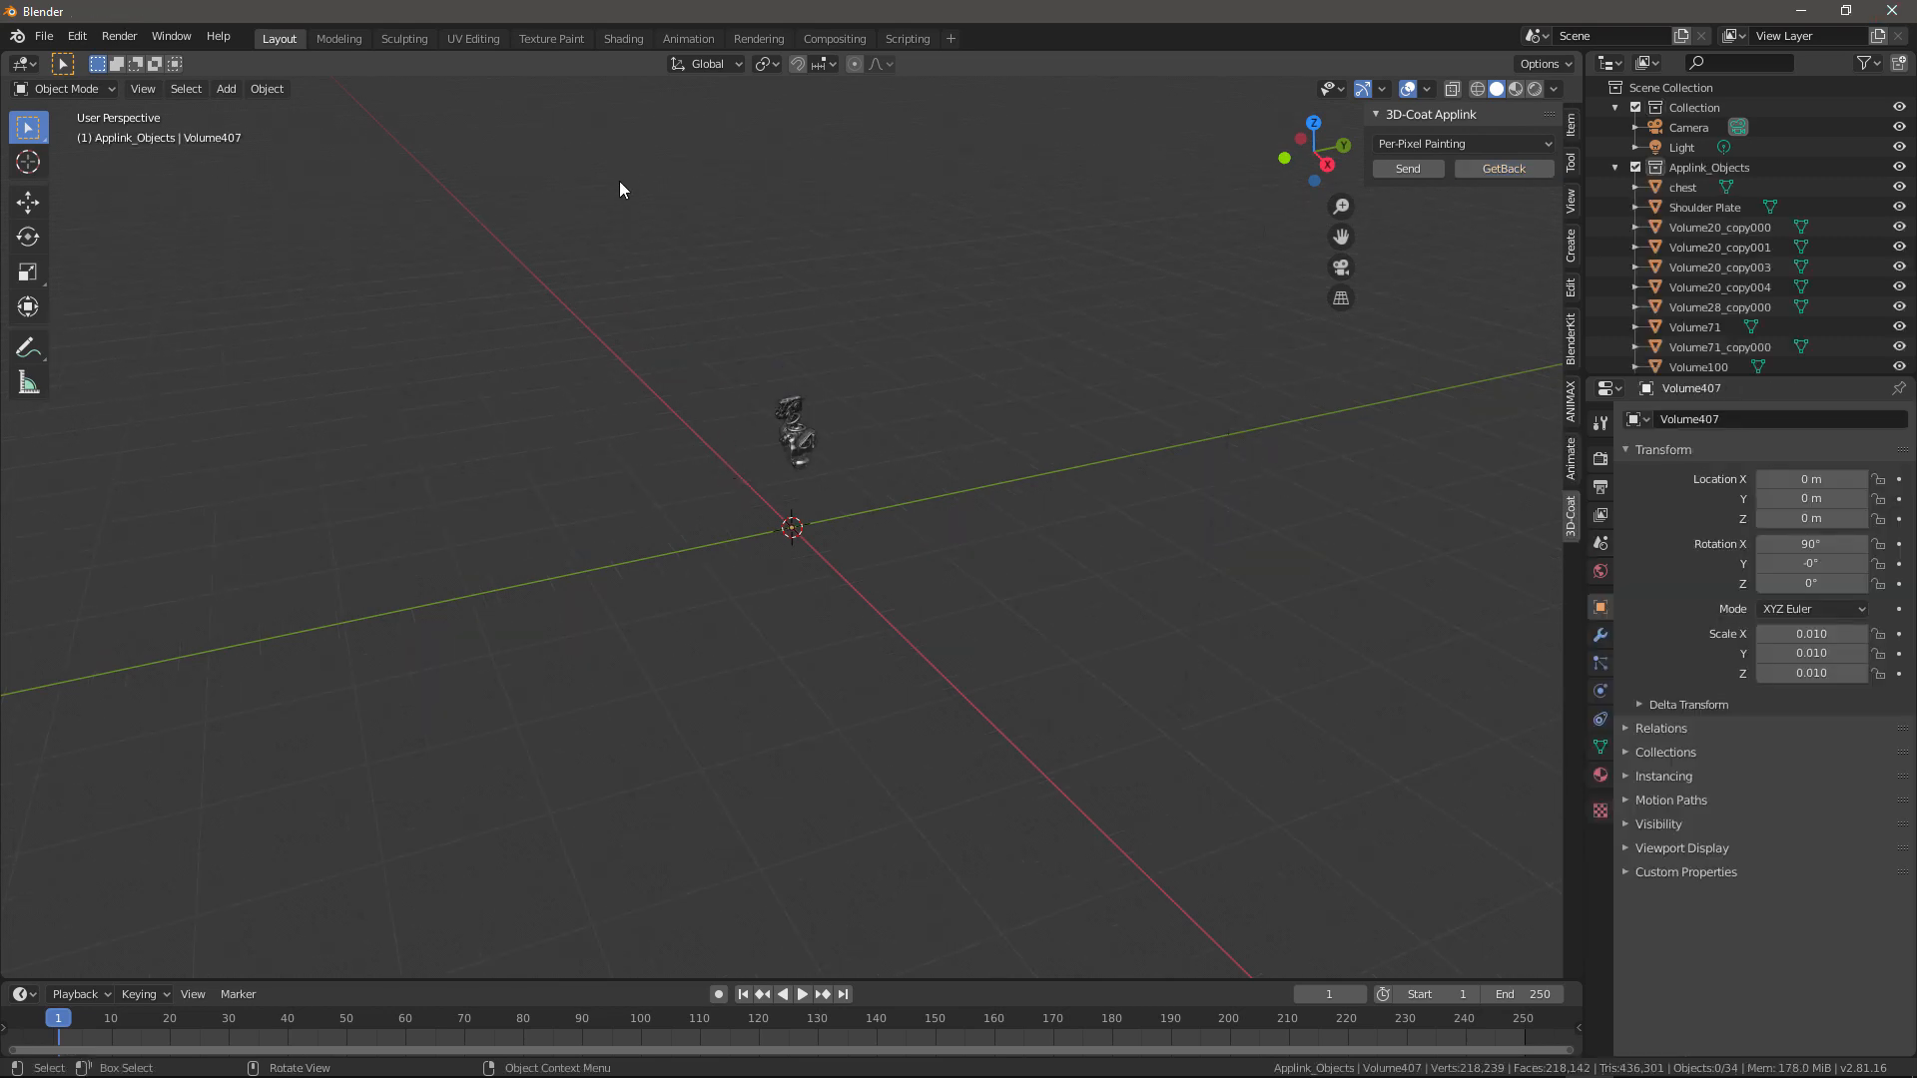
{"action": "mouse_move", "coordinate": [622, 38]}
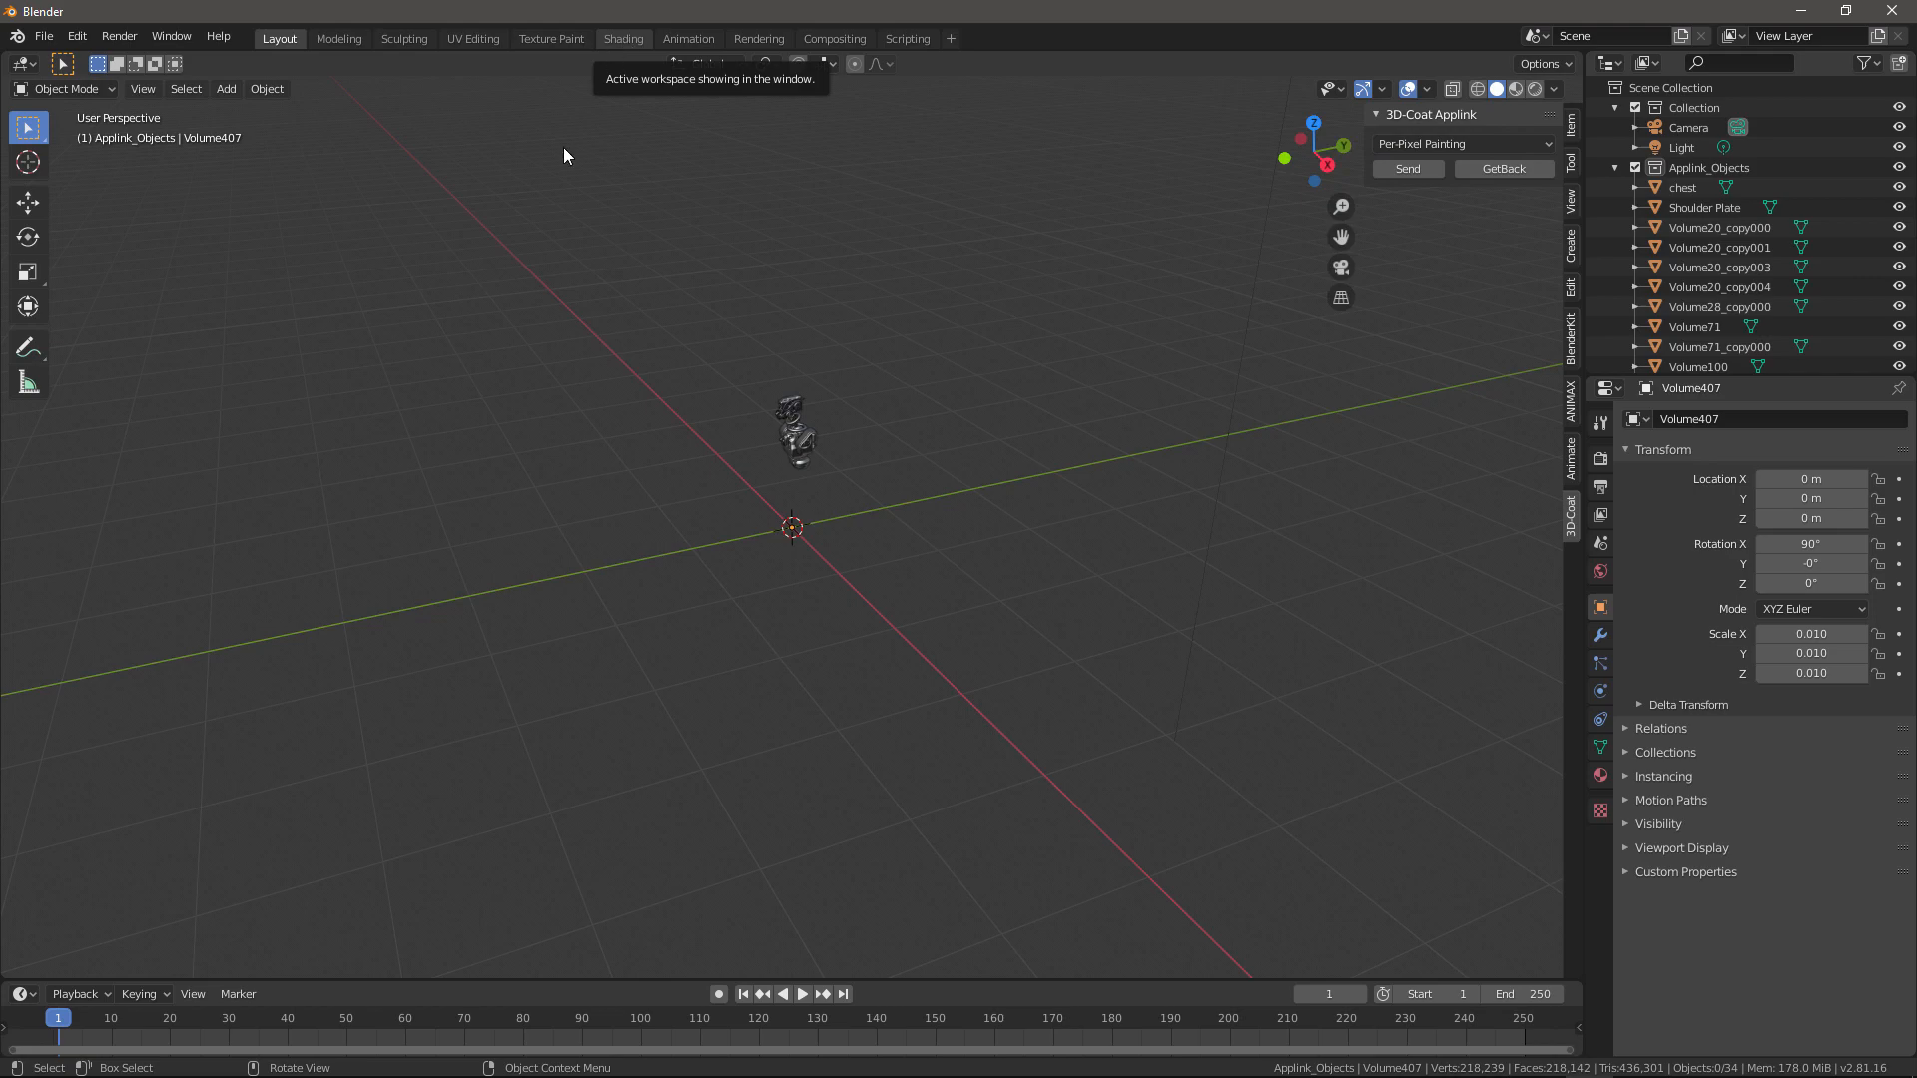
Step: Switch to the Shading workspace and select the imported Applink_Objects robot parts
{"action": "left_click", "coordinate": [622, 38]}
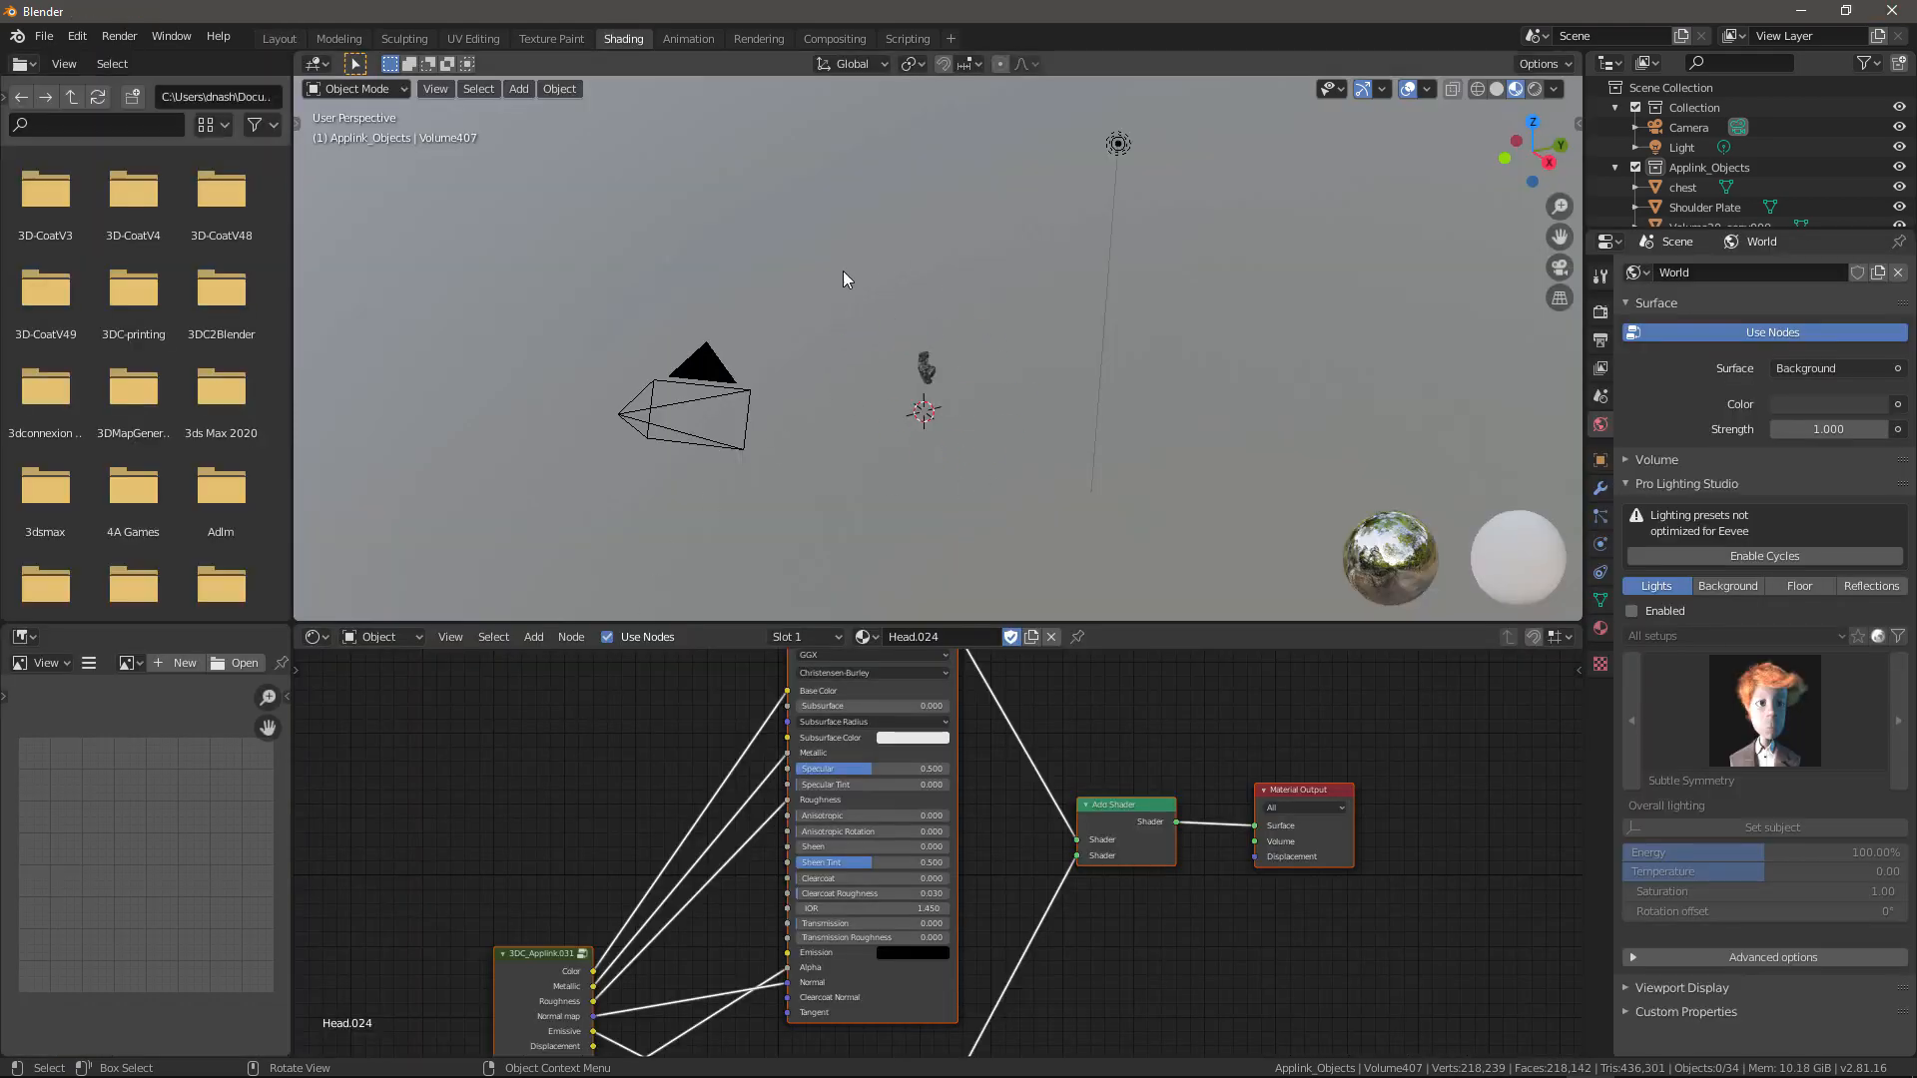
{"action": "mouse_move", "coordinate": [925, 333]}
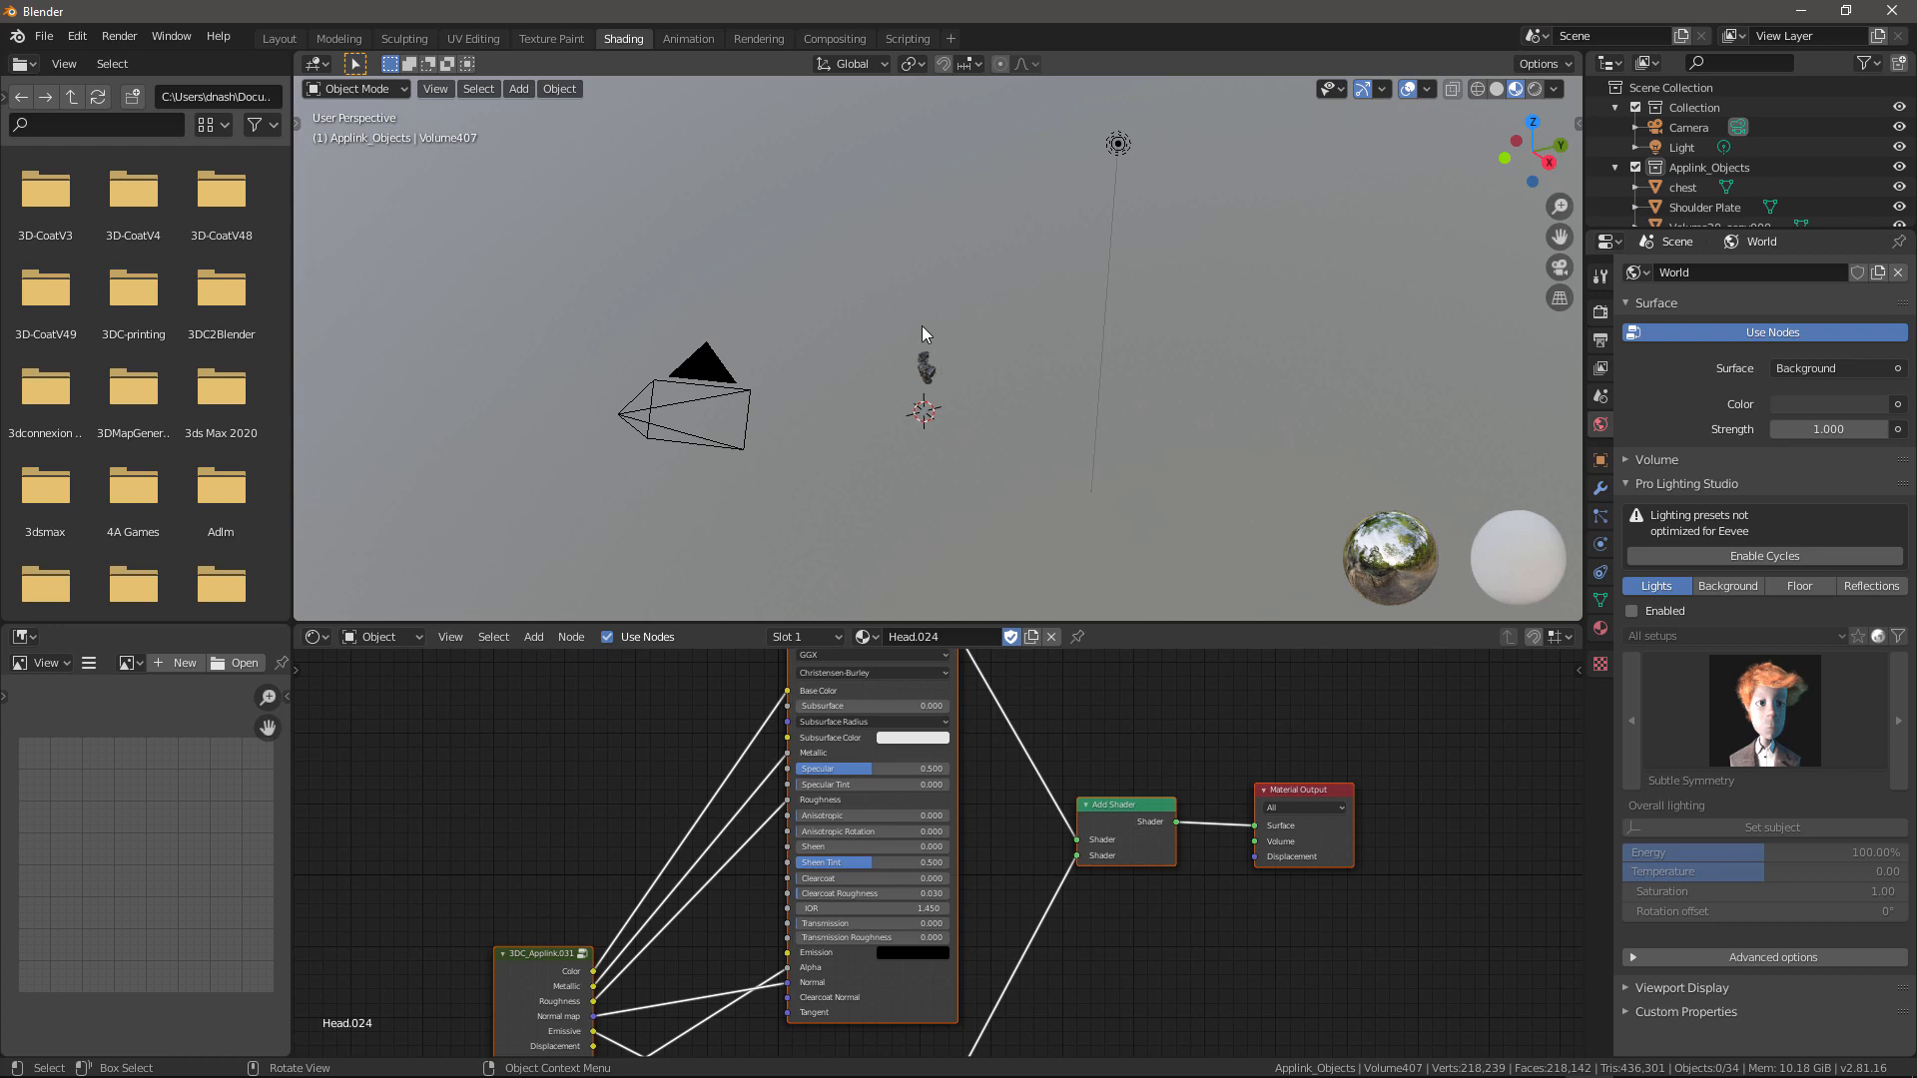
{"action": "left_click", "coordinate": [924, 370]}
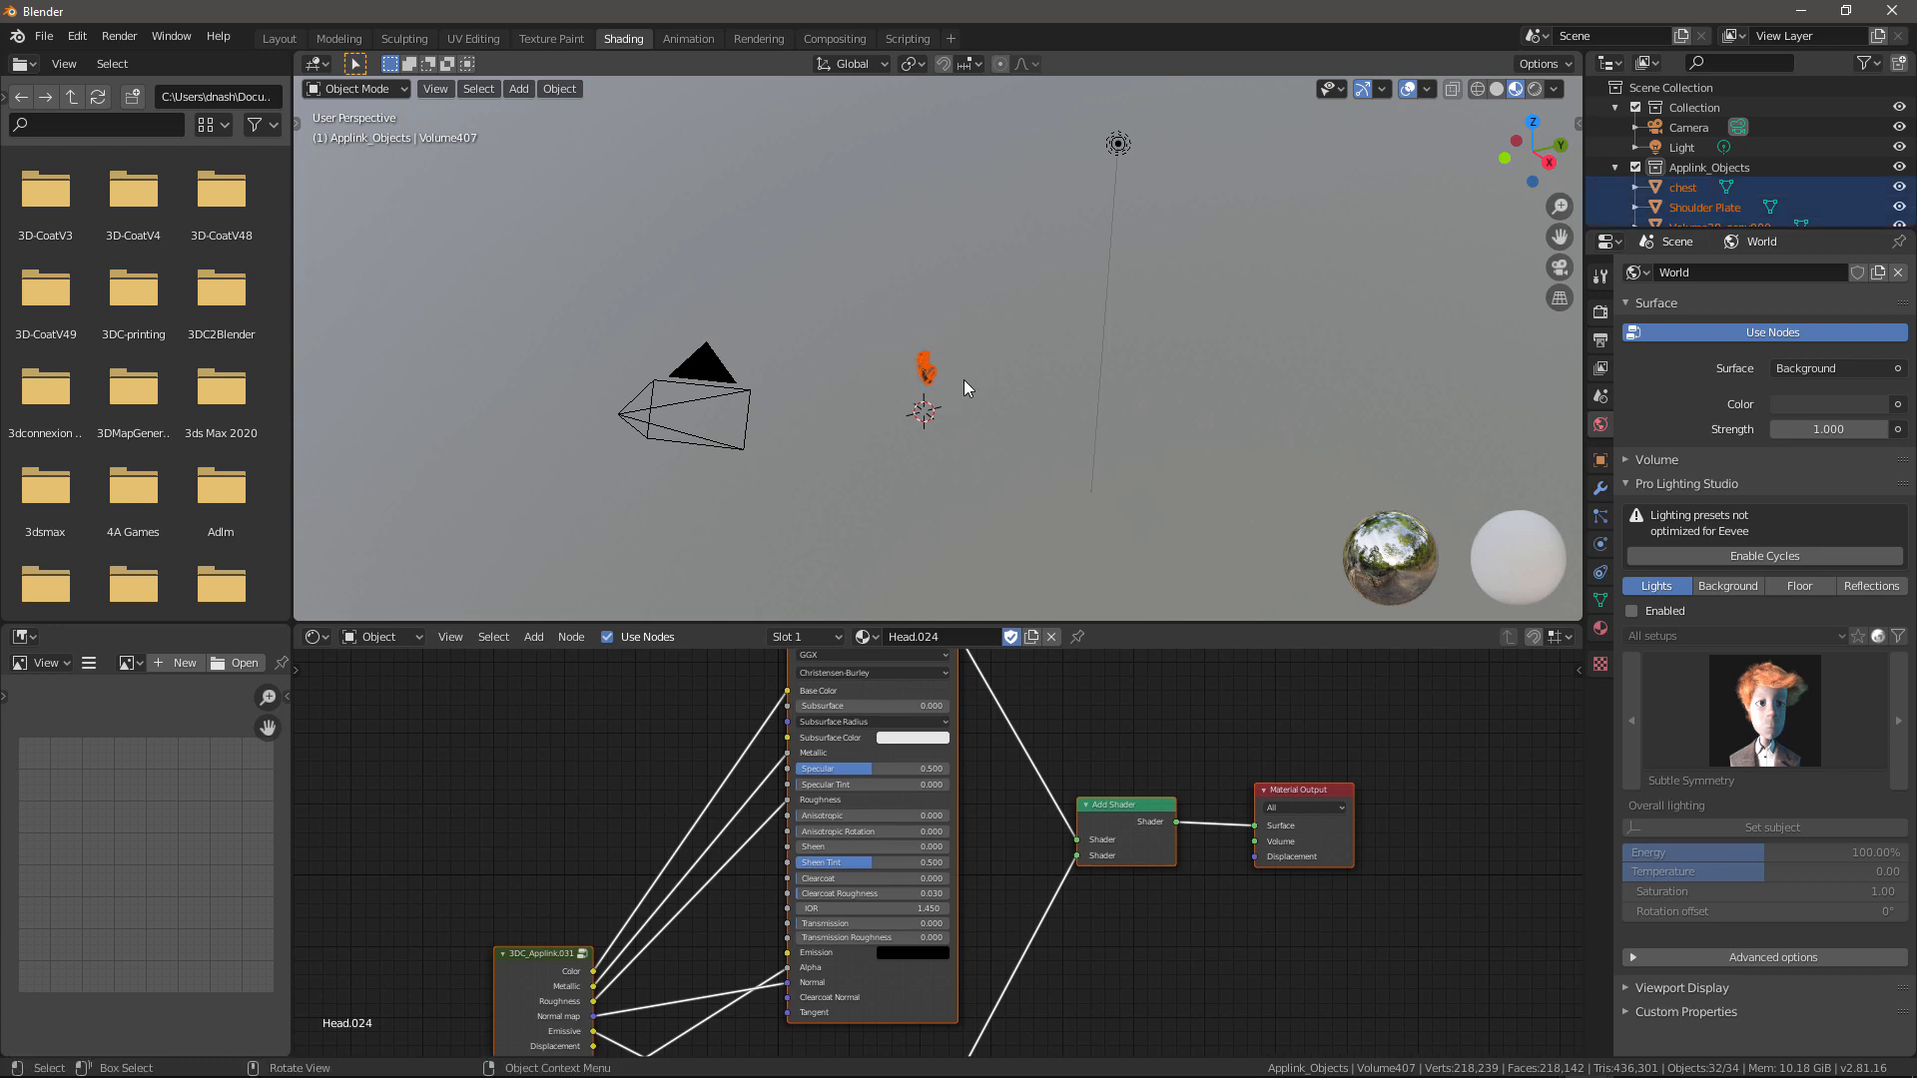
{"action": "mouse_move", "coordinate": [773, 455]}
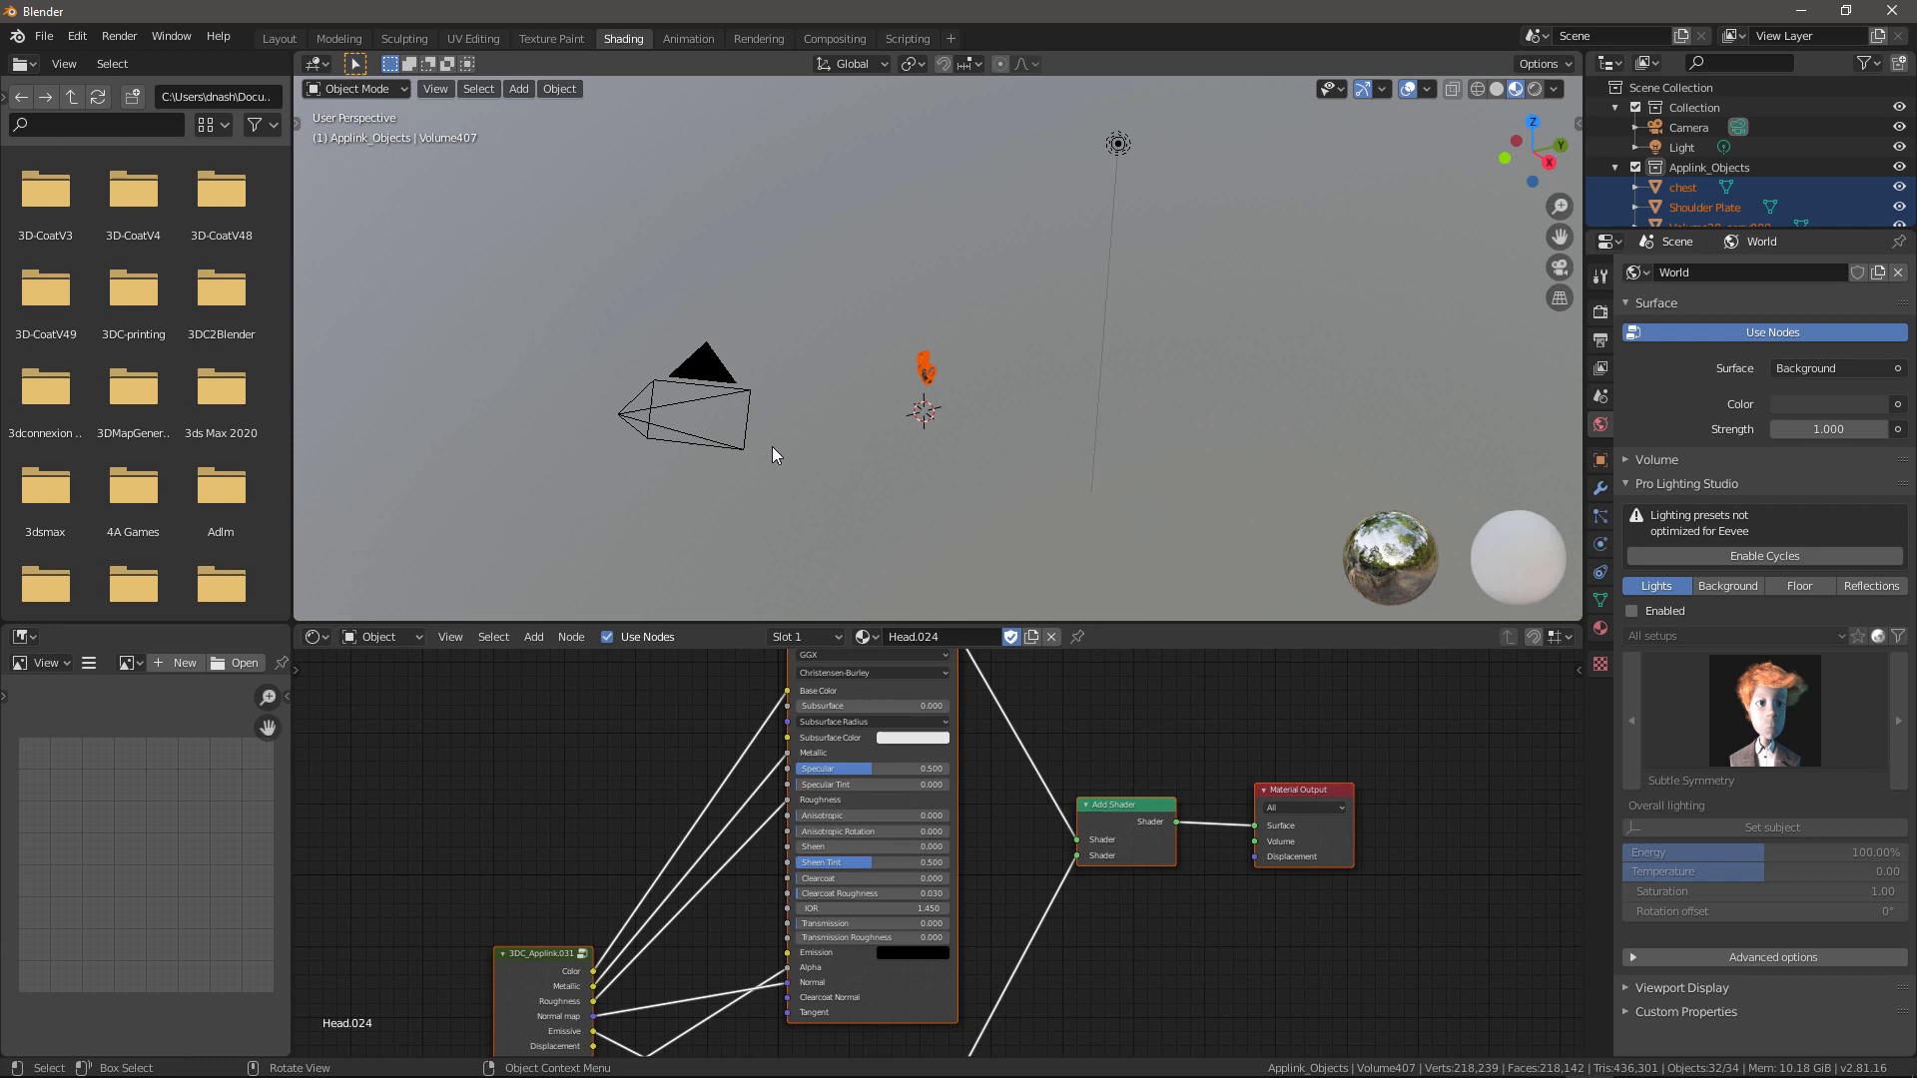
{"action": "mouse_move", "coordinate": [832, 516]}
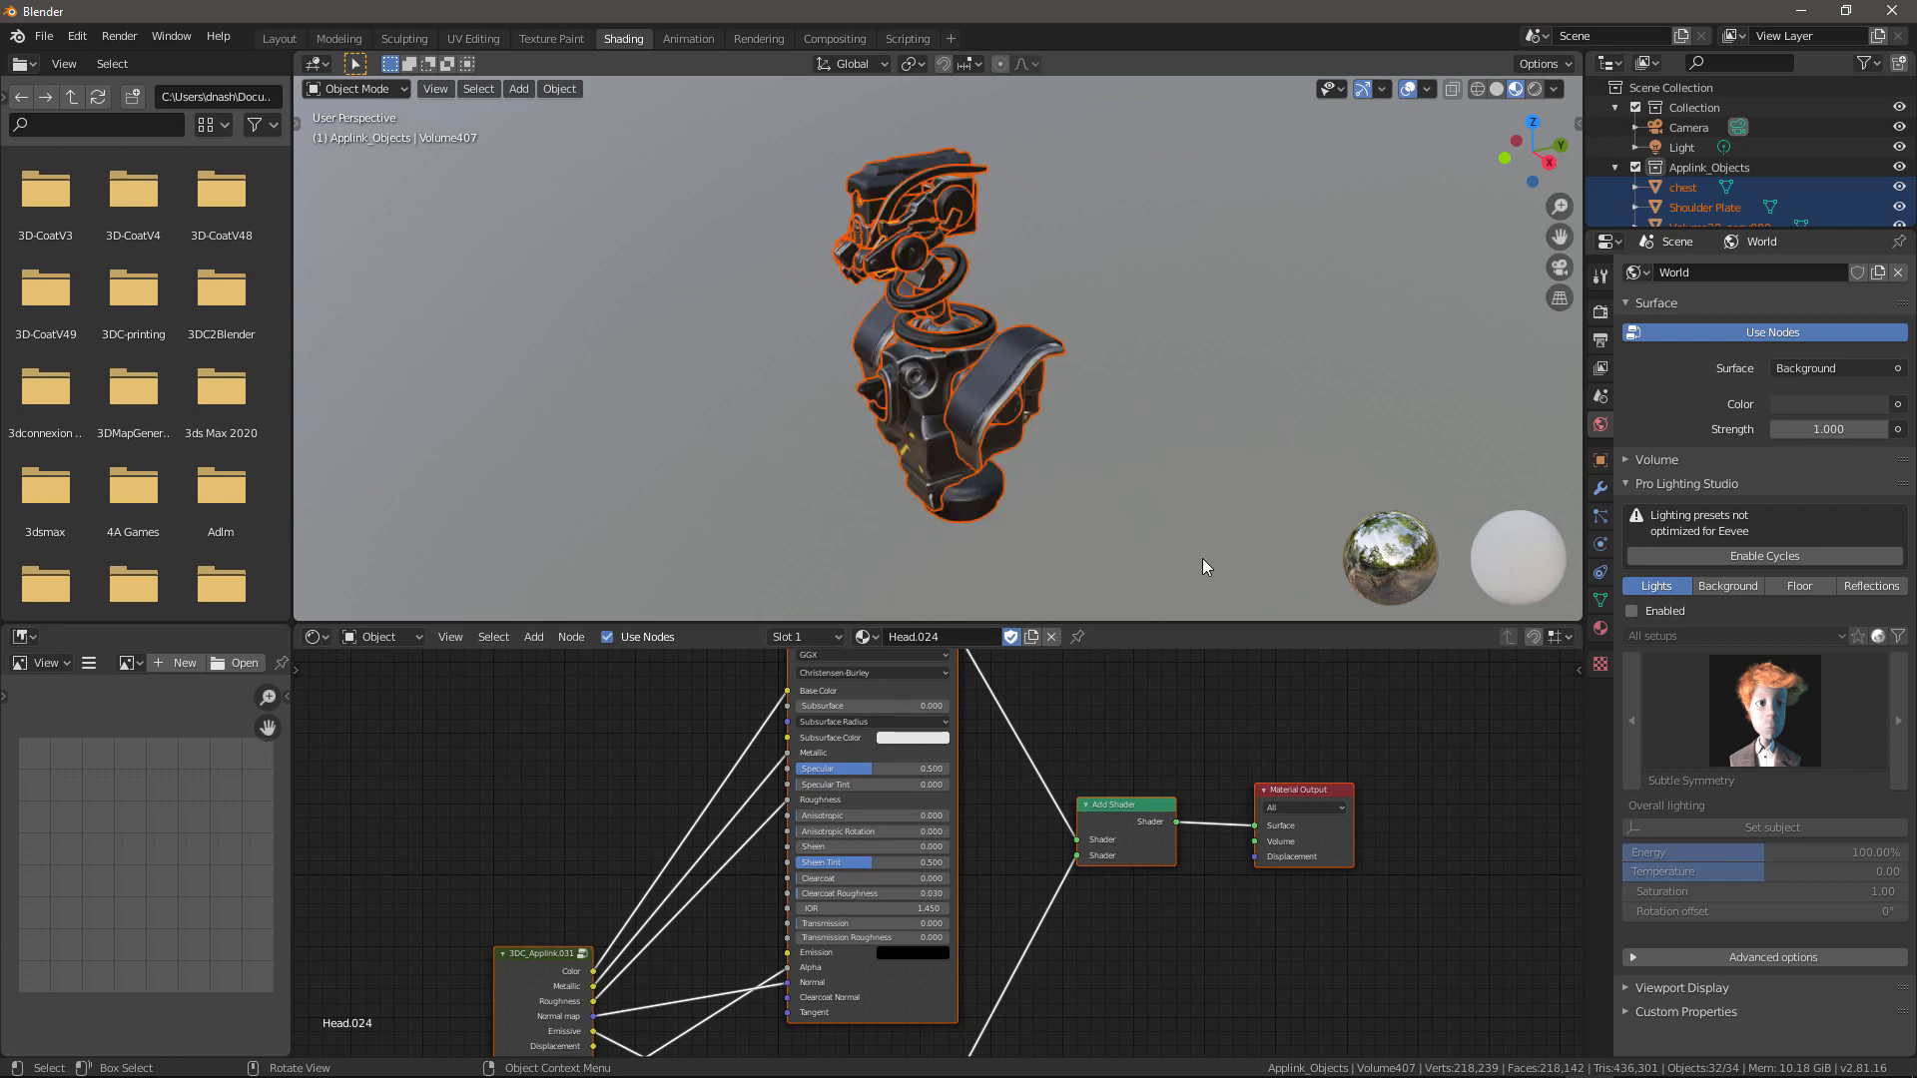
{"action": "mouse_move", "coordinate": [779, 392]}
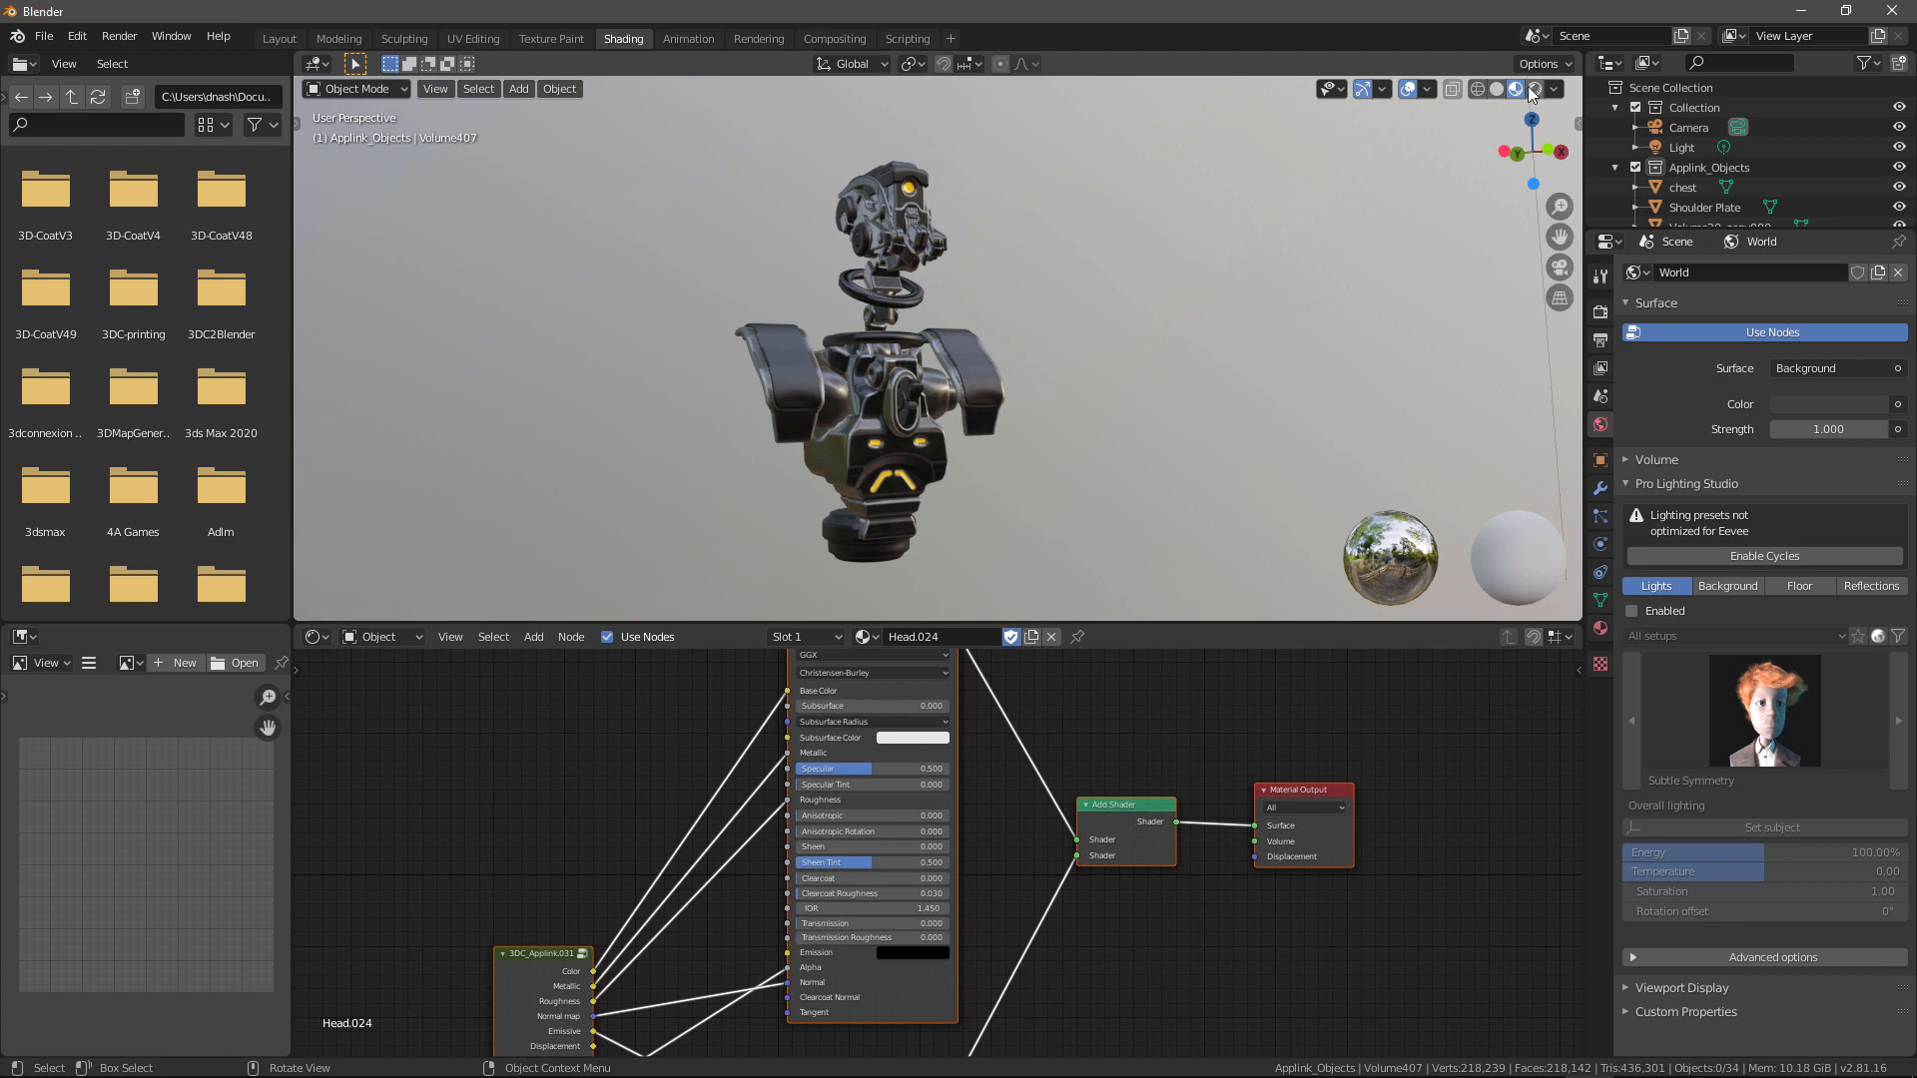
{"action": "mouse_move", "coordinate": [1536, 92]}
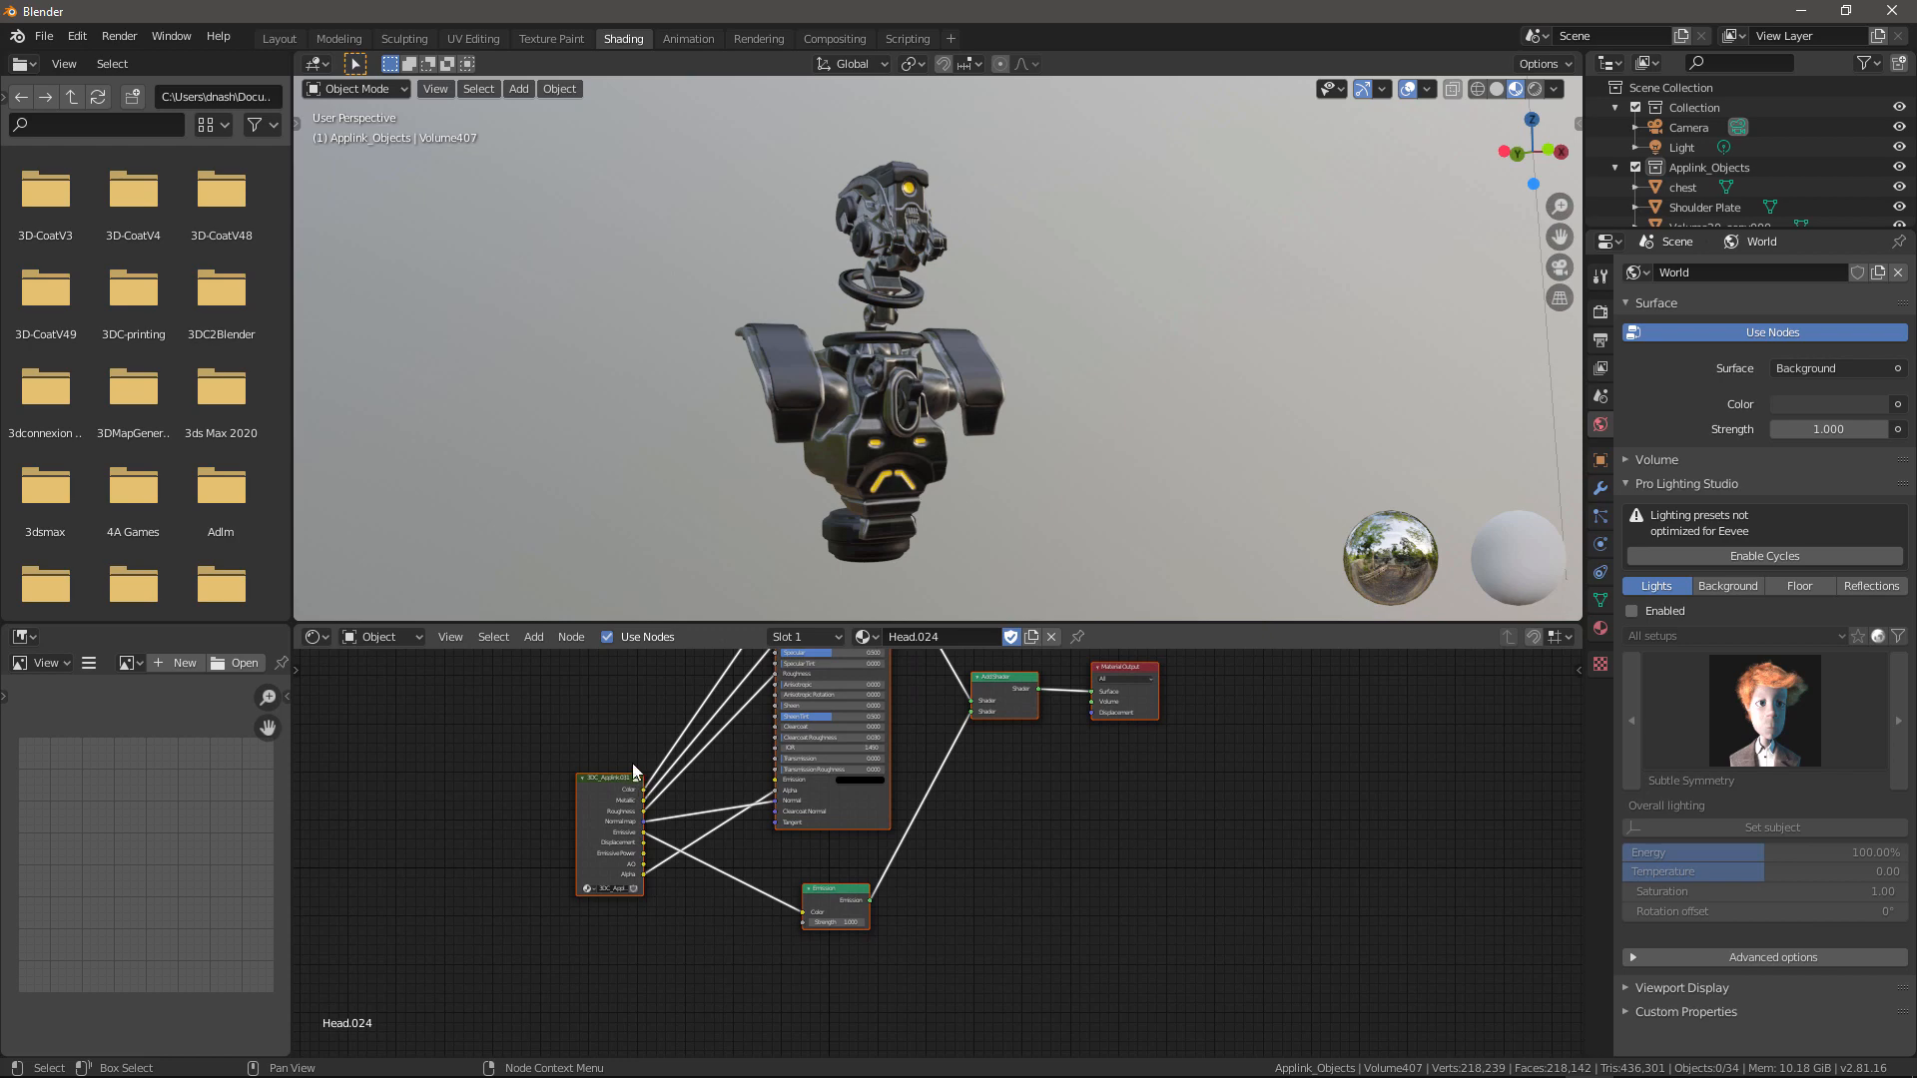
{"action": "mouse_move", "coordinate": [638, 783]}
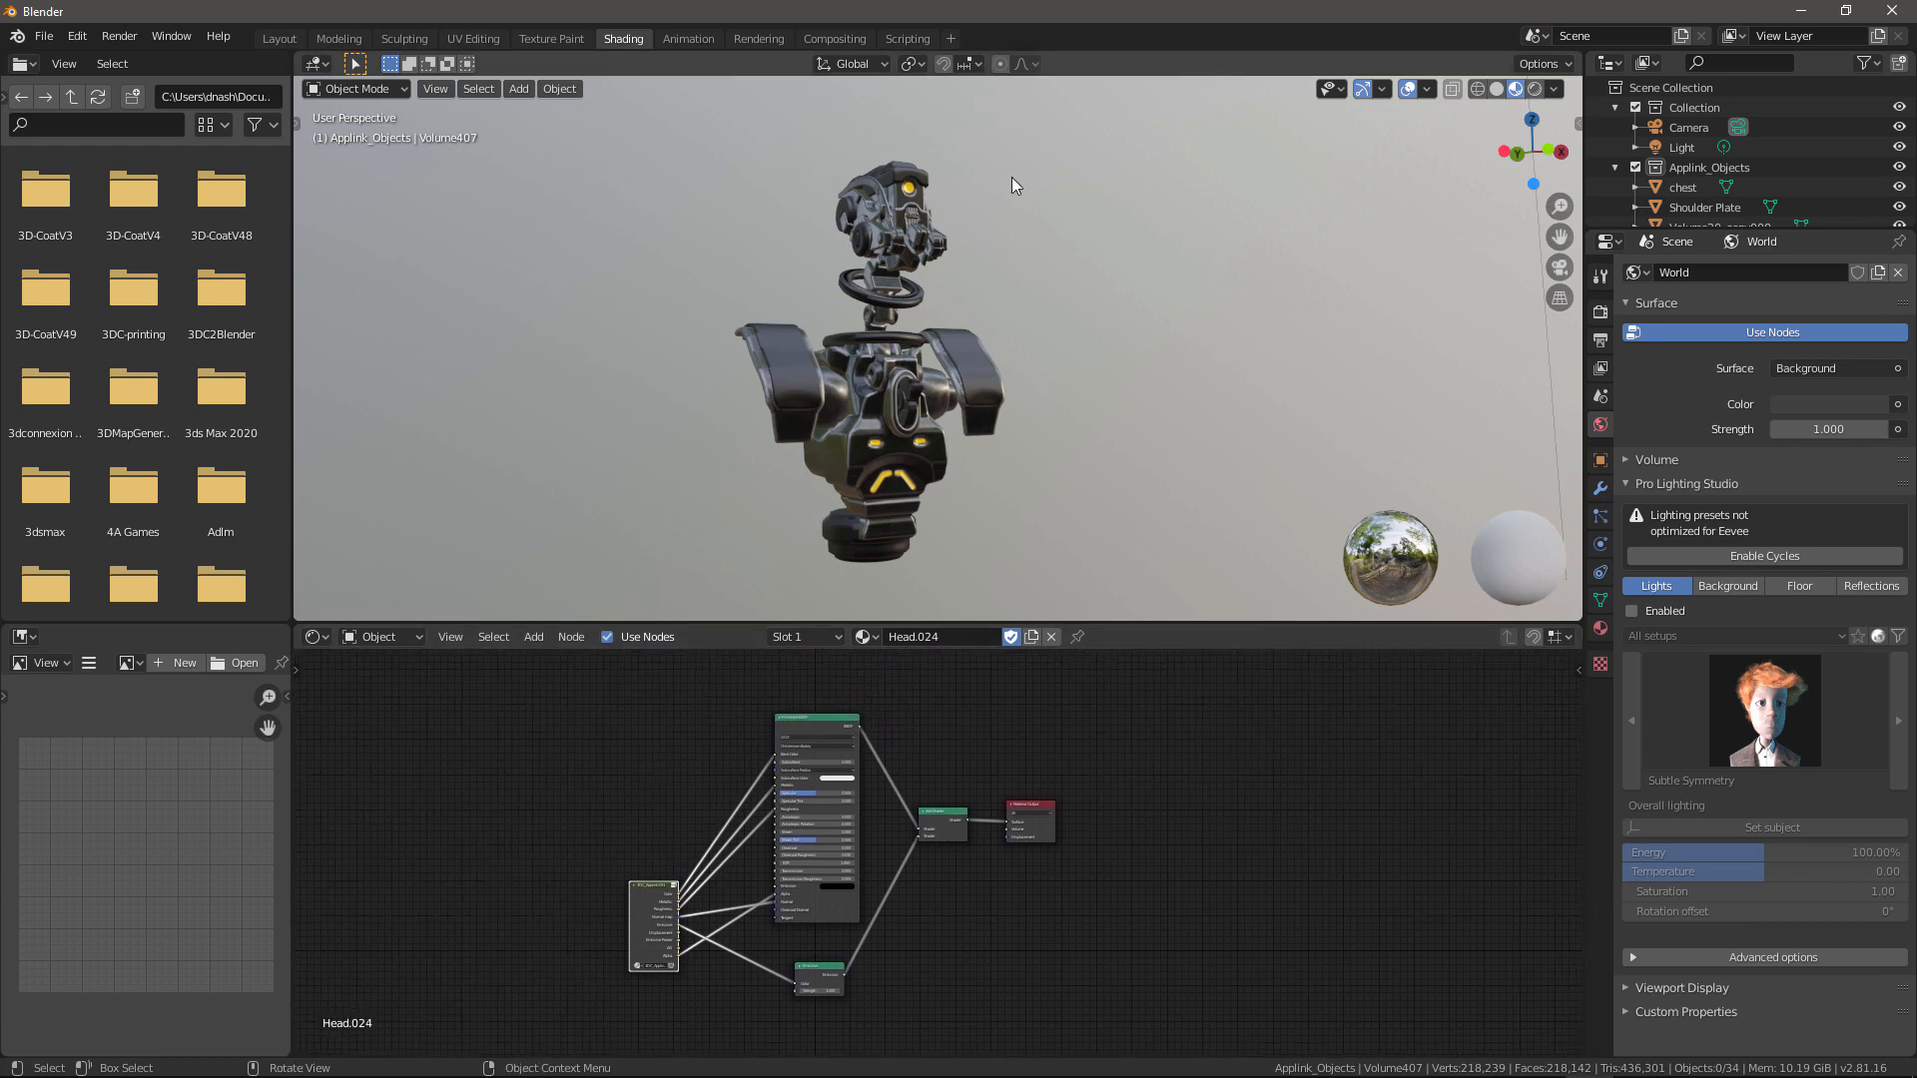
{"action": "mouse_move", "coordinate": [898, 208]}
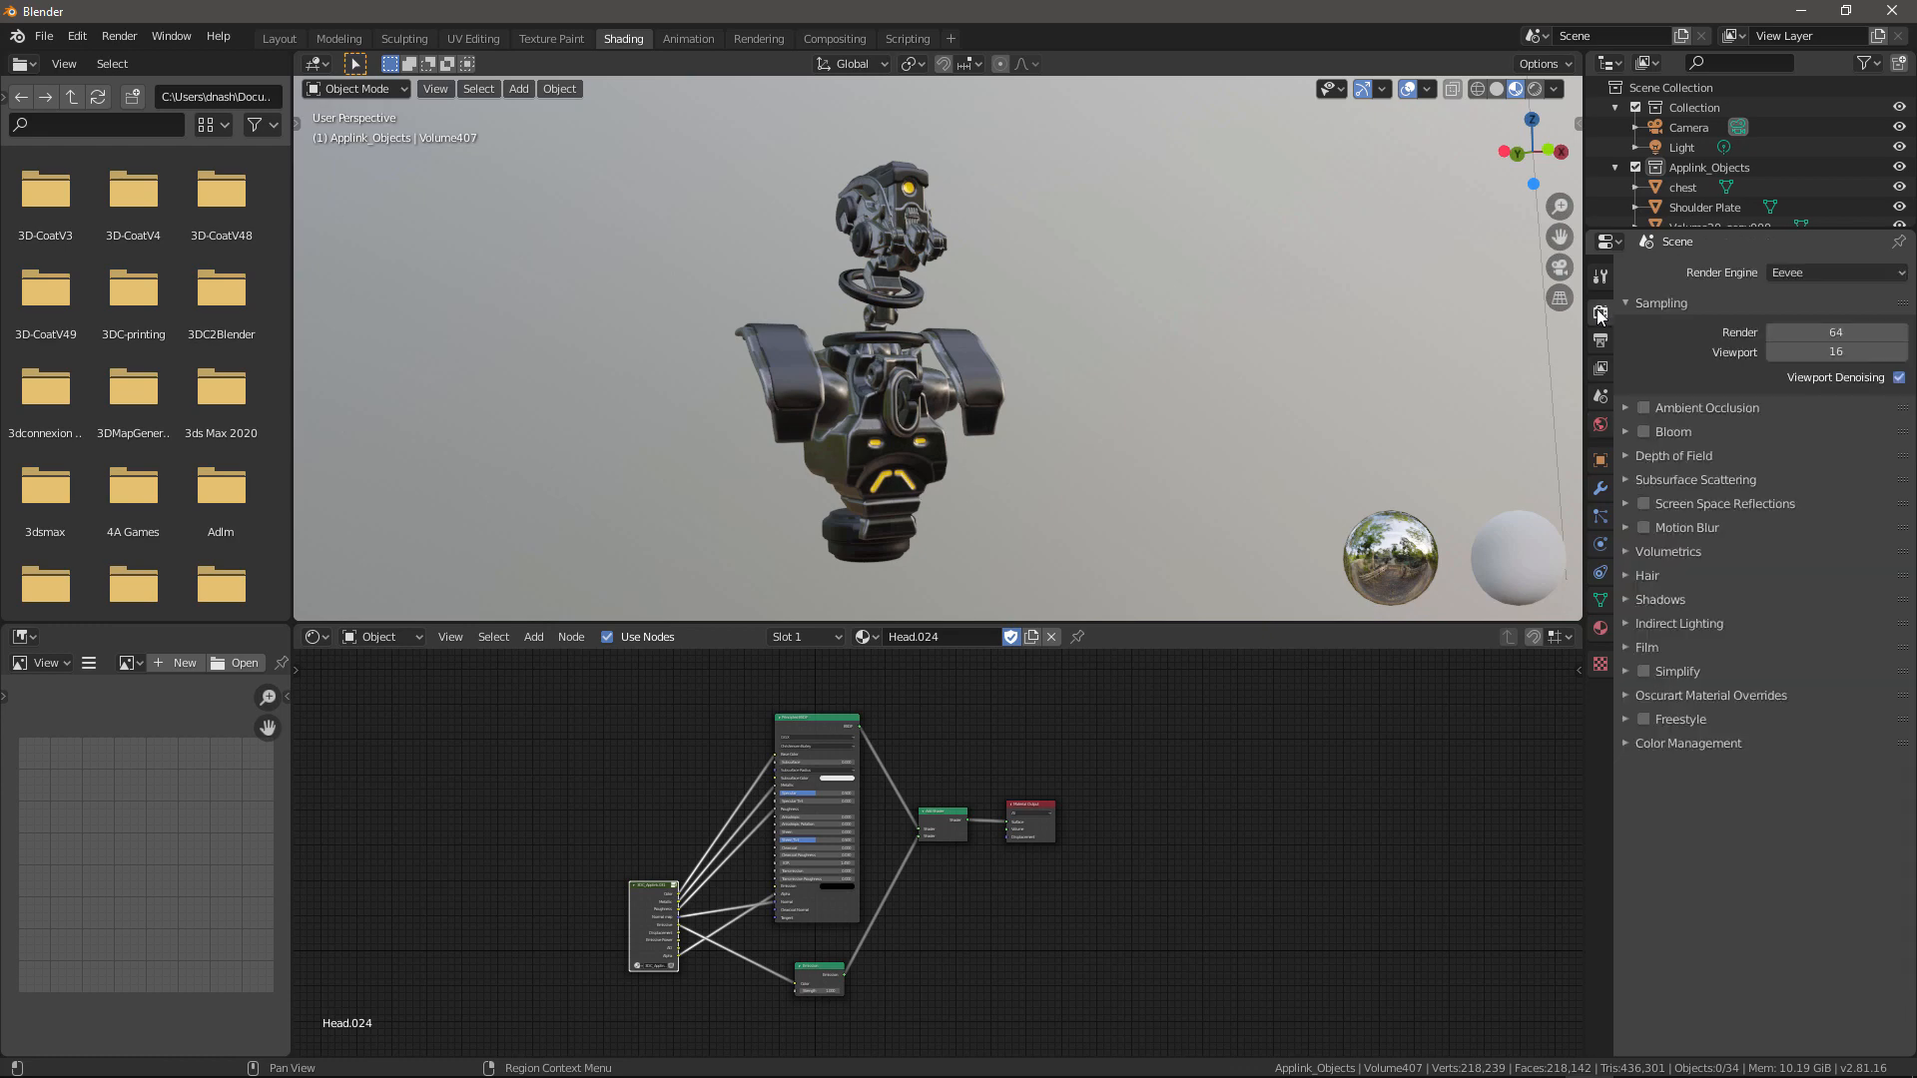
{"action": "mouse_move", "coordinate": [1672, 321]}
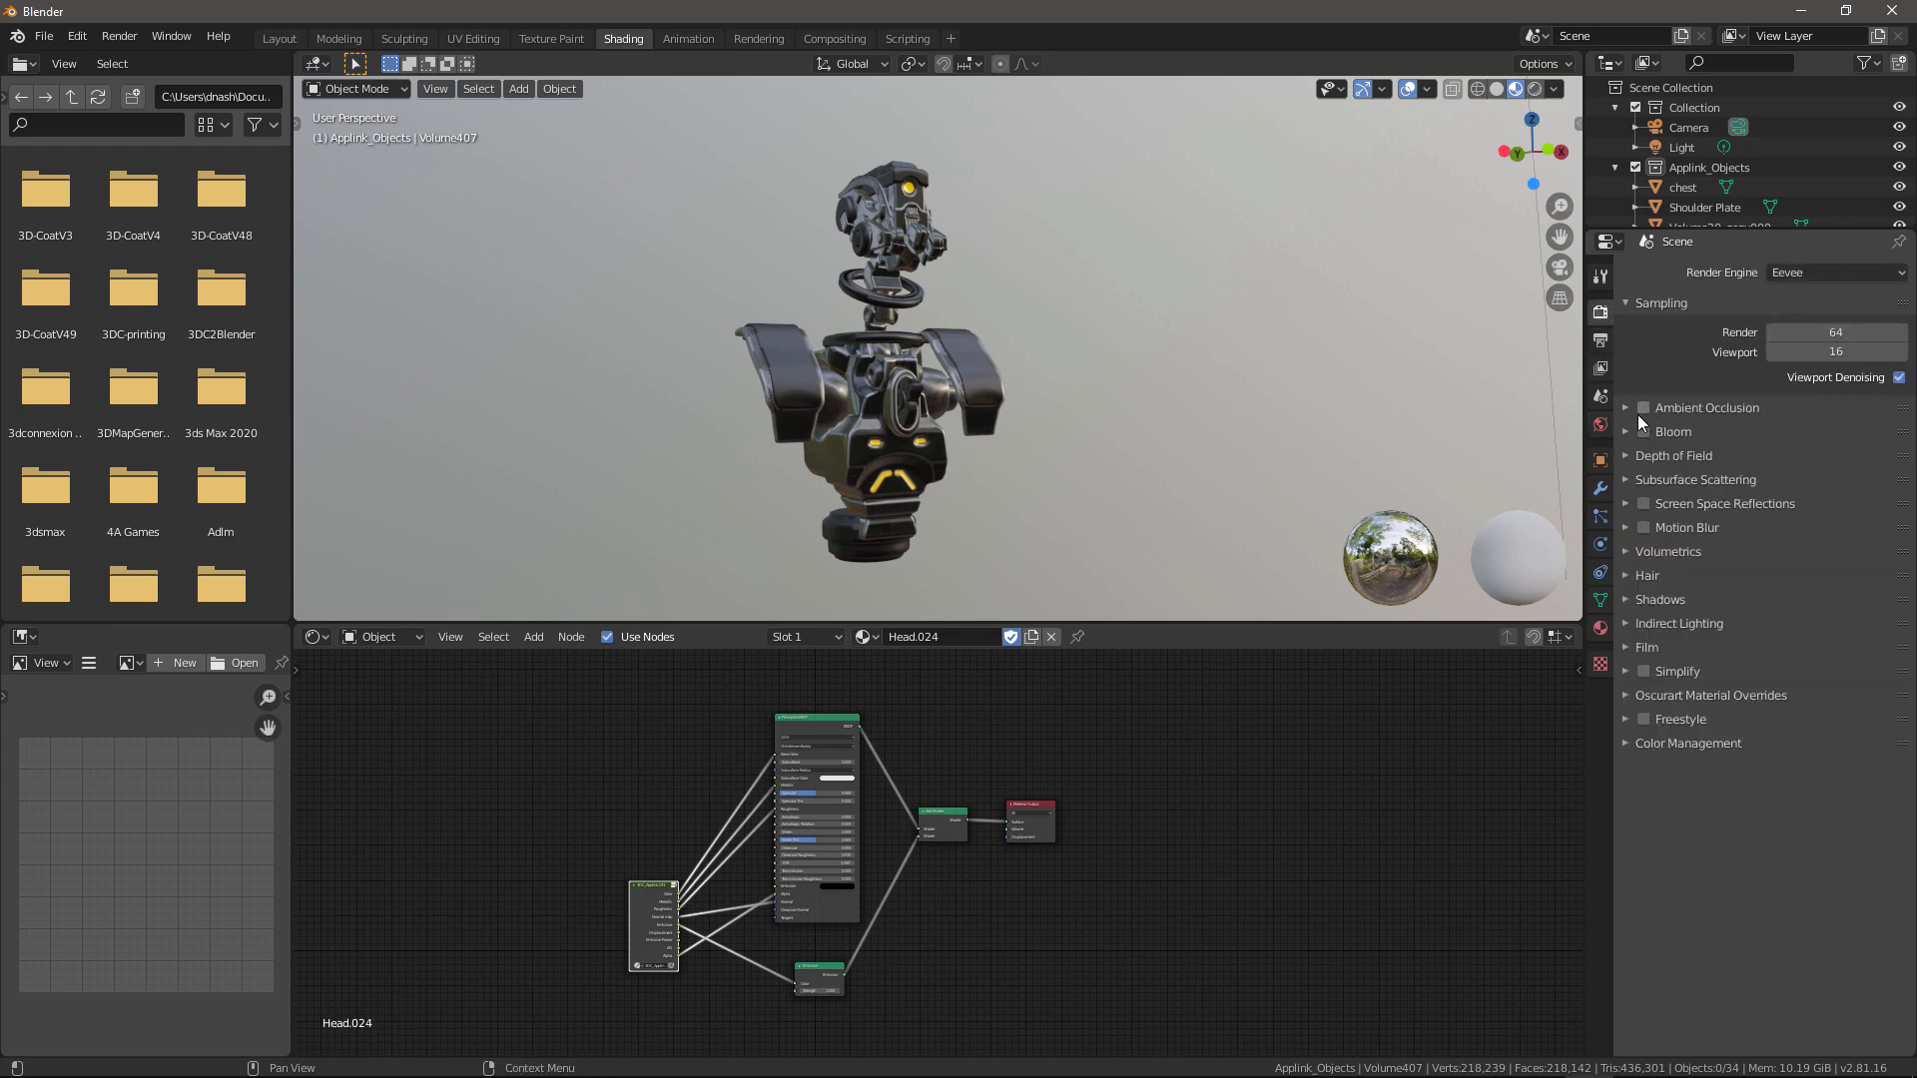
Step: Enable ambient occlusion, bloom and volumetric shadows: 4px tiles, 128 samples, 32 shadow samples
{"action": "left_click", "coordinate": [1643, 407]}
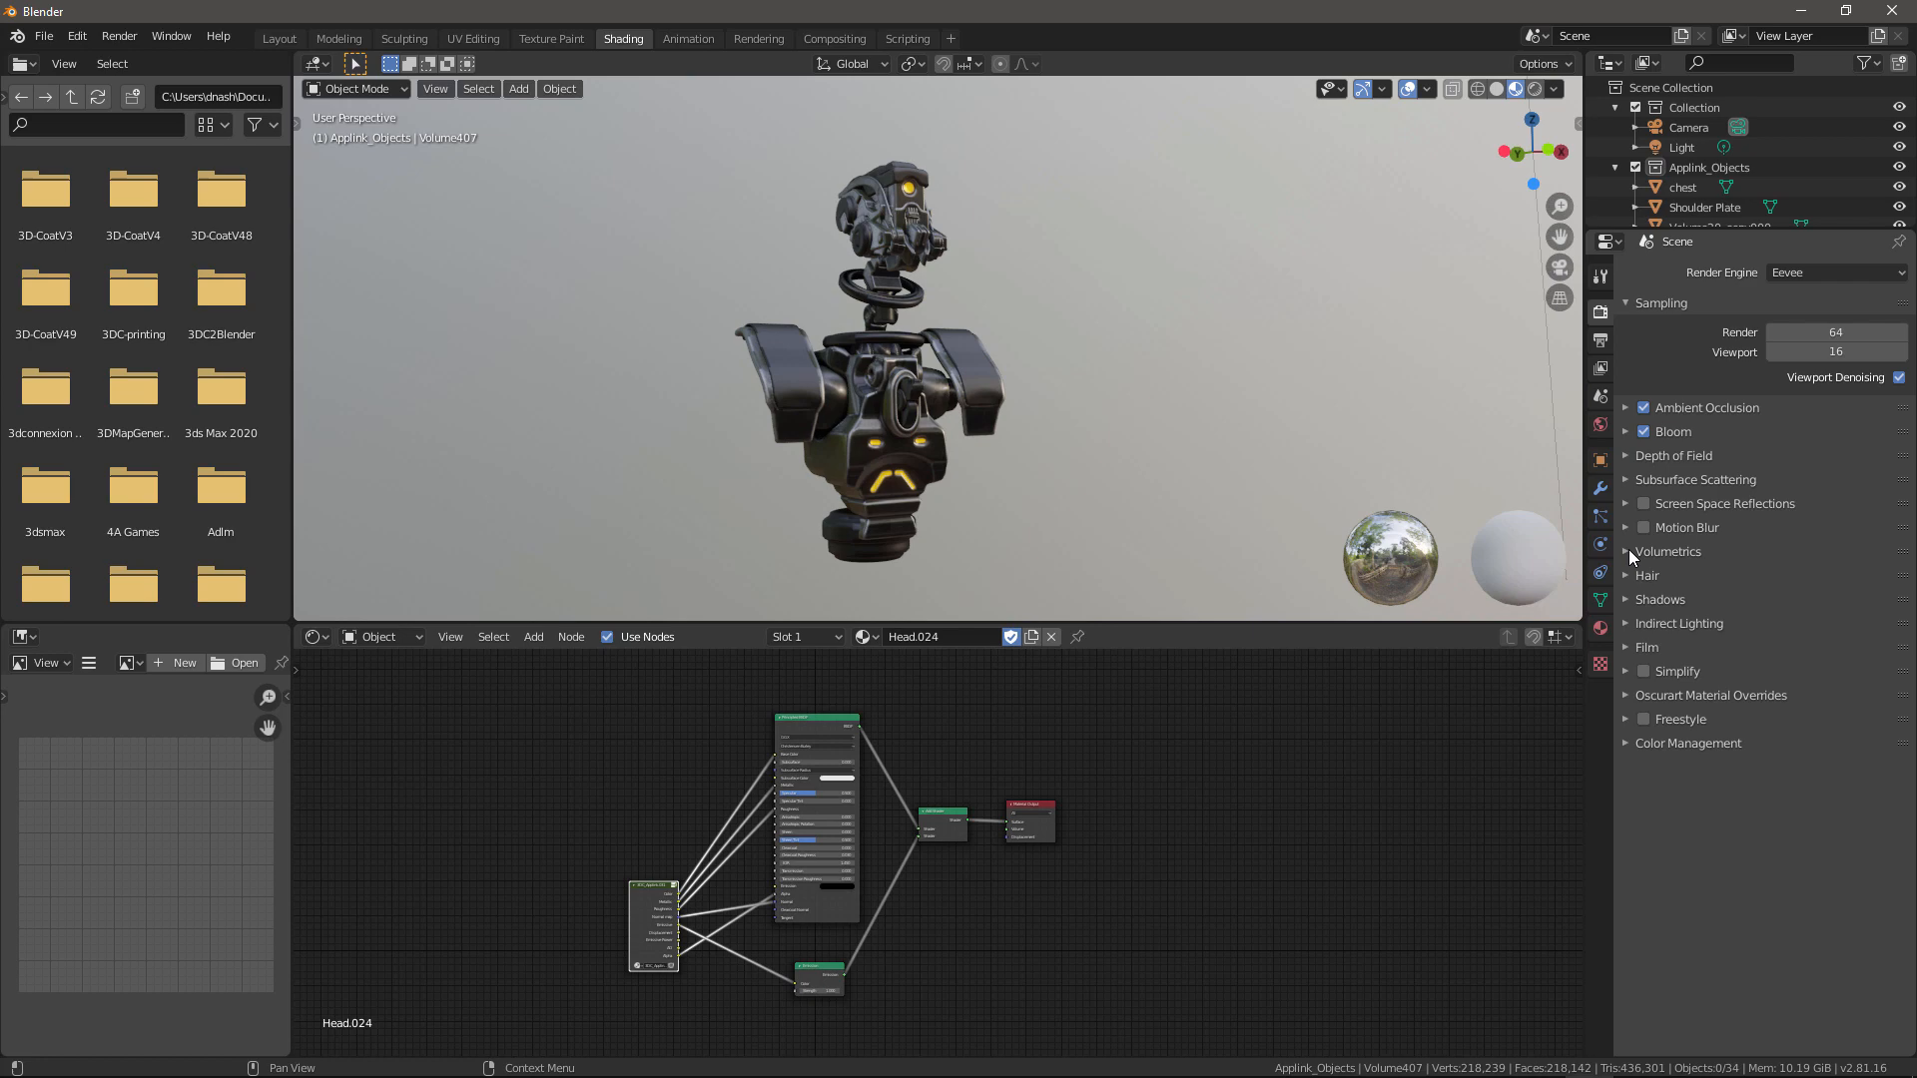
{"action": "left_click", "coordinate": [1668, 550]}
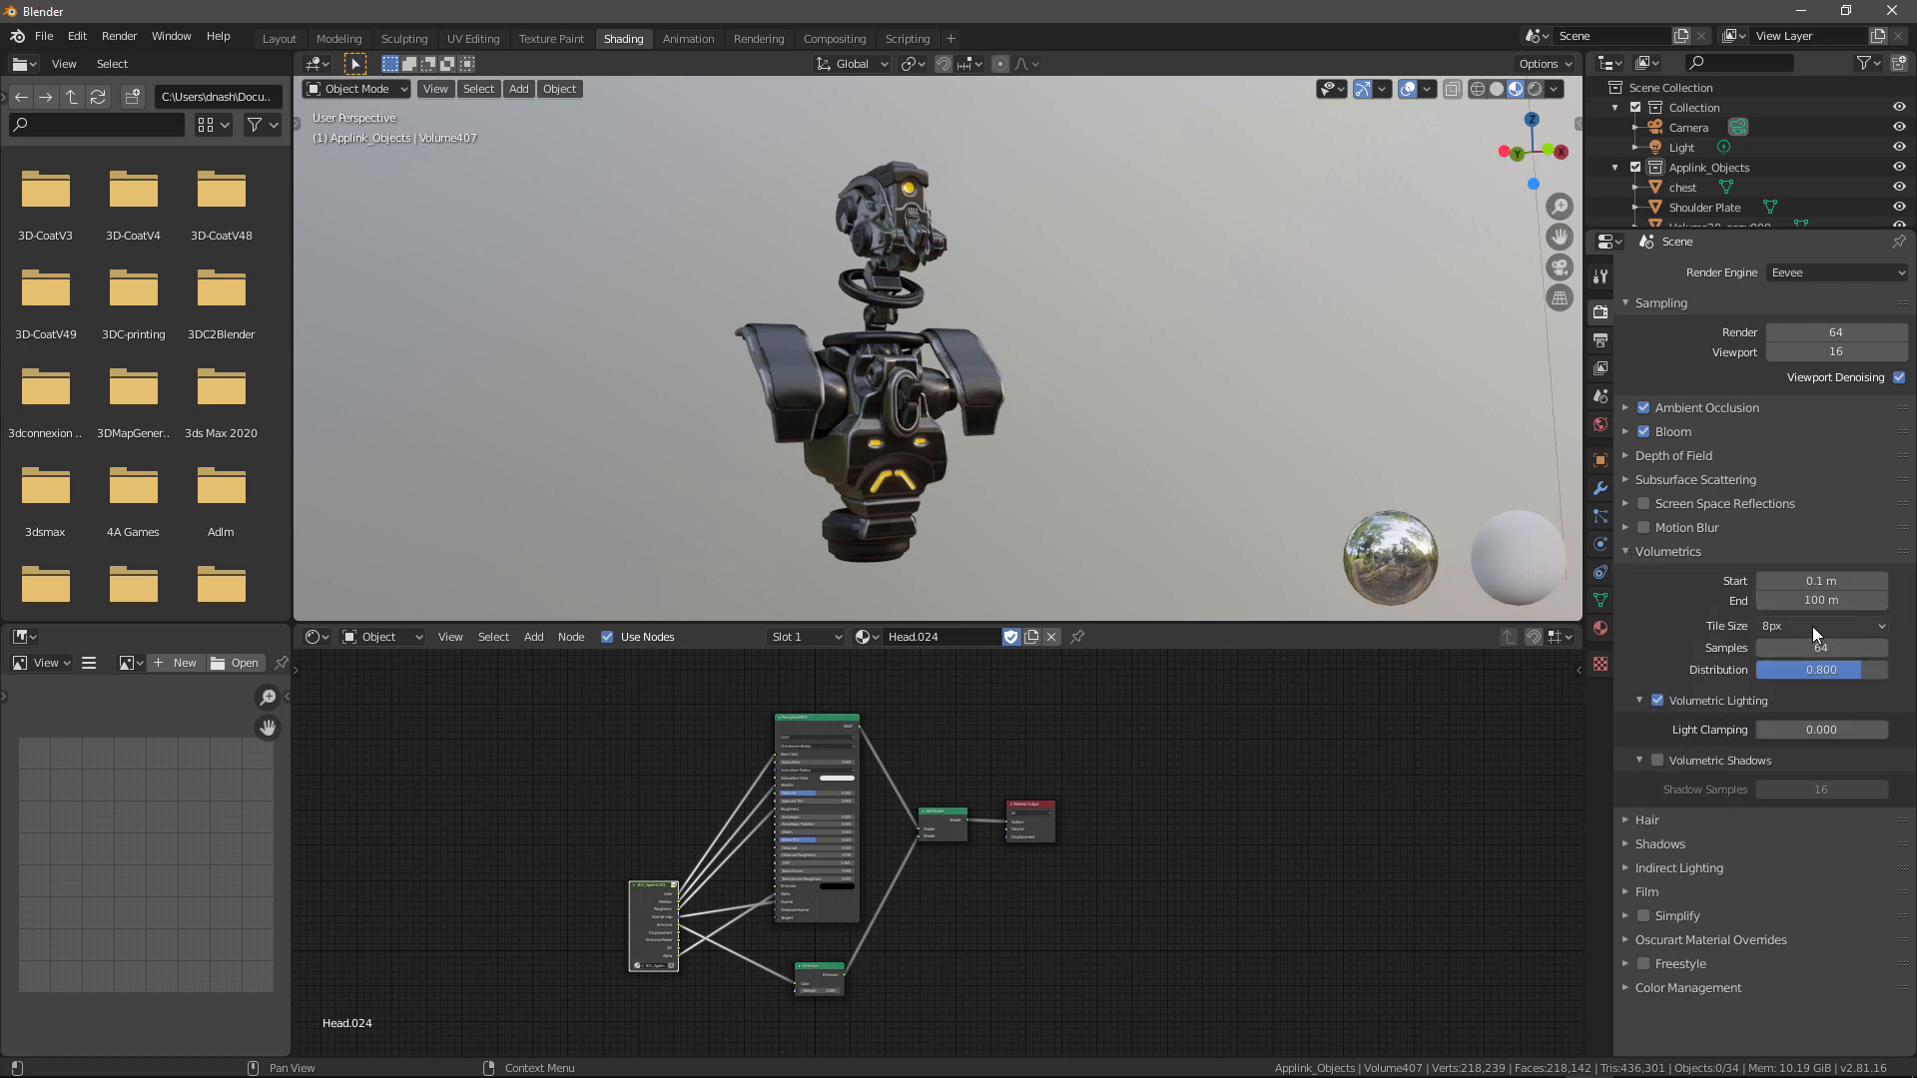
{"action": "left_click", "coordinate": [1820, 624]}
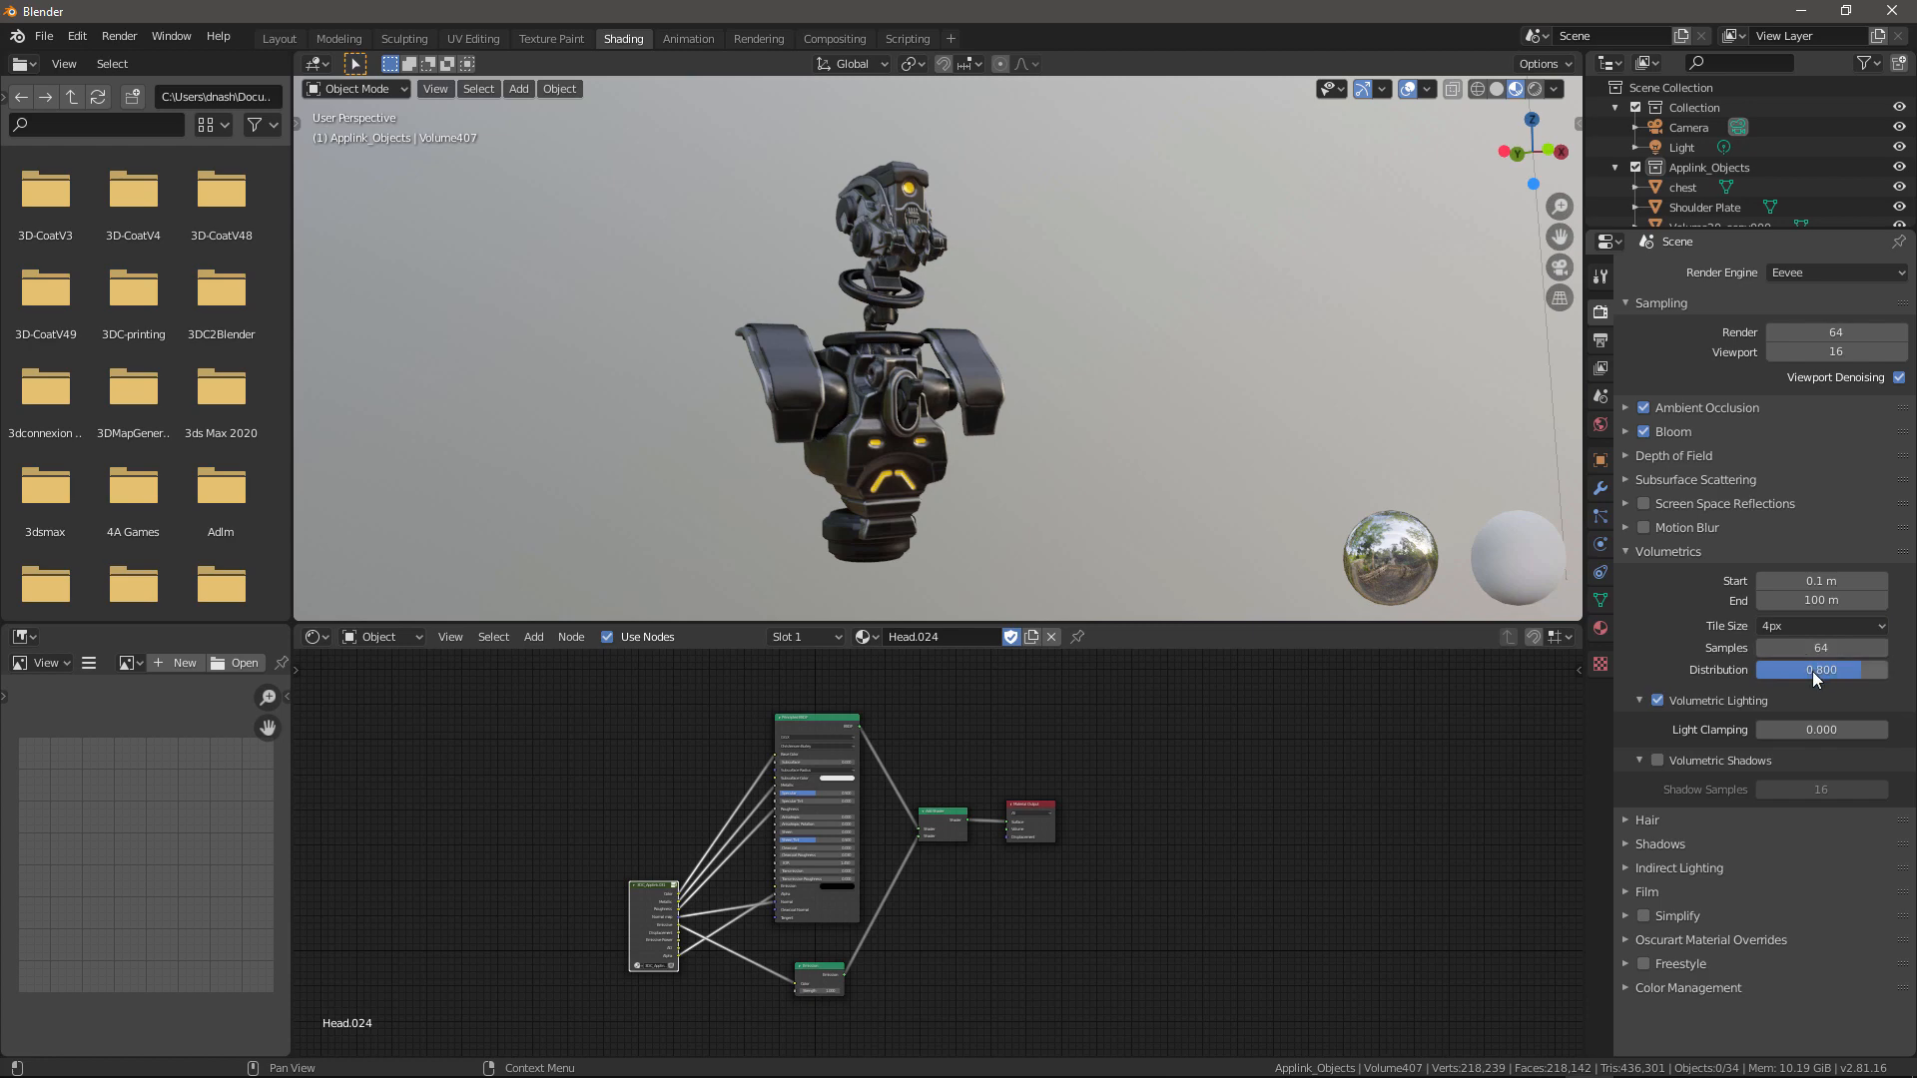
{"action": "left_click", "coordinate": [1820, 647]}
{"action": "type", "text": "128"}
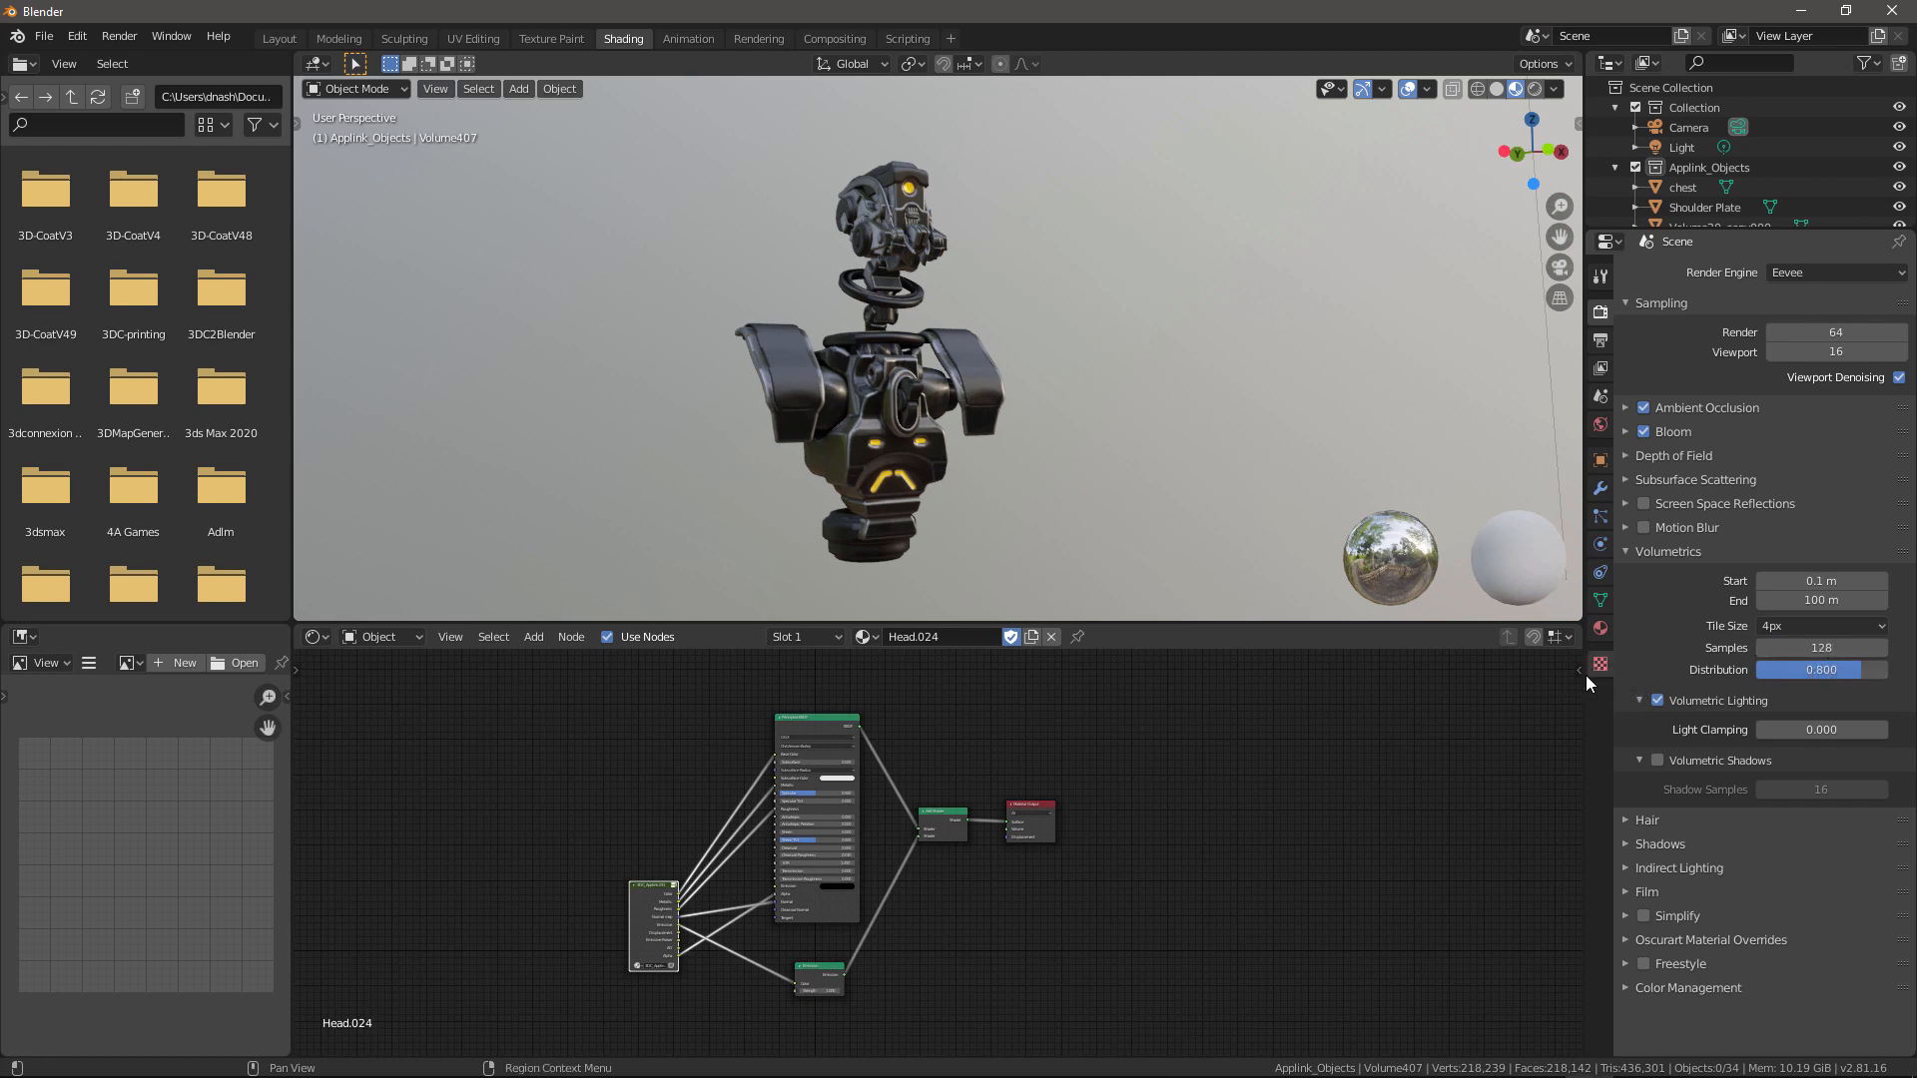
{"action": "left_click", "coordinate": [1645, 758]}
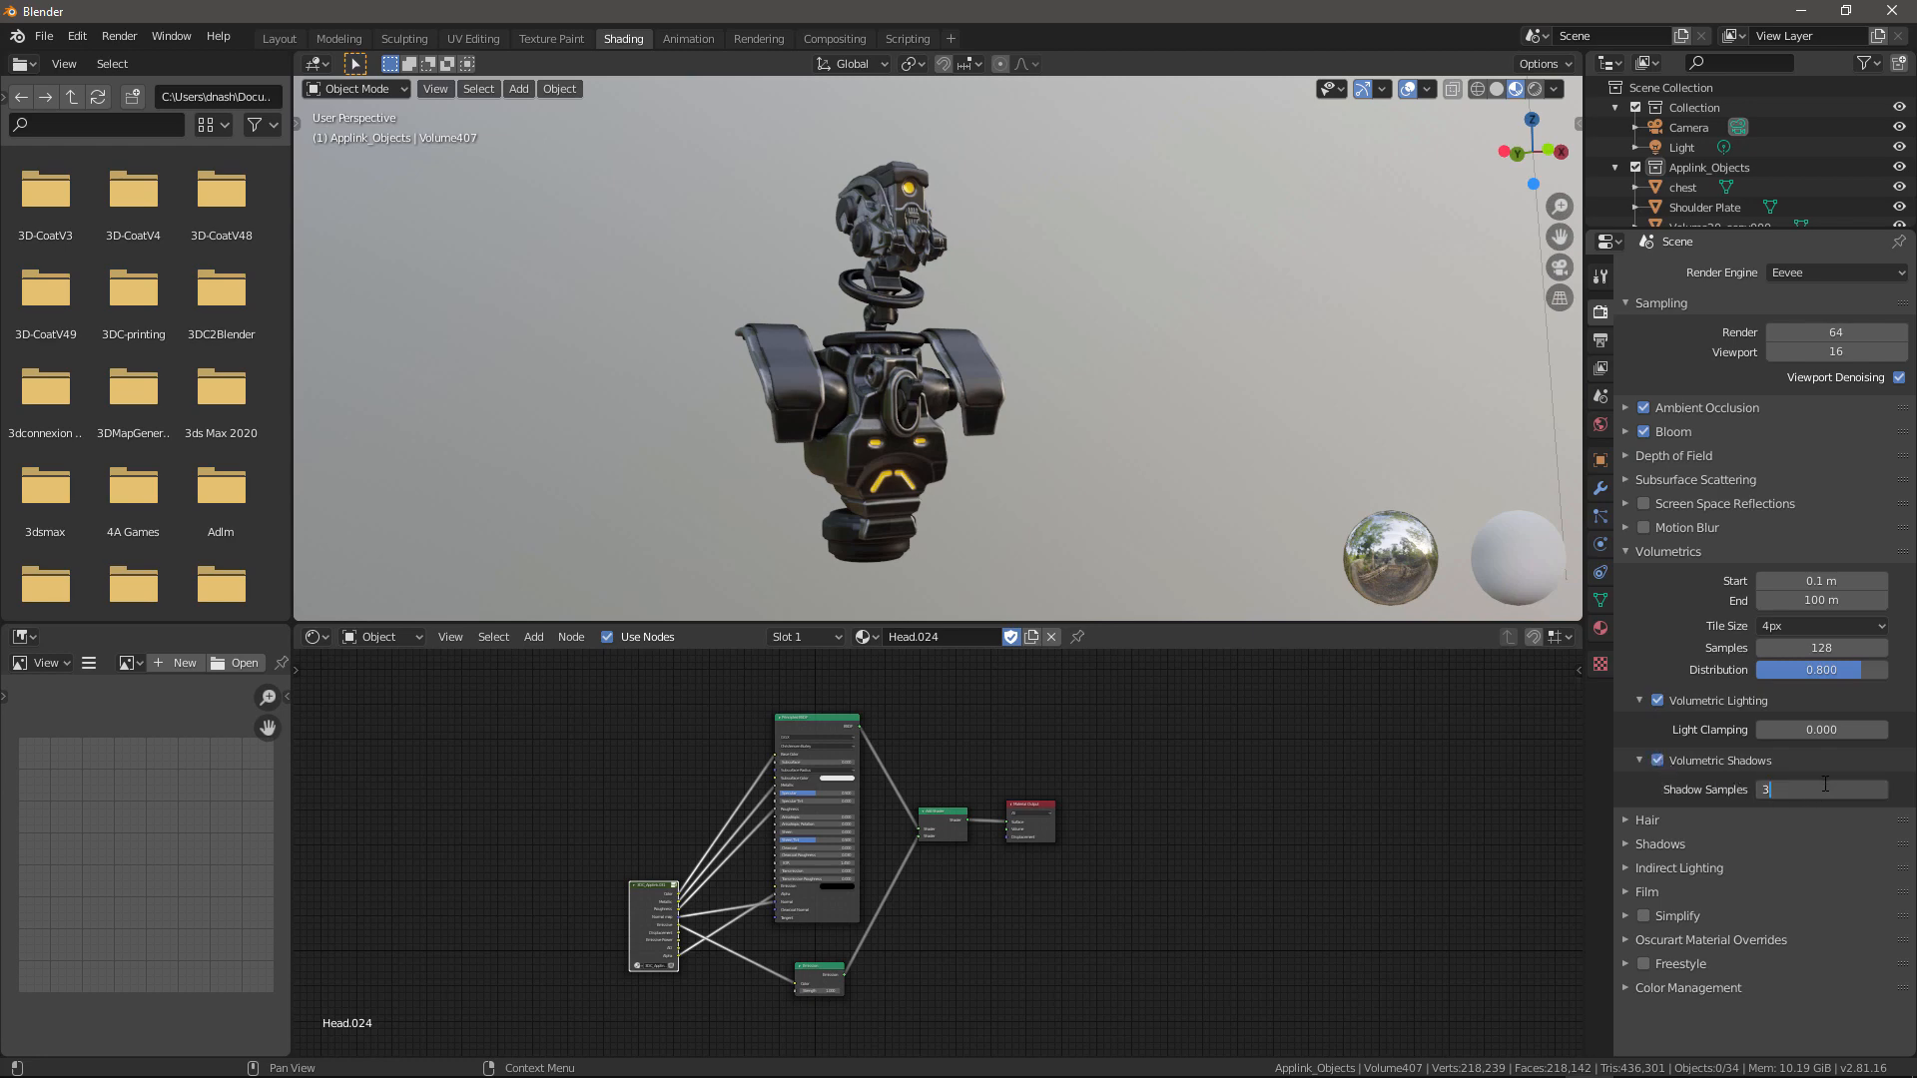
{"action": "type", "text": "32"}
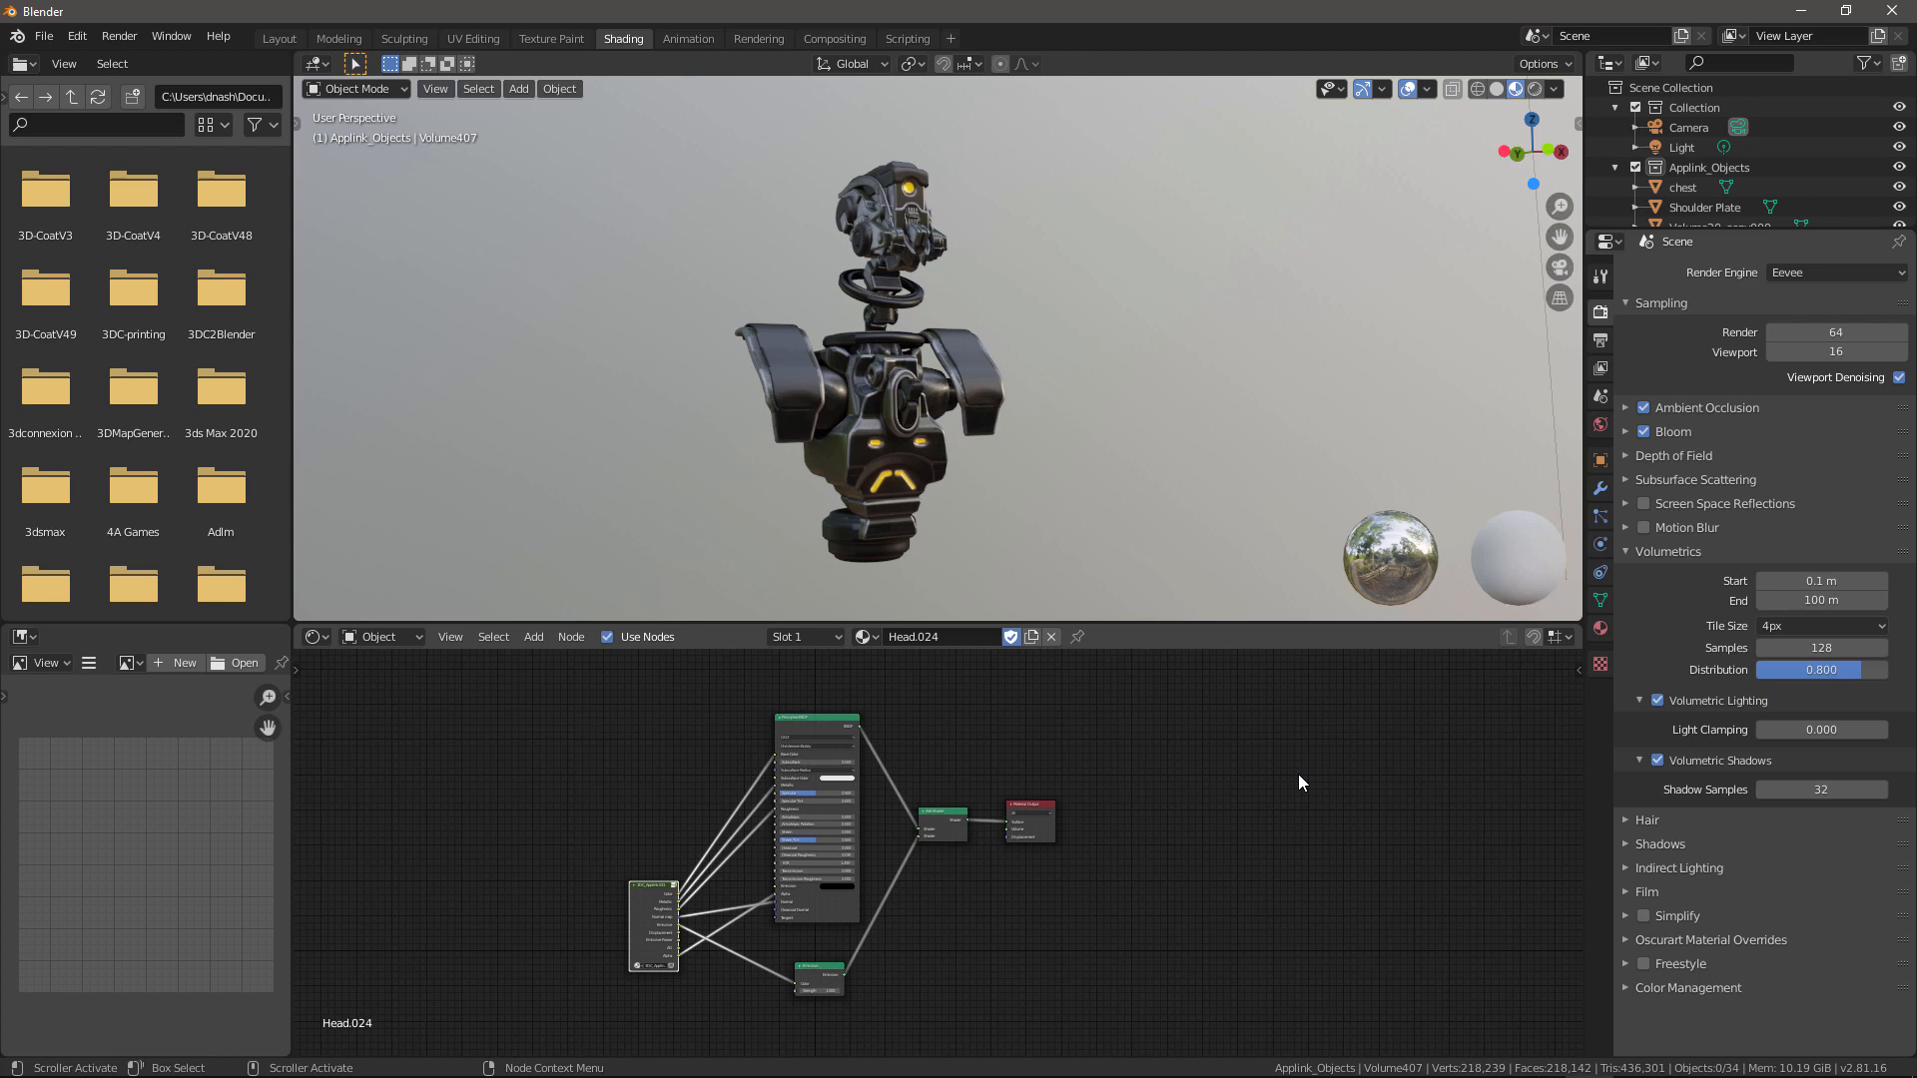
{"action": "left_click", "coordinate": [1627, 430]}
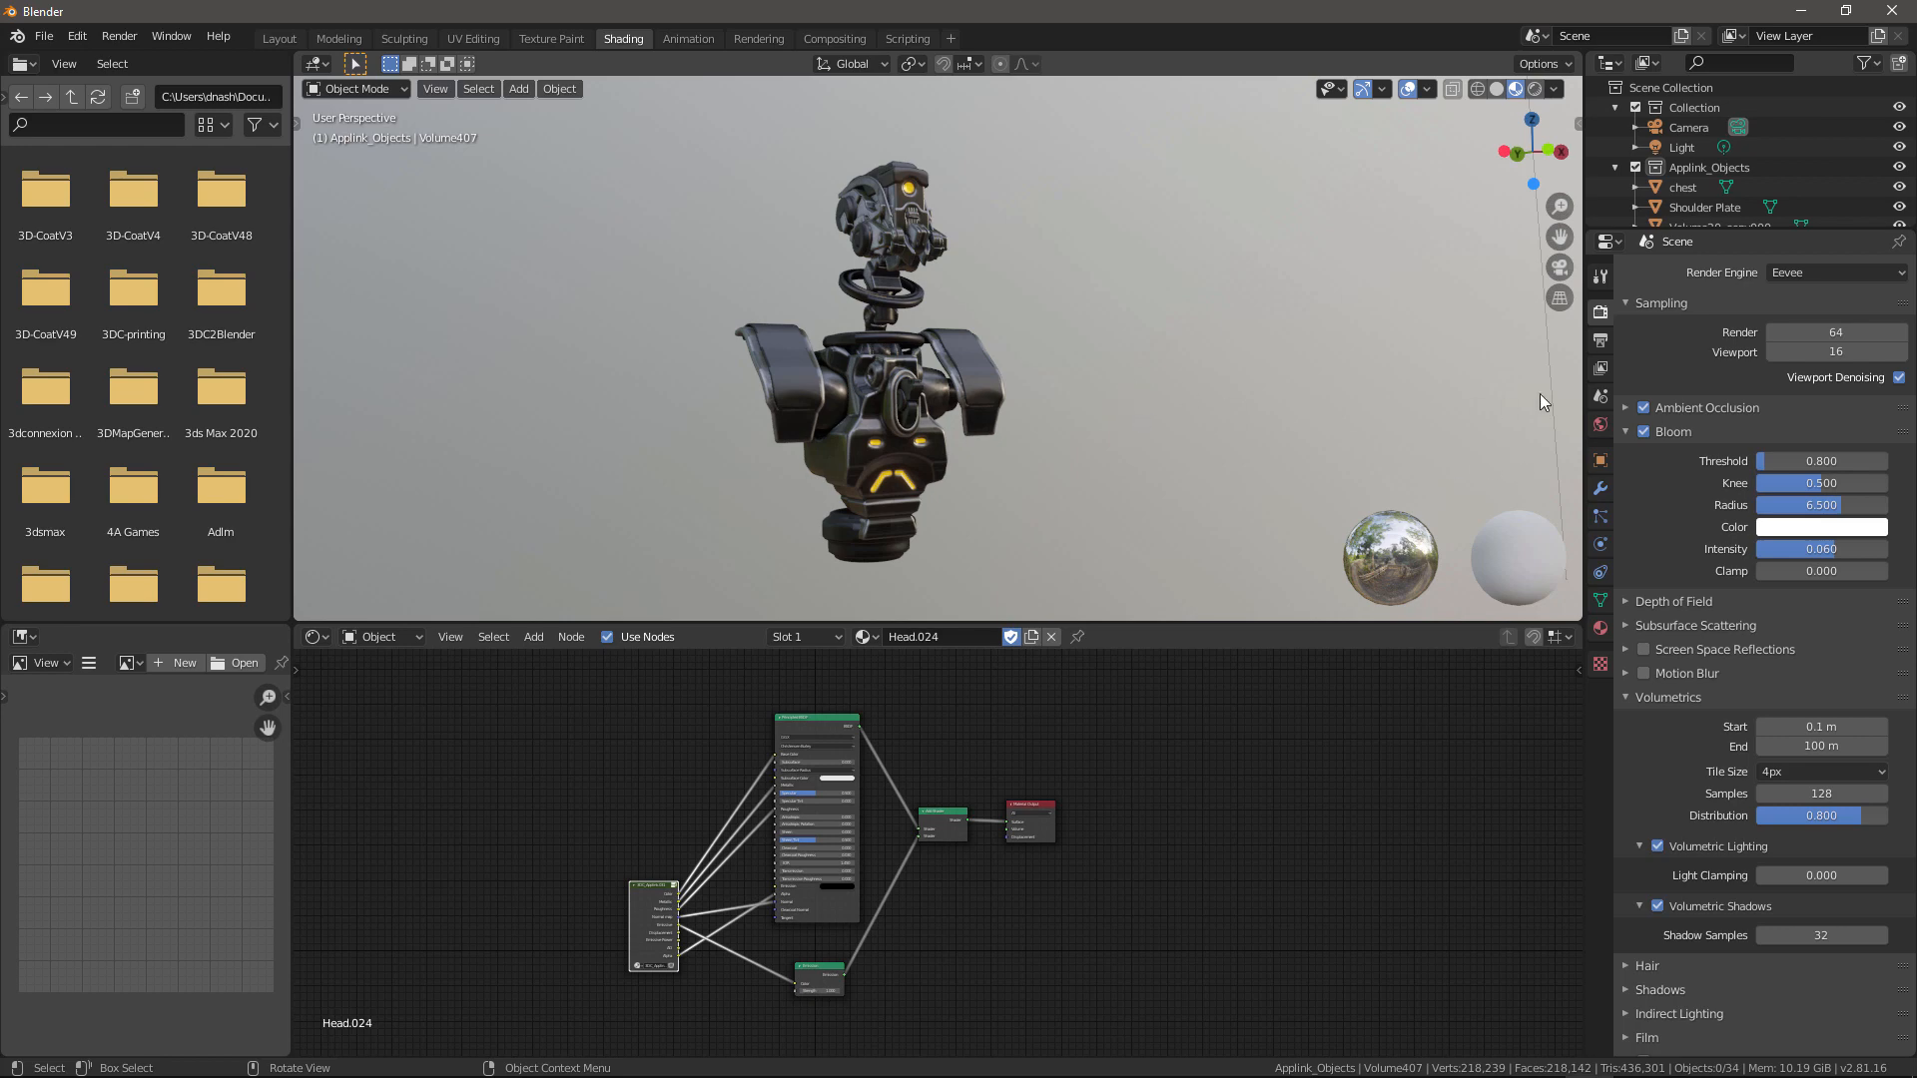
Step: Enable Pro Lighting Studio lights in World Properties, accepting the warning about losing changes
{"action": "left_click", "coordinate": [1600, 425]}
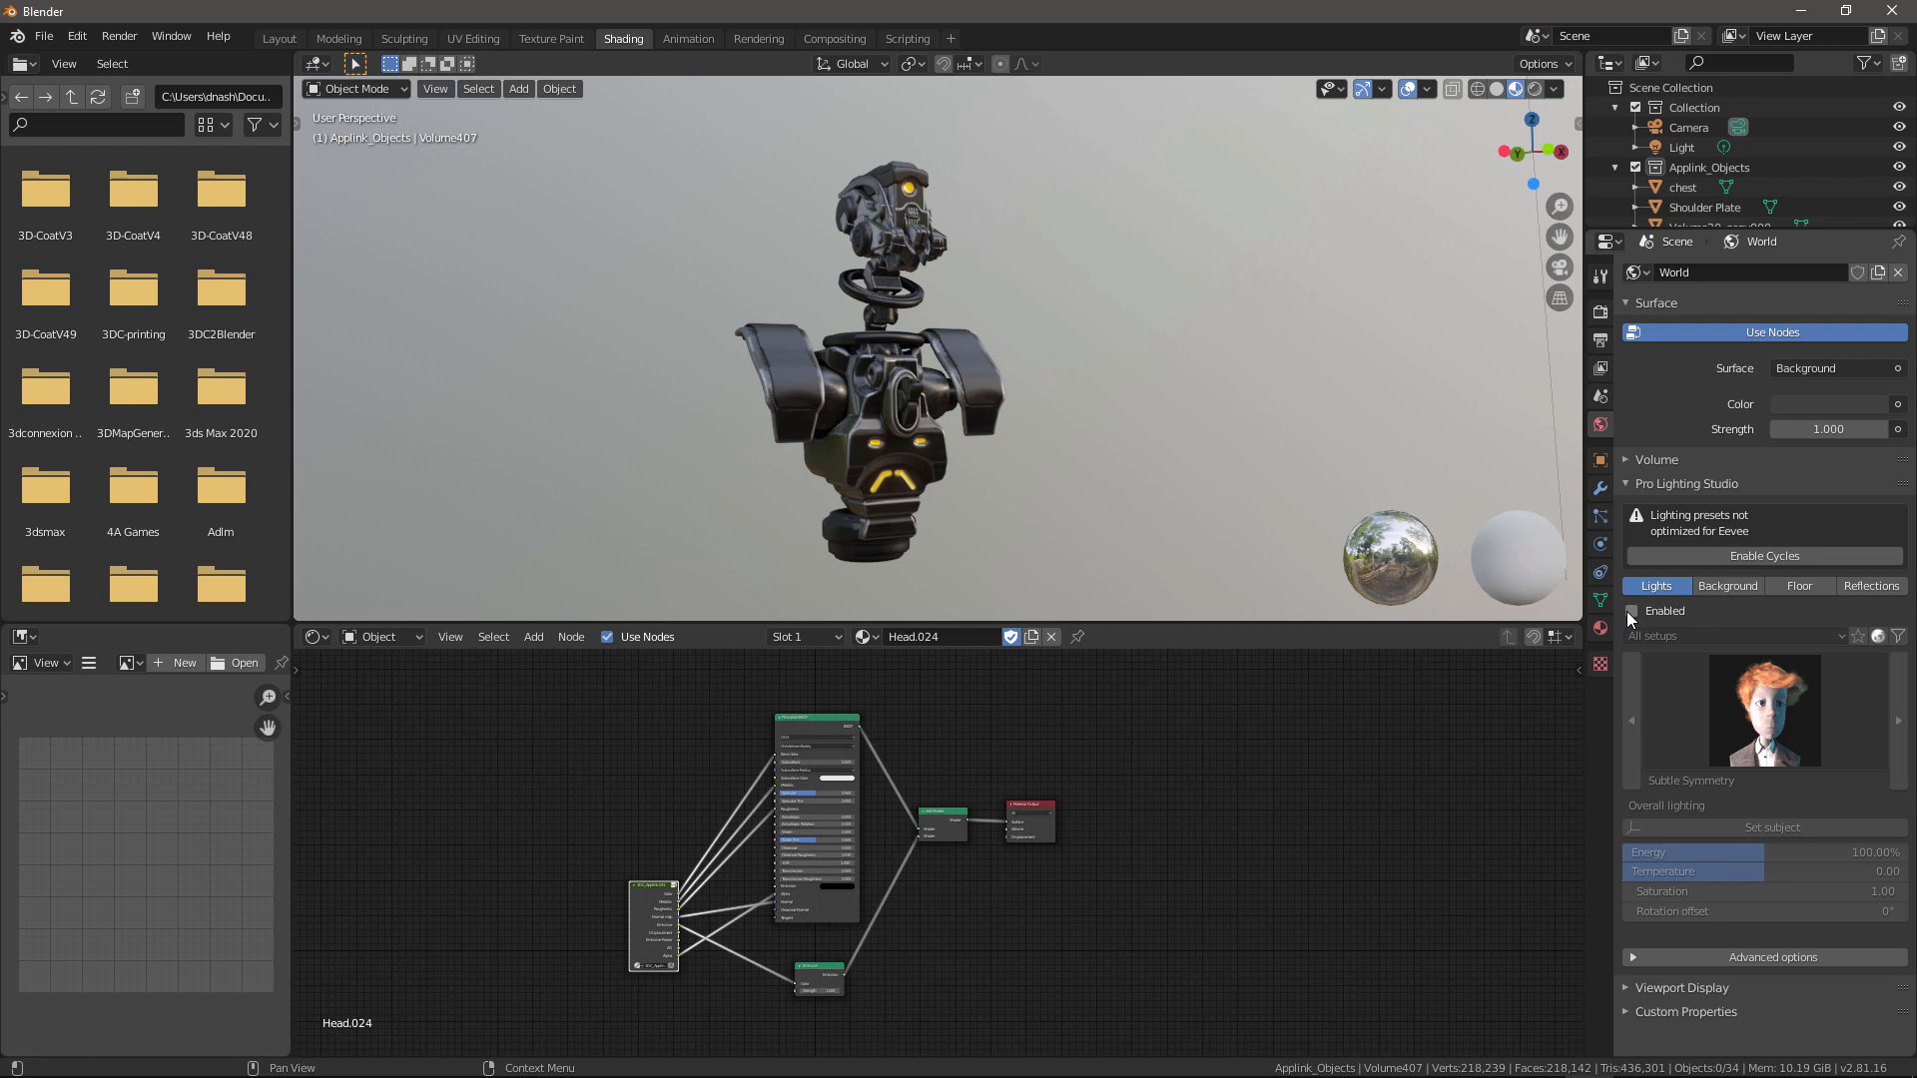
{"action": "left_click", "coordinate": [1630, 610]}
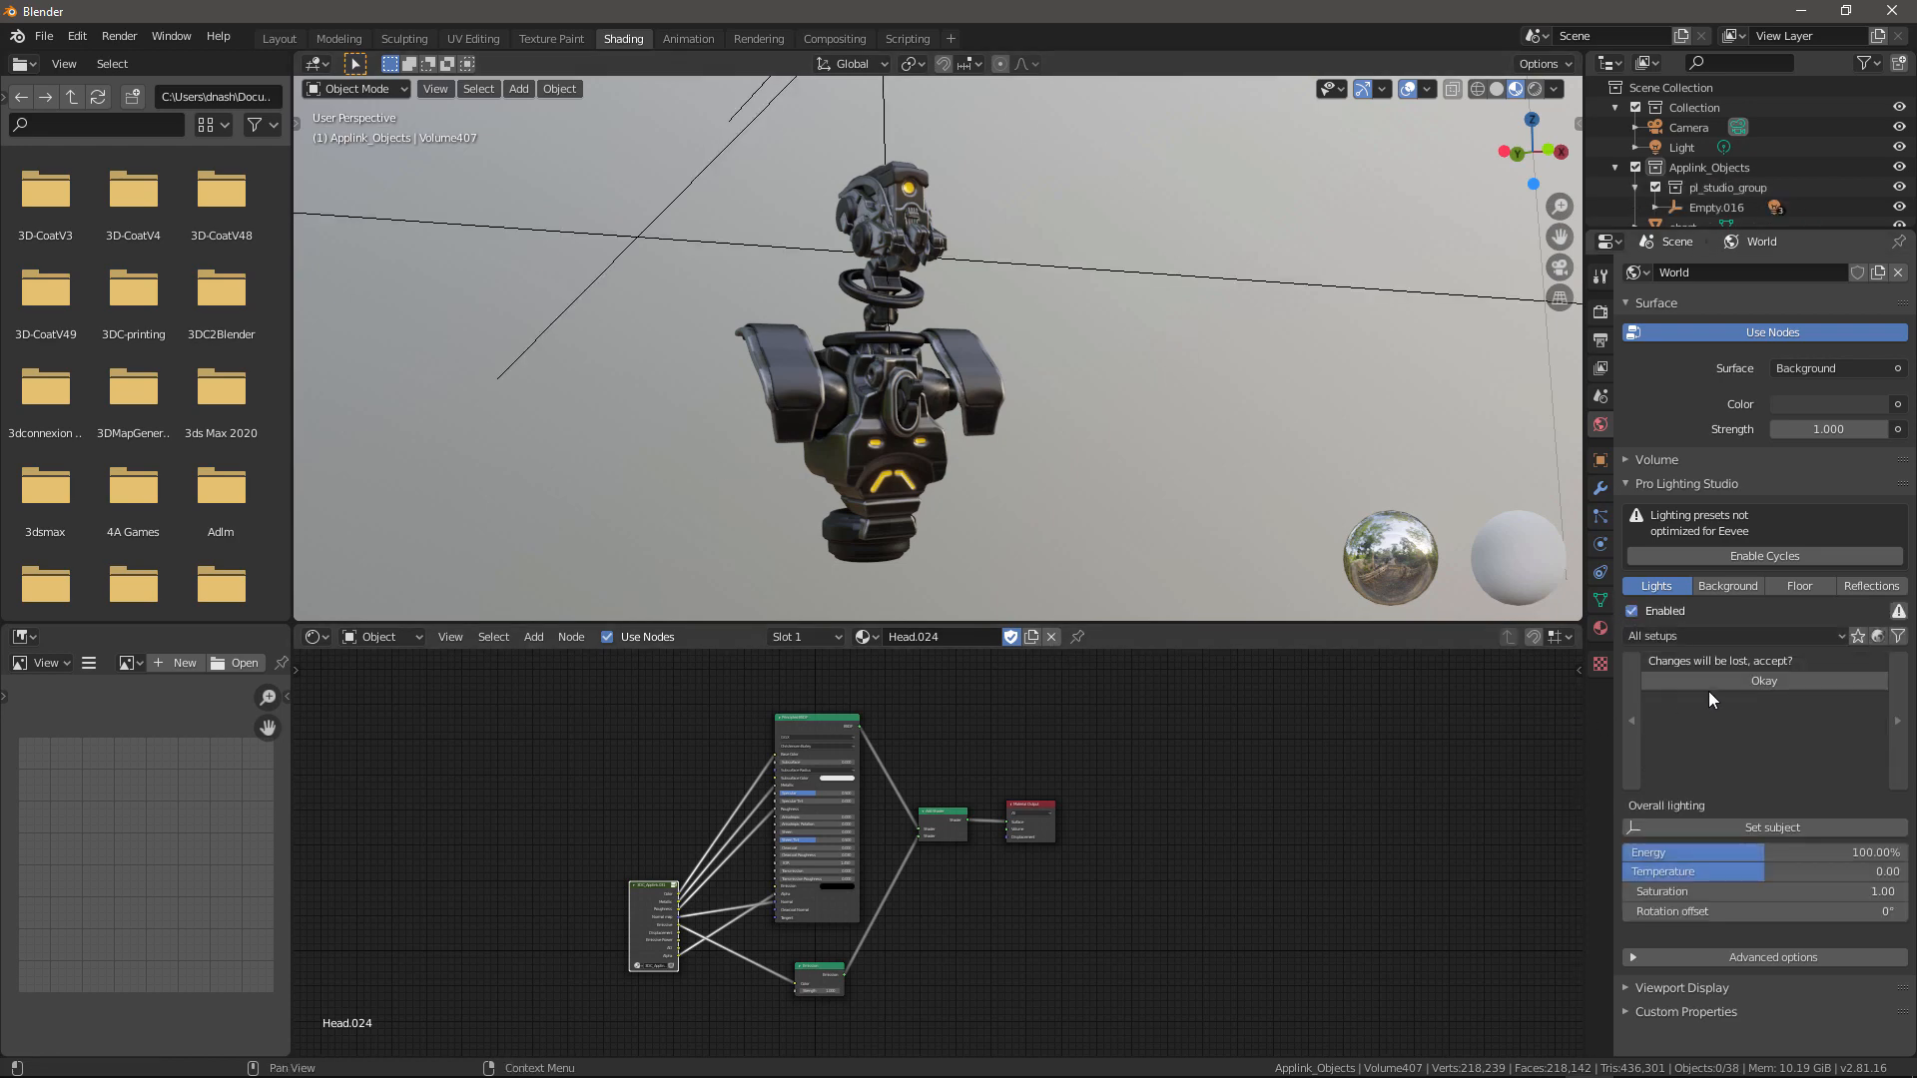
{"action": "left_click", "coordinate": [1761, 680]}
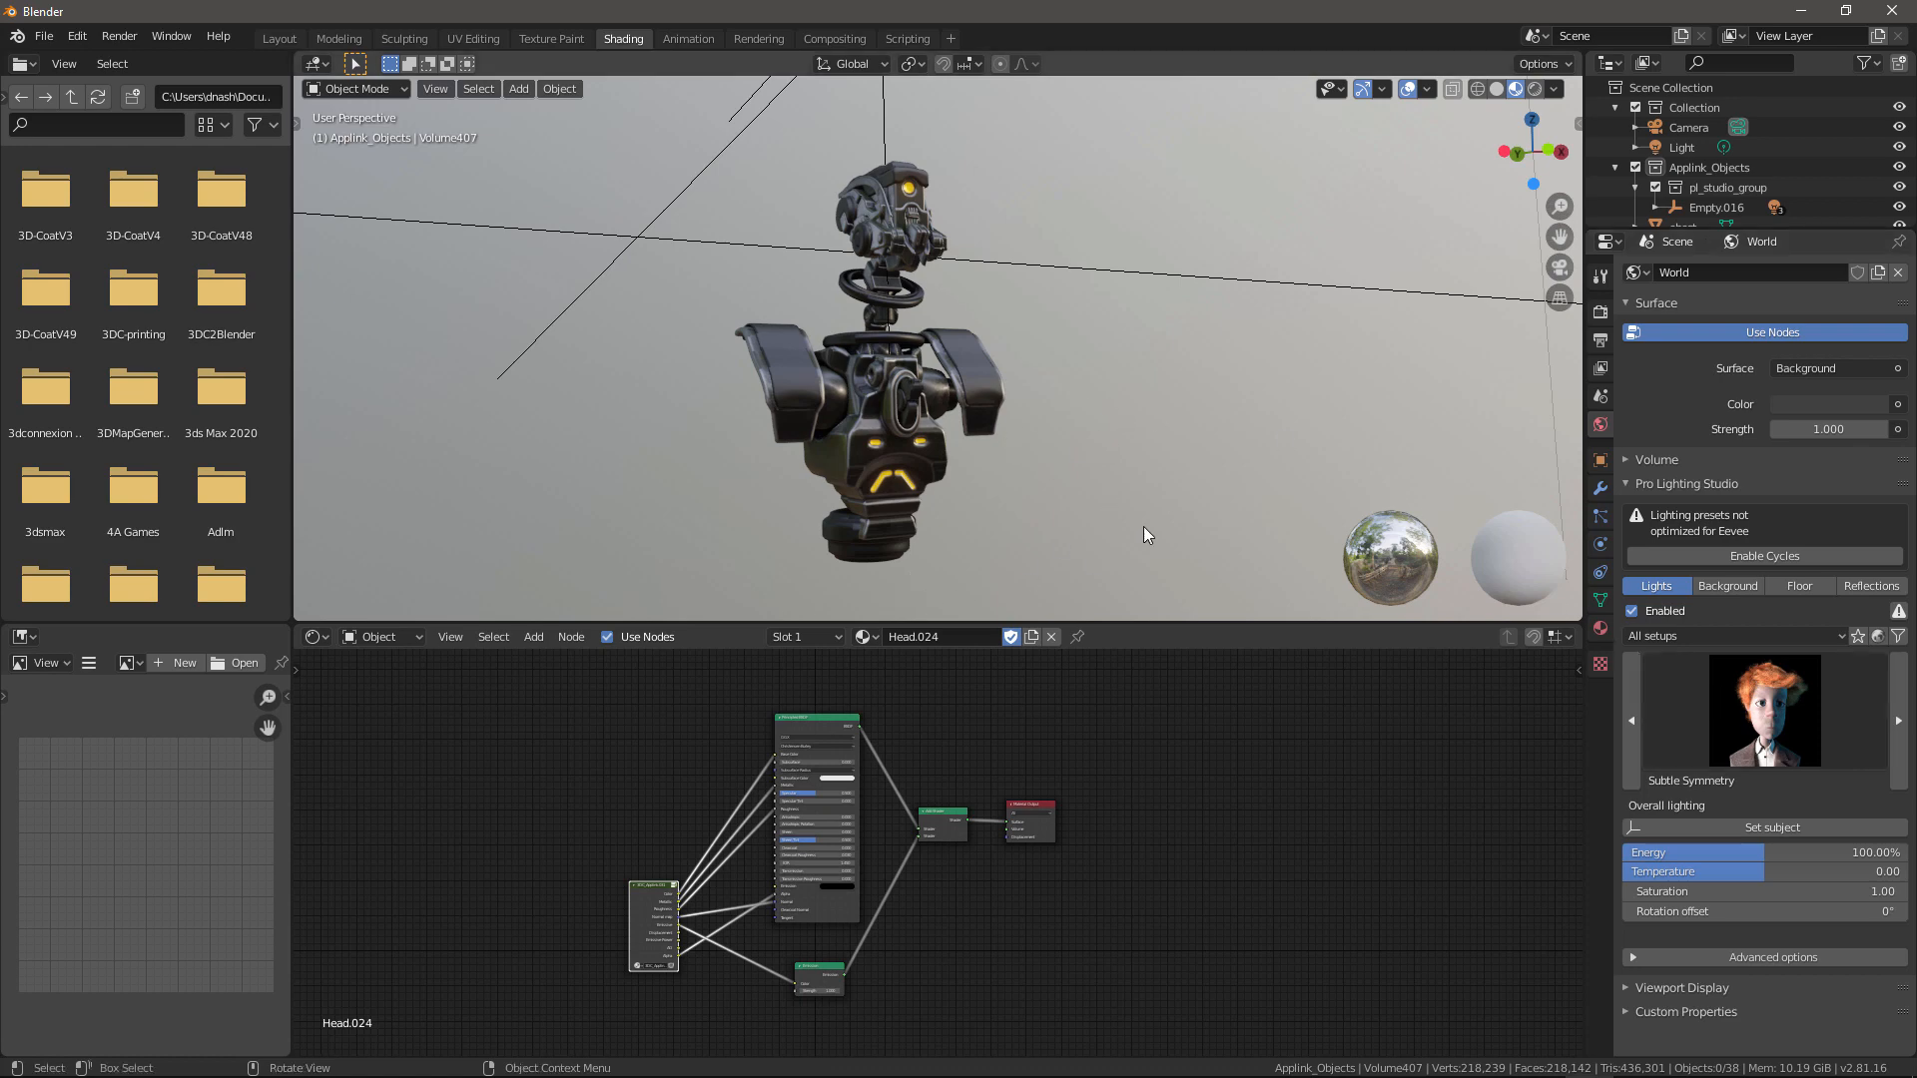
{"action": "mouse_move", "coordinate": [1779, 731]}
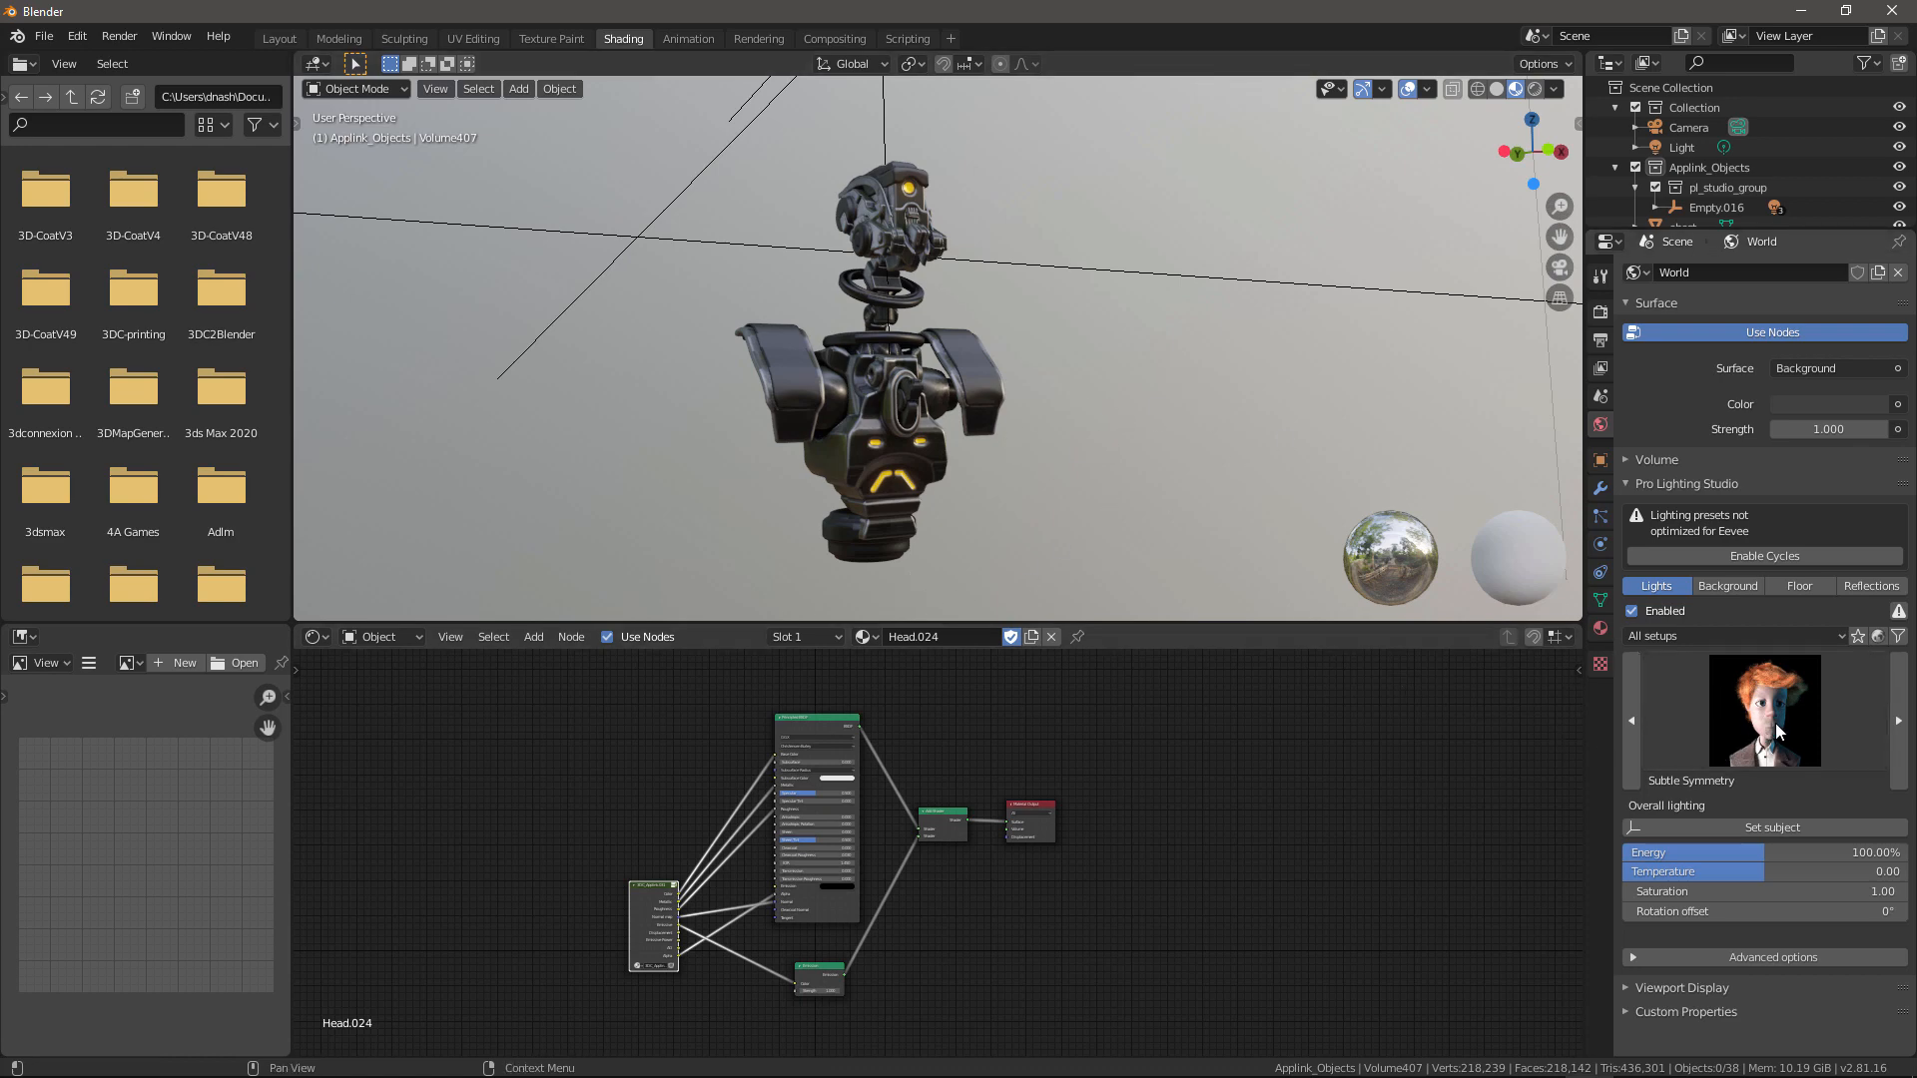
{"action": "left_click", "coordinate": [1761, 709]}
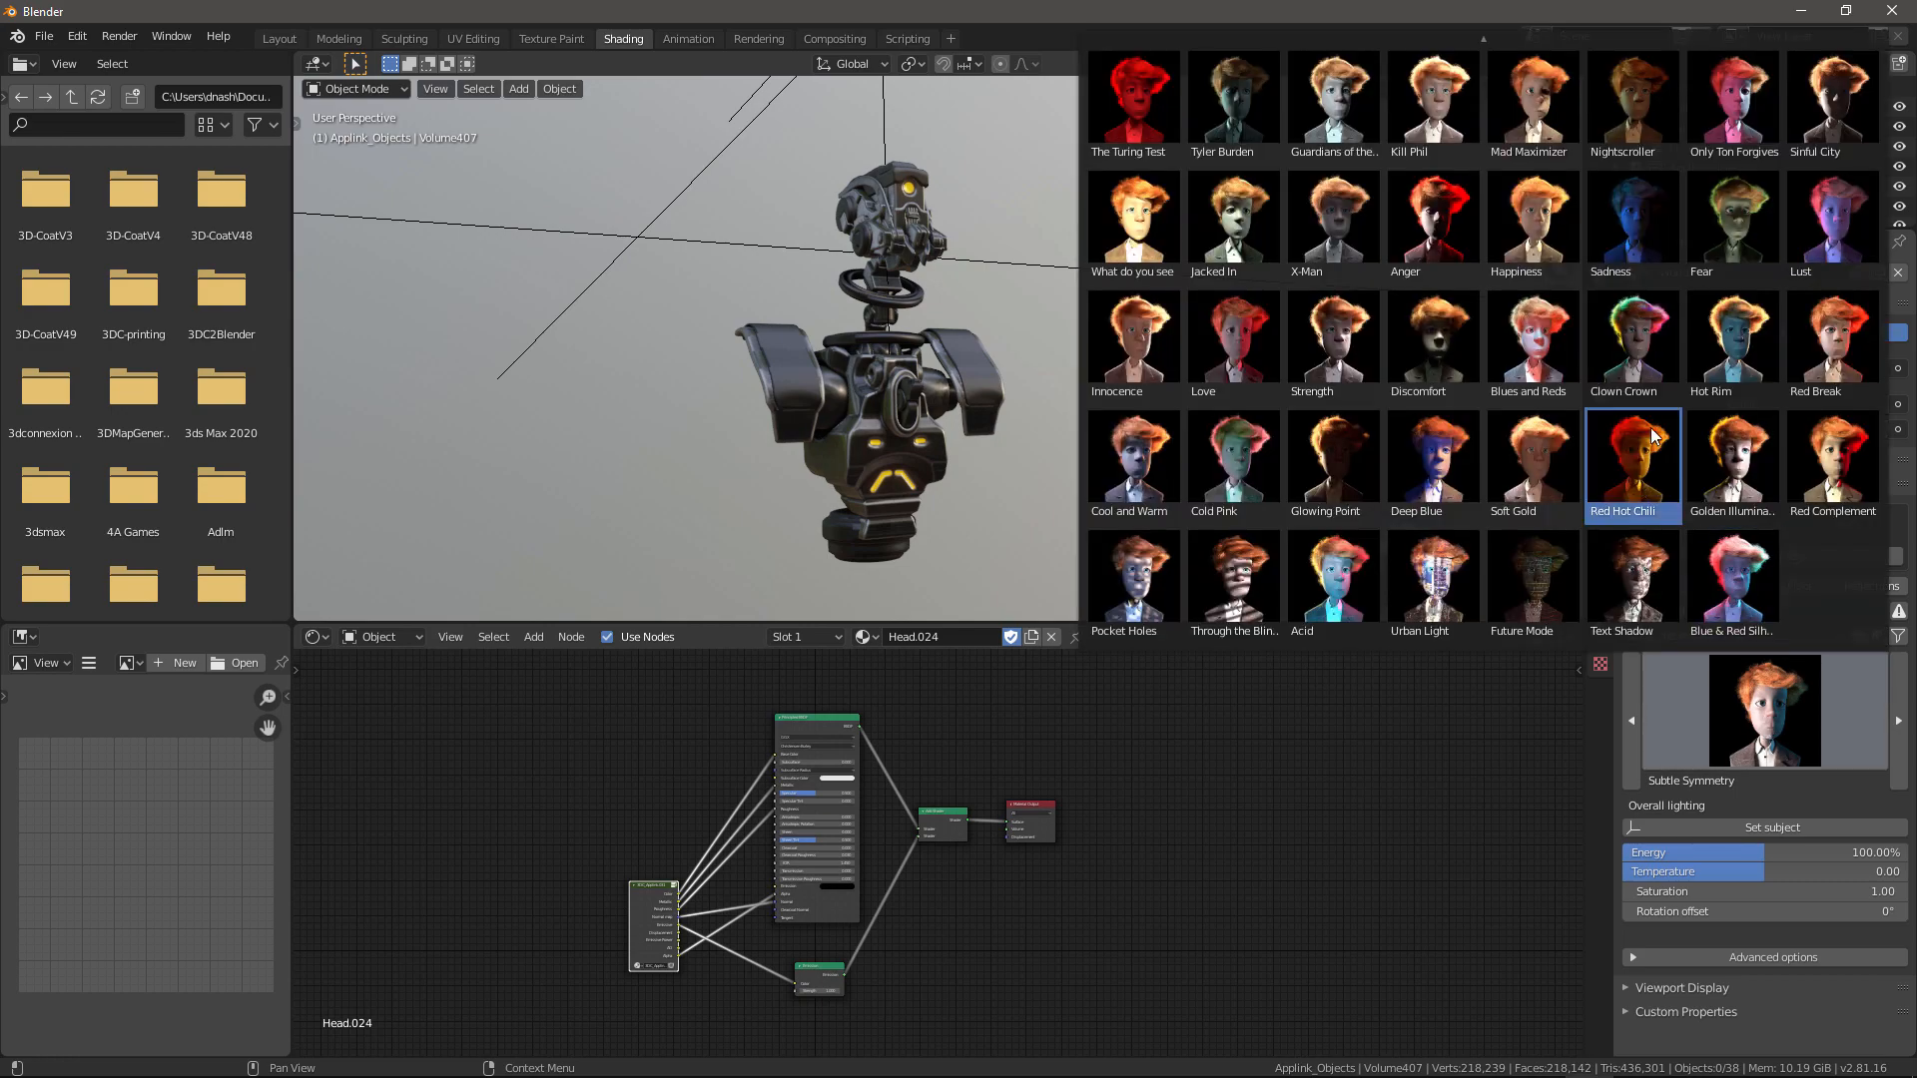
Step: Apply the Blue & Red Silhouette character lighting preset from the gallery
{"action": "left_click", "coordinate": [1732, 103]}
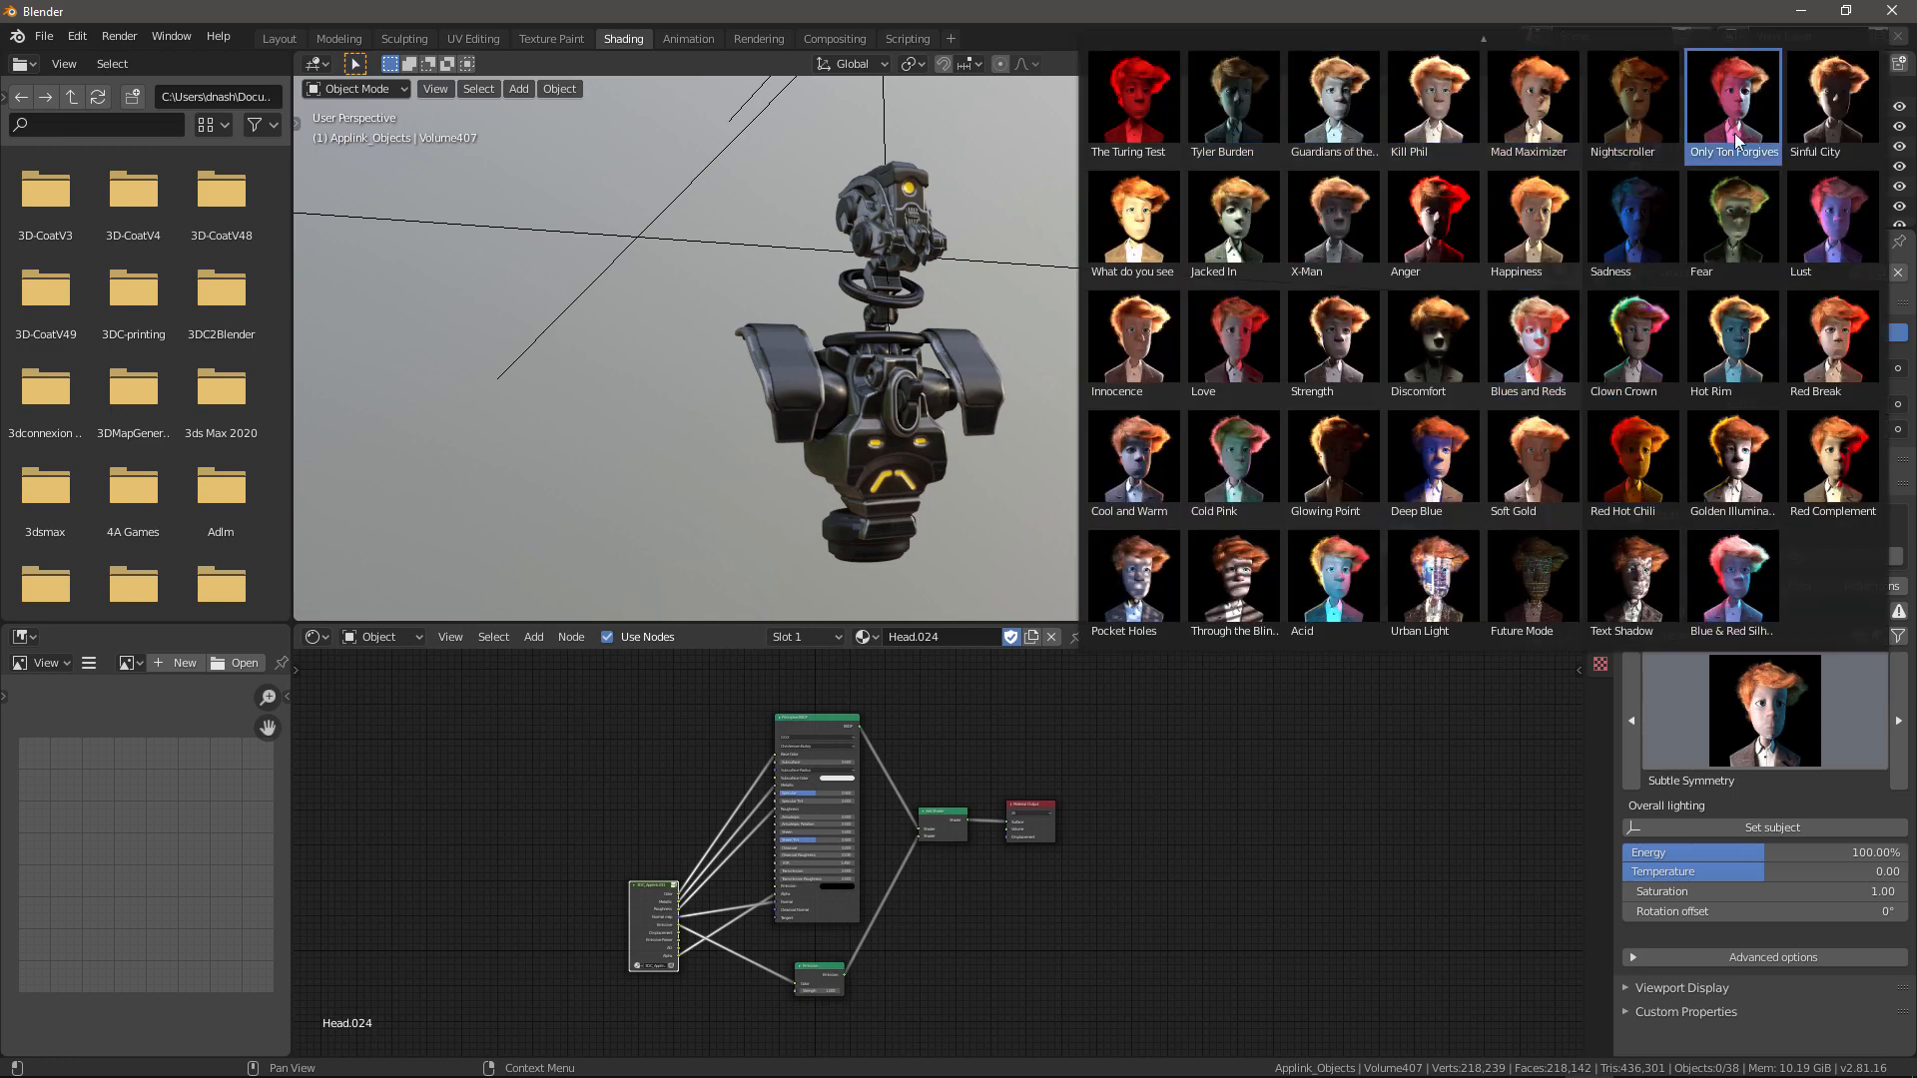
{"action": "left_click", "coordinate": [1632, 219]}
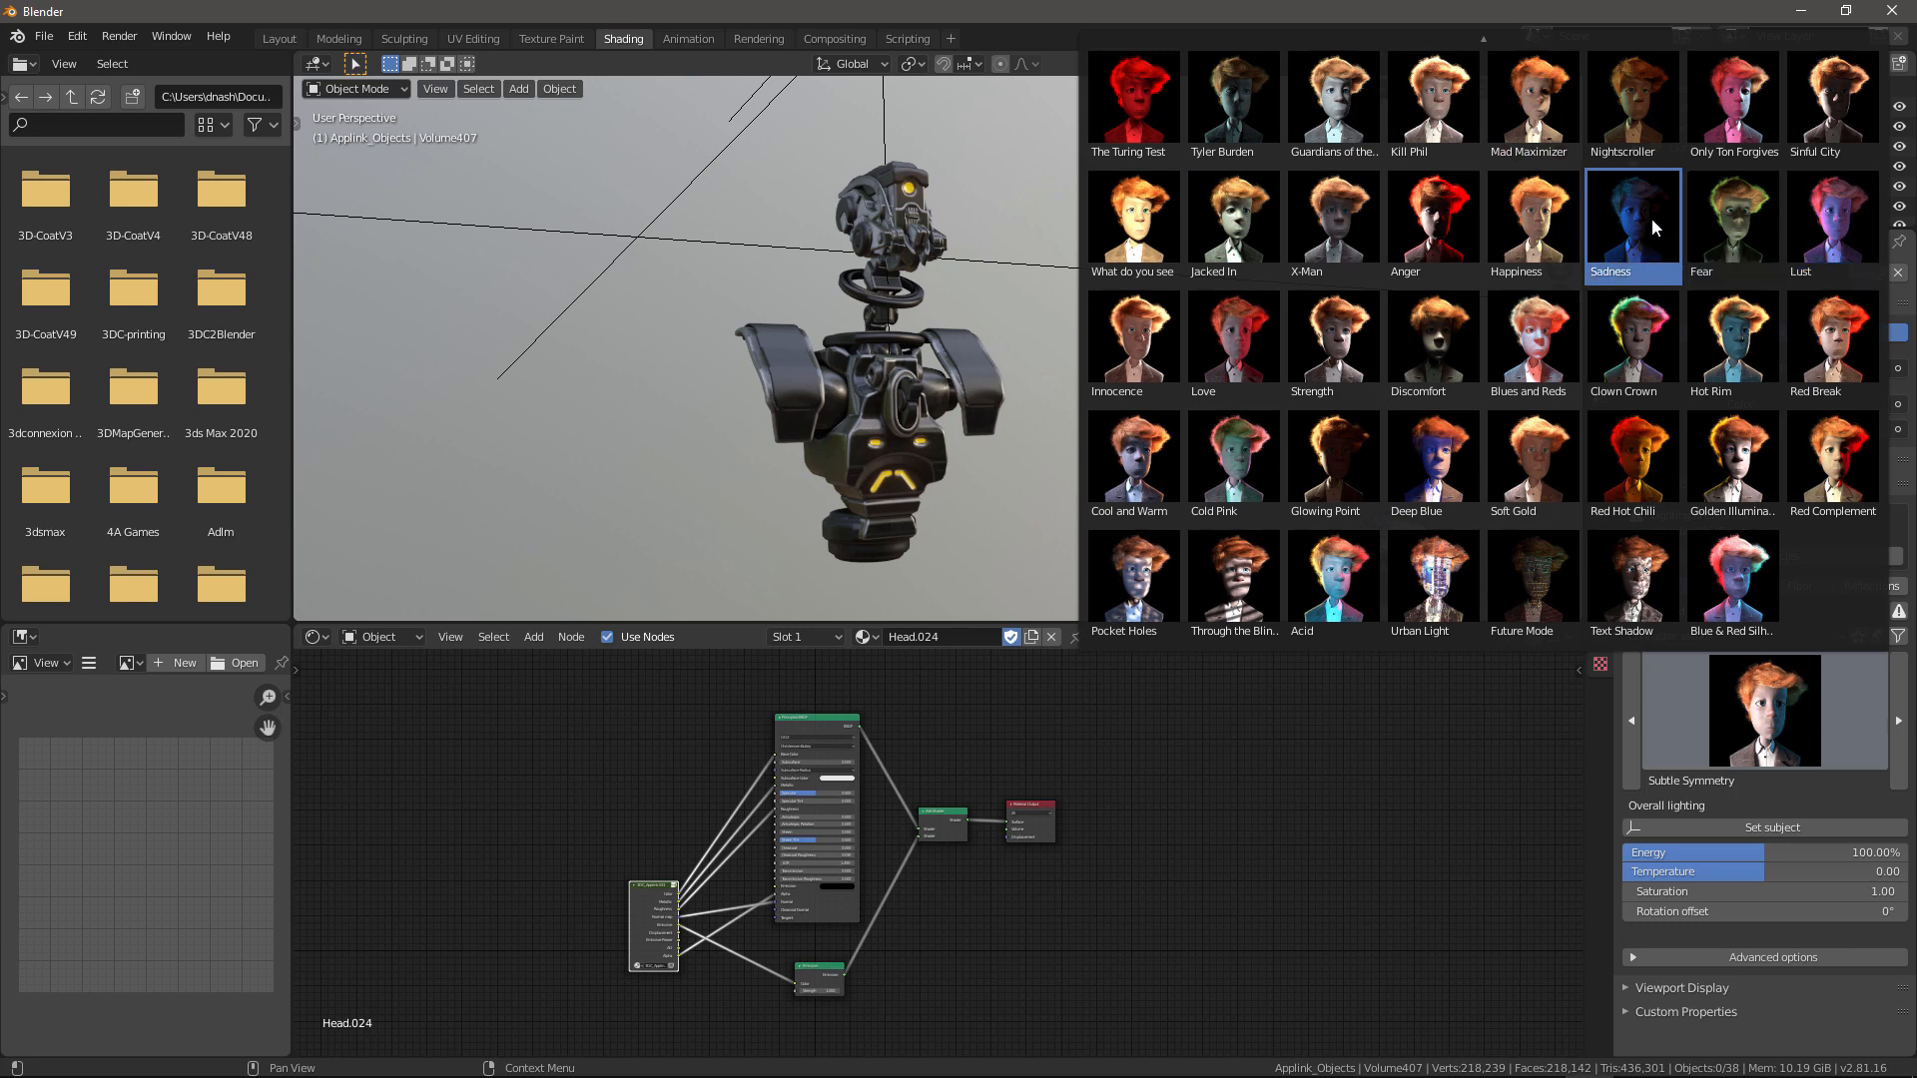
{"action": "left_click", "coordinate": [1531, 346]}
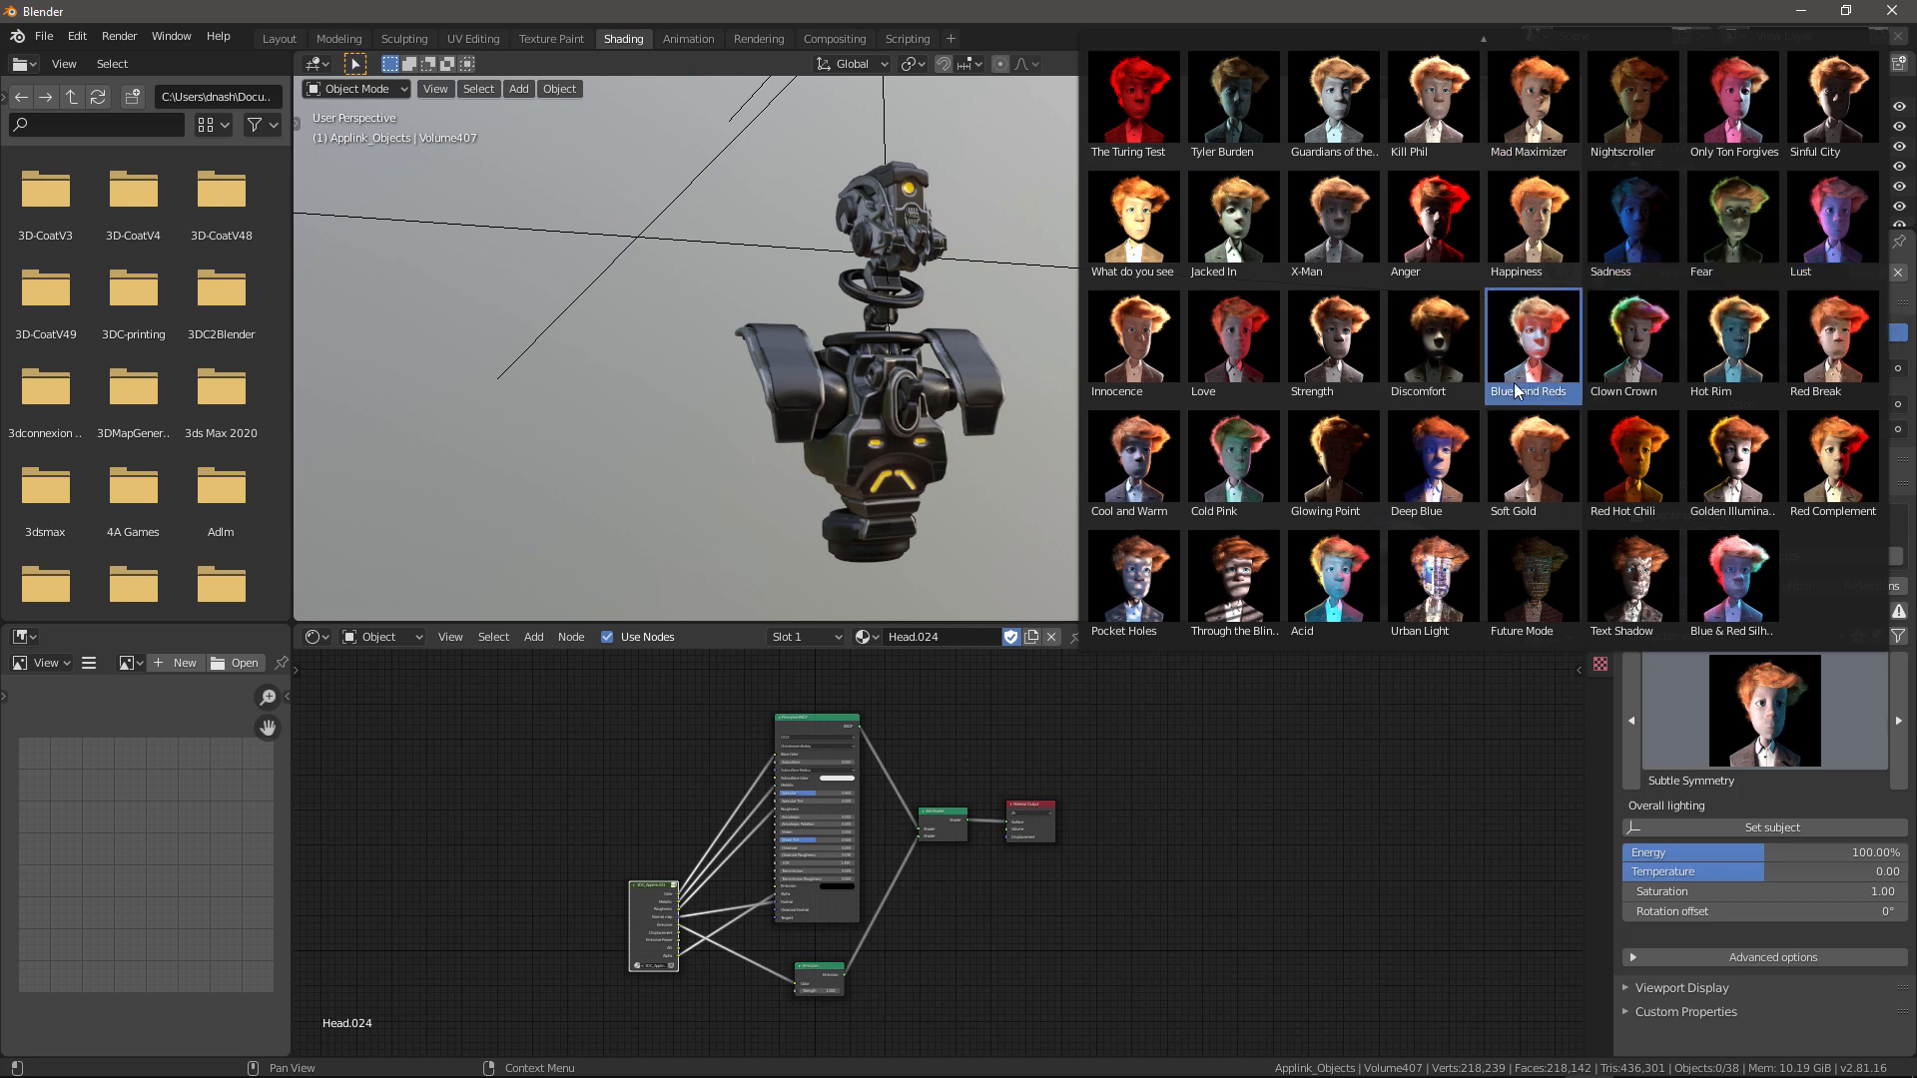
{"action": "left_click", "coordinate": [1732, 579]}
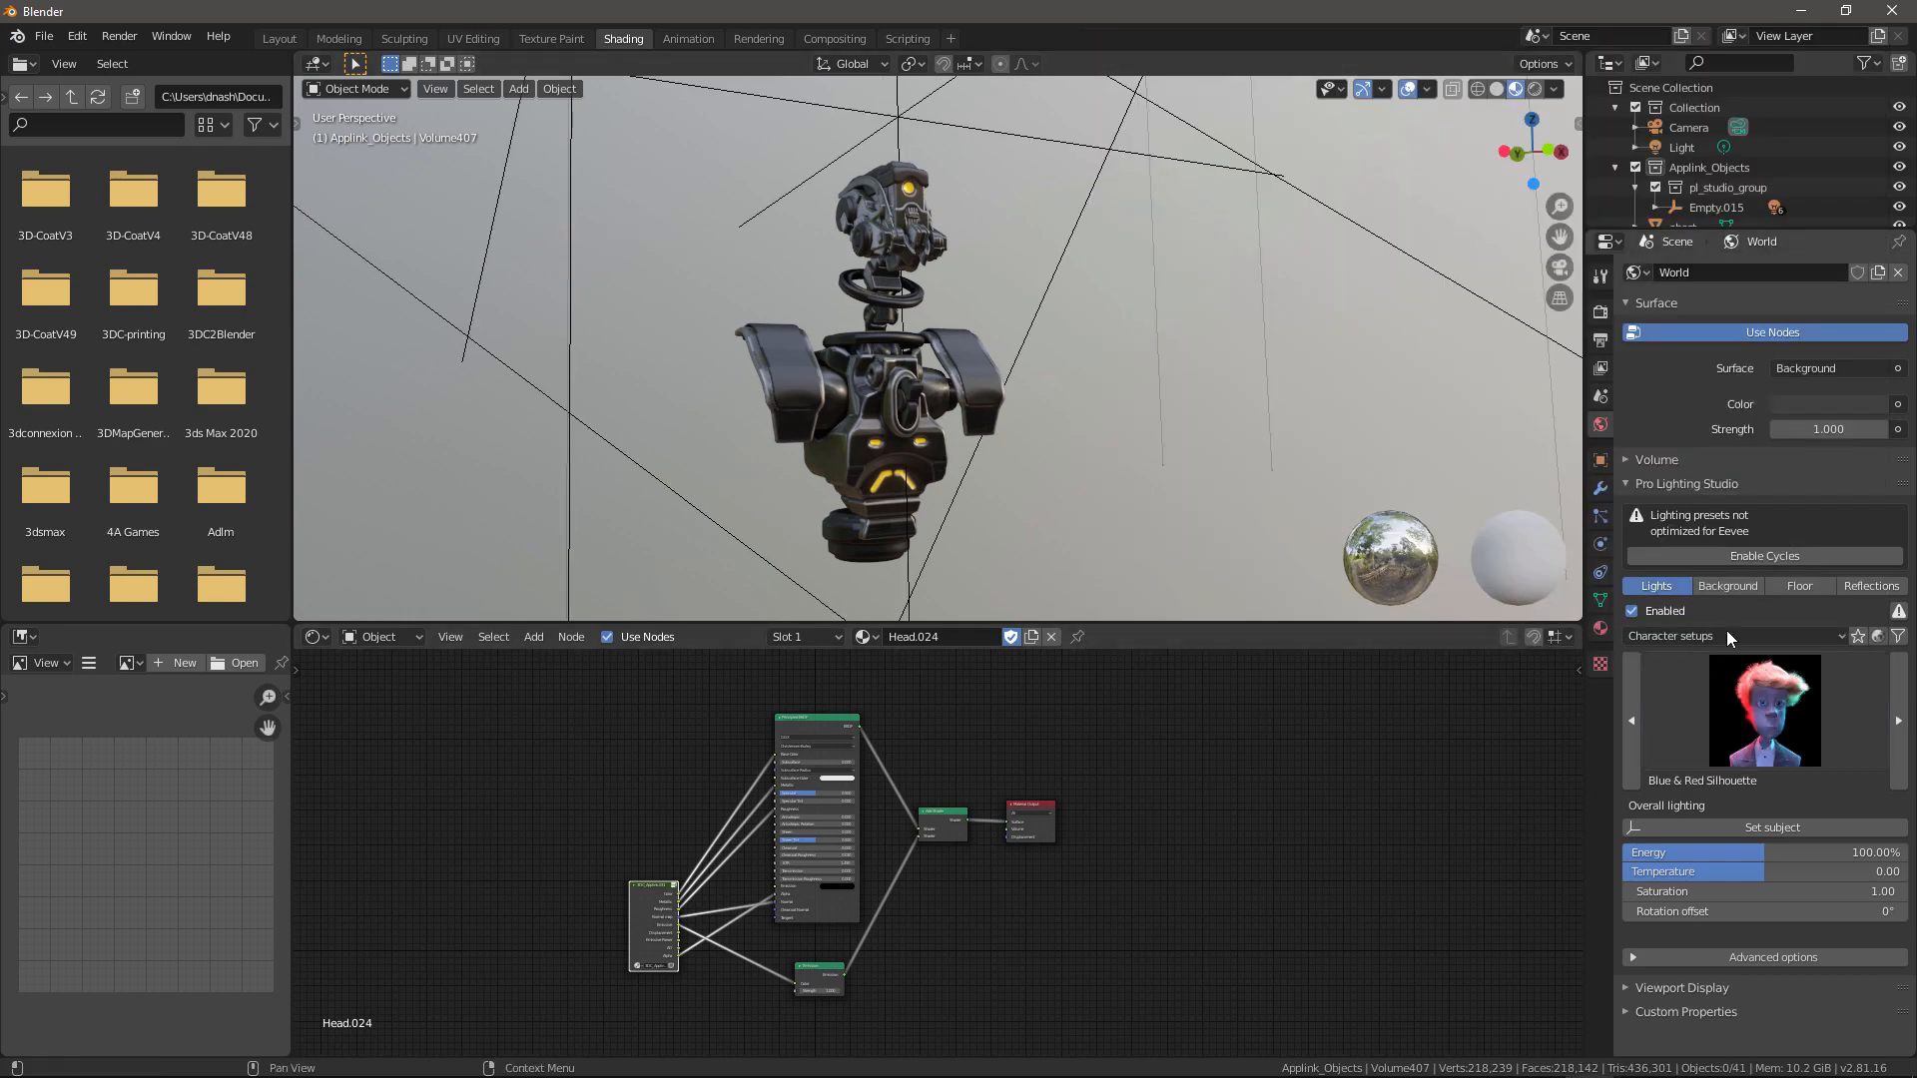
Step: Enable the circular studio floor and set reflections to the Abstract 01 preset
{"action": "left_click", "coordinate": [1726, 586]}
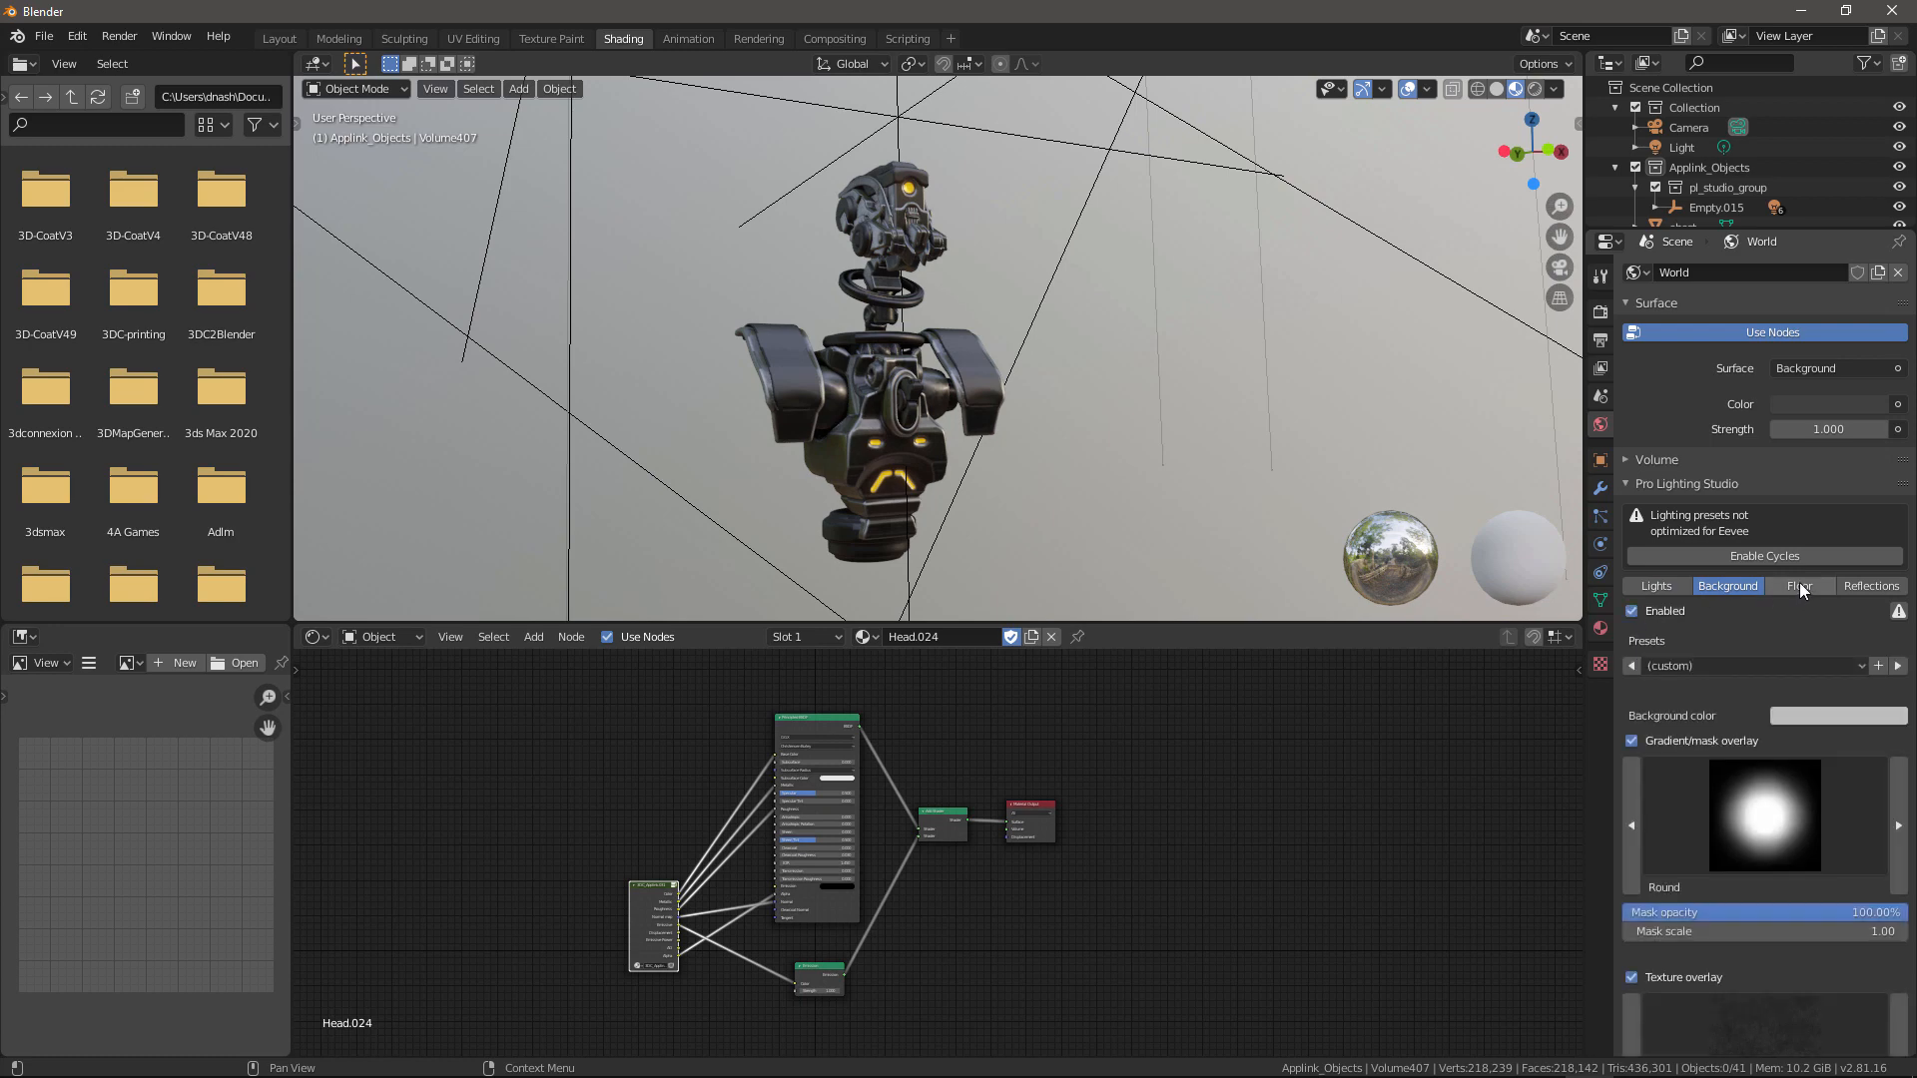
{"action": "left_click", "coordinate": [1798, 586]}
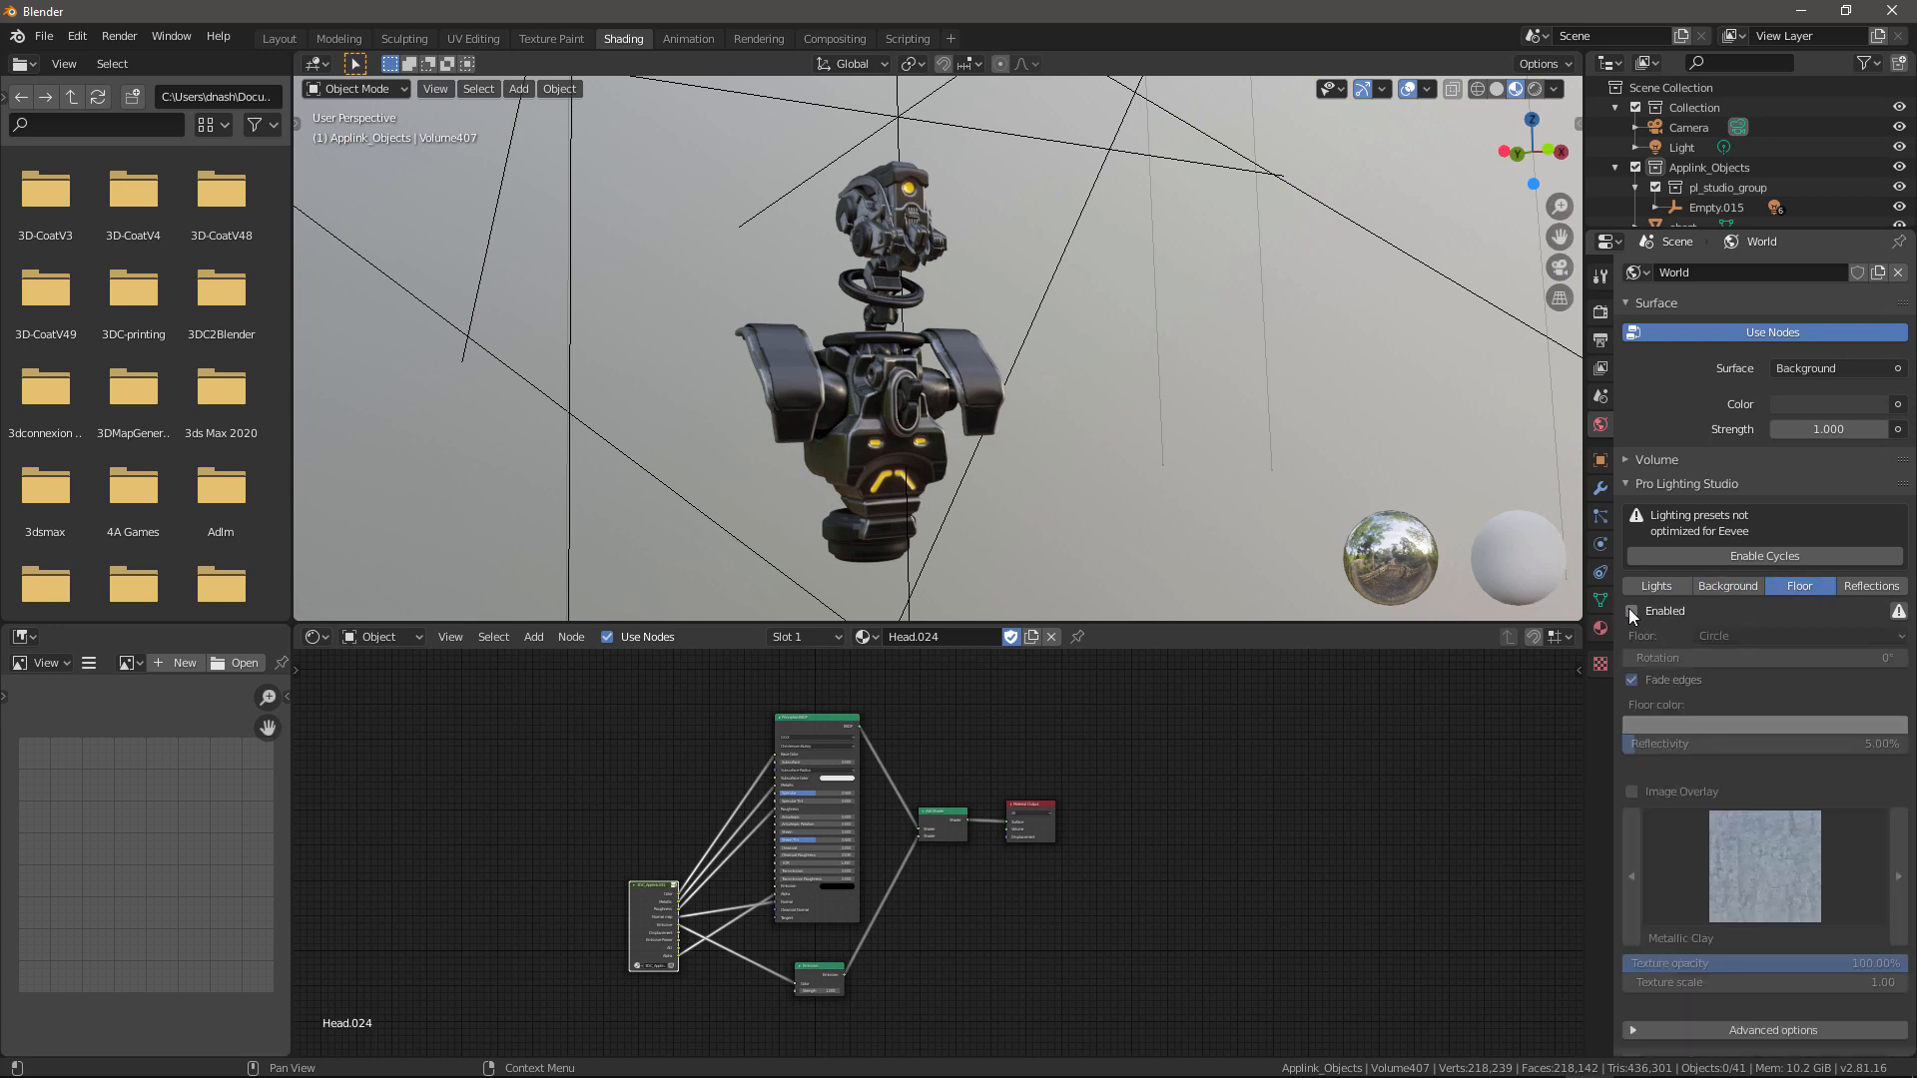
{"action": "left_click", "coordinate": [1632, 610]}
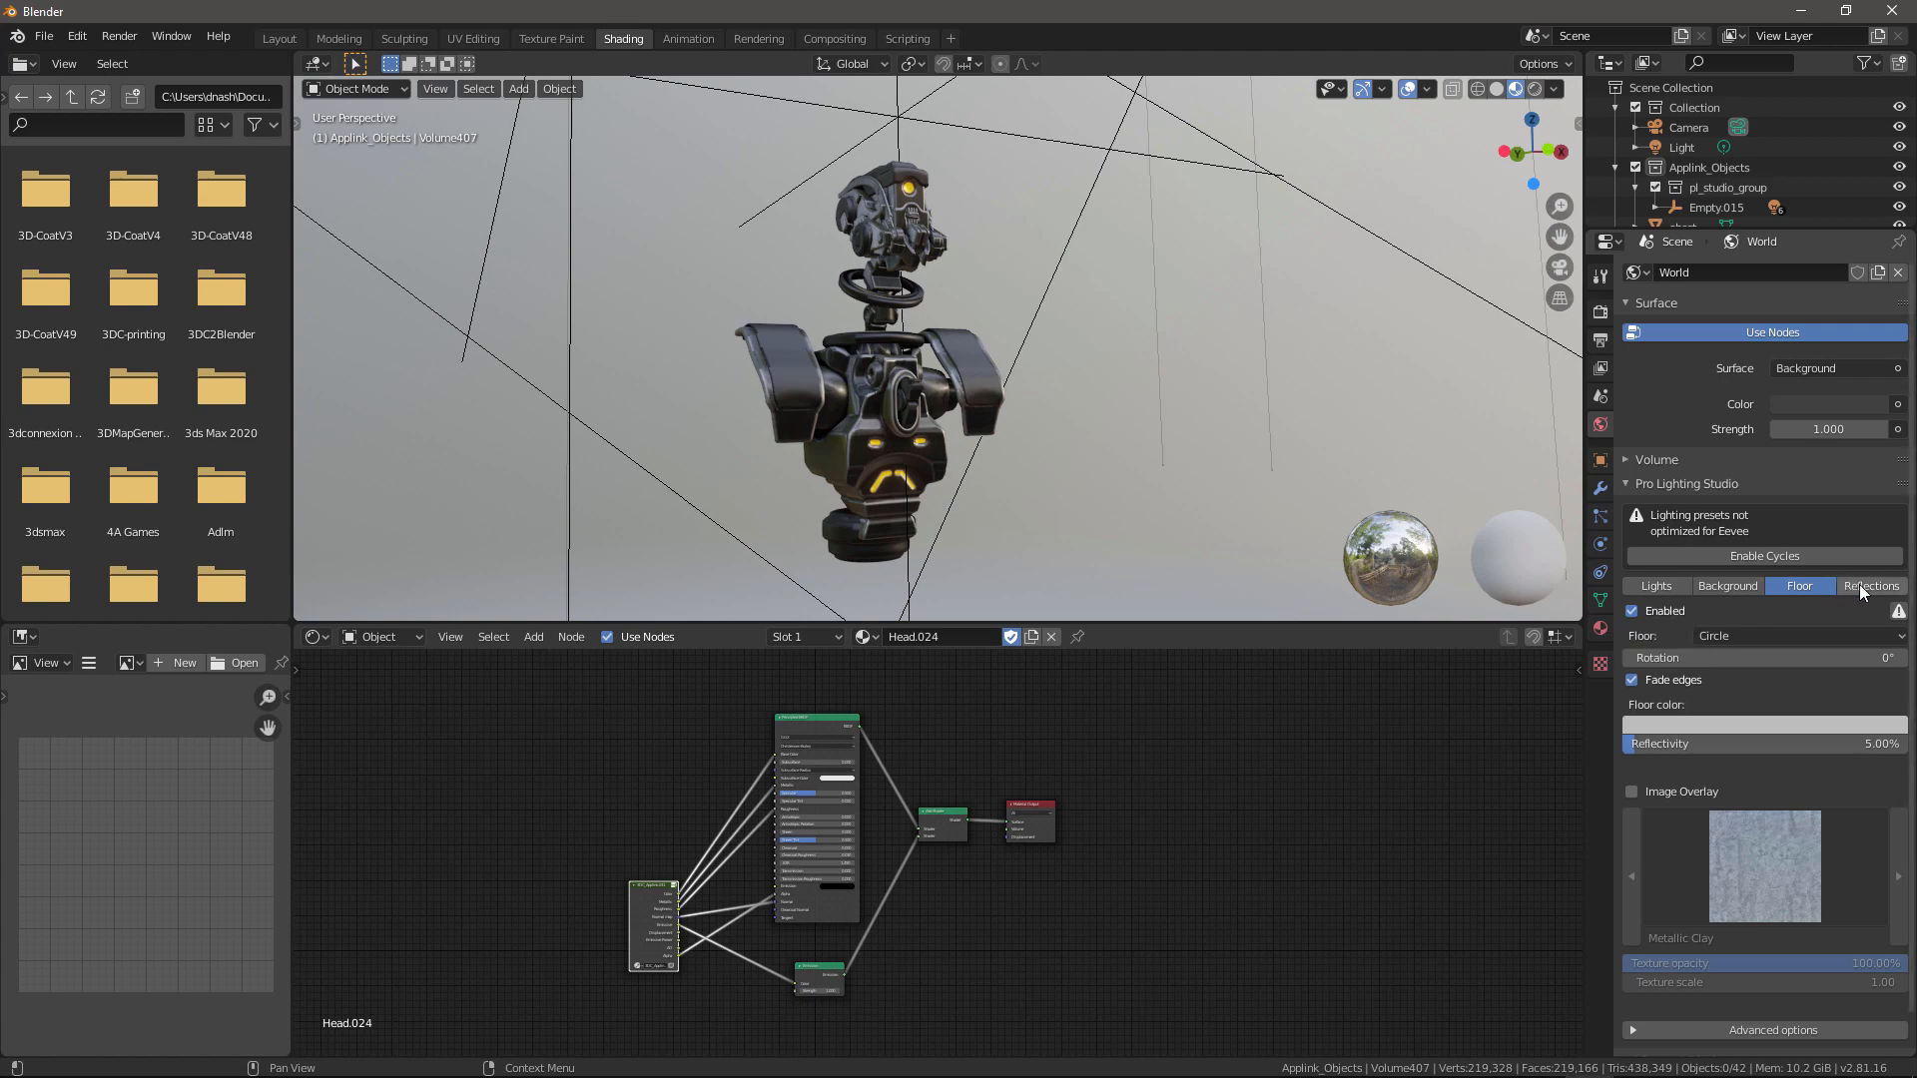
{"action": "left_click", "coordinate": [1869, 586]}
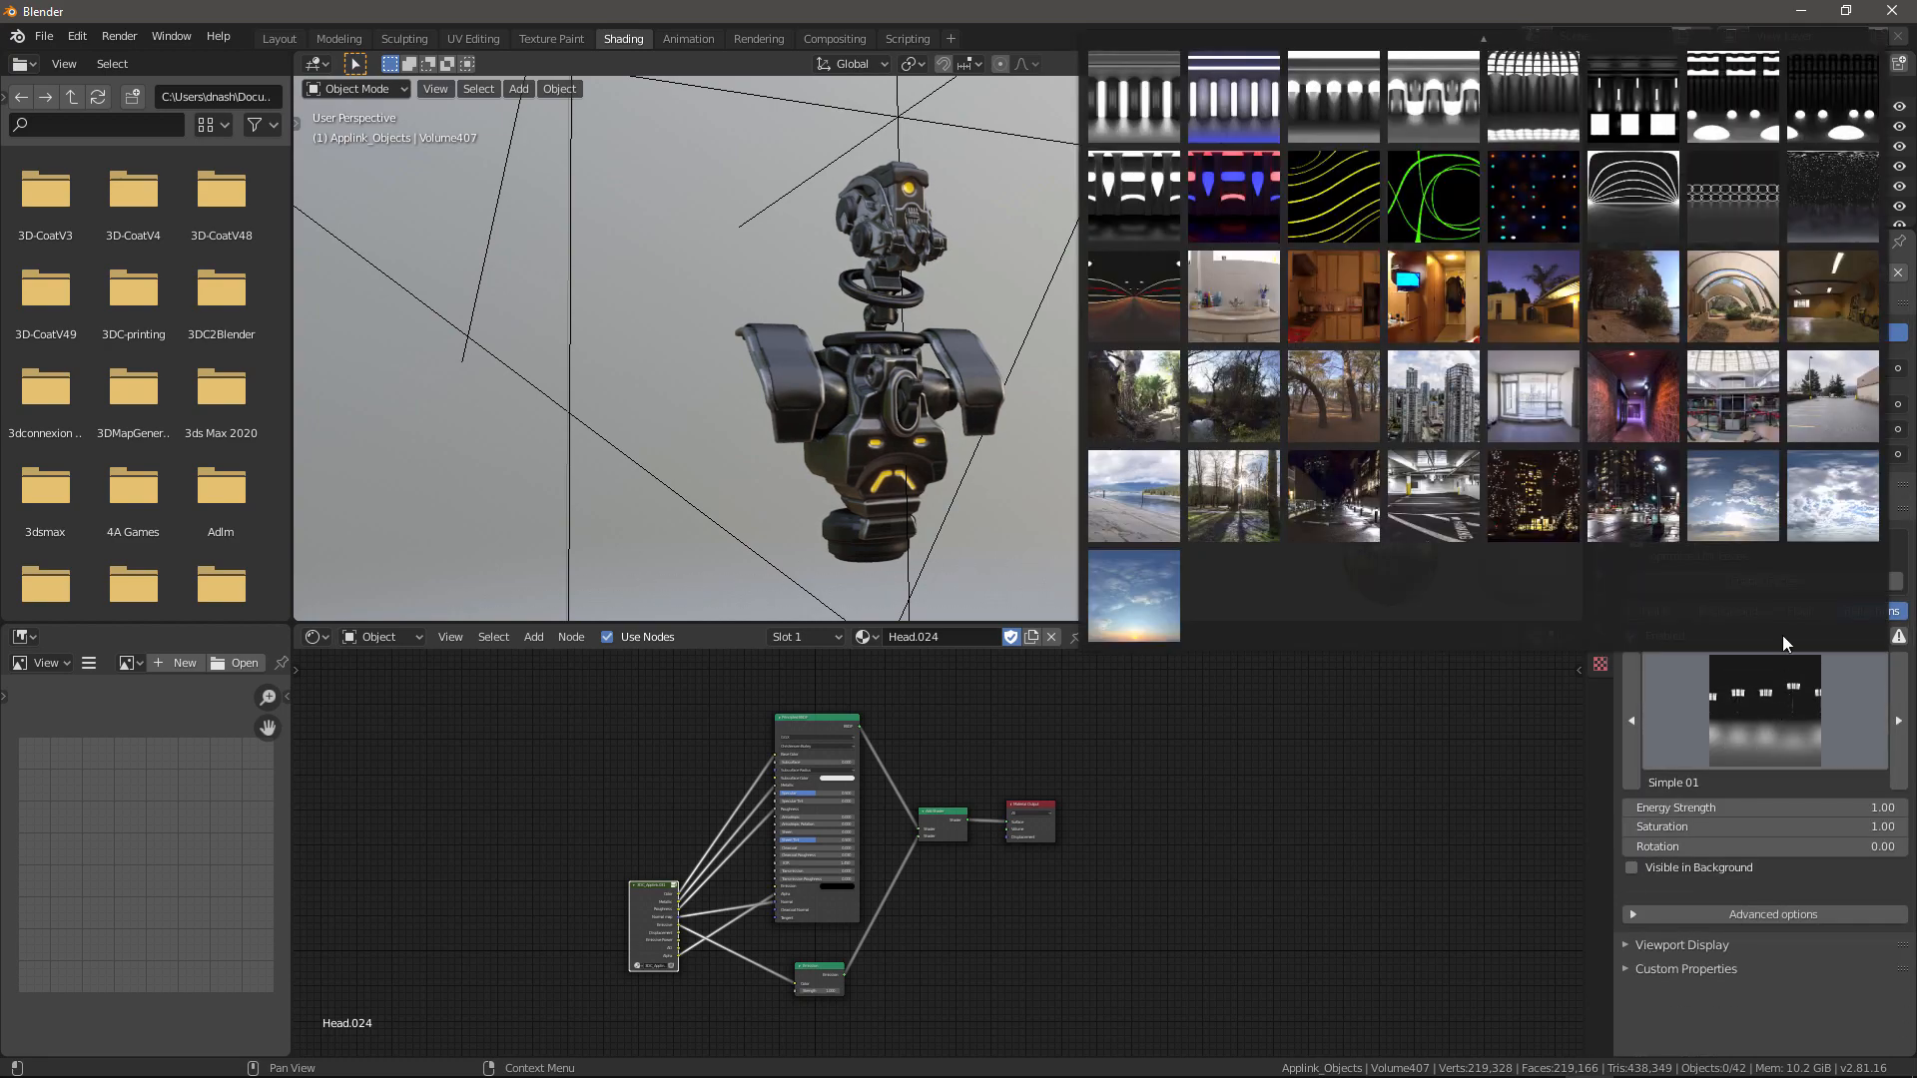
{"action": "left_click", "coordinate": [1531, 195]}
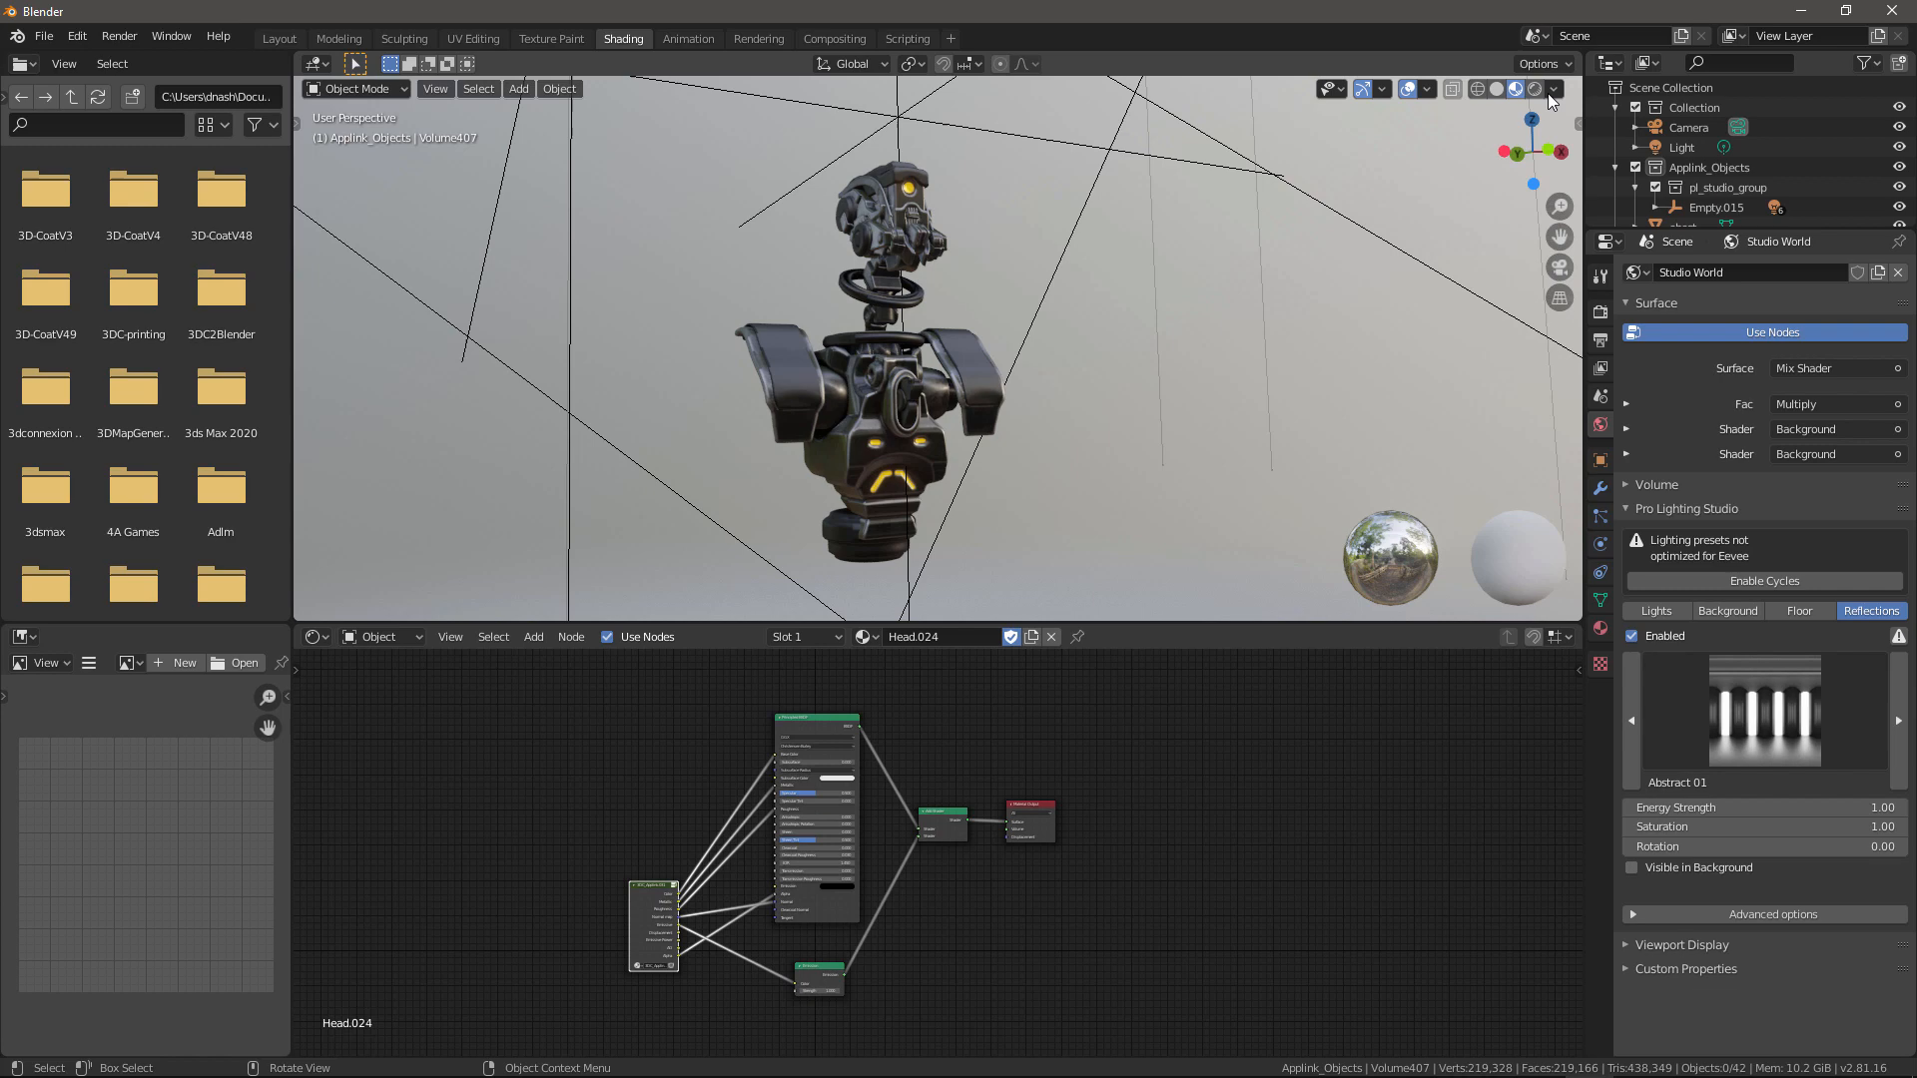
{"action": "mouse_move", "coordinate": [1537, 87]}
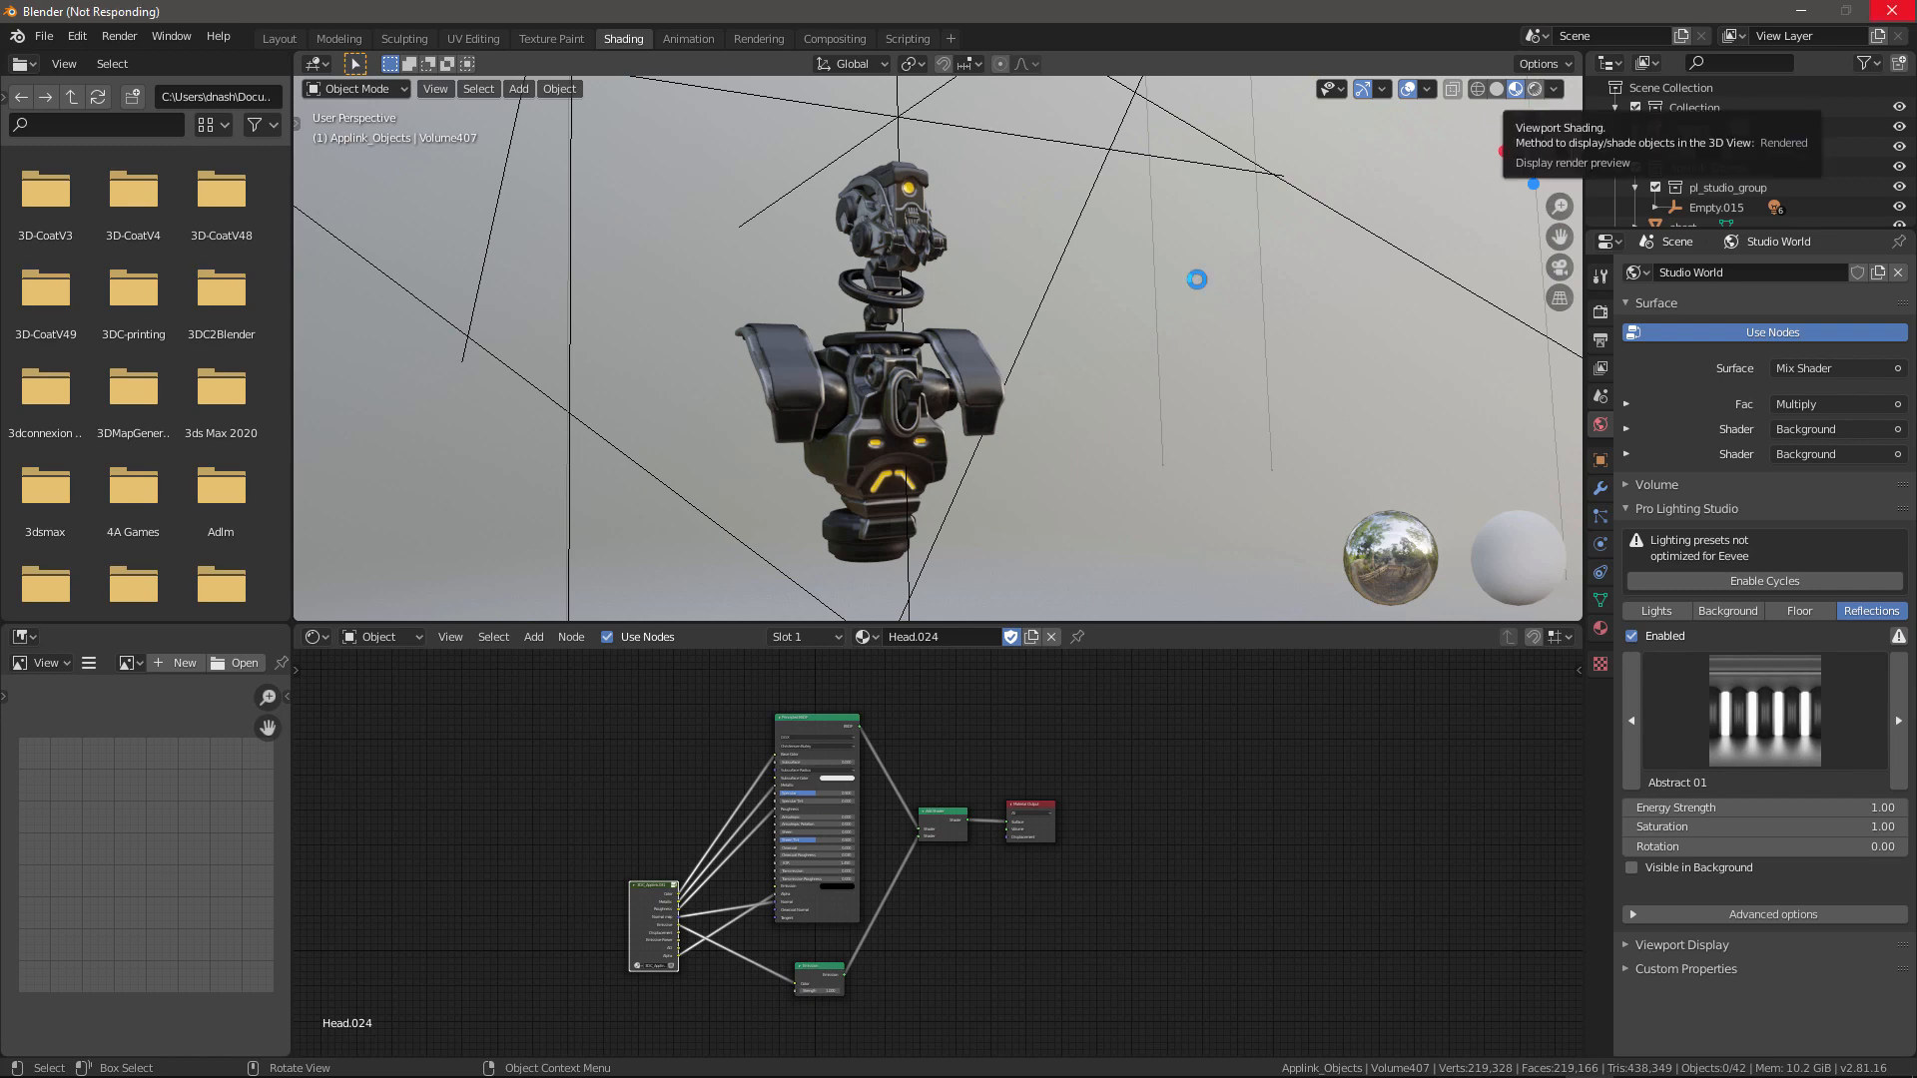
Step: Switch the viewport to Rendered shading to see the bust under red and blue lights
{"action": "left_click", "coordinate": [1536, 88]}
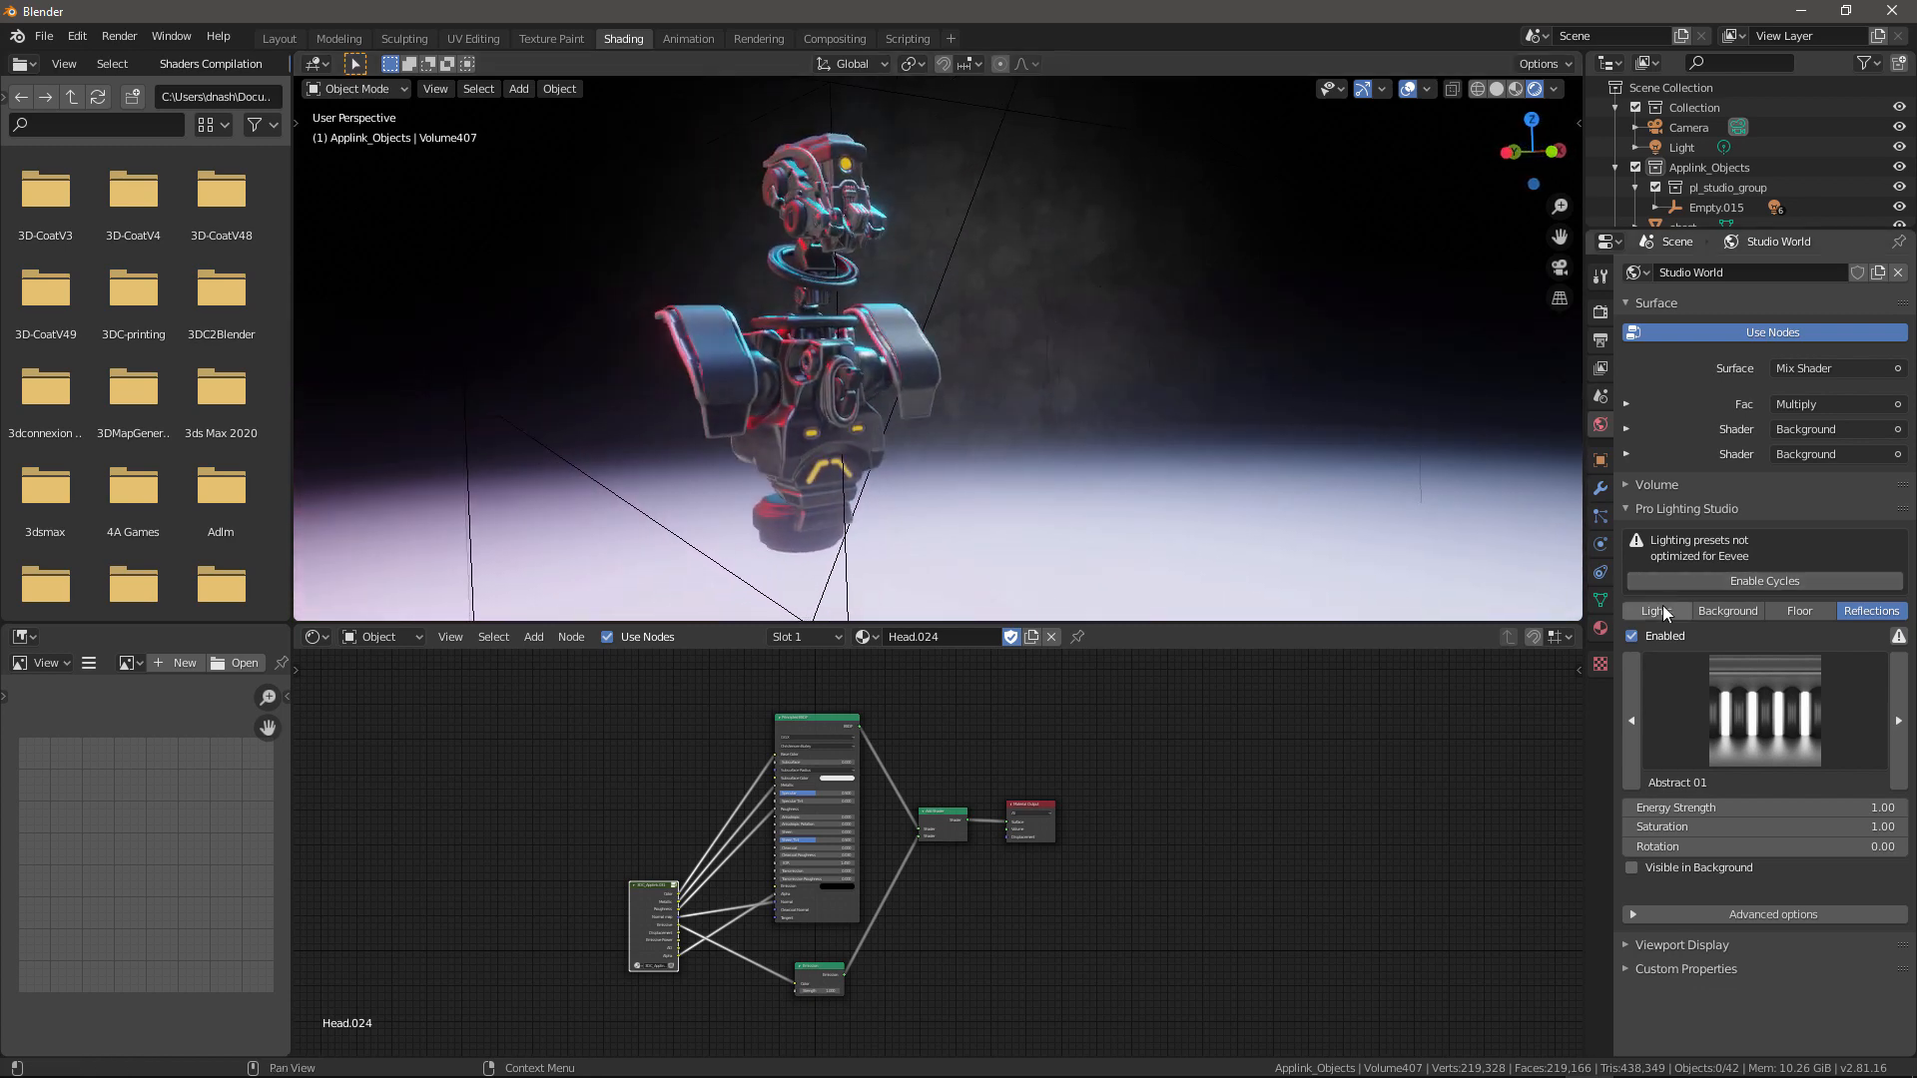
Step: Apply the Dark Night object lighting preset, then browse another lighting setup category
{"action": "left_click", "coordinate": [1656, 610]}
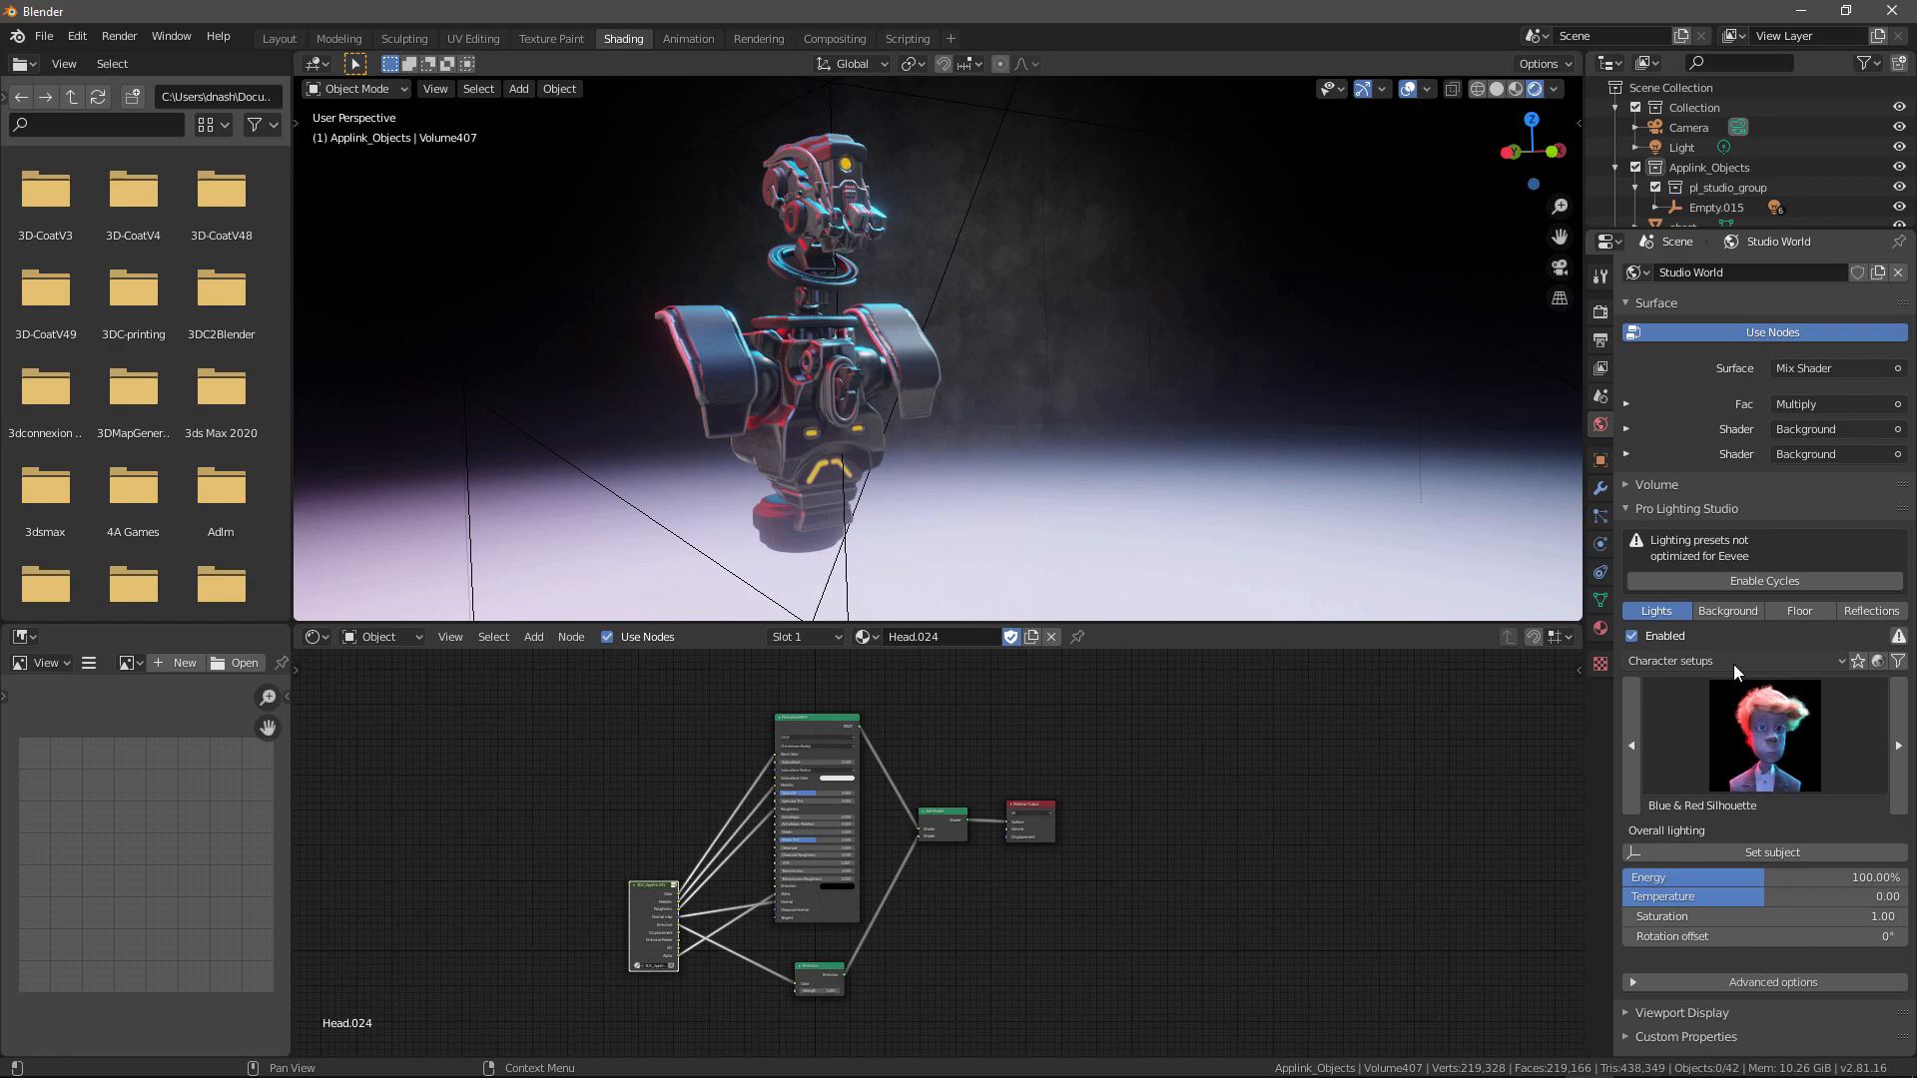
{"action": "left_click", "coordinate": [1736, 660]}
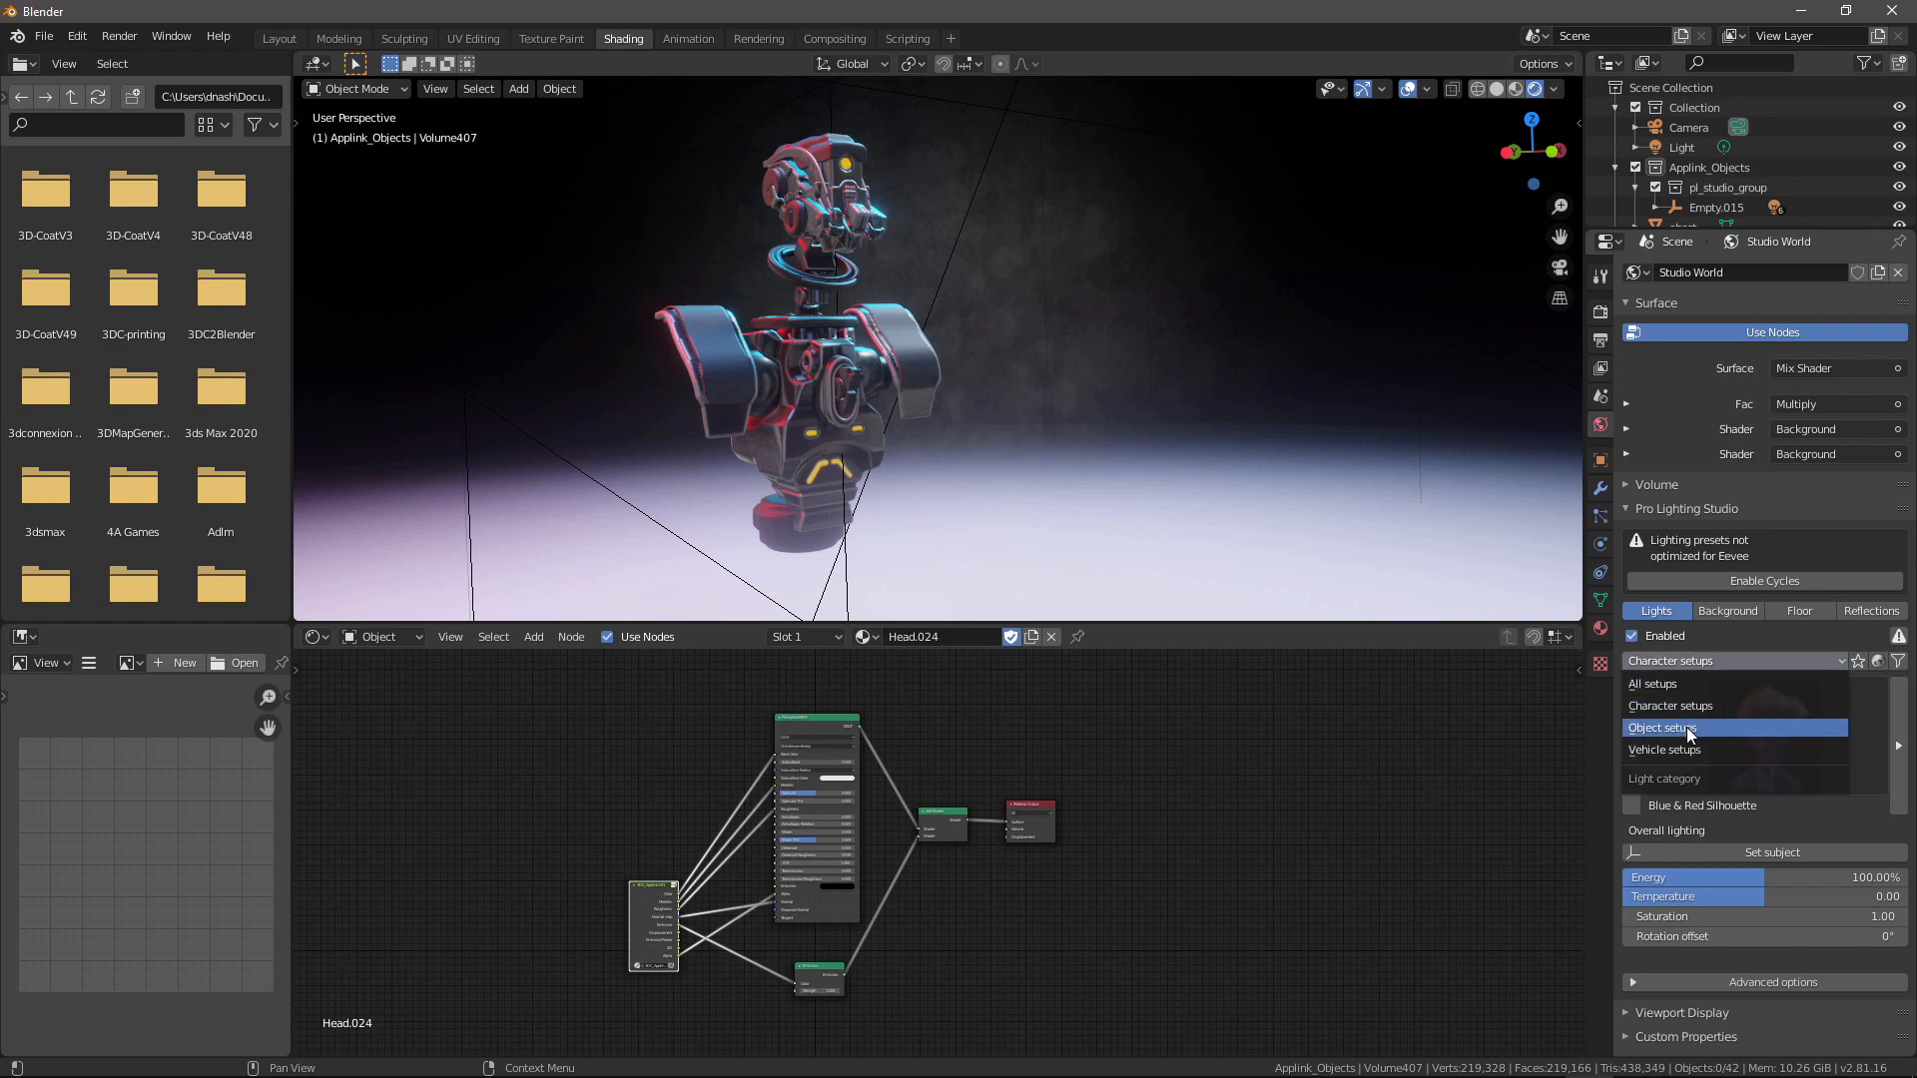
{"action": "left_click", "coordinate": [1659, 728]}
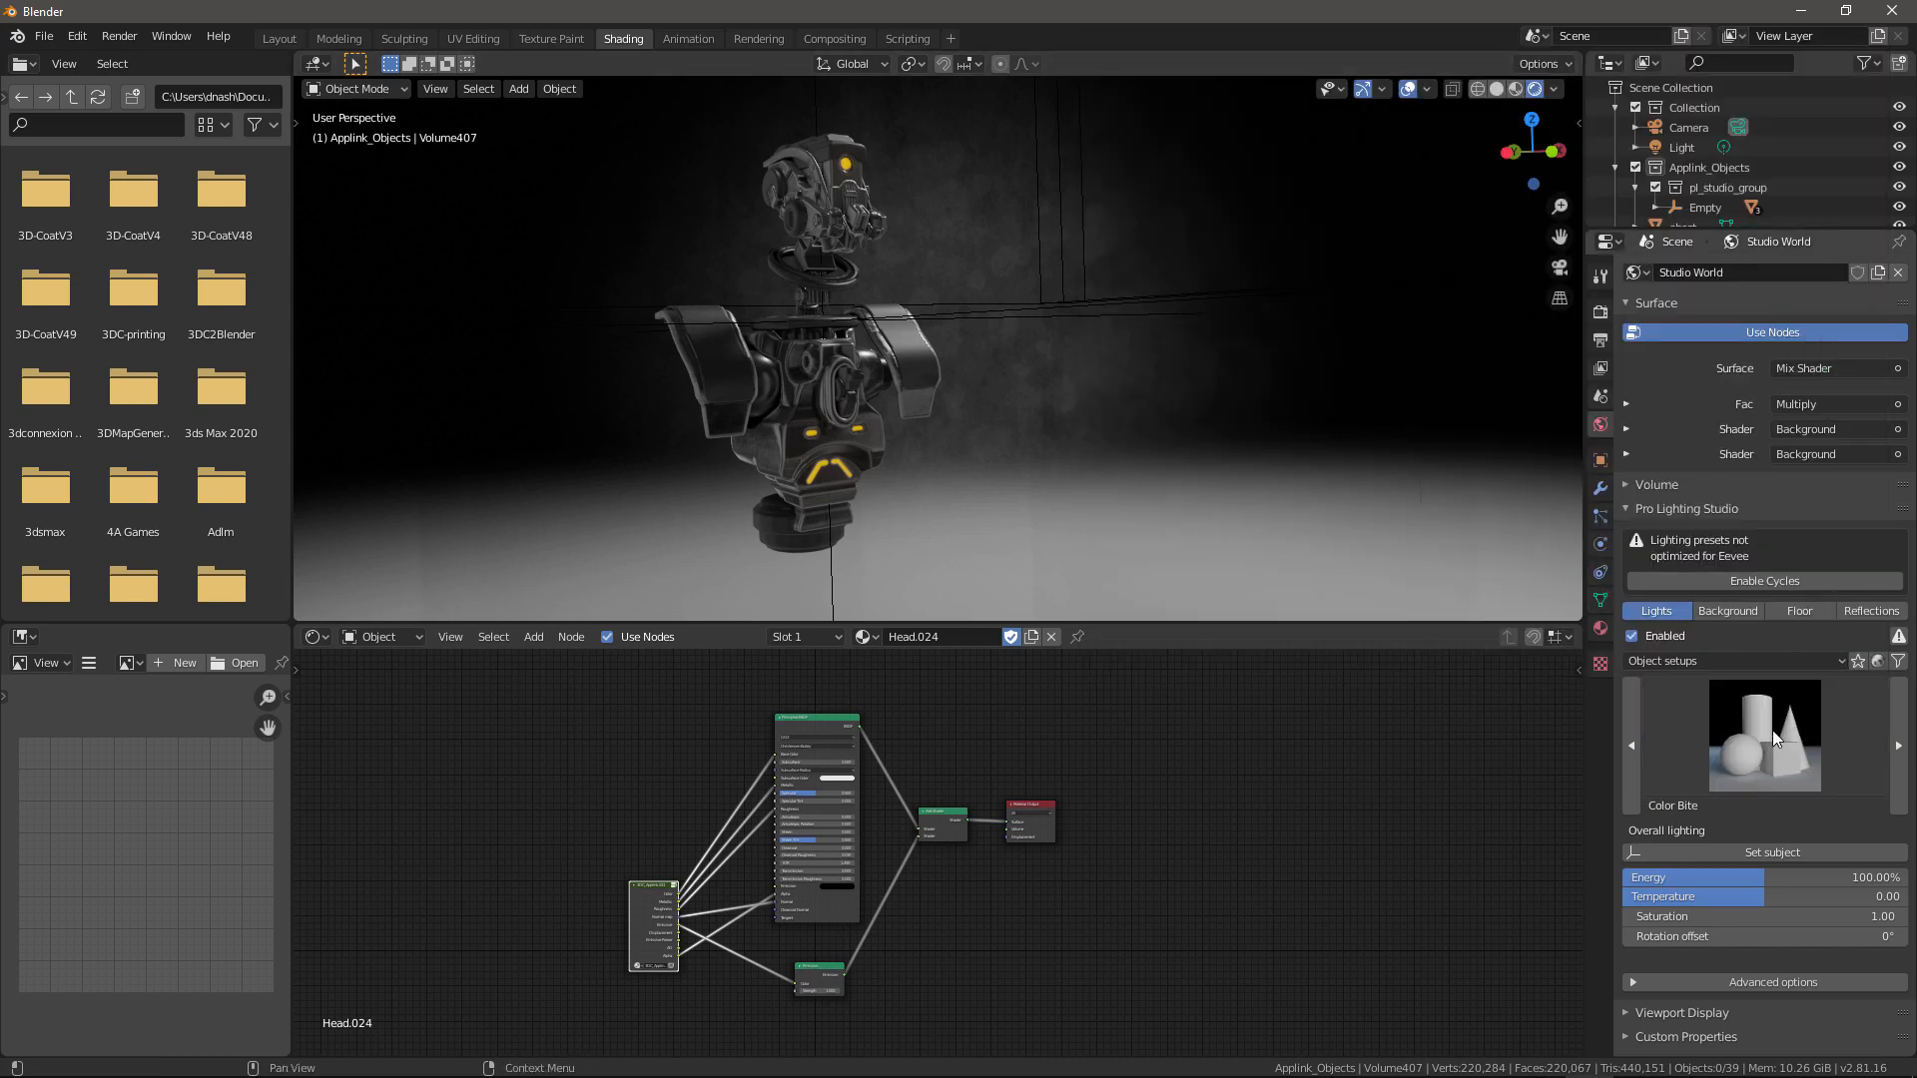
{"action": "left_click", "coordinate": [1763, 737]}
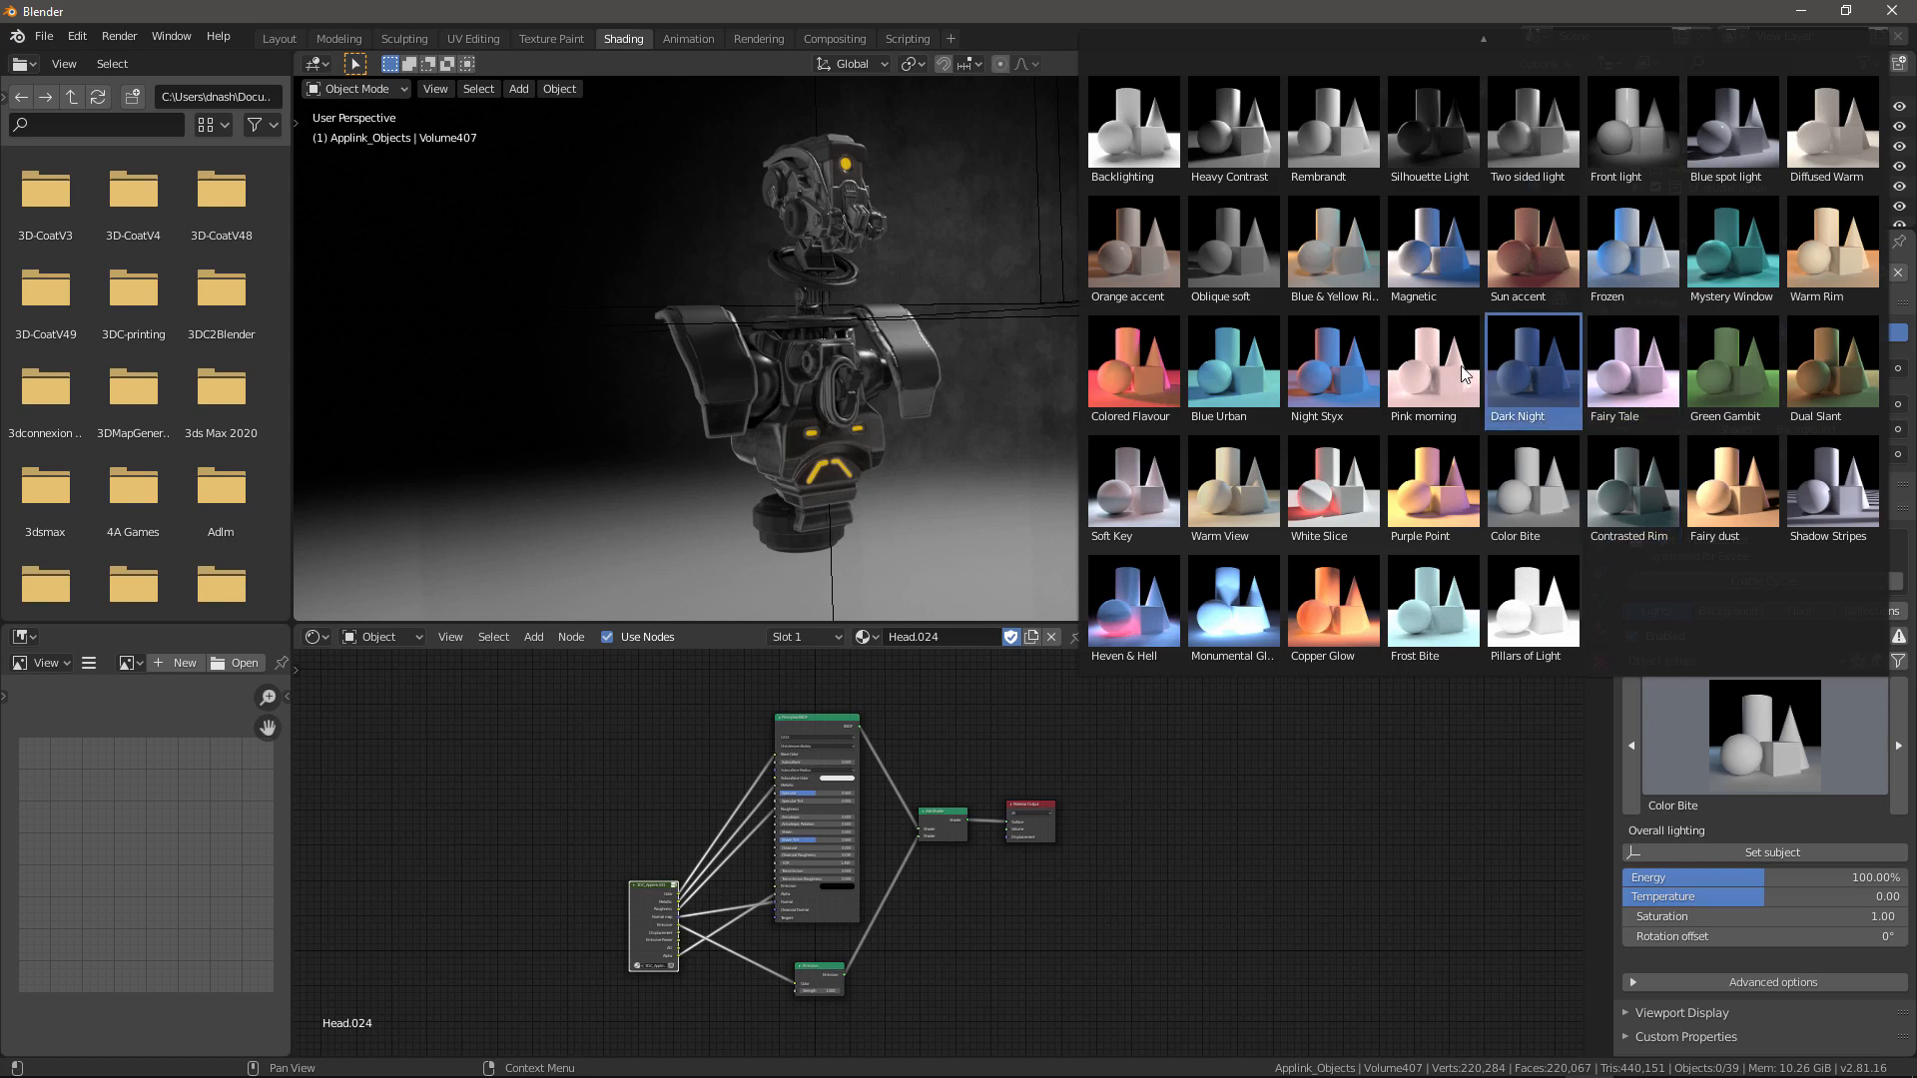
{"action": "left_click", "coordinate": [1531, 366]}
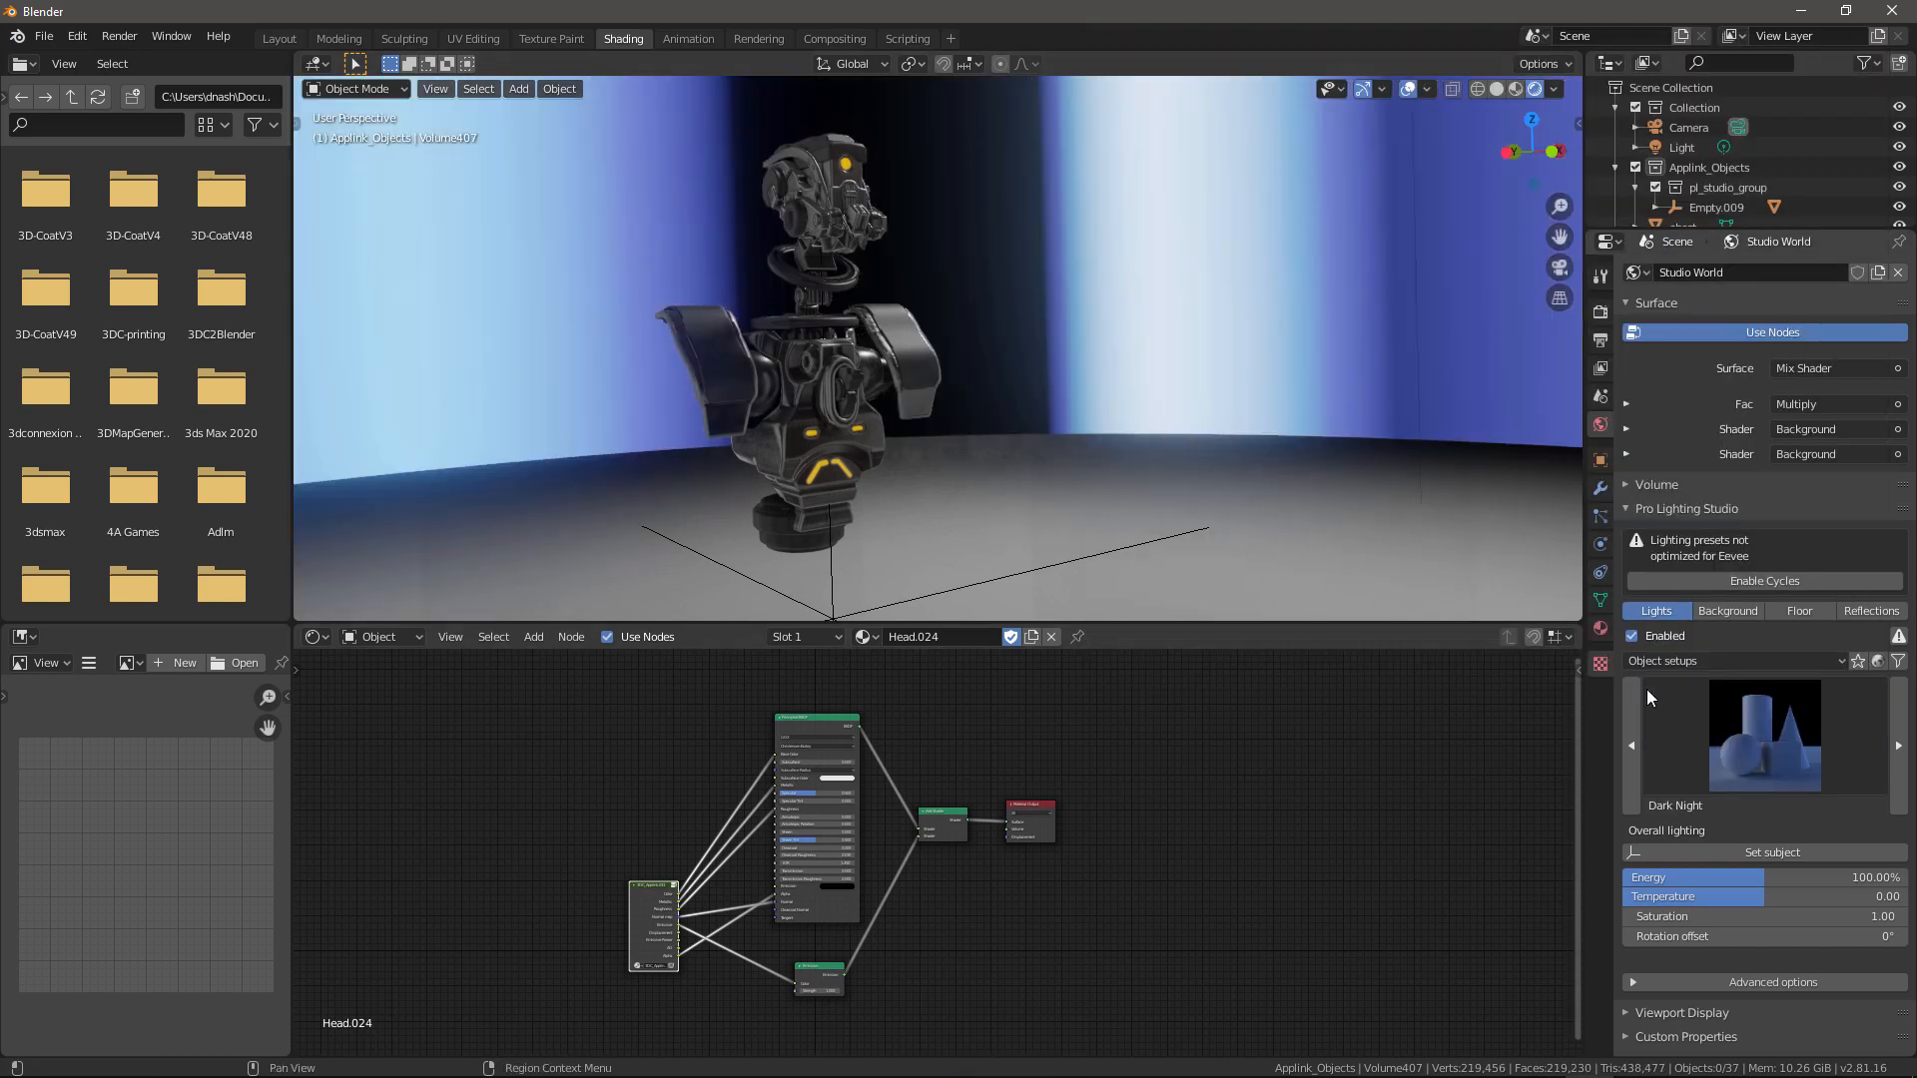
{"action": "left_click", "coordinate": [1731, 661]}
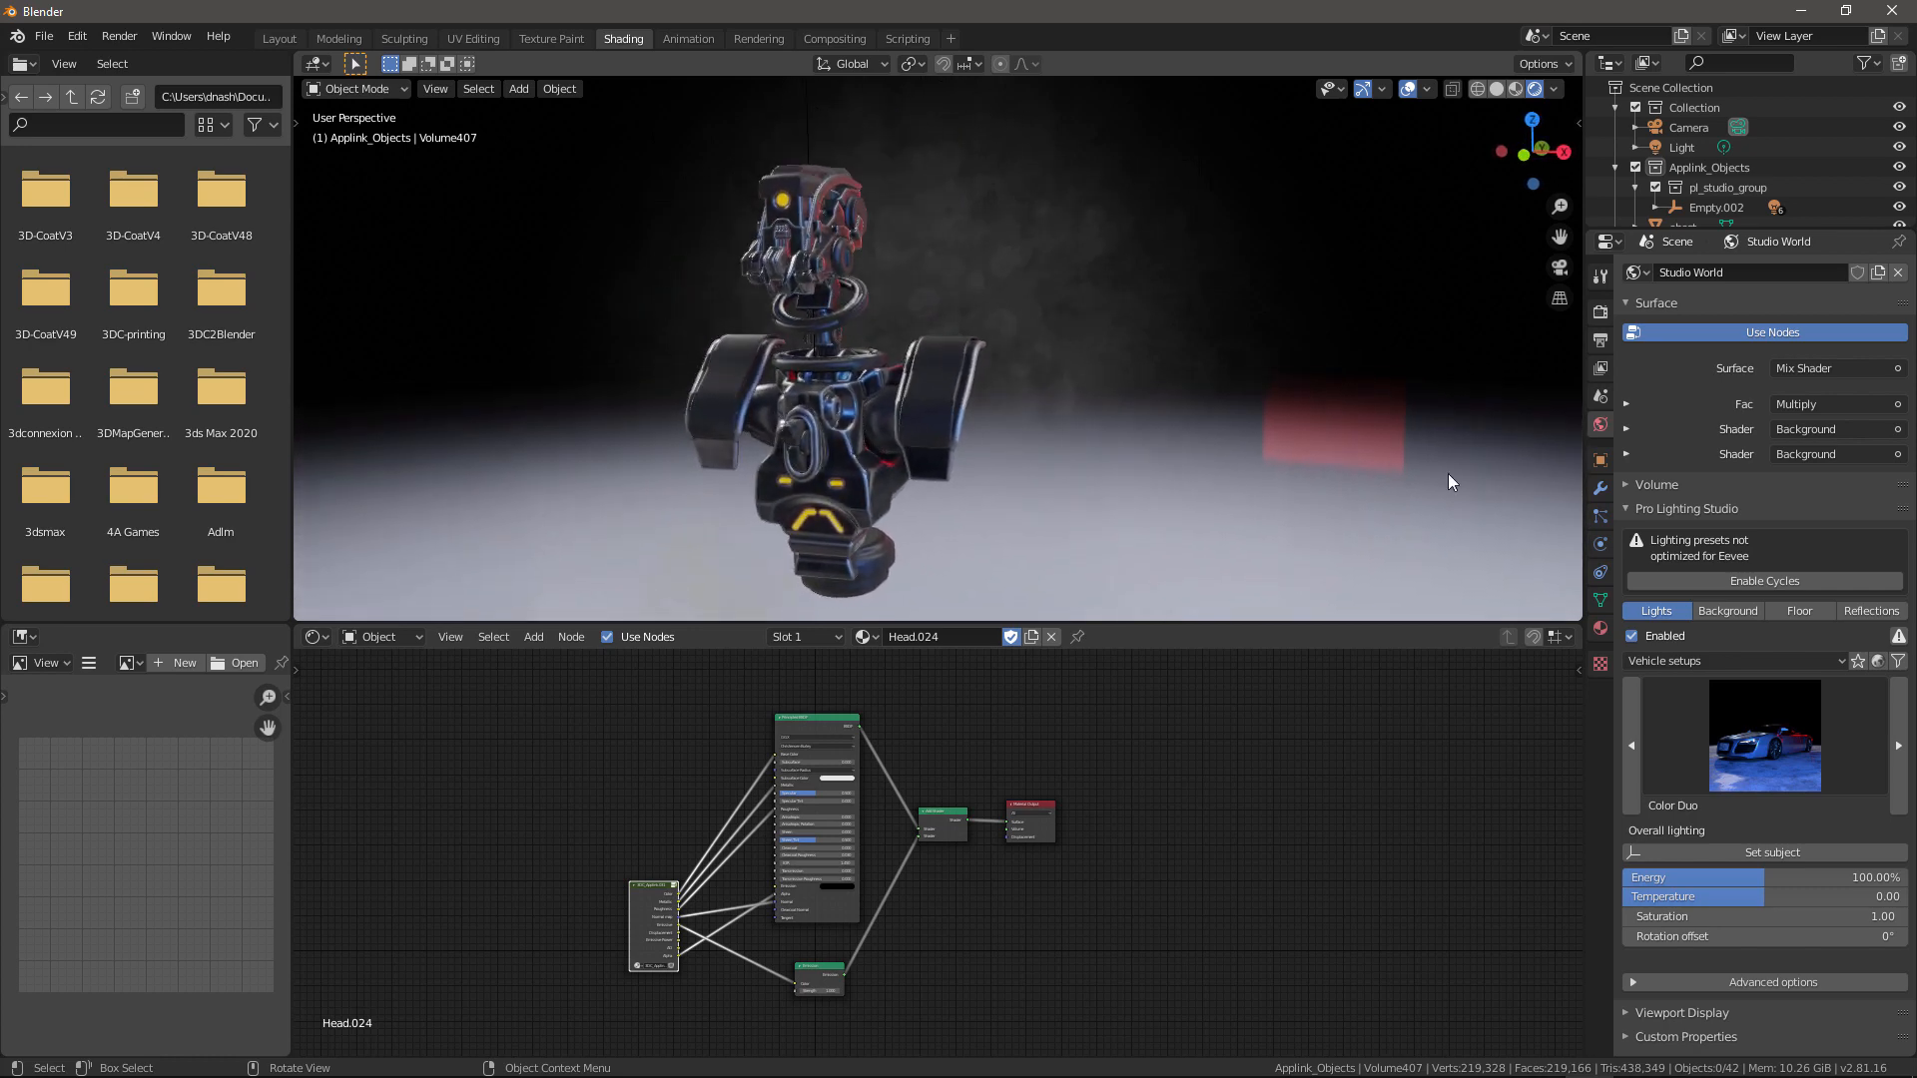
Step: Drag the studio Background color value down to black
{"action": "left_click", "coordinate": [1726, 610]}
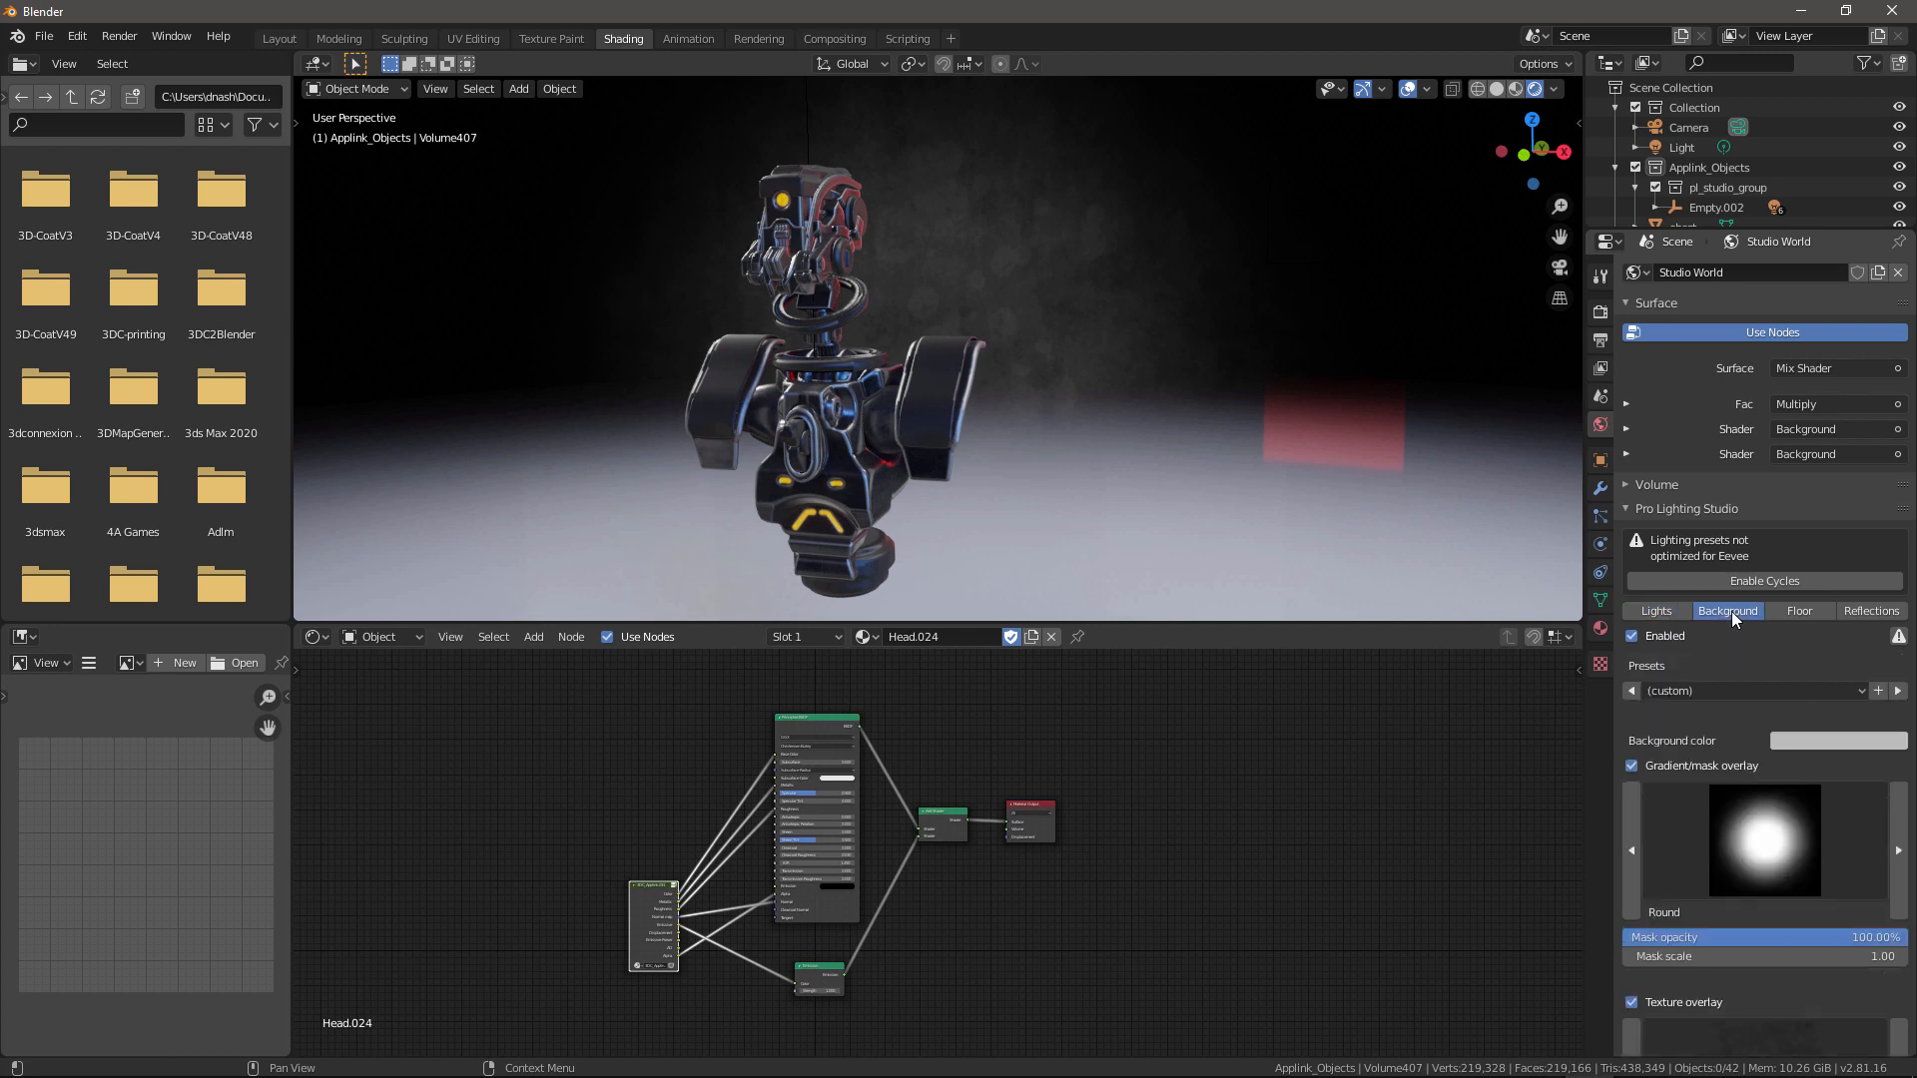
{"action": "left_click", "coordinate": [1834, 741]}
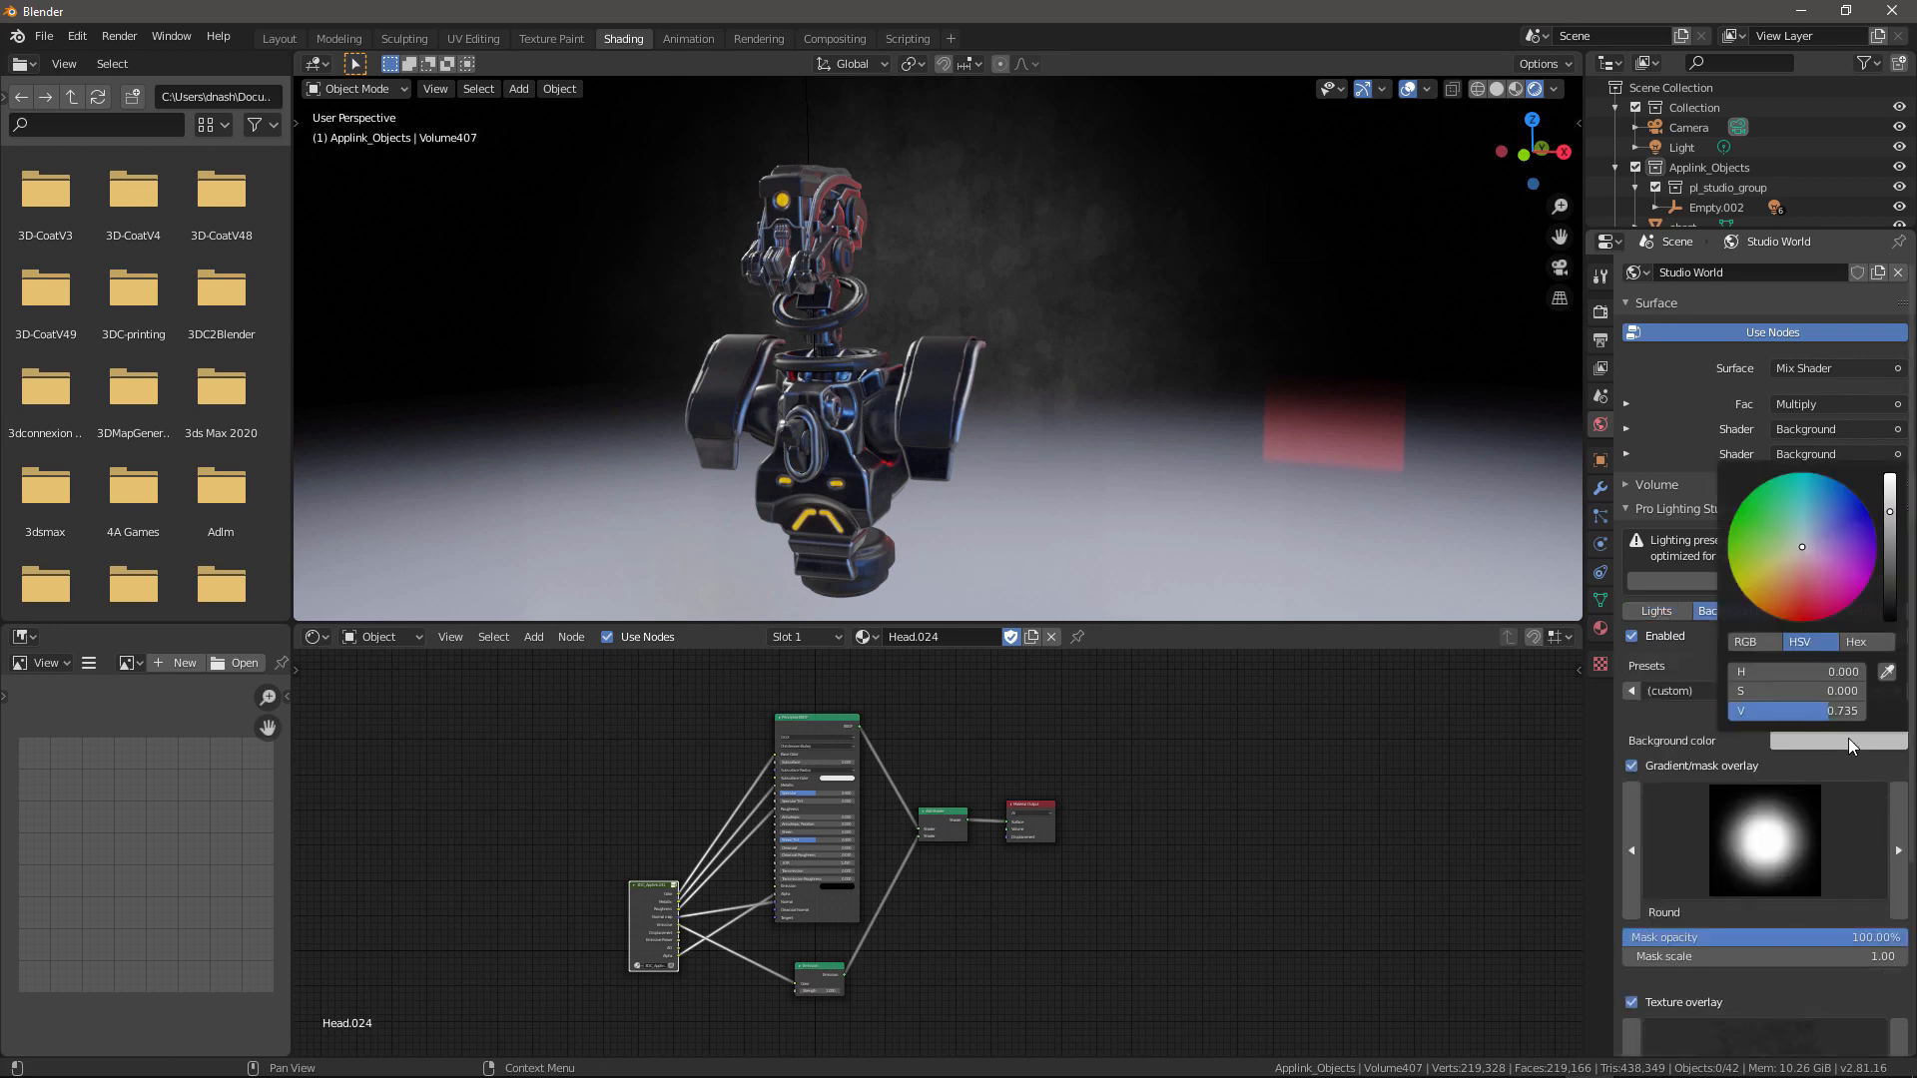
{"action": "left_click_drag", "start_coordinate": [1888, 513], "coordinate": [1888, 584]}
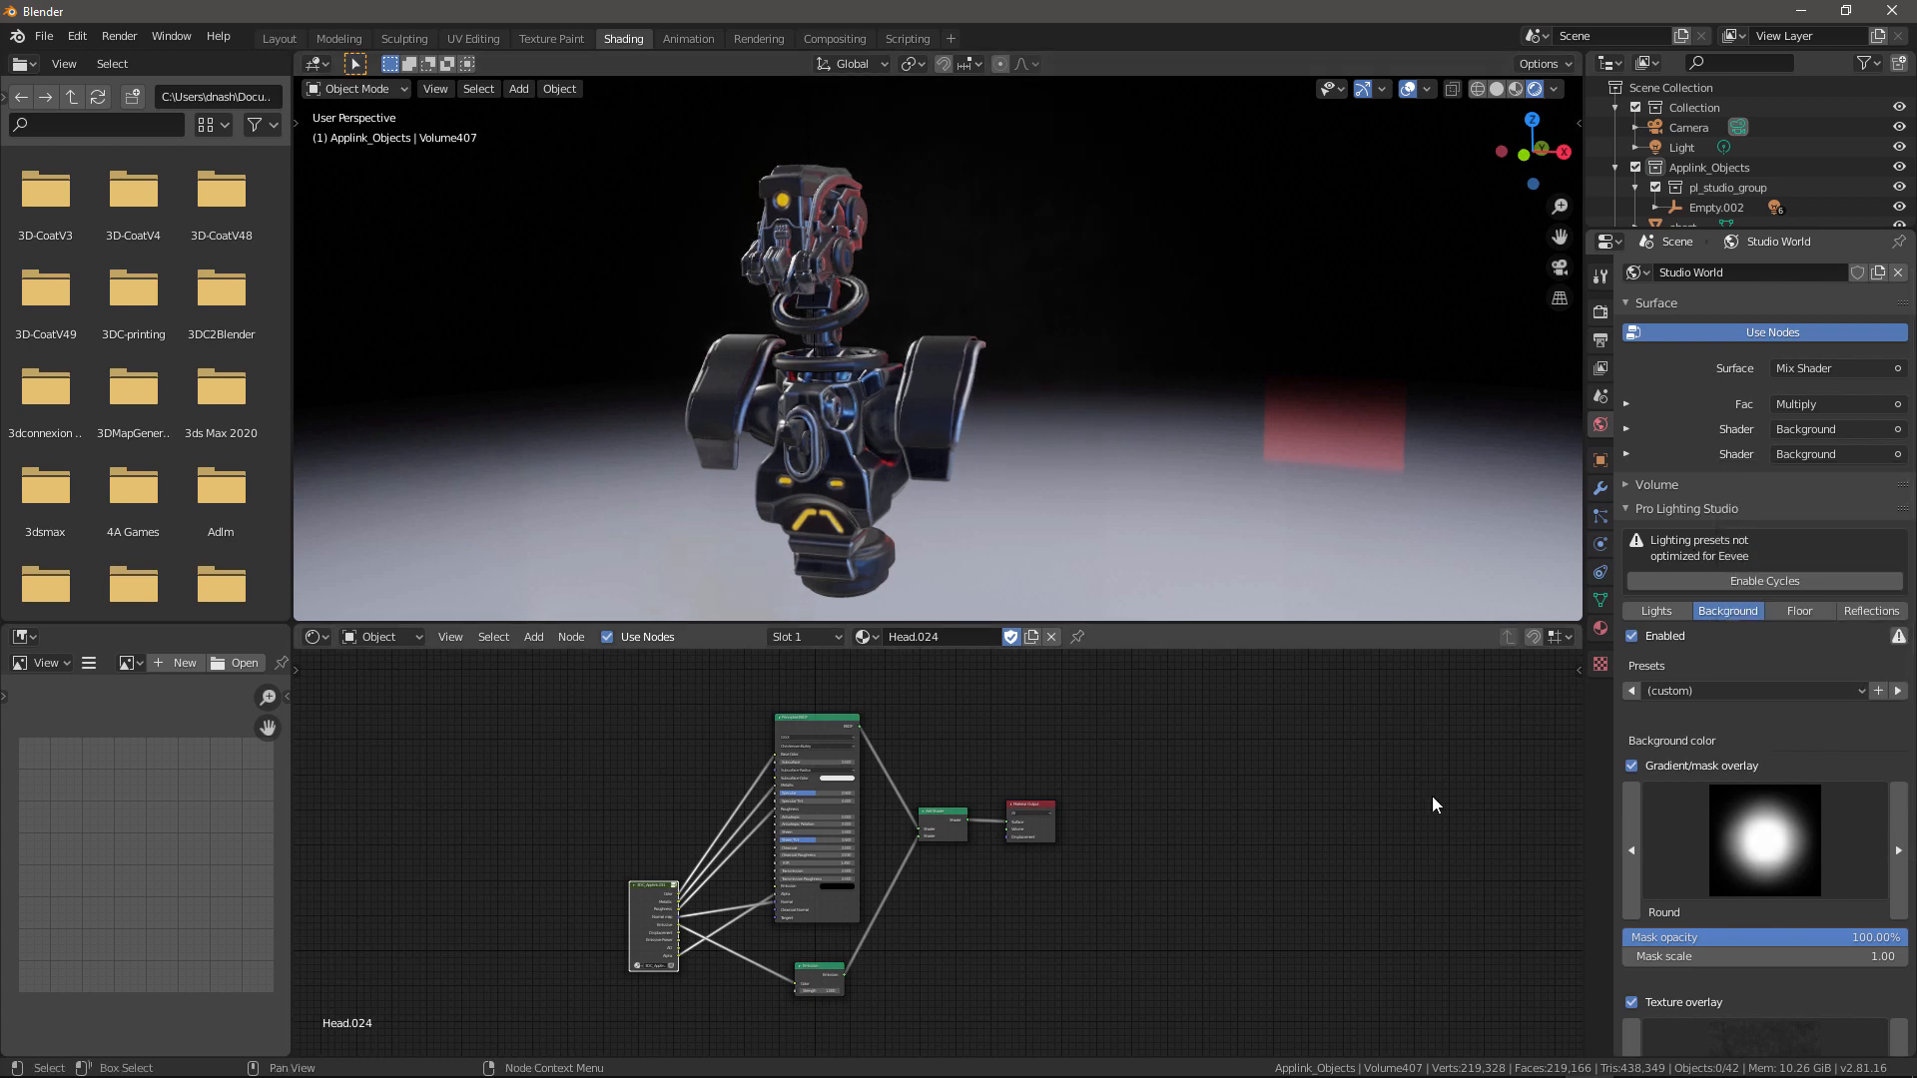
{"action": "left_click", "coordinate": [1798, 610]}
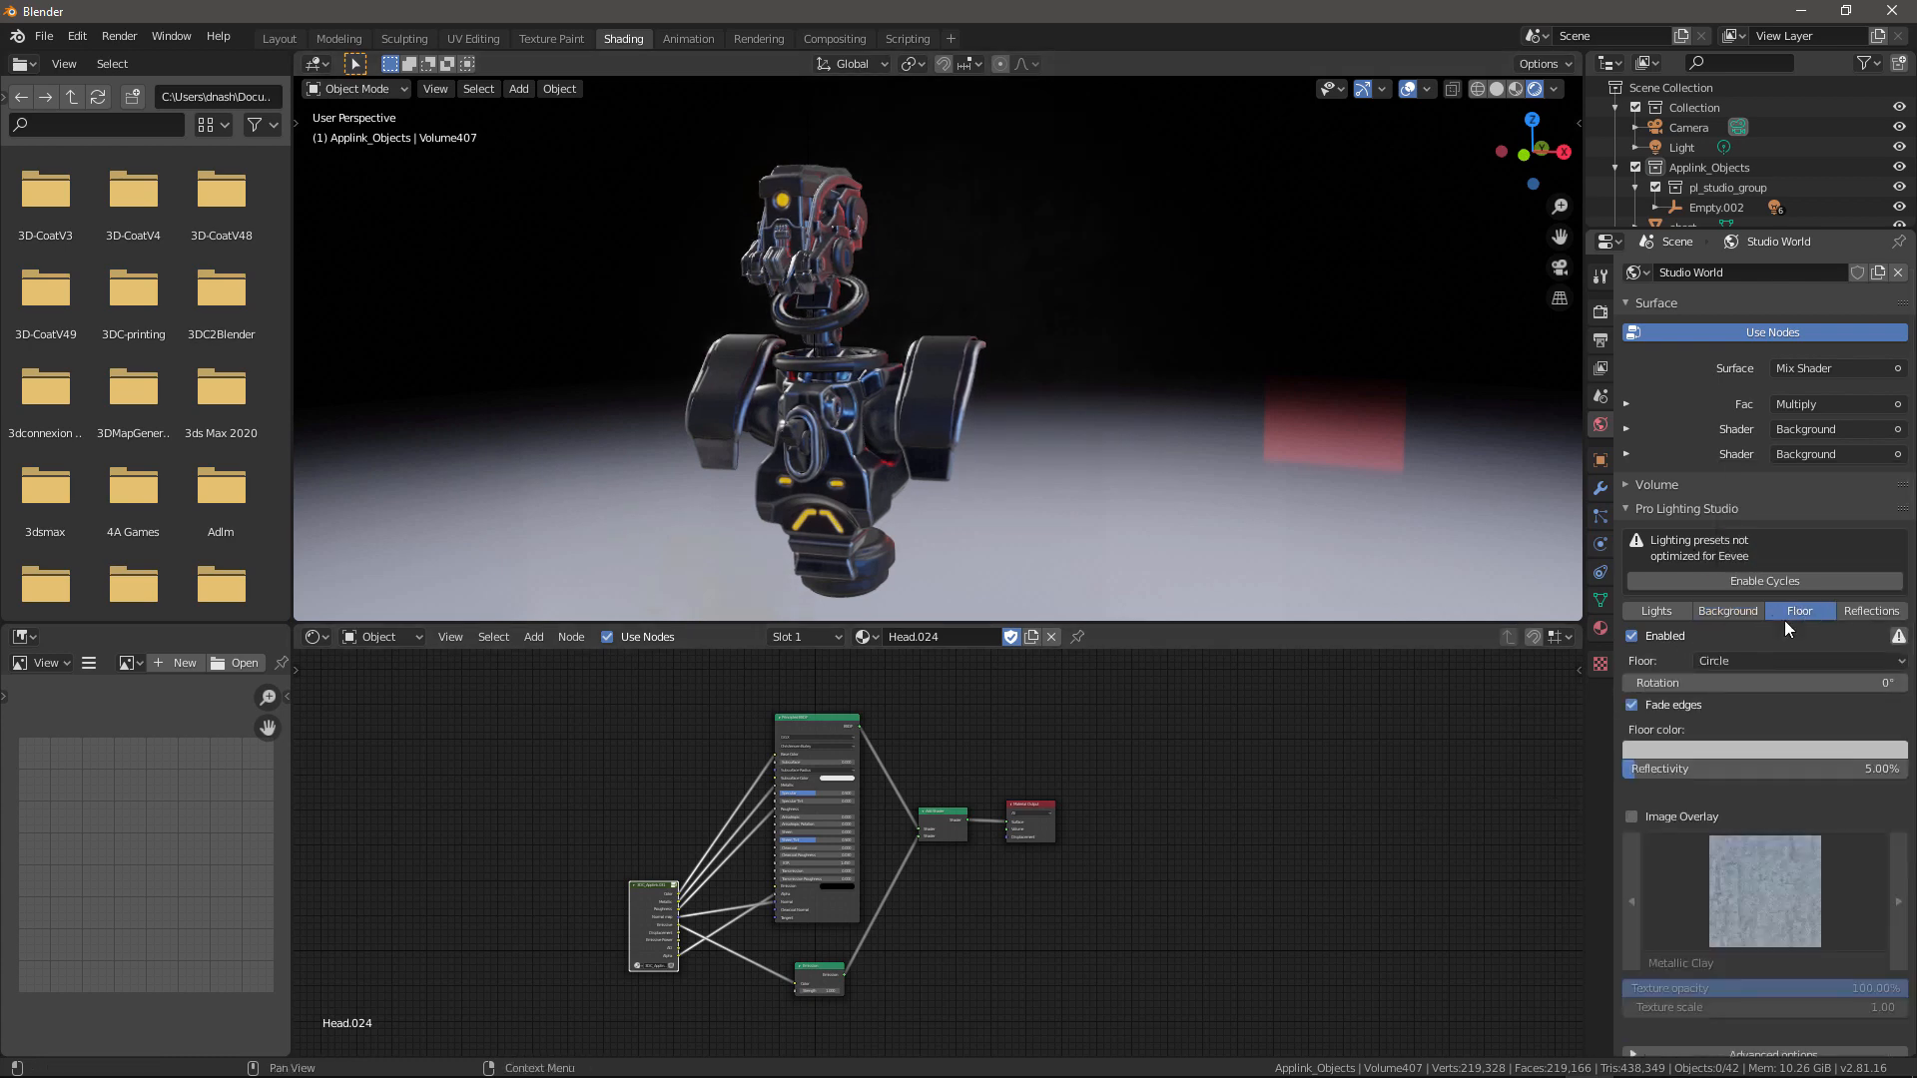
Step: Set floor reflectivity to 4%, trying texture overlays and scale before disabling Image Overlay
{"action": "left_click", "coordinate": [1764, 729]}
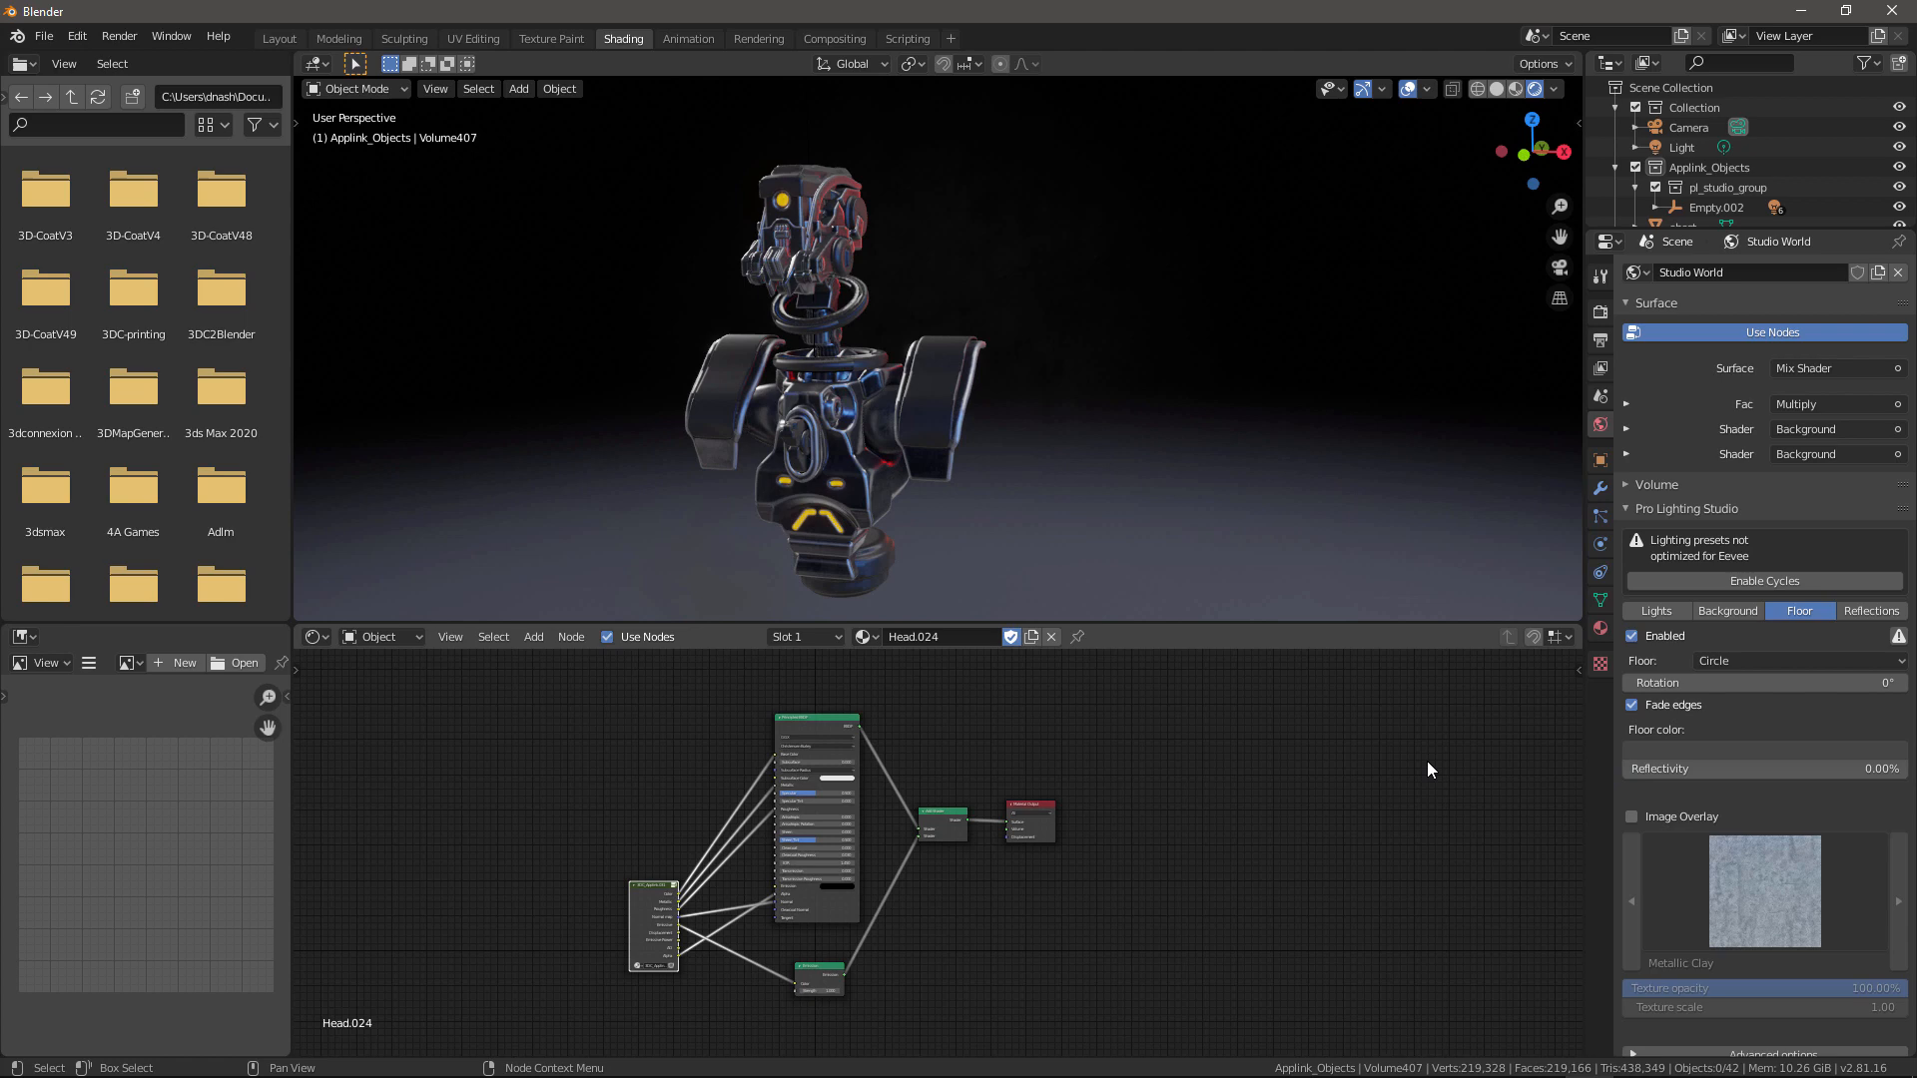
{"action": "mouse_move", "coordinate": [1632, 817]}
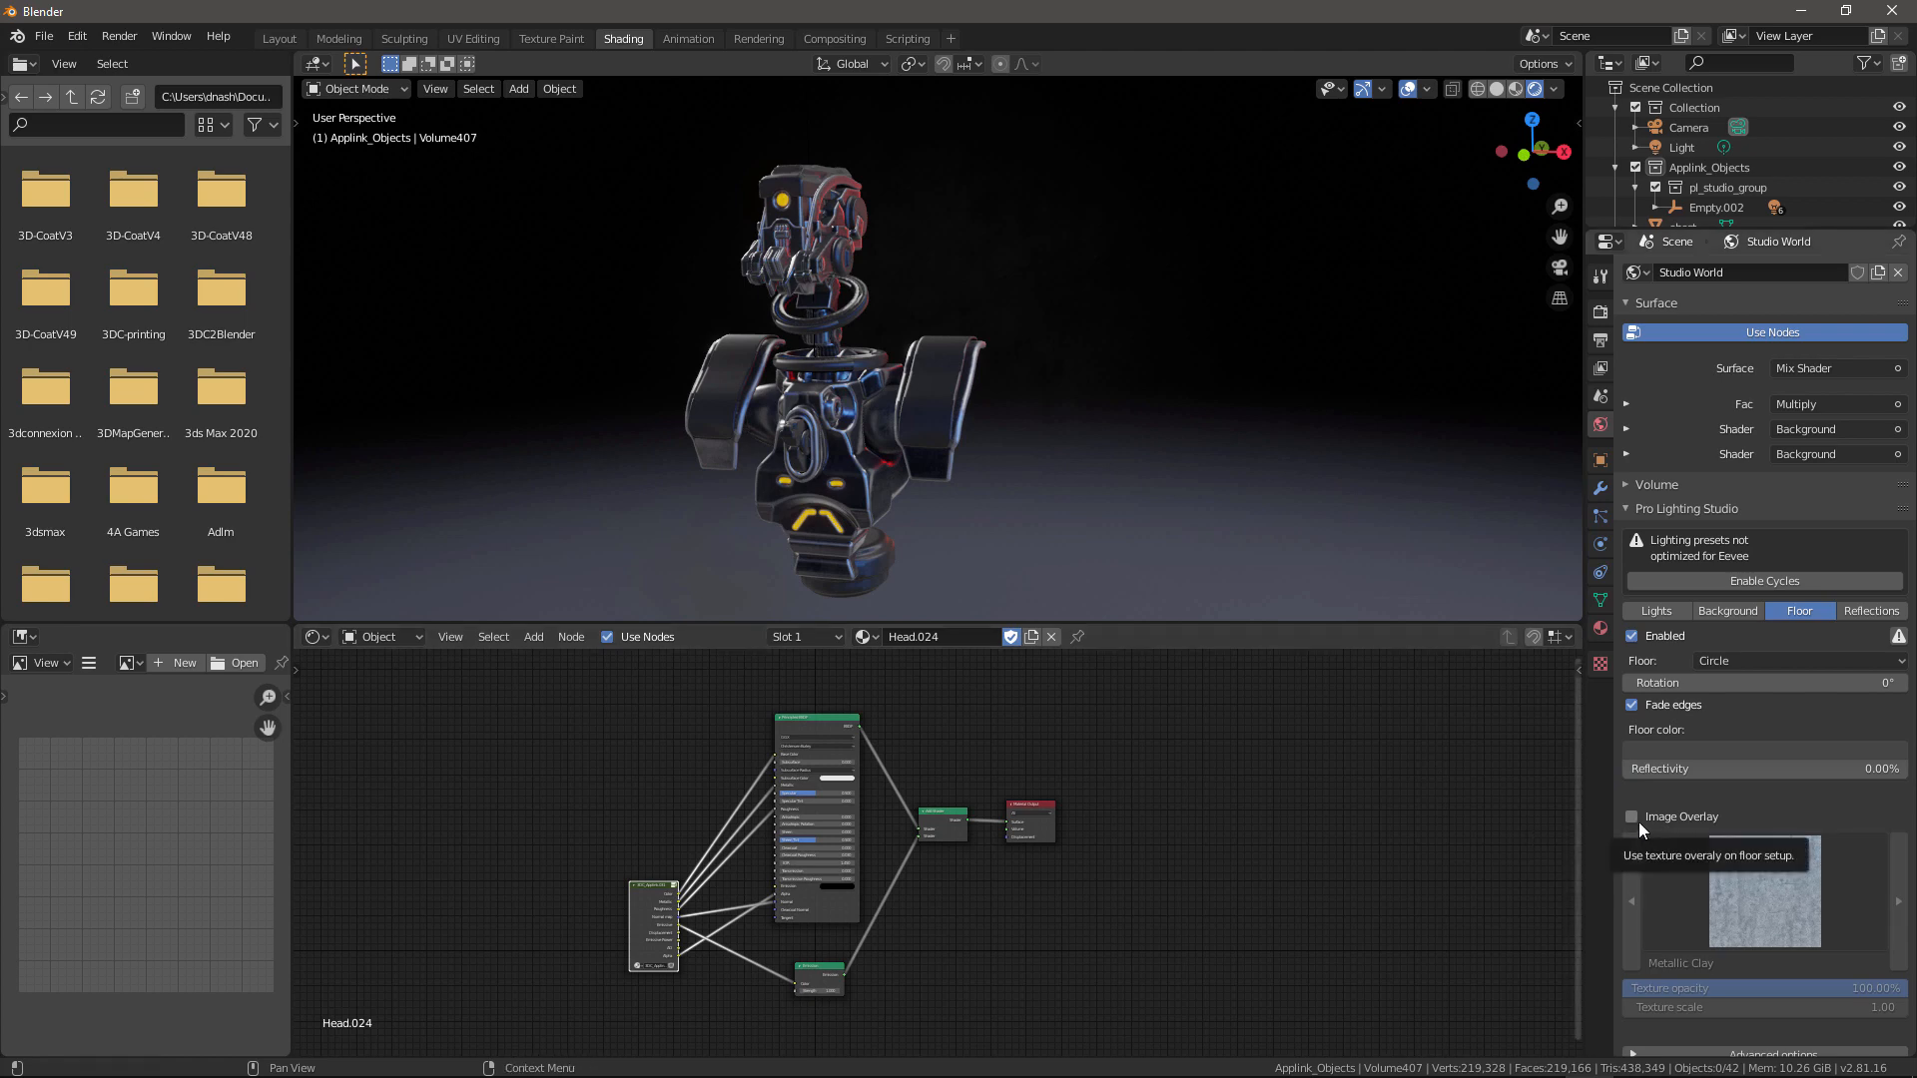
{"action": "left_click", "coordinate": [1633, 816]}
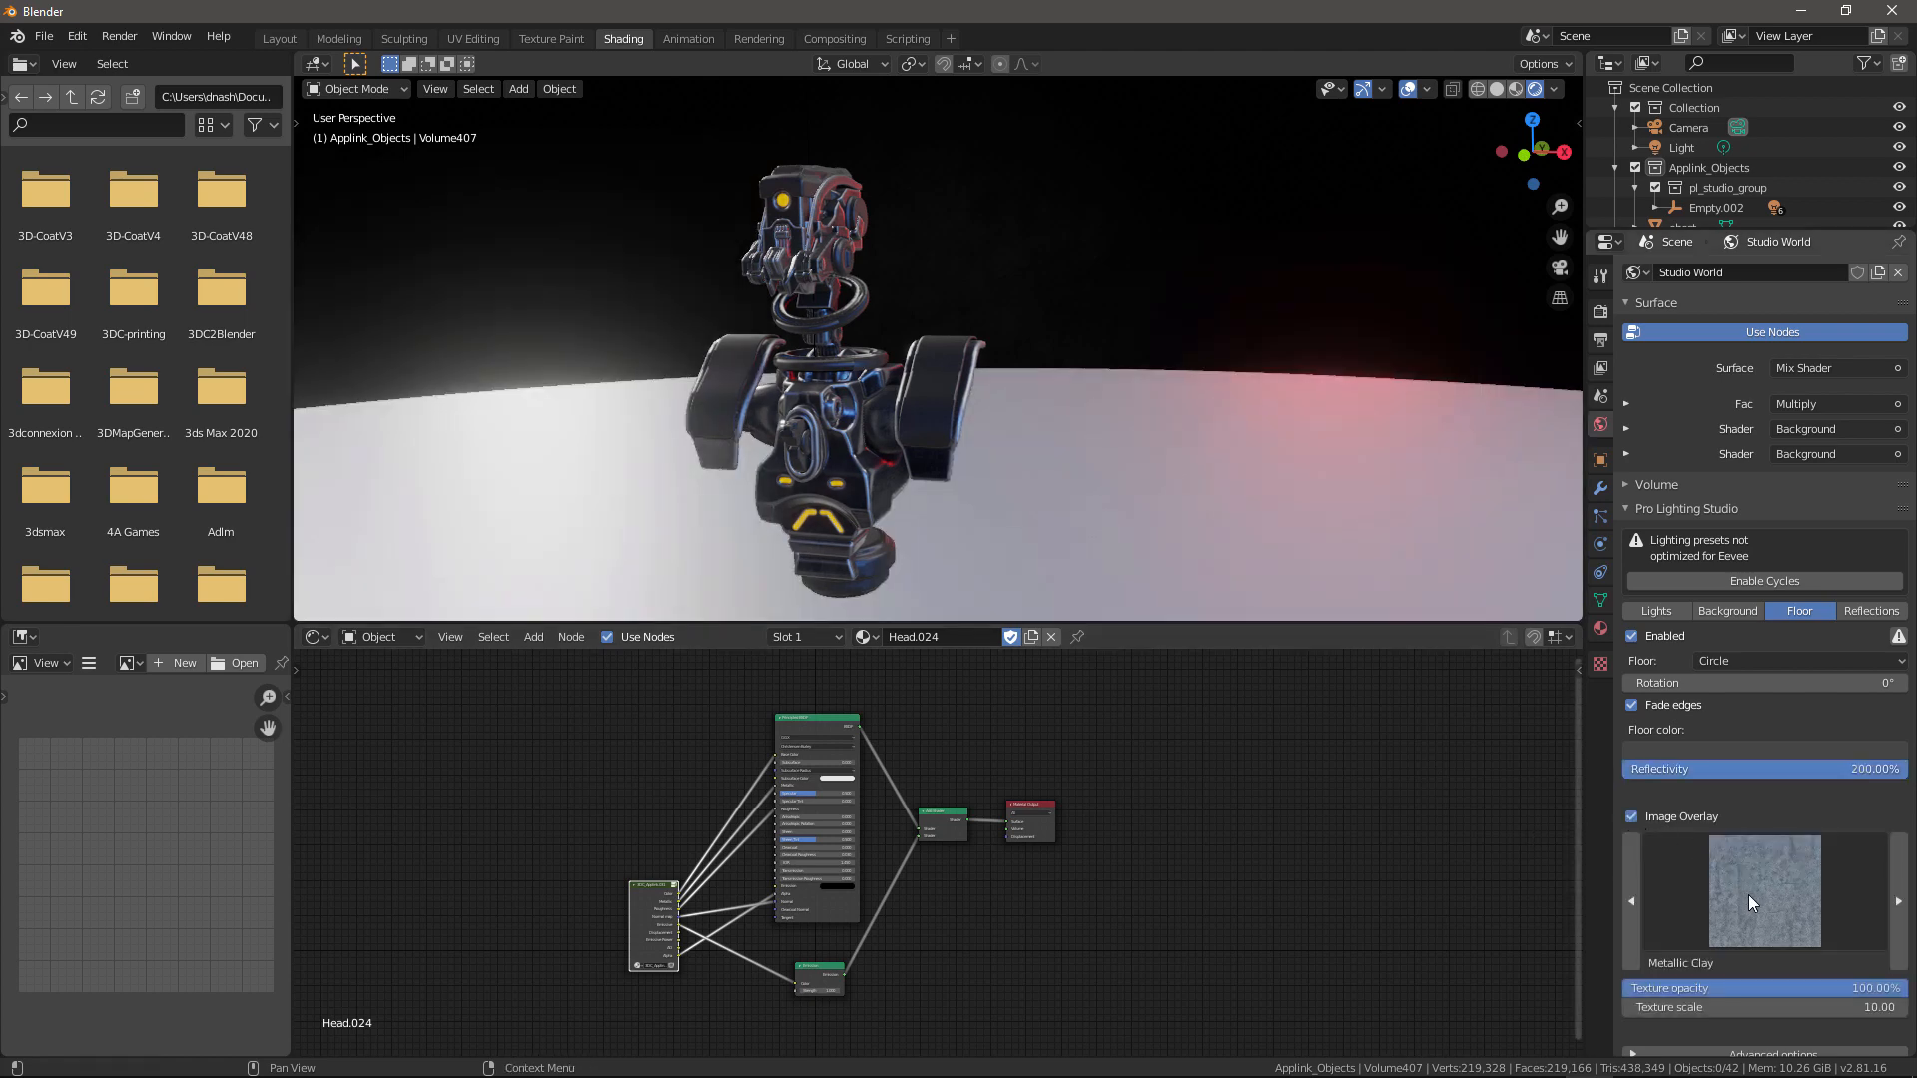
{"action": "left_click", "coordinate": [1761, 892]}
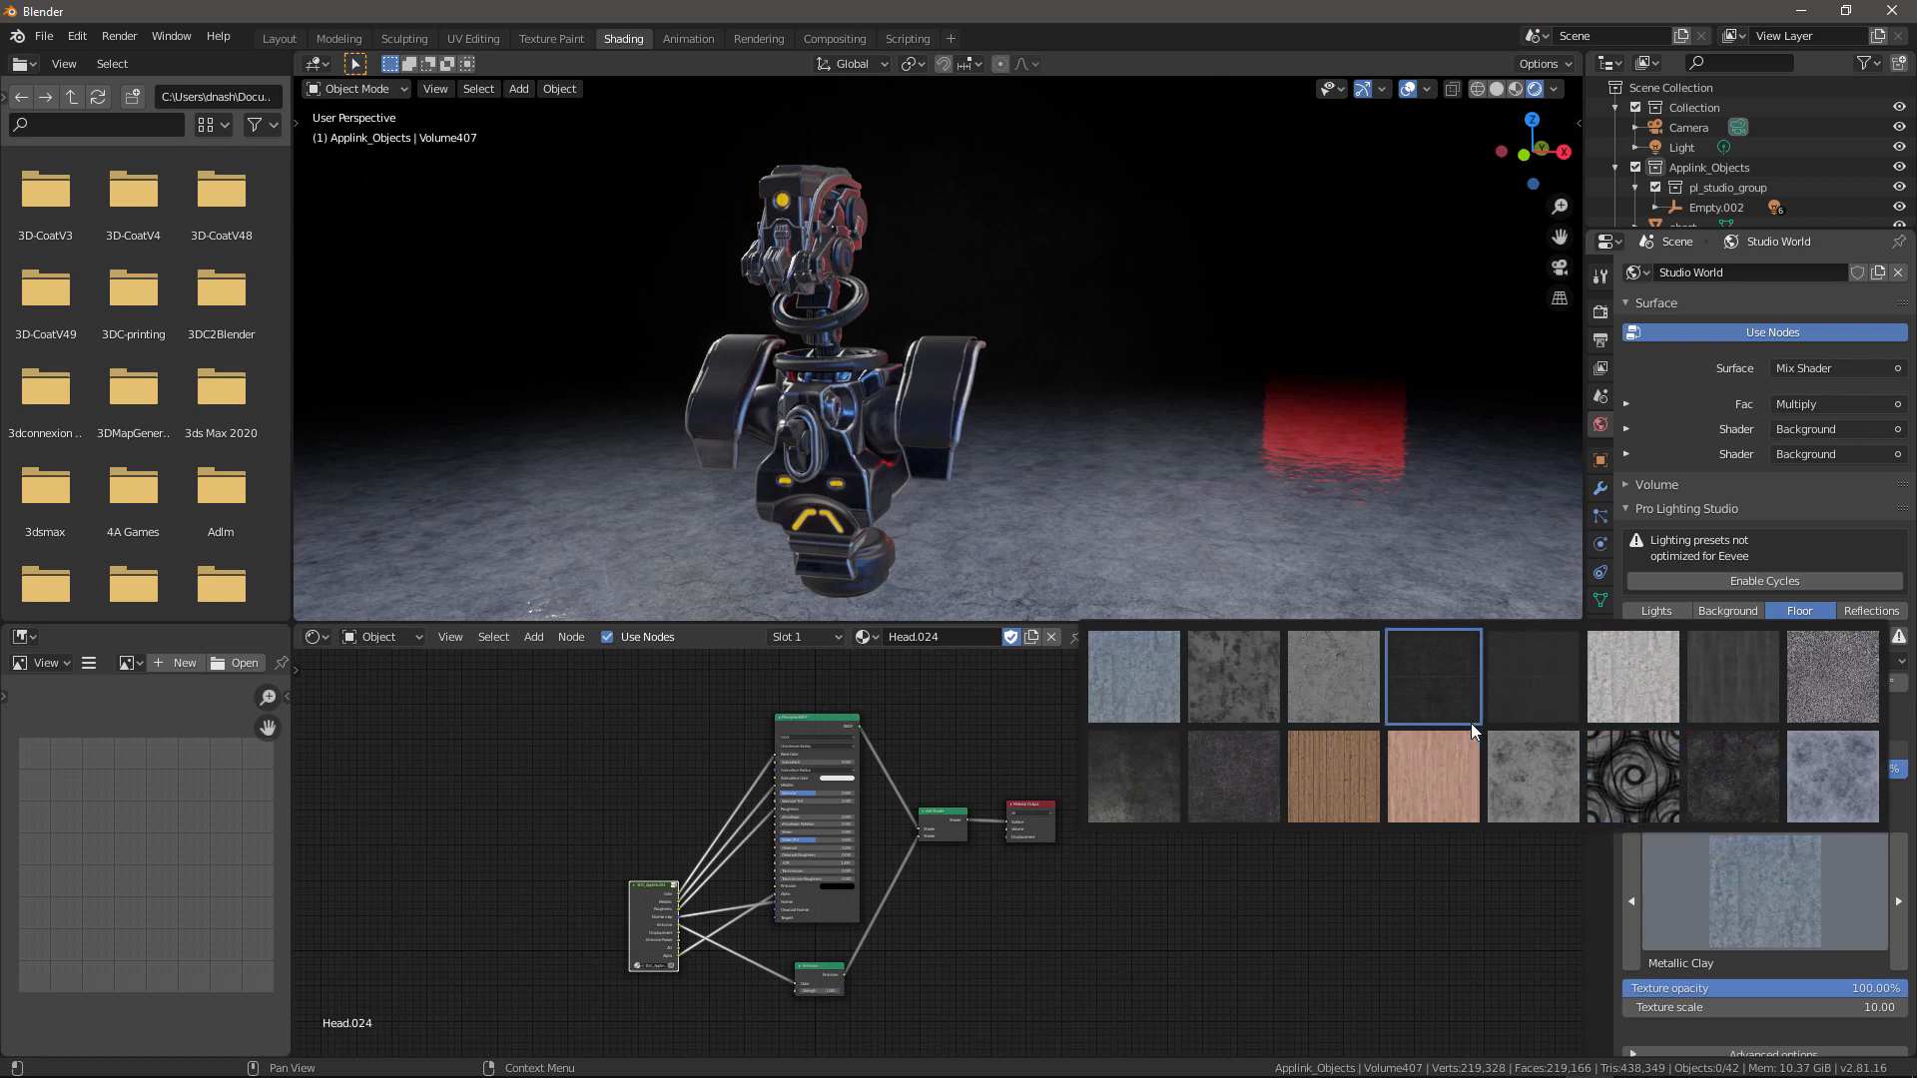
{"action": "mouse_move", "coordinate": [1731, 900]}
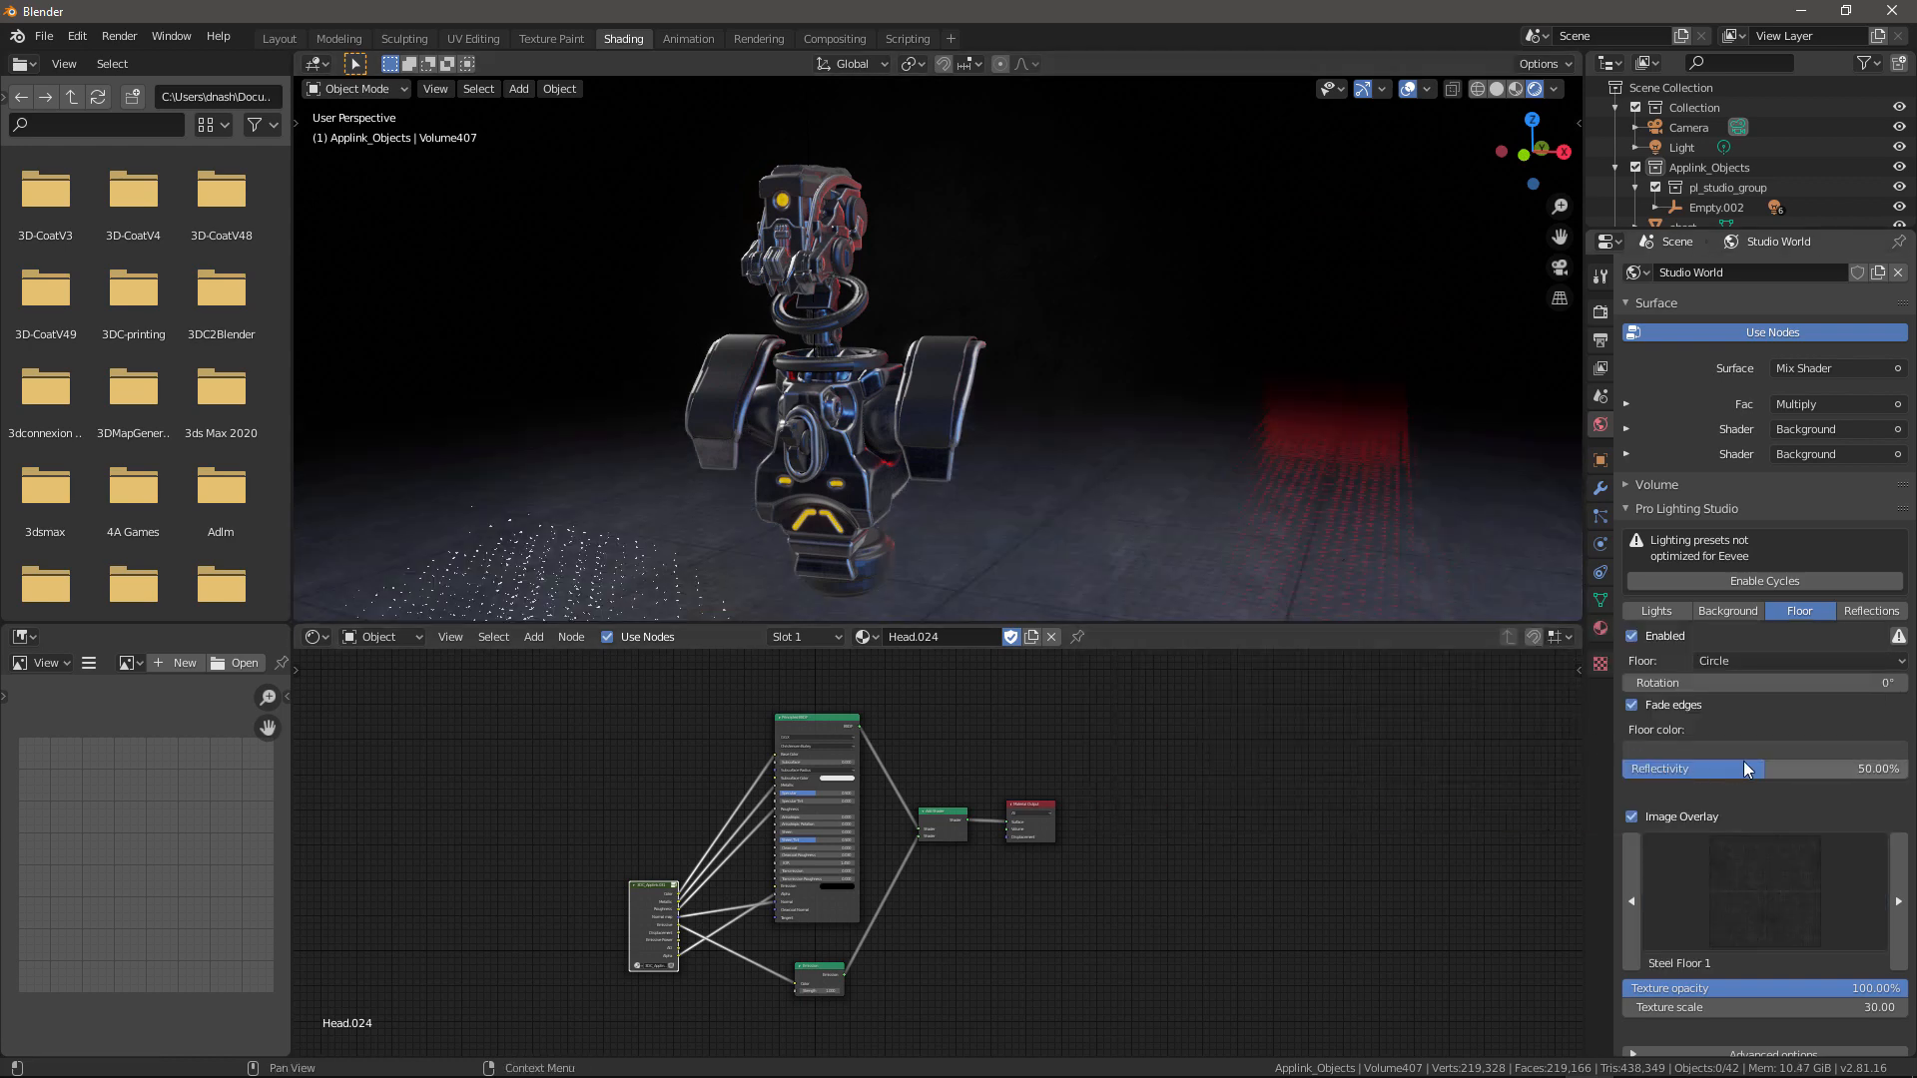
{"action": "left_click_drag", "start_coordinate": [1760, 767], "coordinate": [1639, 767]}
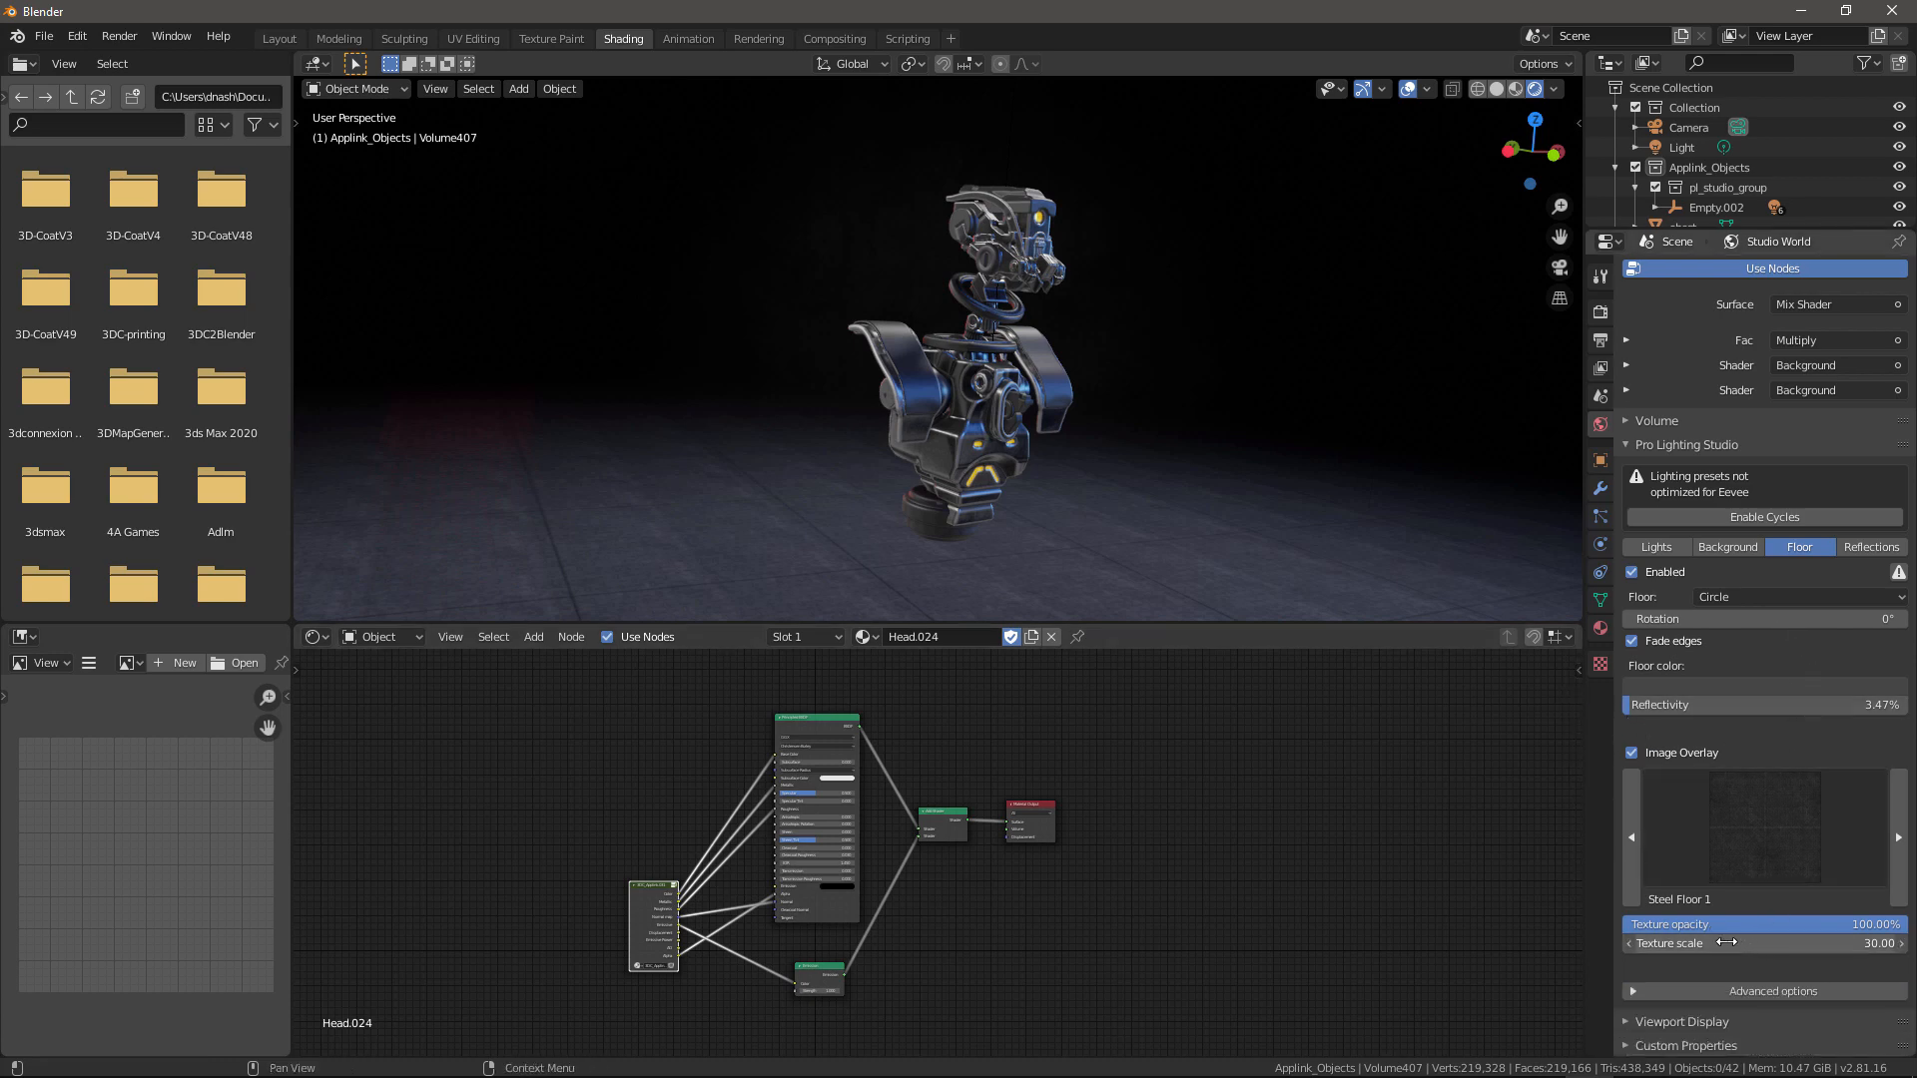
{"action": "left_click_drag", "start_coordinate": [1760, 943], "coordinate": [1791, 942]}
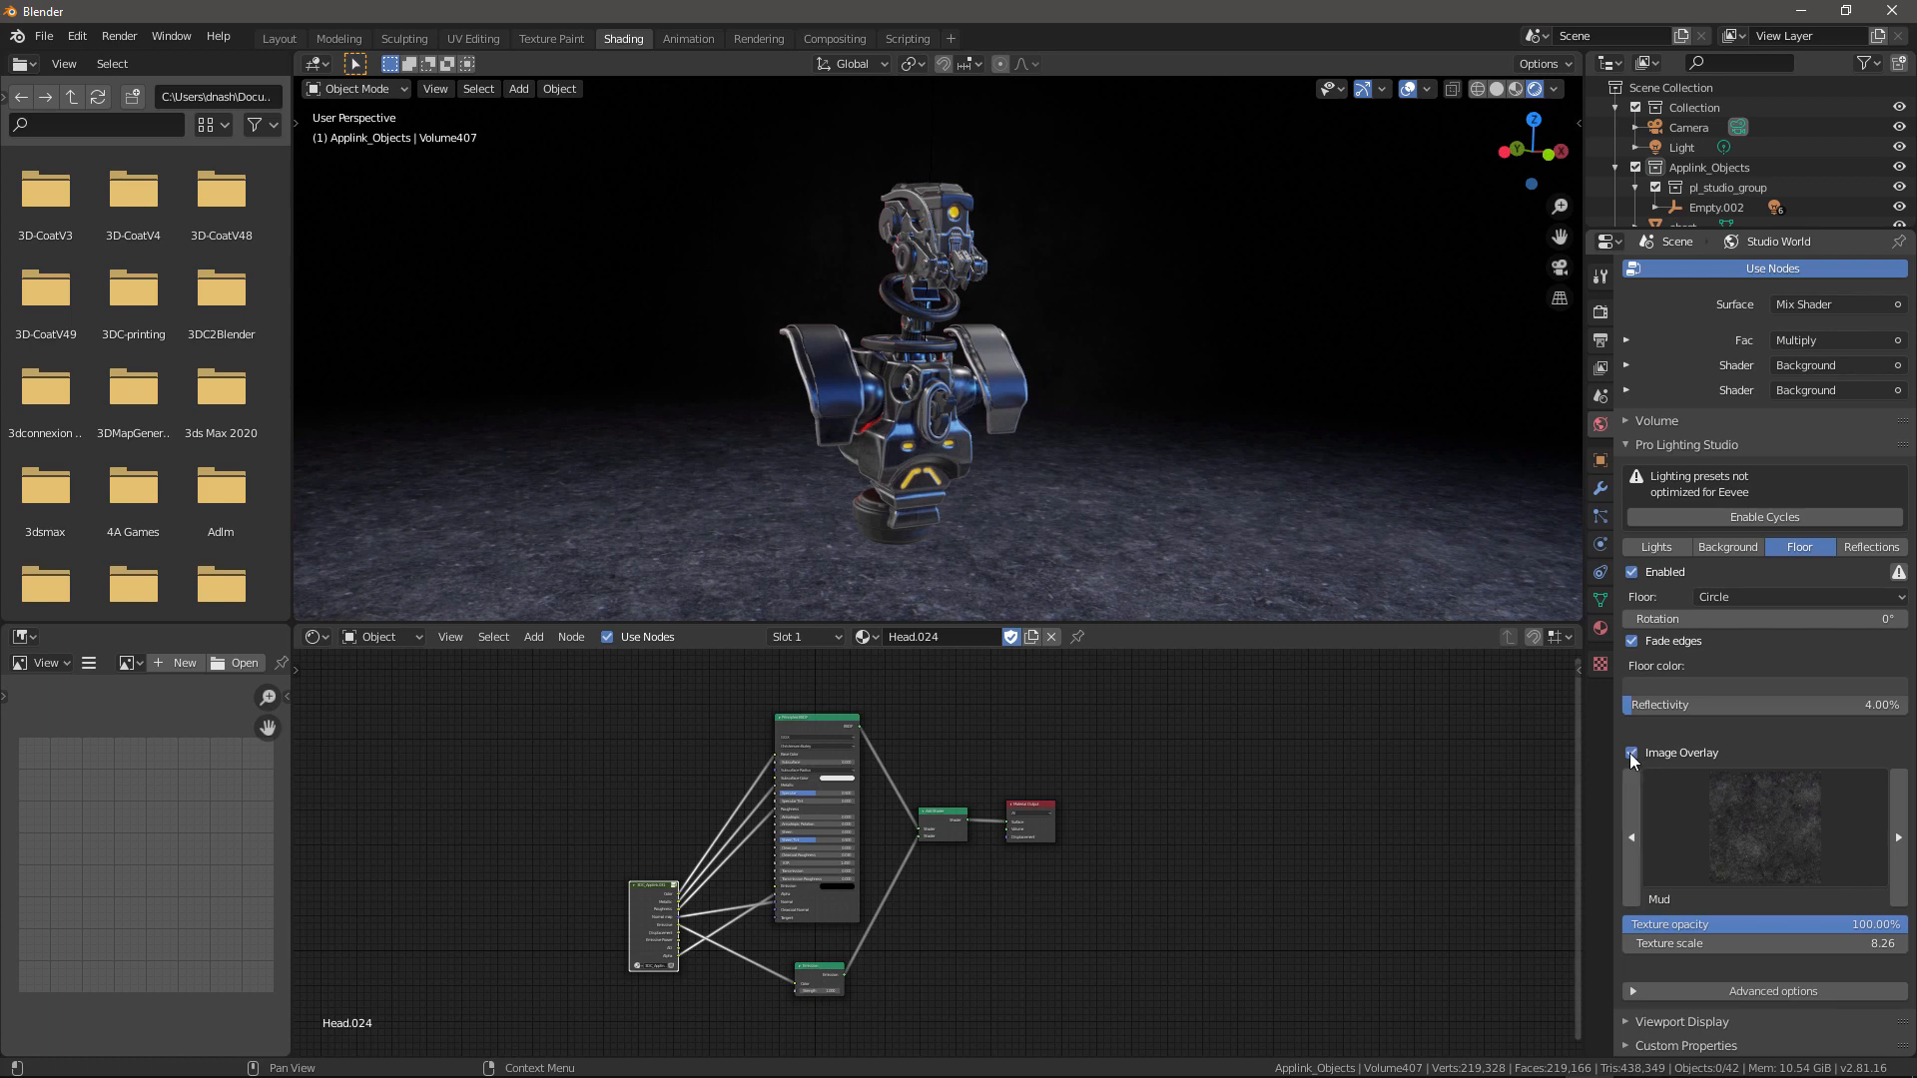
{"action": "left_click", "coordinate": [1632, 753]}
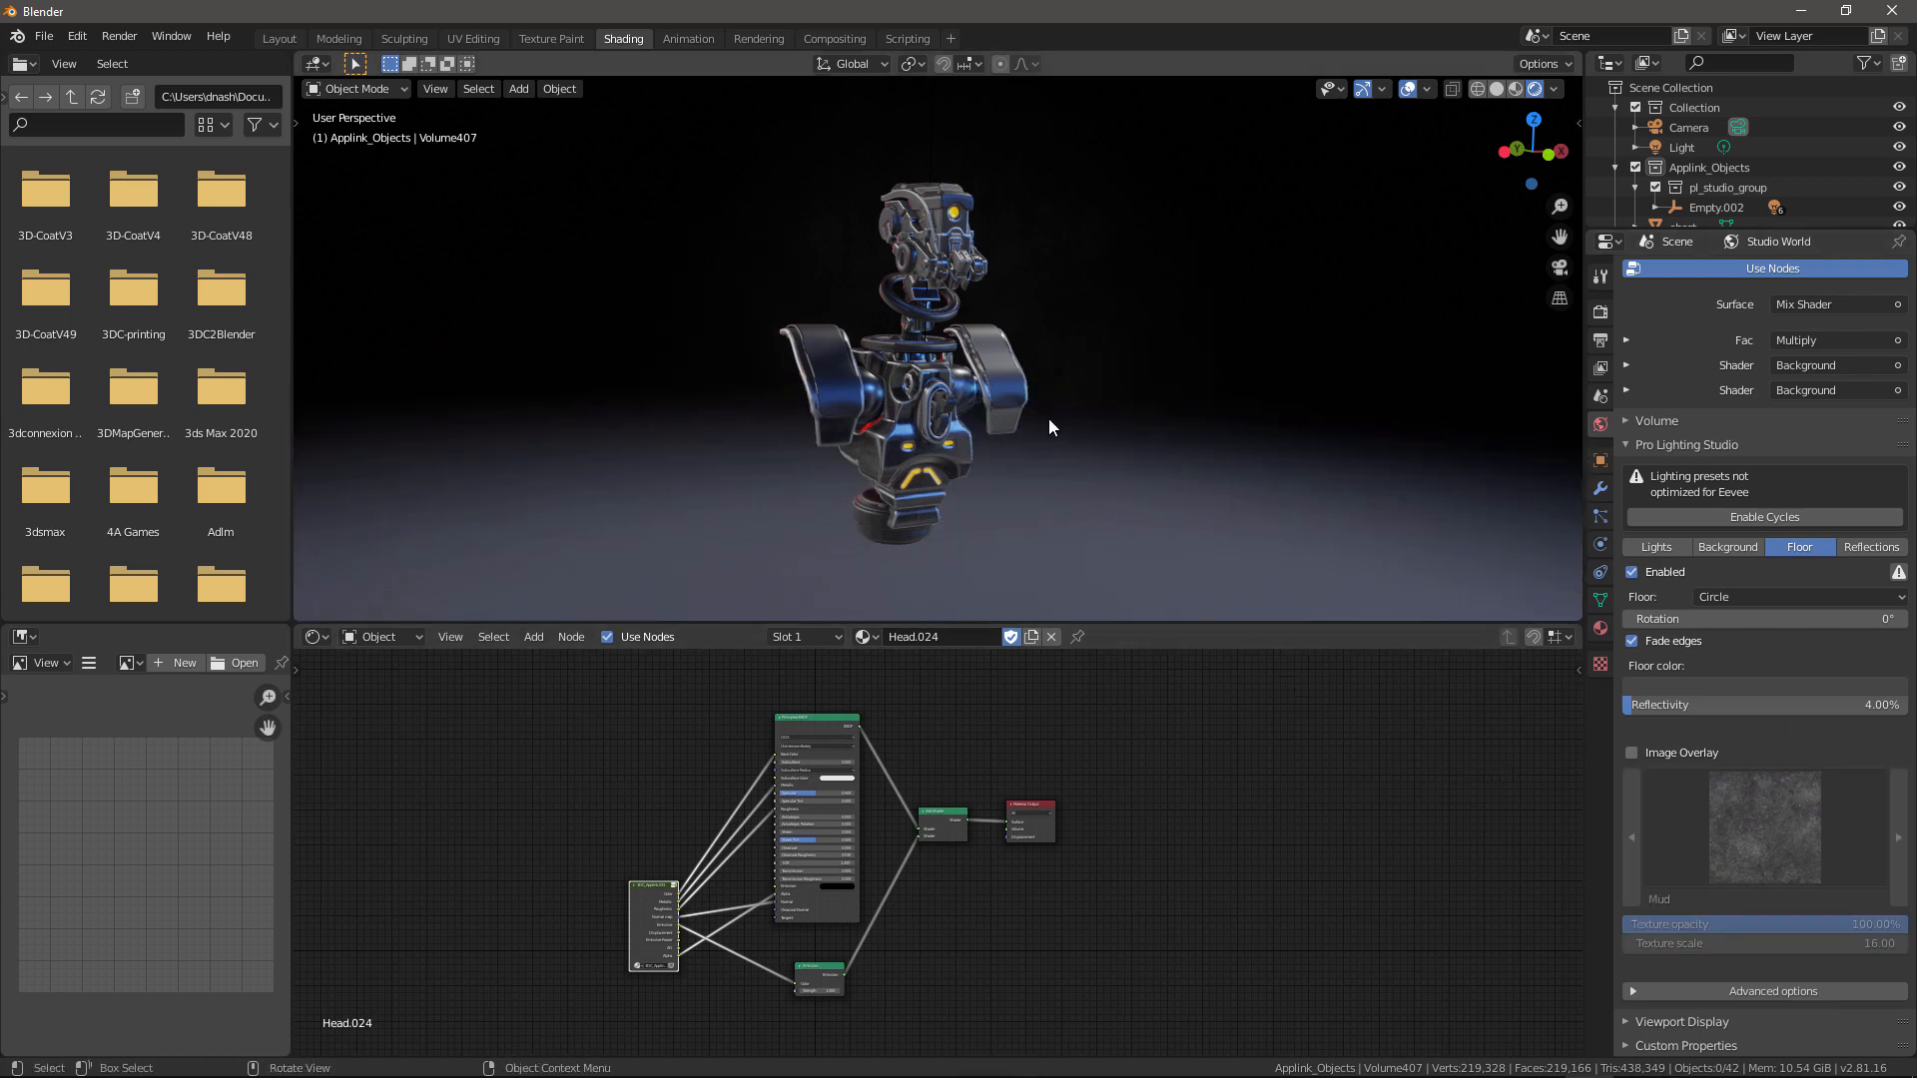
{"action": "mouse_move", "coordinate": [1099, 517]}
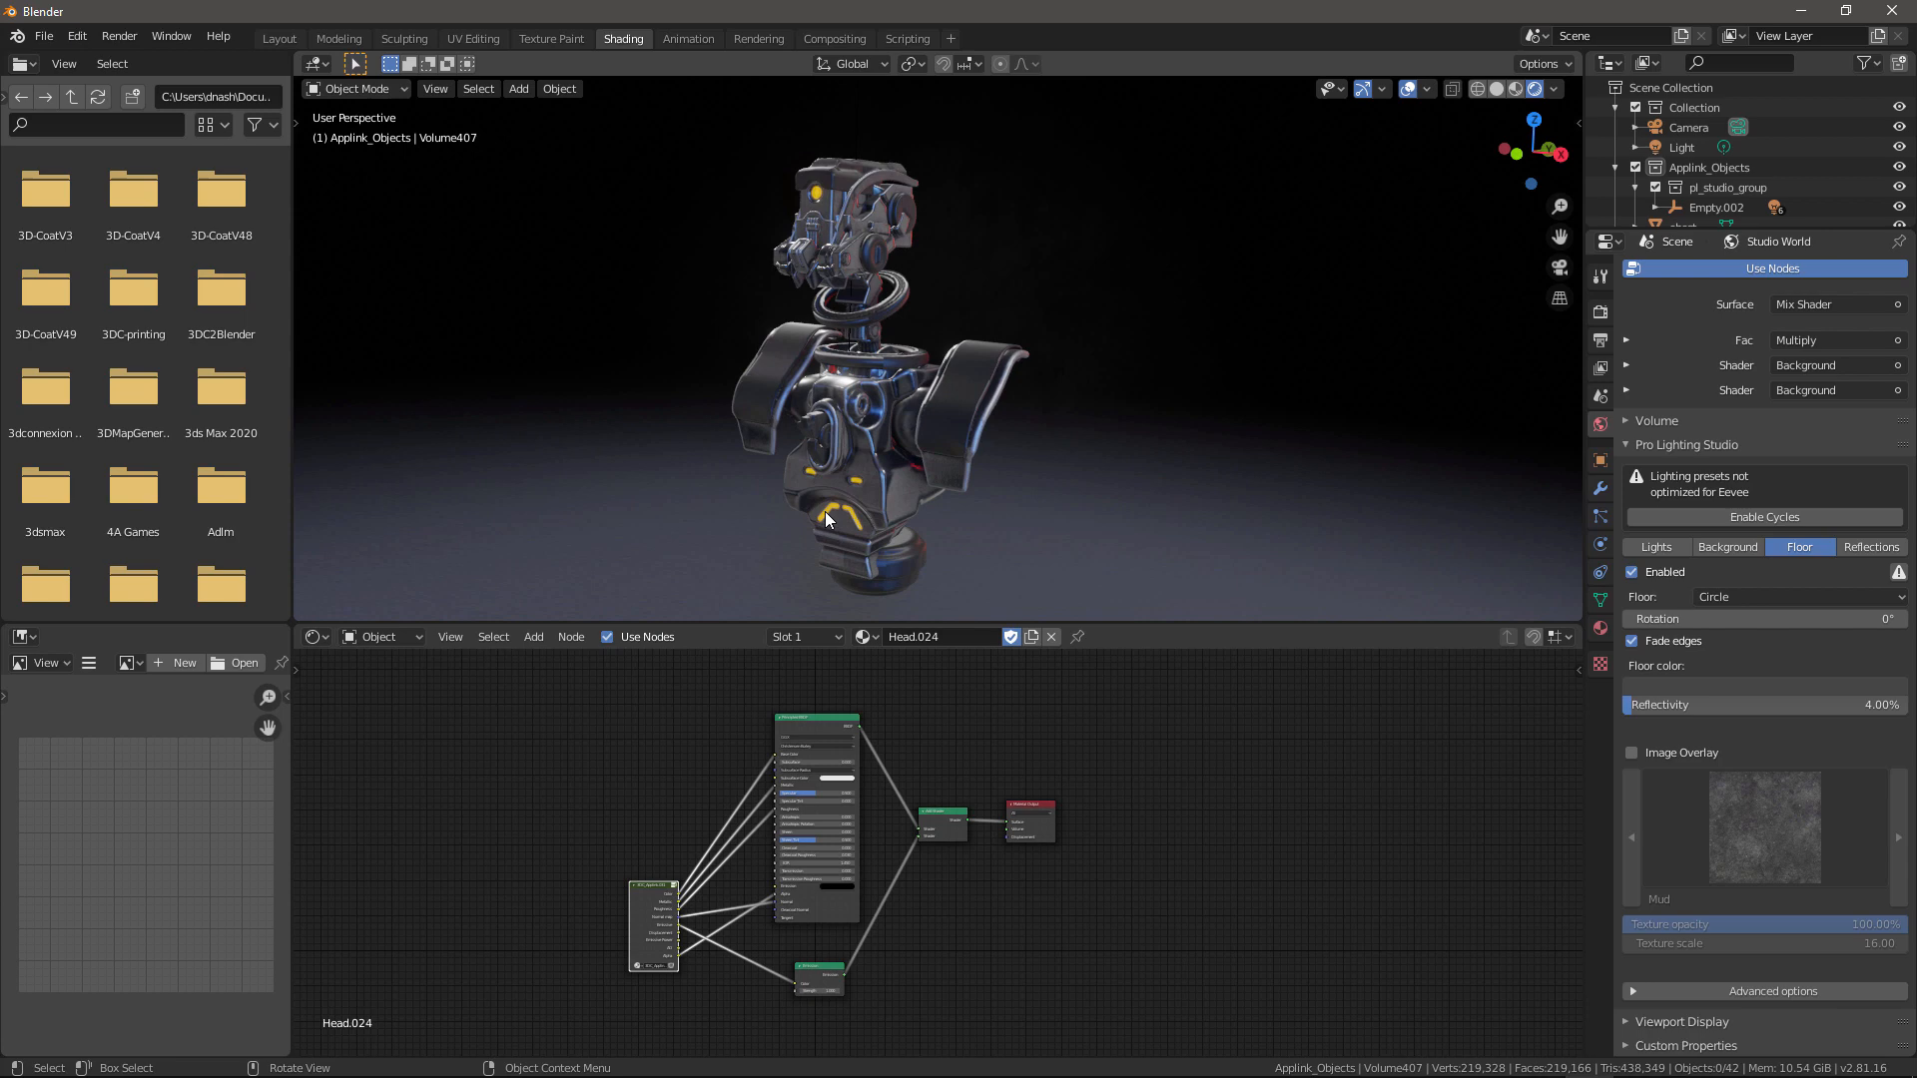
{"action": "mouse_move", "coordinate": [877, 395]}
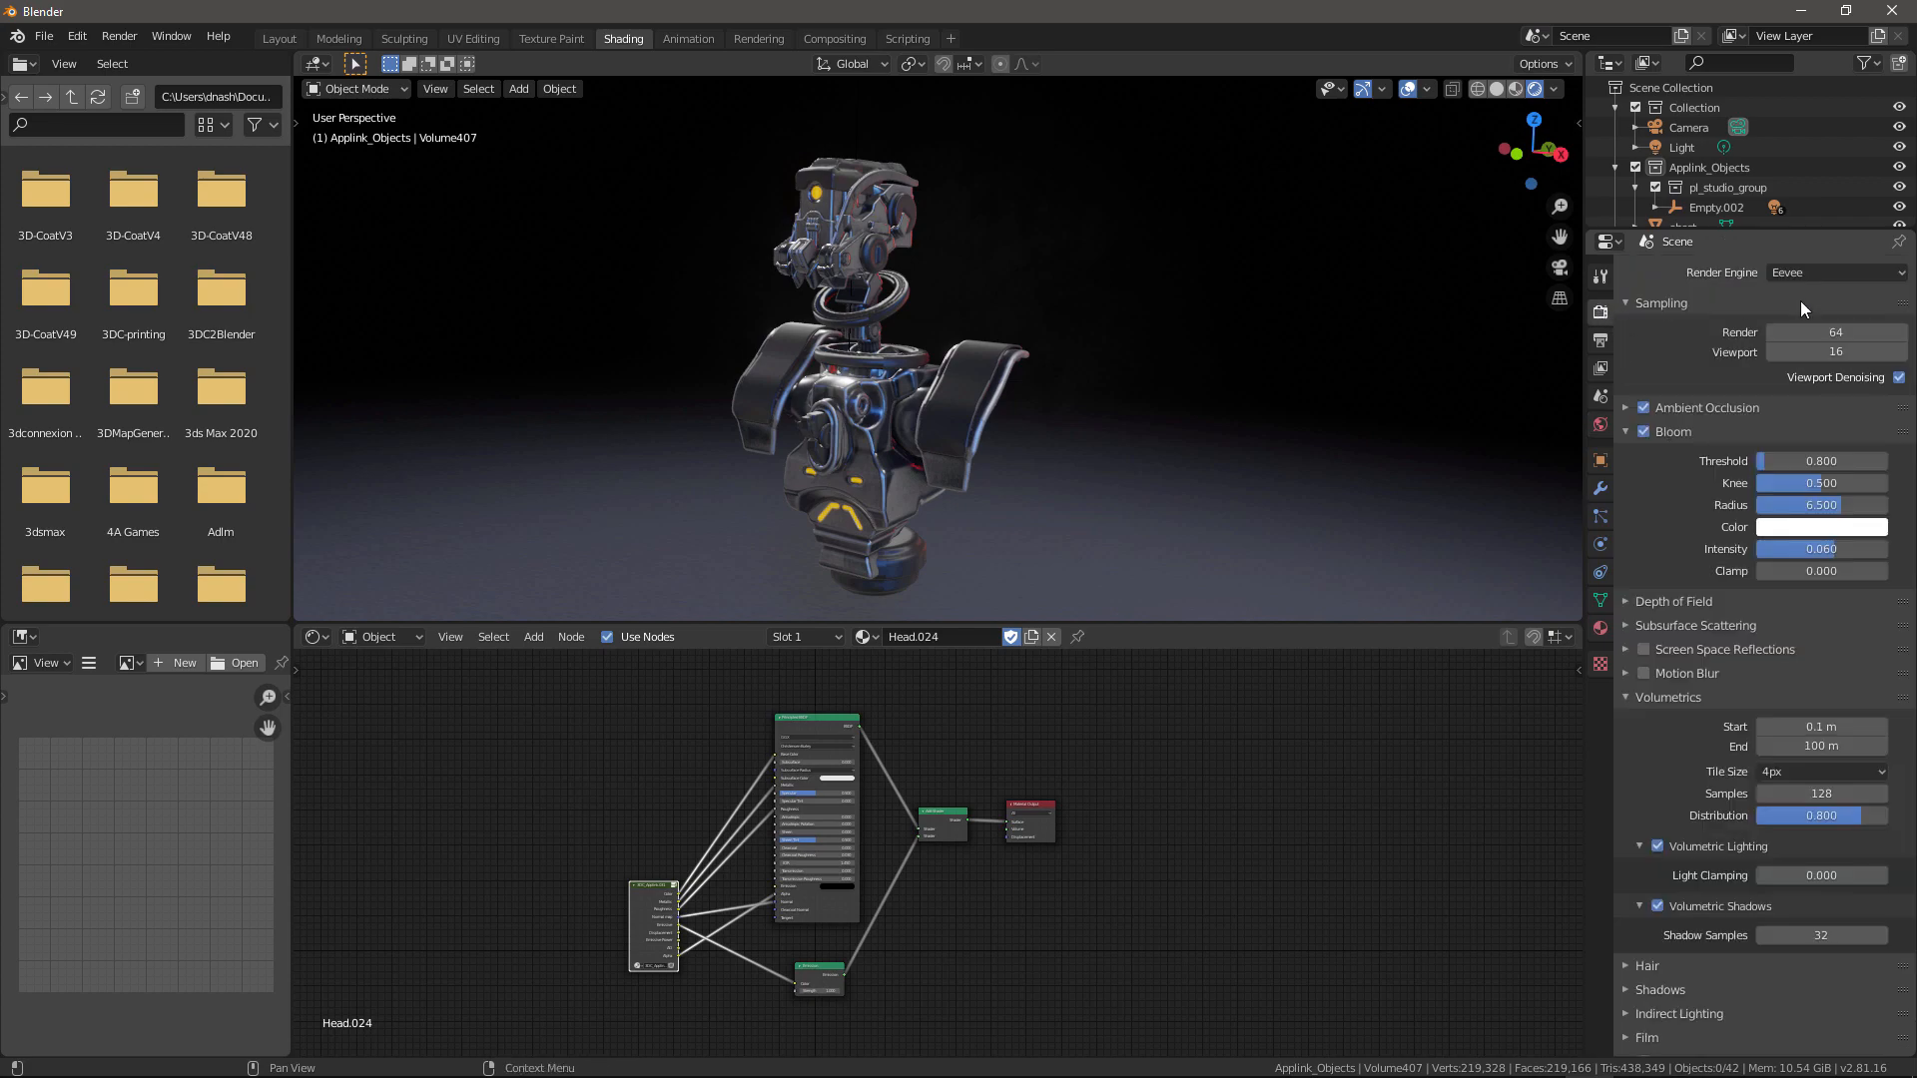
Step: Switch the render engine to Cycles with GPU Compute as the device
{"action": "left_click", "coordinate": [1834, 272]}
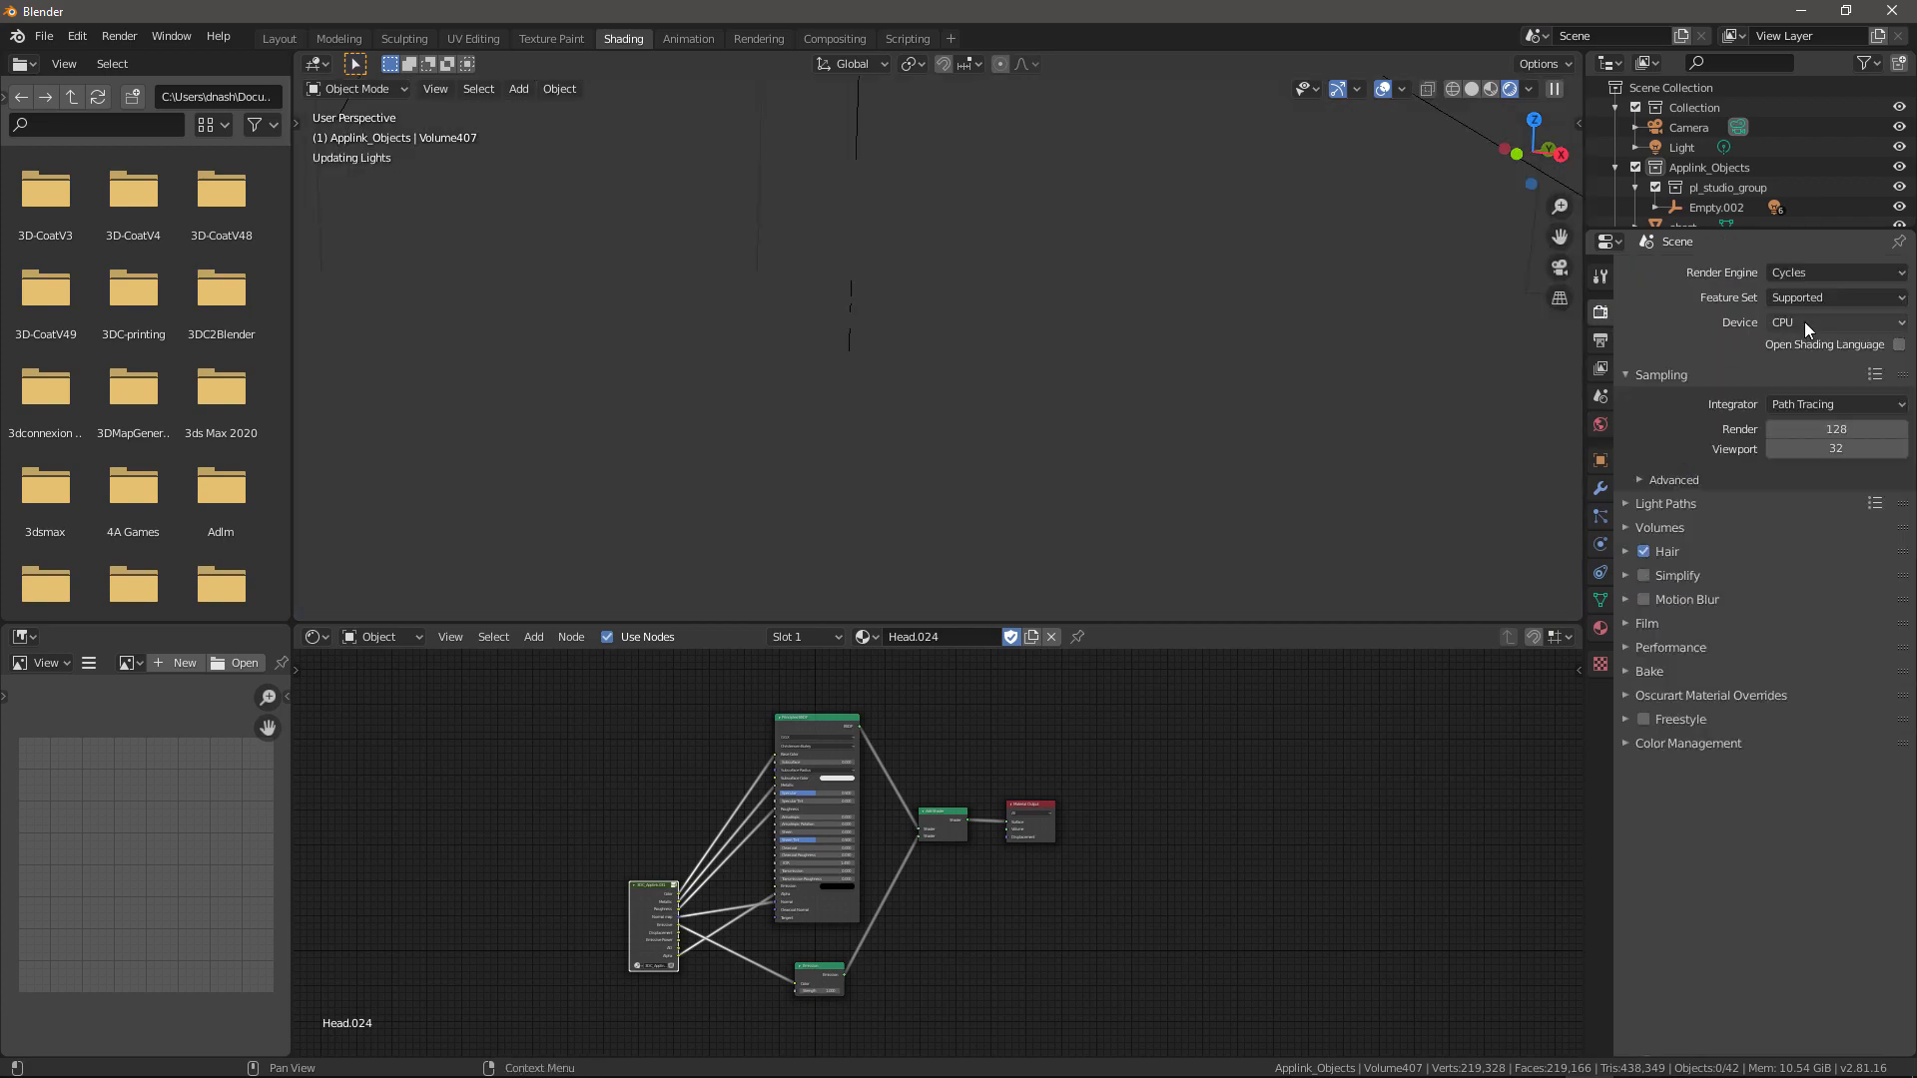
{"action": "left_click", "coordinate": [1830, 321]}
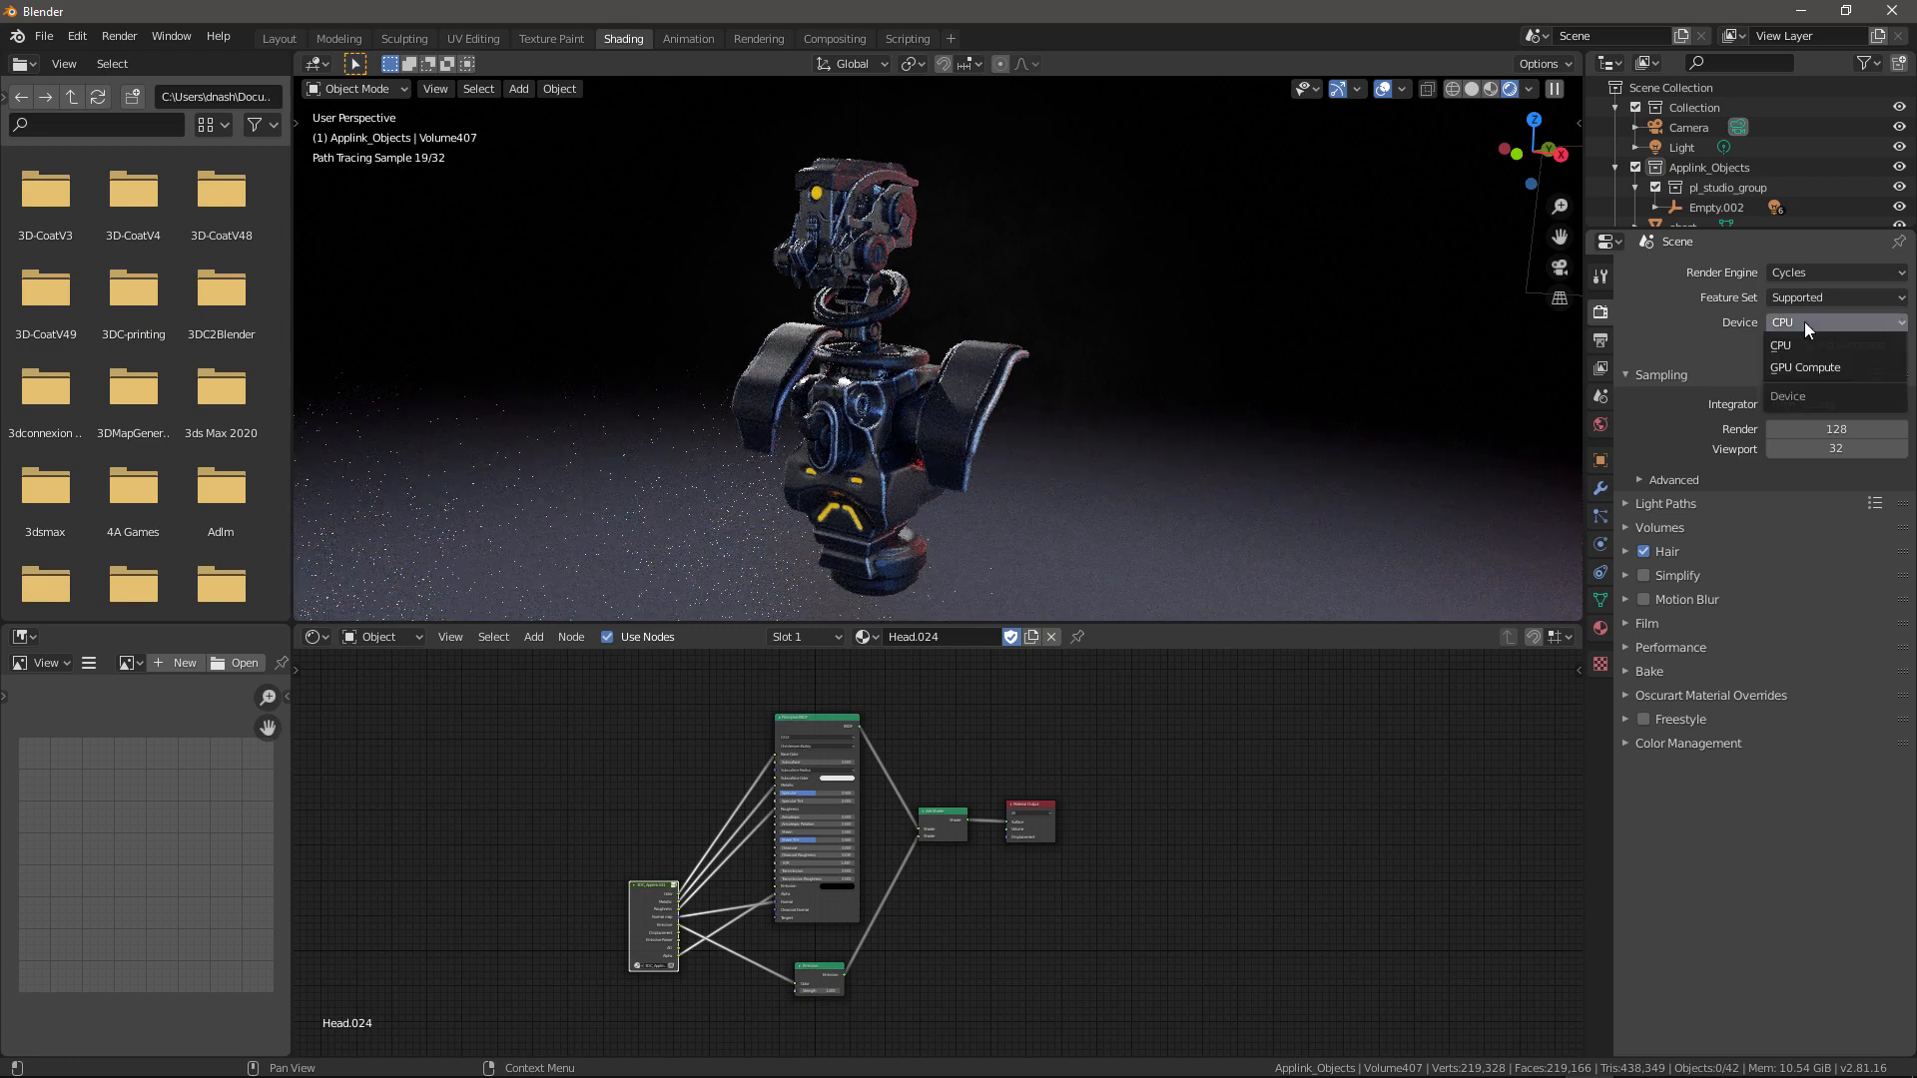
{"action": "left_click", "coordinate": [1806, 367]}
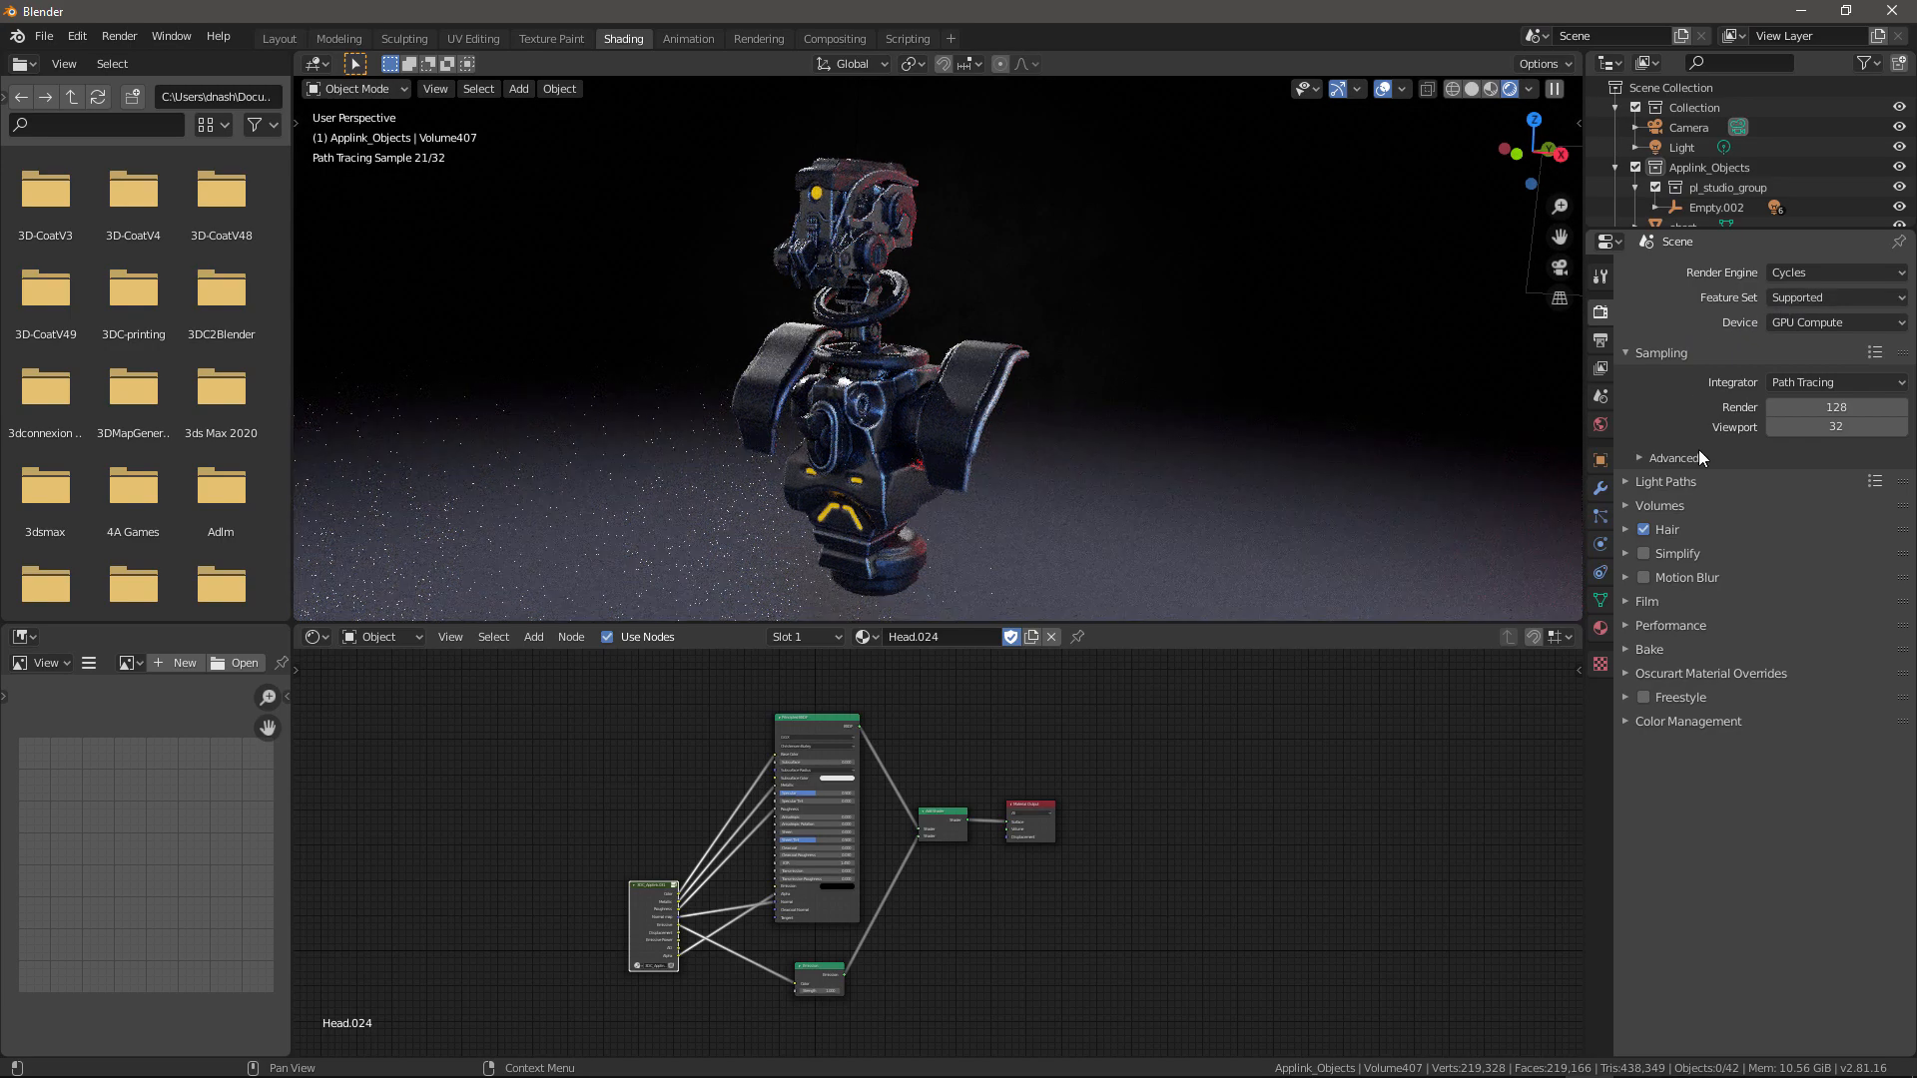
Step: Set the advanced Viewport samples to 512 and expand the Performance settings
{"action": "left_click", "coordinate": [1638, 457]}
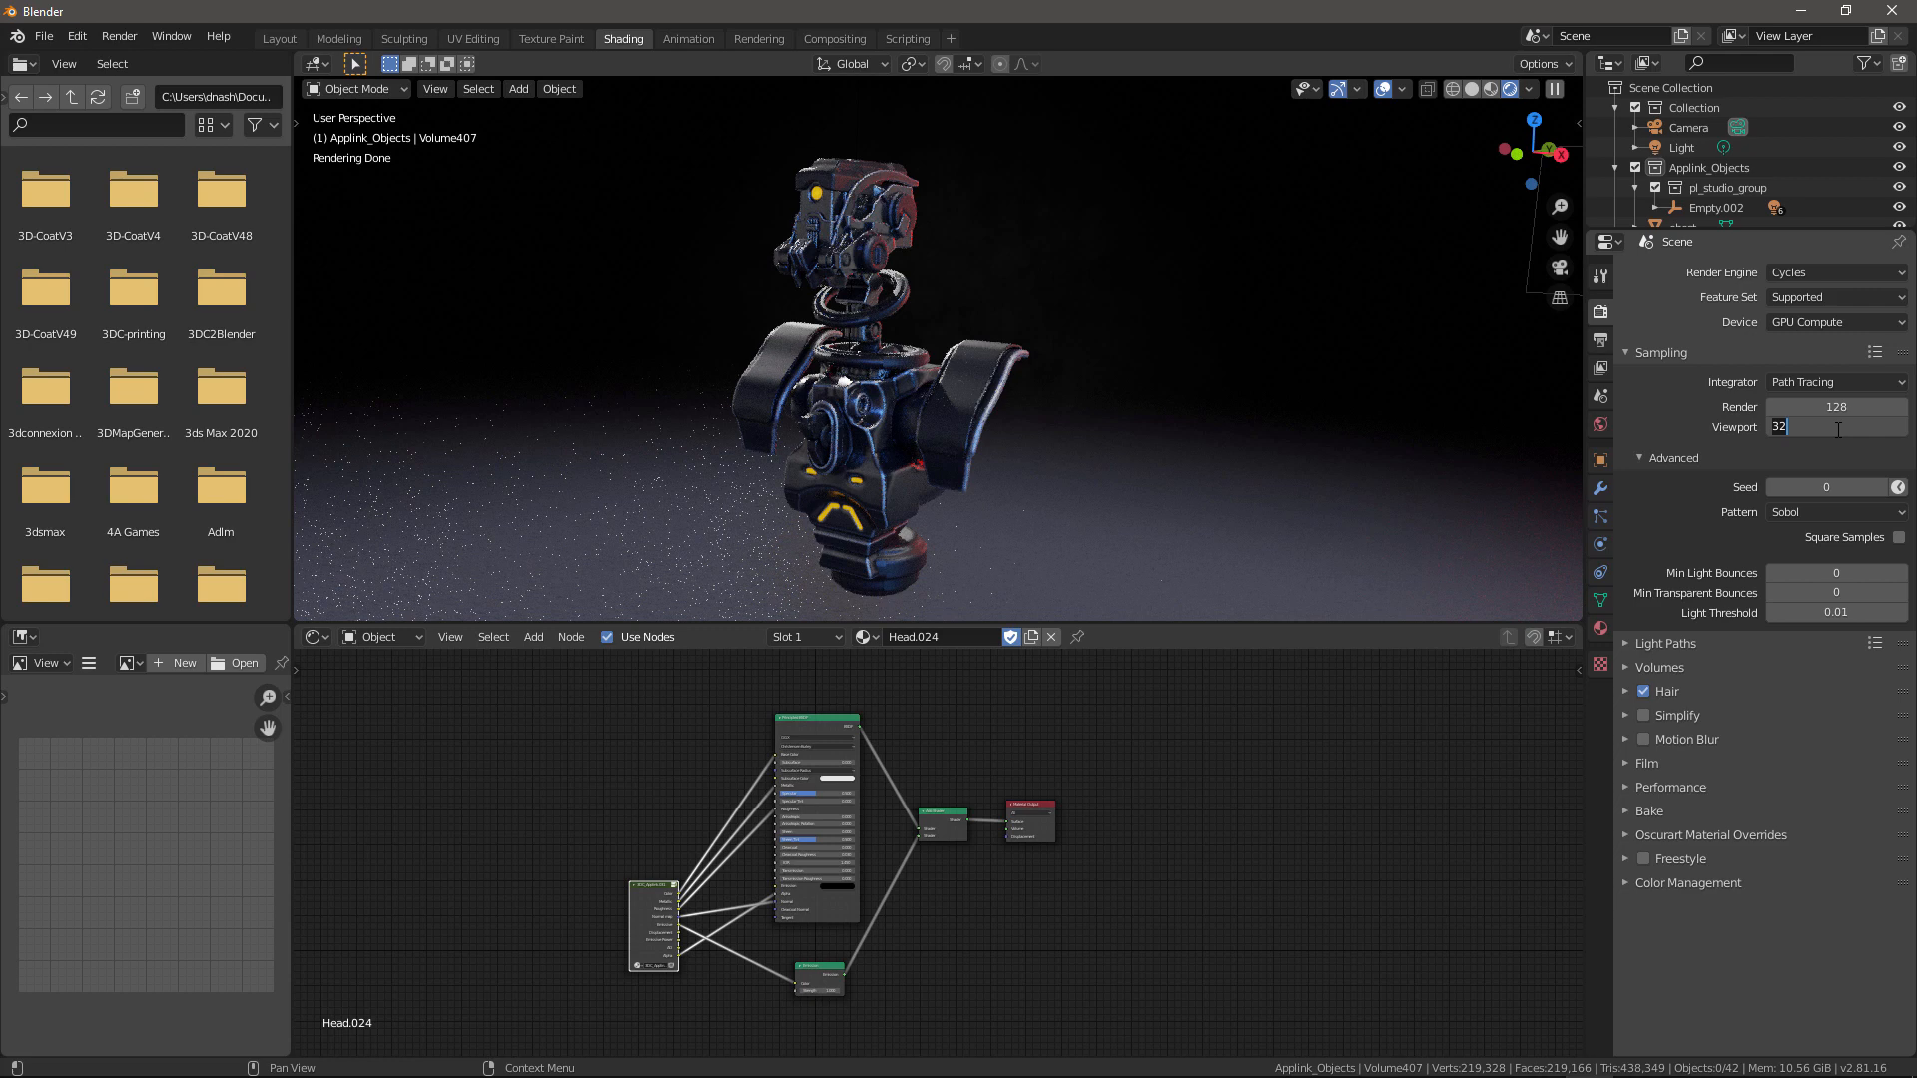
{"action": "type", "text": "512"}
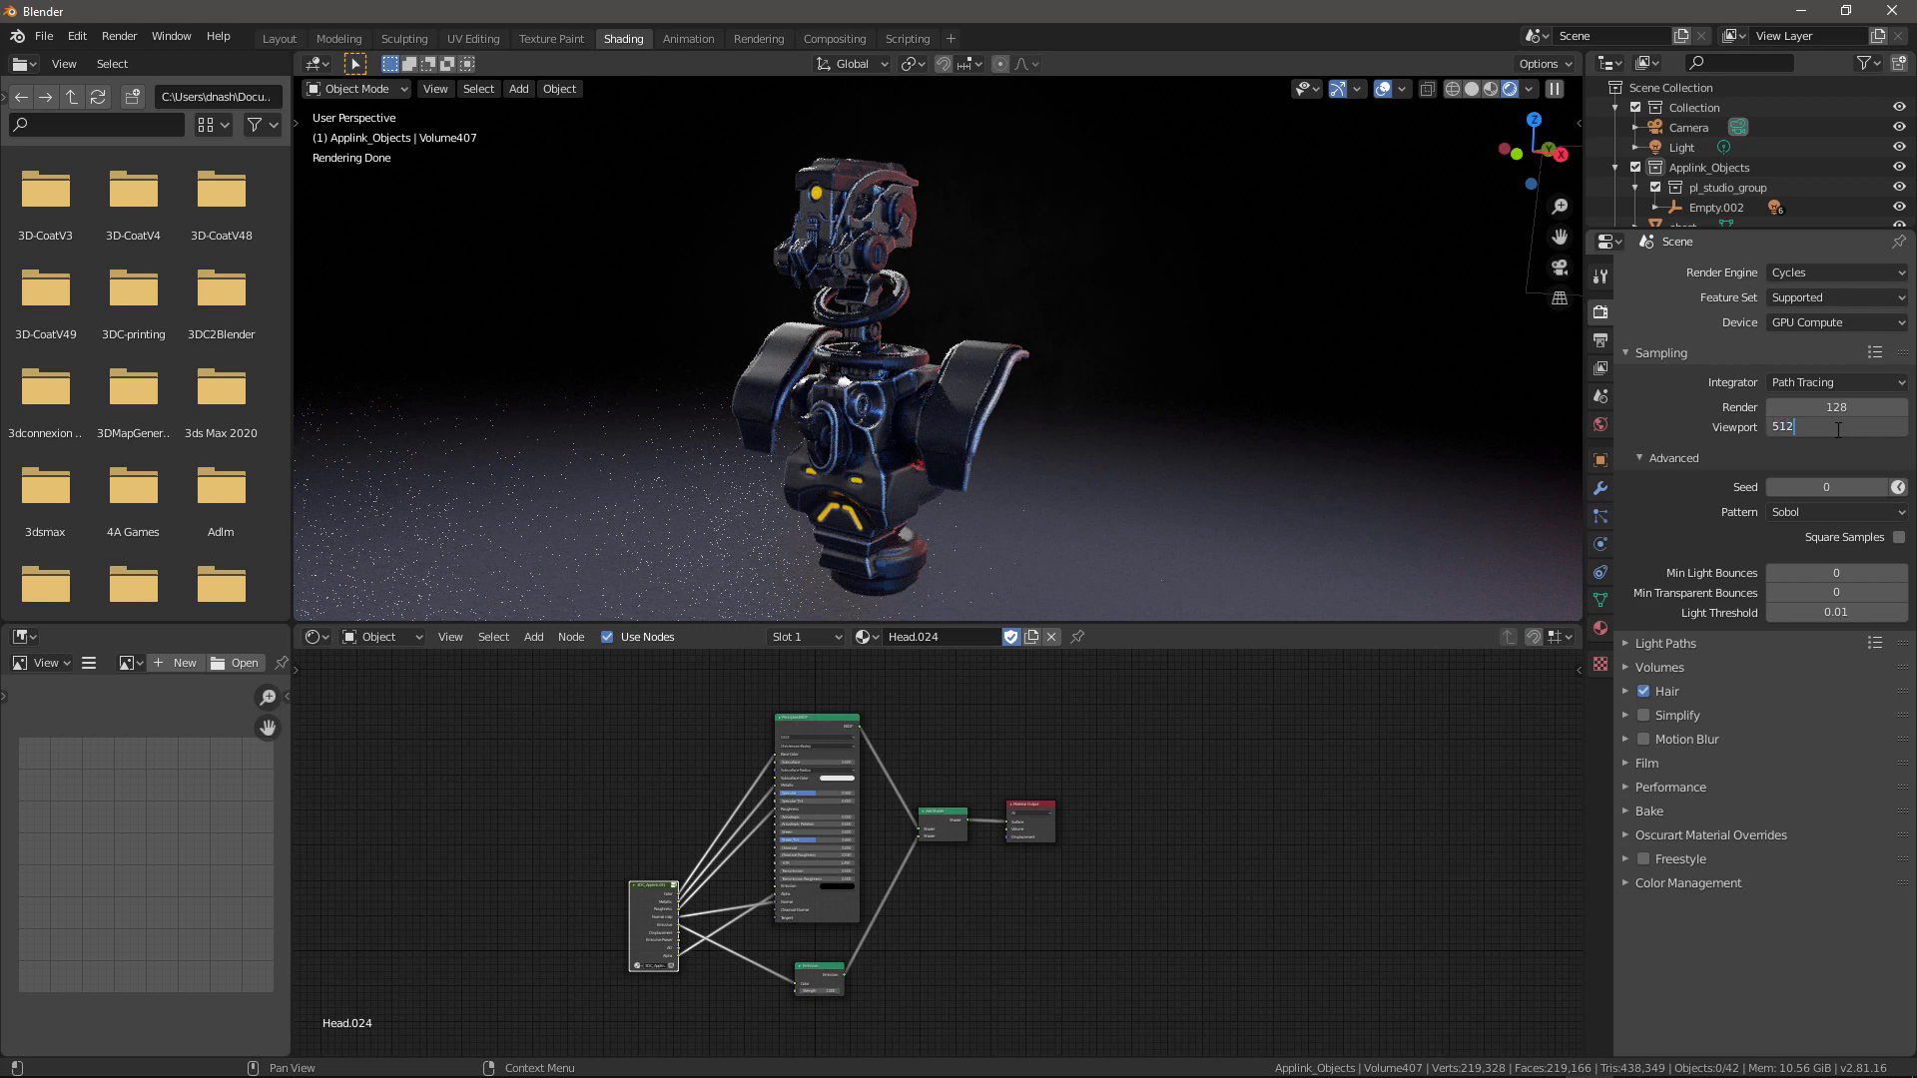
{"action": "key", "text": "Return"}
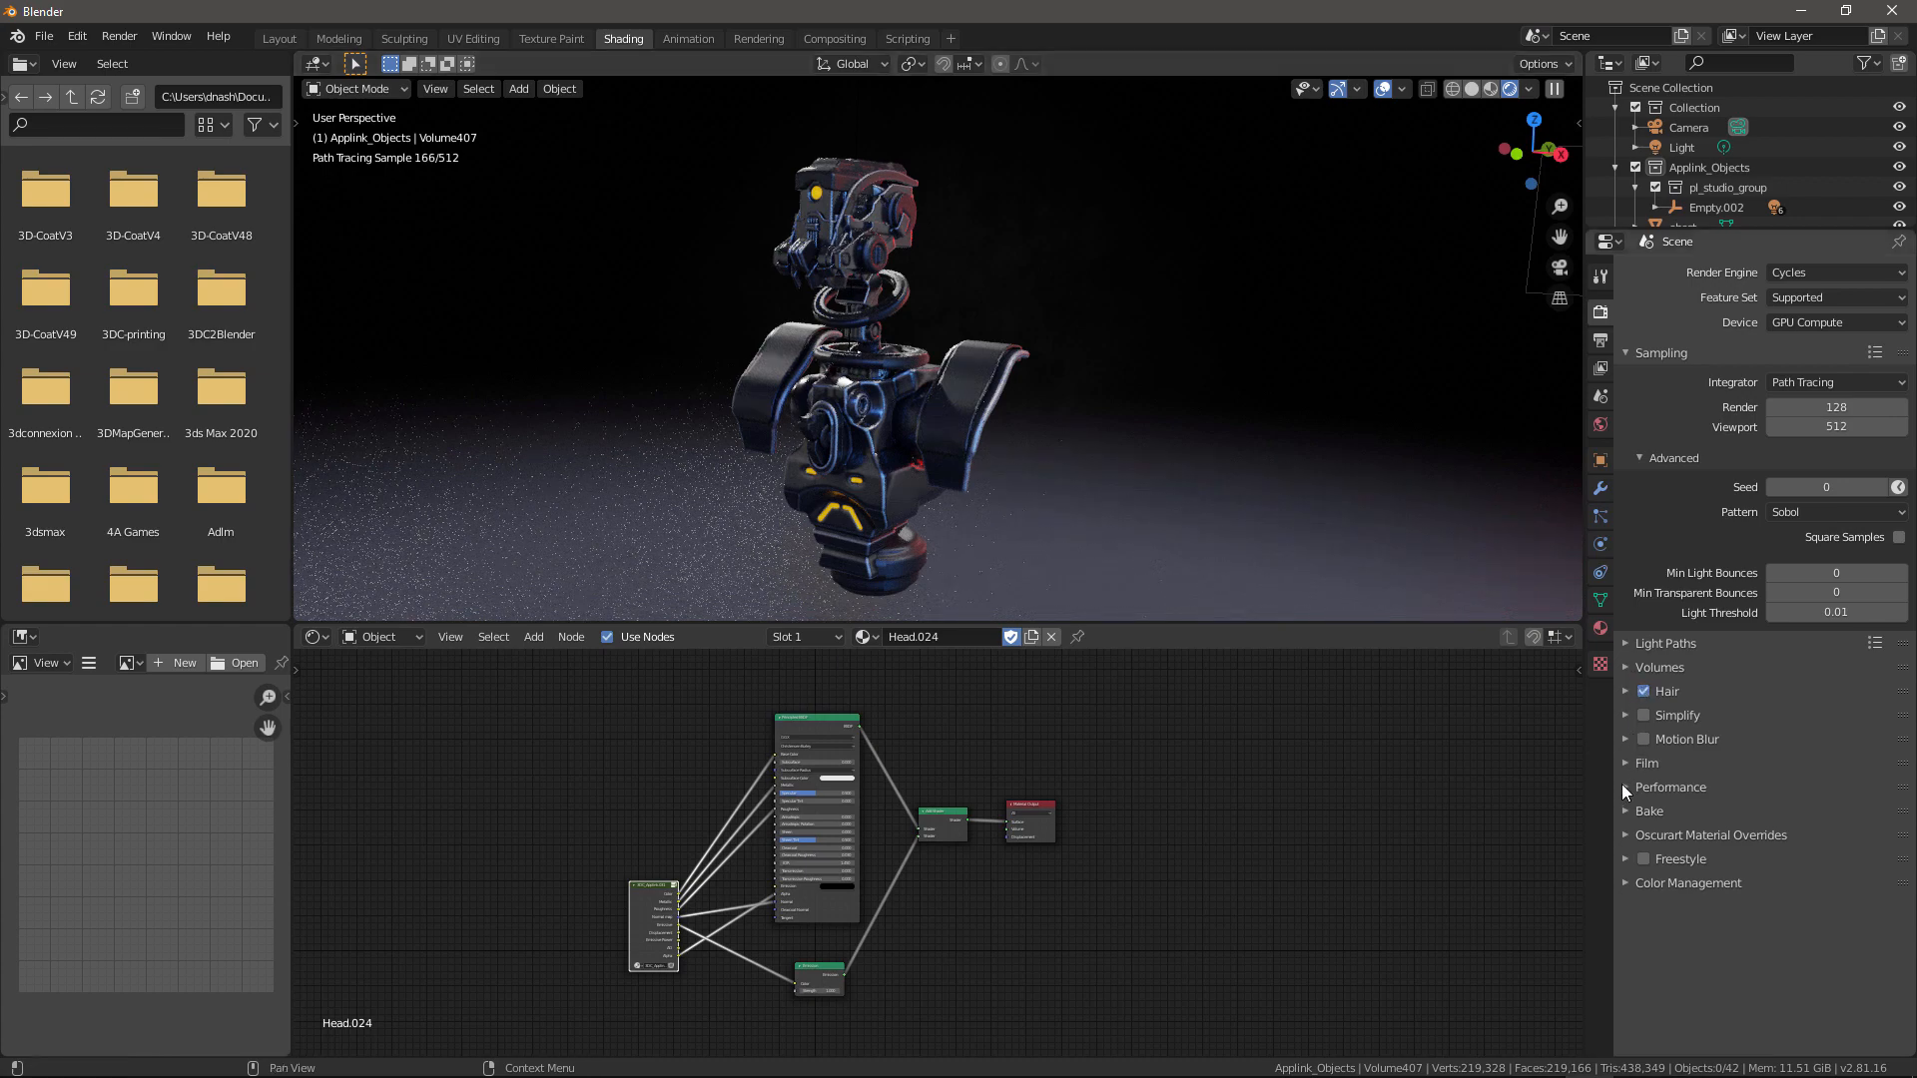
{"action": "left_click", "coordinate": [1670, 786]}
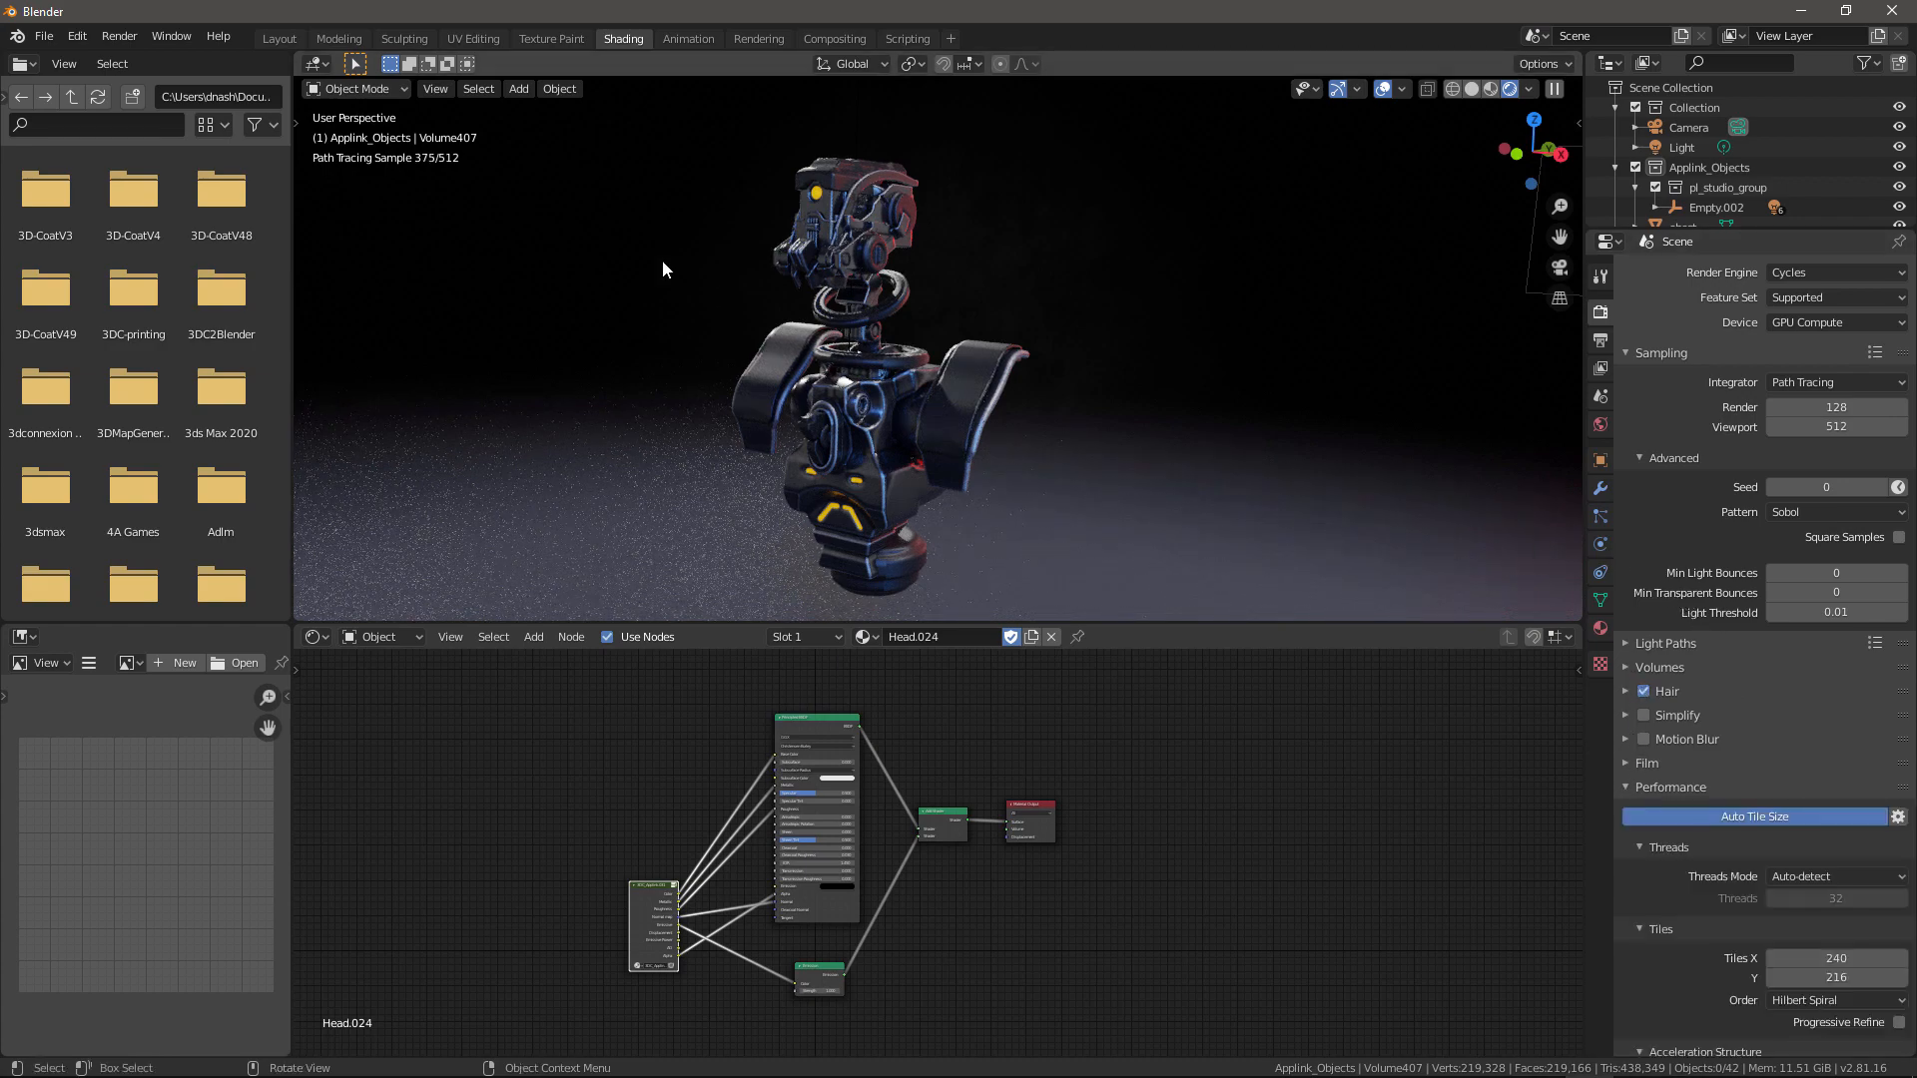